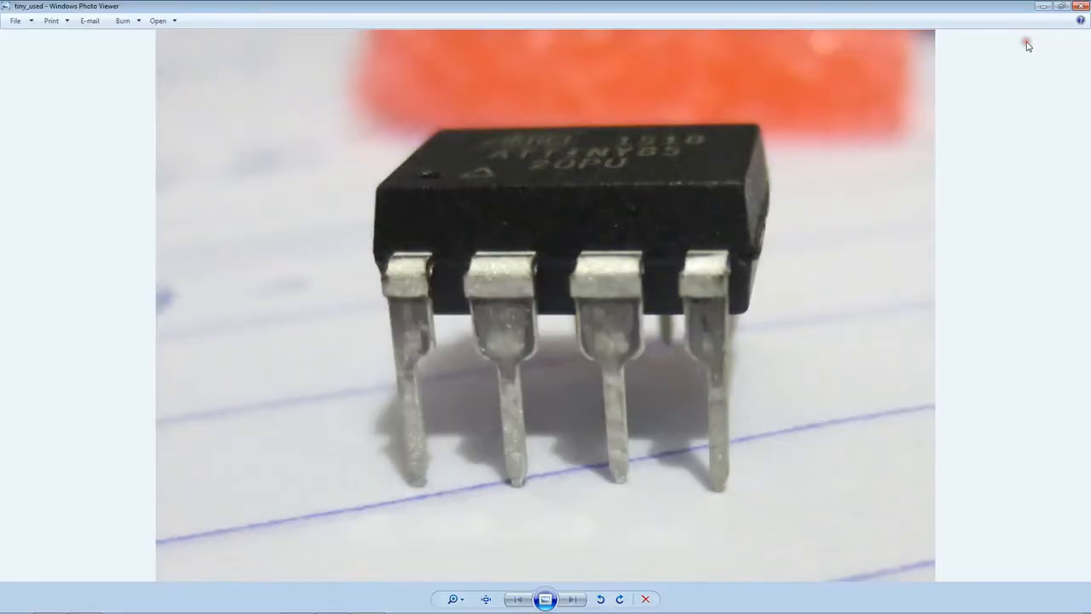
{"action": "mouse_move", "coordinate": [780, 235]}
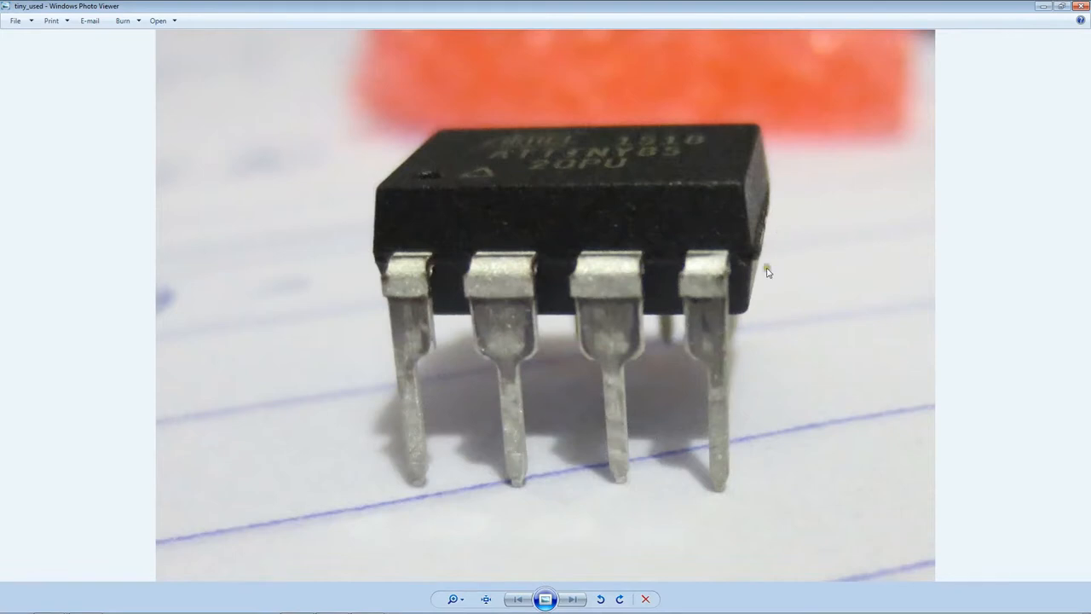
{"action": "mouse_move", "coordinate": [422, 319]}
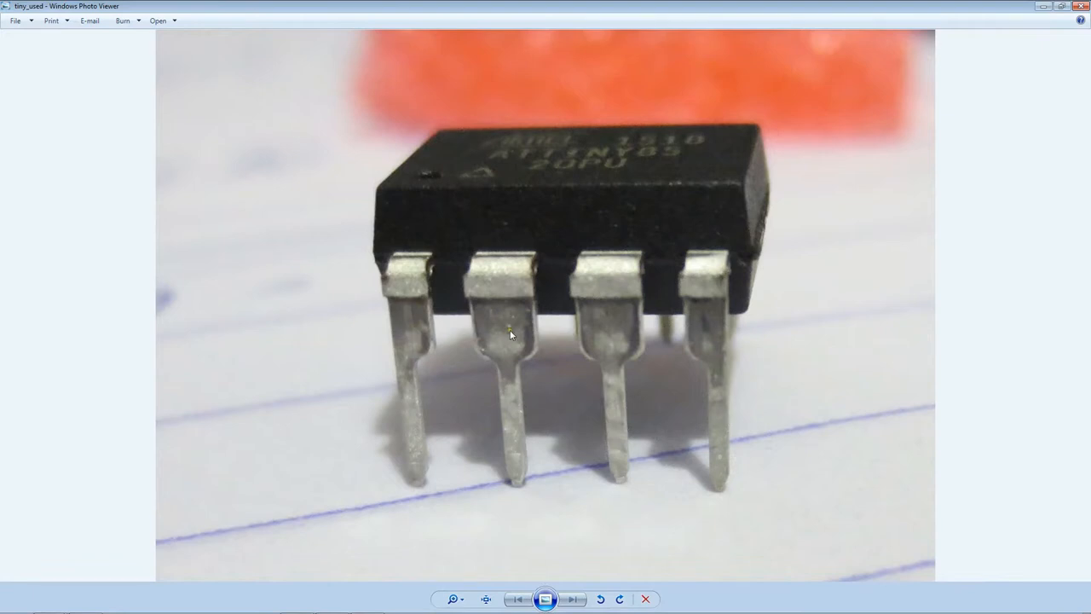
{"action": "mouse_move", "coordinate": [696, 331]}
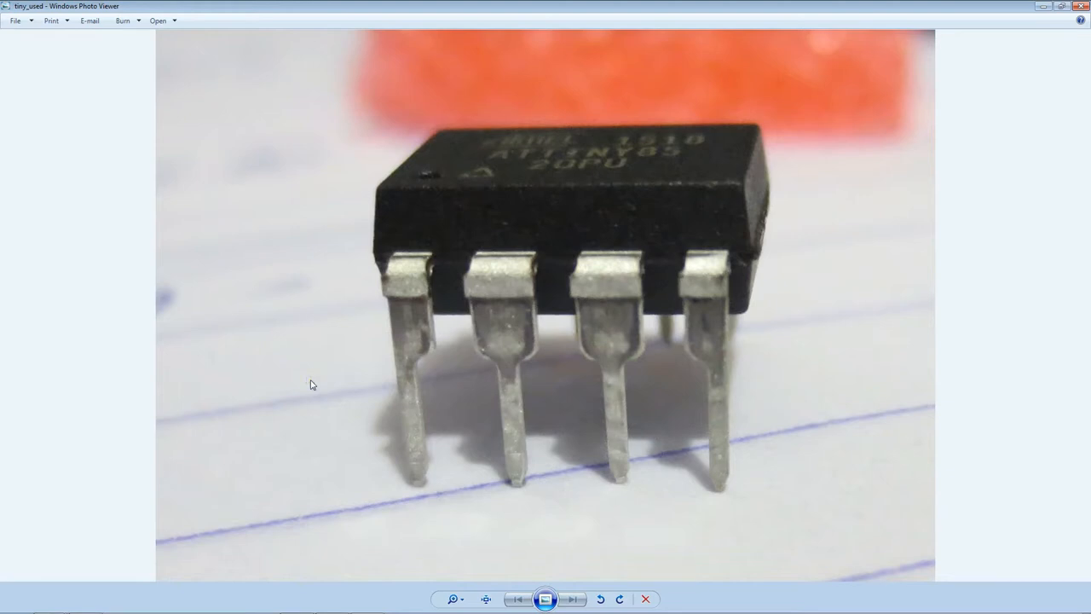
{"action": "mouse_move", "coordinate": [730, 433]}
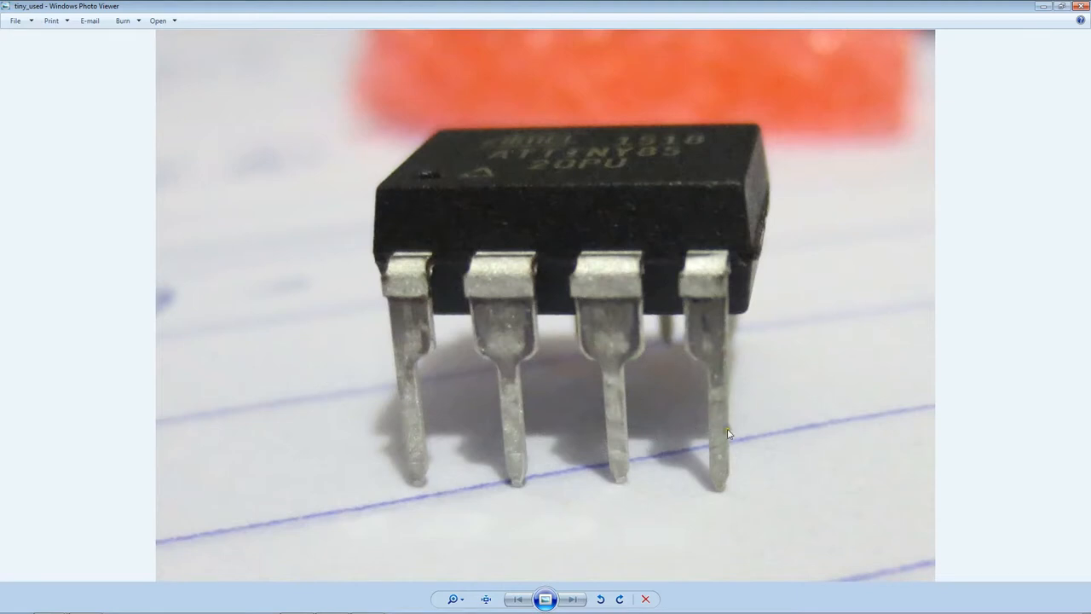
{"action": "mouse_move", "coordinate": [760, 442]}
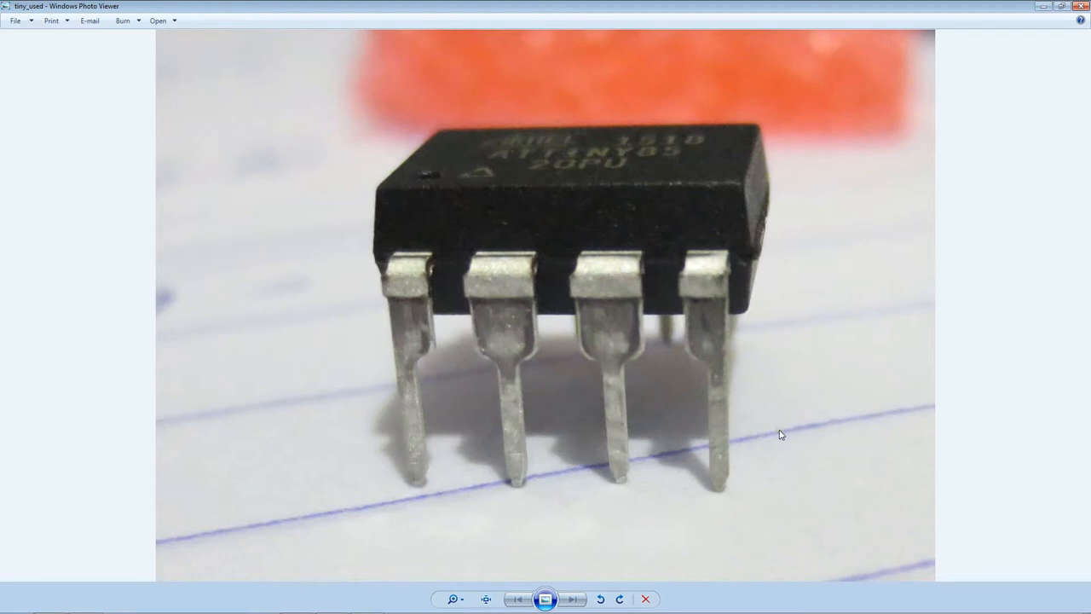
{"action": "mouse_move", "coordinate": [345, 272]}
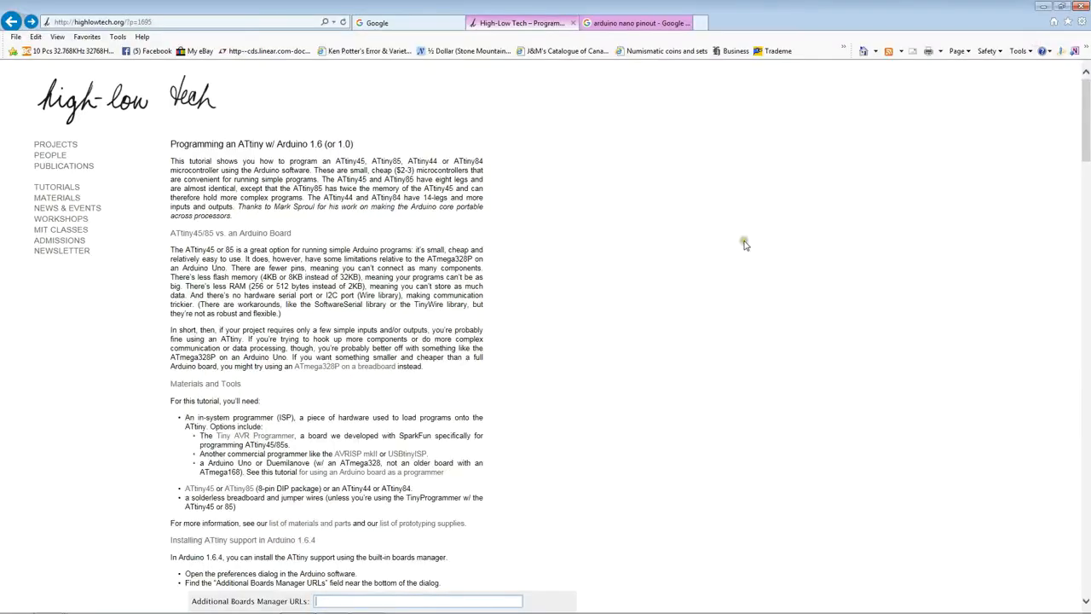
{"action": "mouse_move", "coordinate": [658, 234]}
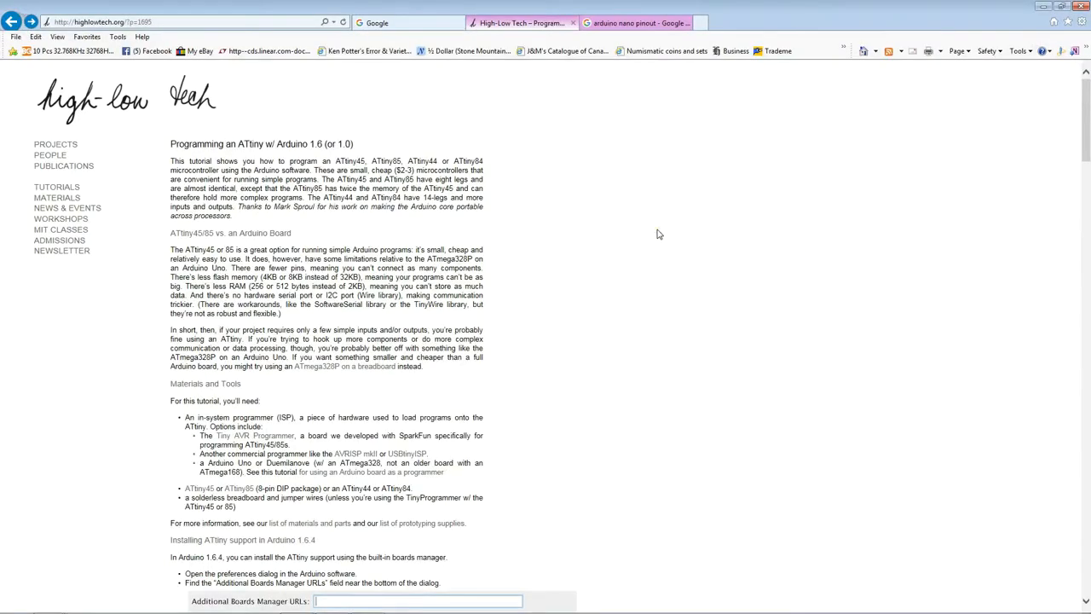
{"action": "mouse_move", "coordinate": [598, 256]}
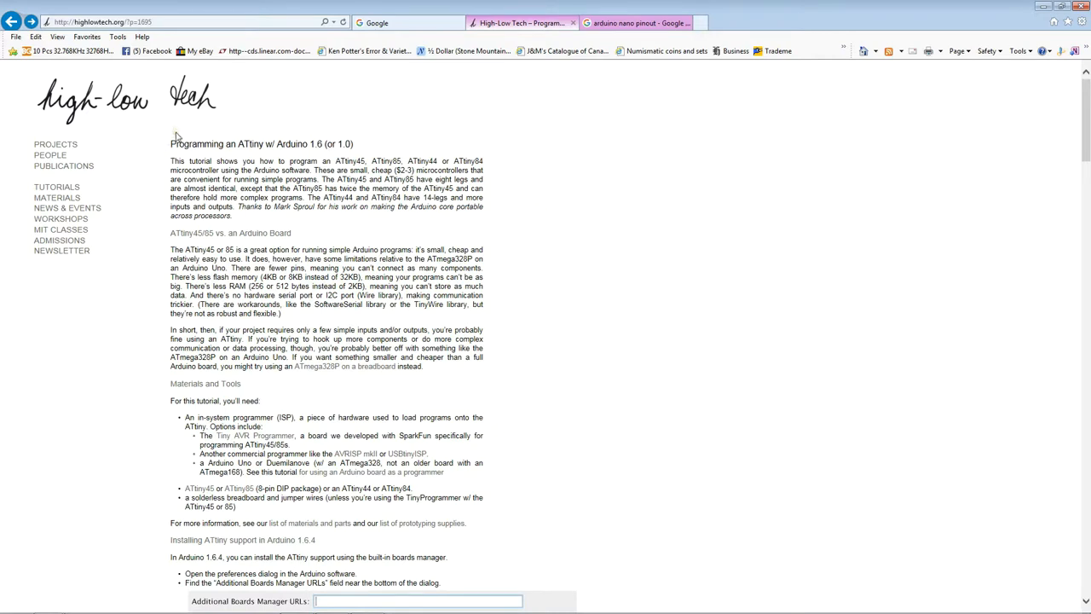
{"action": "mouse_move", "coordinate": [170, 144]}
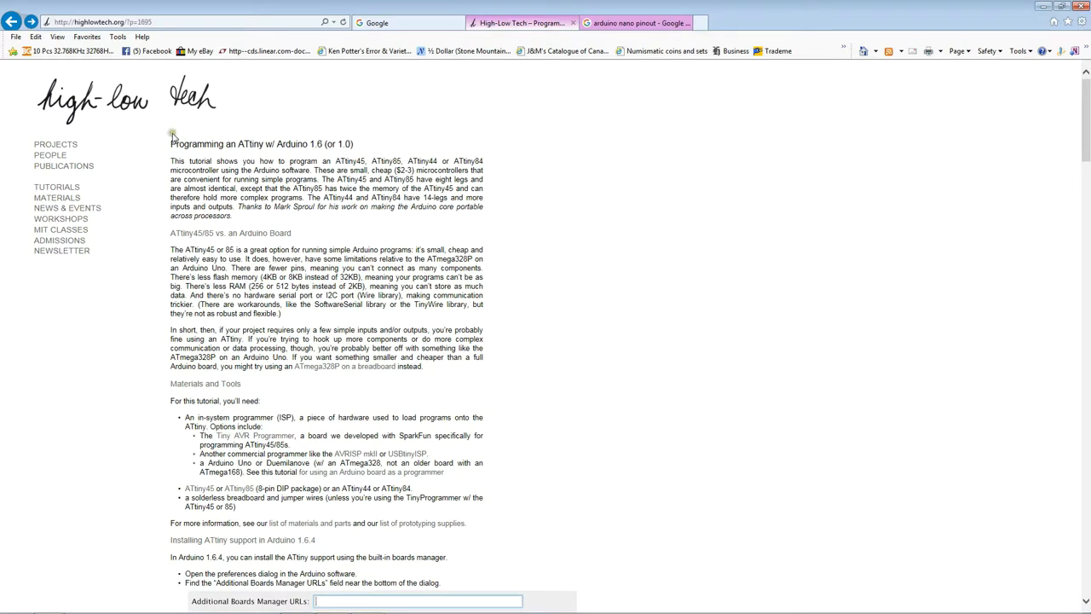
{"action": "mouse_move", "coordinate": [621, 232]}
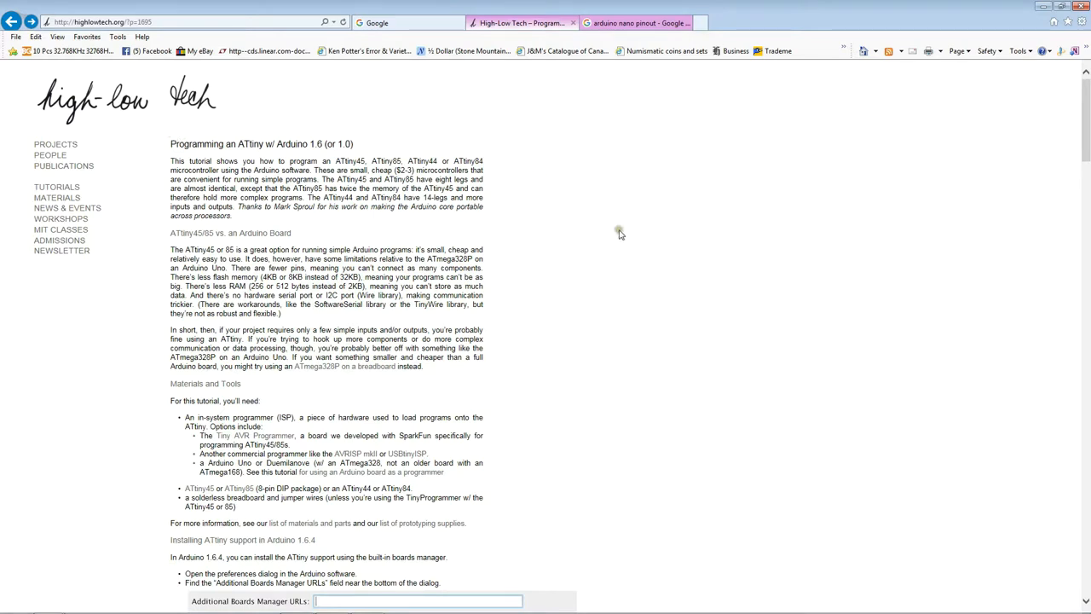
{"action": "mouse_move", "coordinate": [622, 239]}
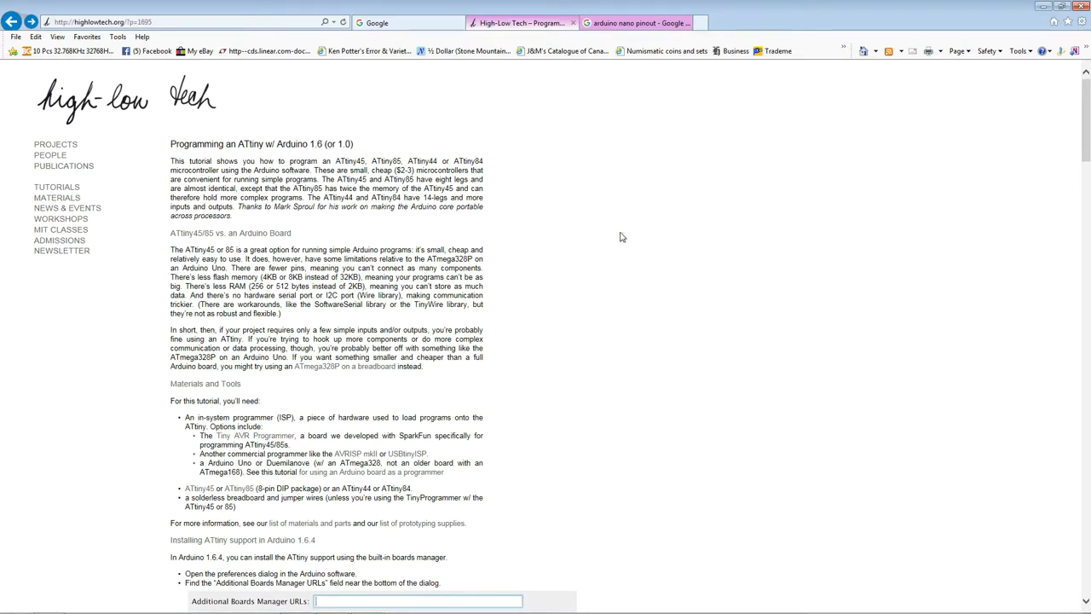
{"action": "mouse_move", "coordinate": [573, 225]}
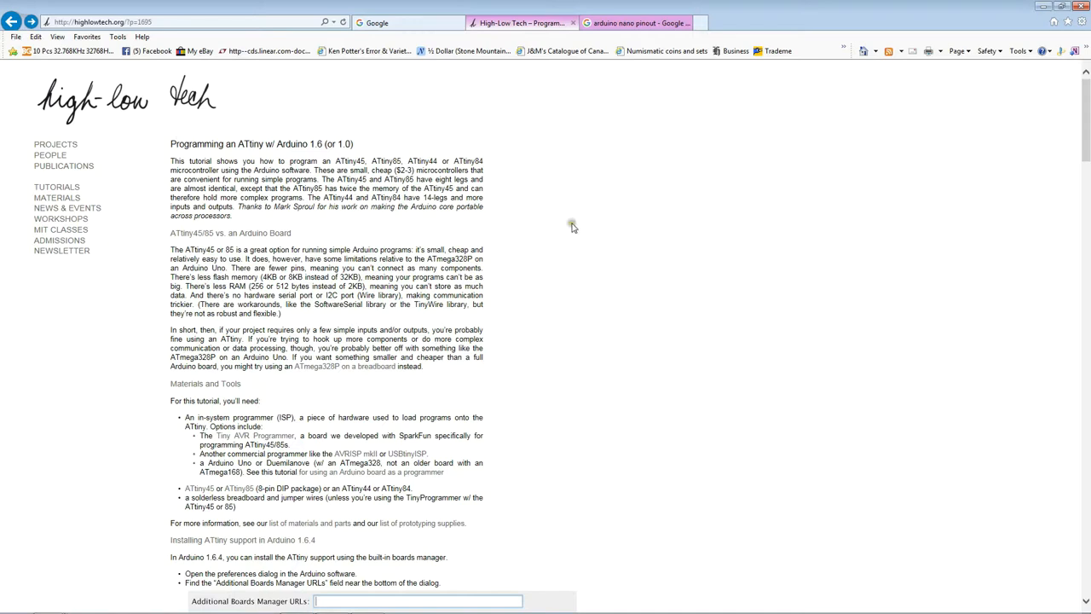
{"action": "mouse_move", "coordinate": [524, 290]}
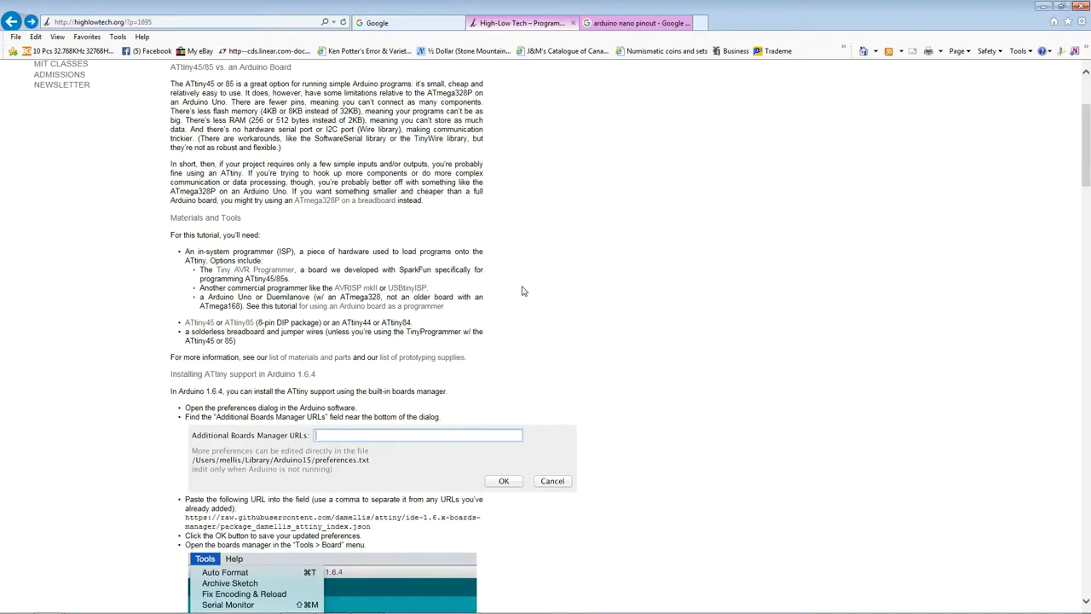
Scroll through the tutorial's ATtiny board-menu screenshots and return to the blank Arduino sketch.
{"action": "scroll", "scroll_direction": "down", "scroll_amount": 3}
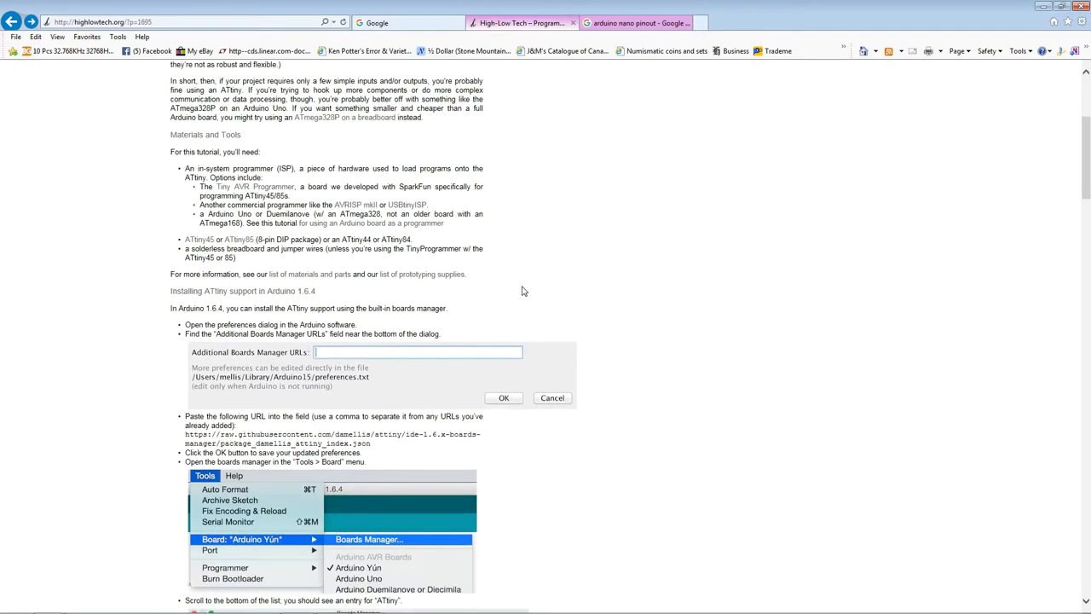
{"action": "scroll", "scroll_direction": "down", "scroll_amount": 3}
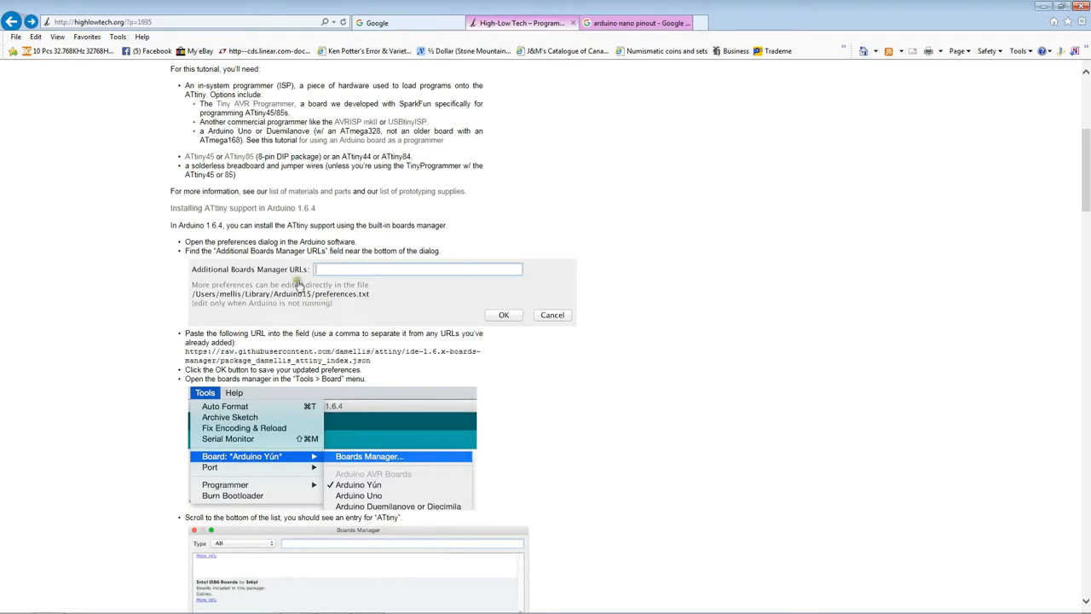
{"action": "mouse_move", "coordinate": [563, 313]}
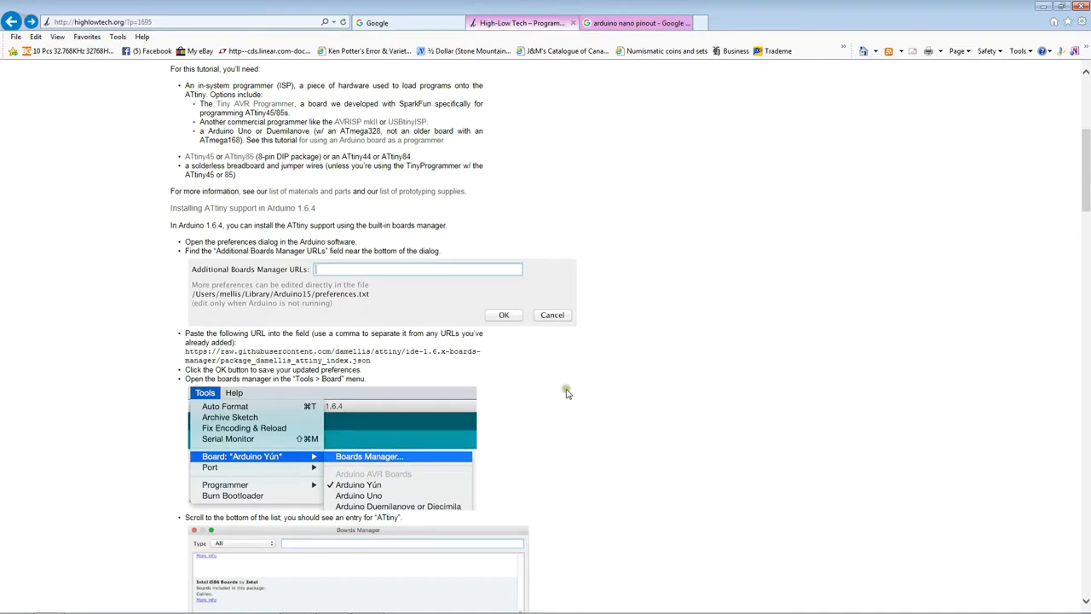
{"action": "scroll", "scroll_direction": "down", "scroll_amount": 3}
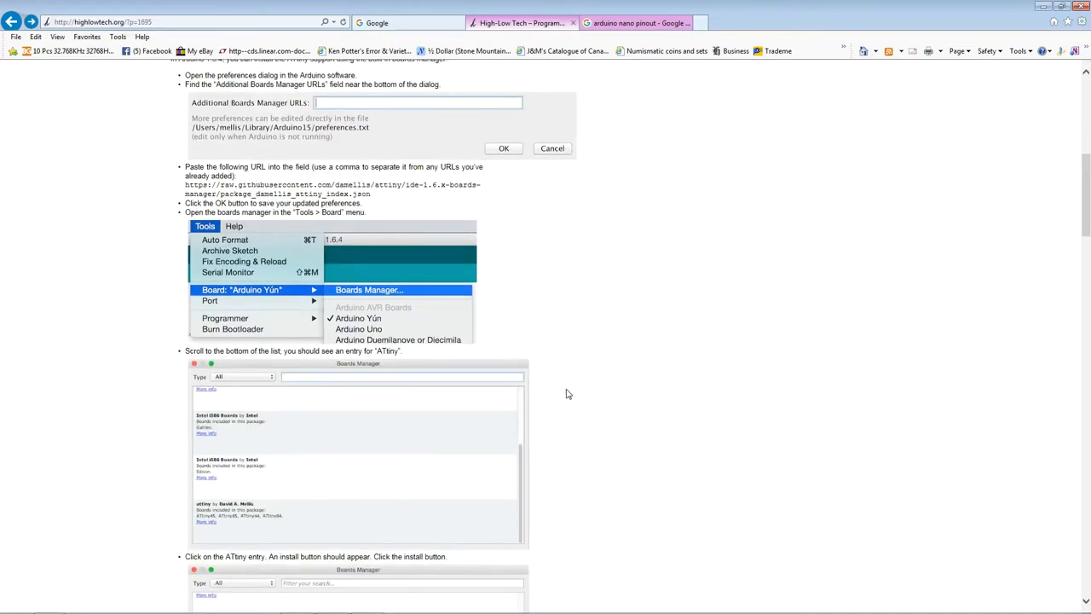
{"action": "scroll", "scroll_direction": "down", "scroll_amount": 3}
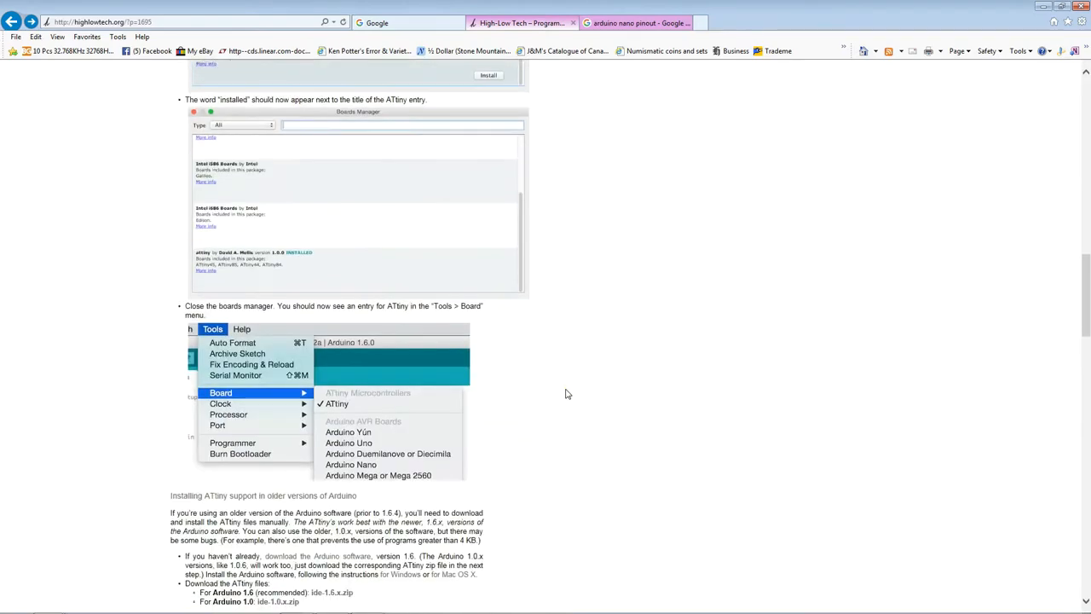
{"action": "scroll", "scroll_direction": "down", "scroll_amount": 3}
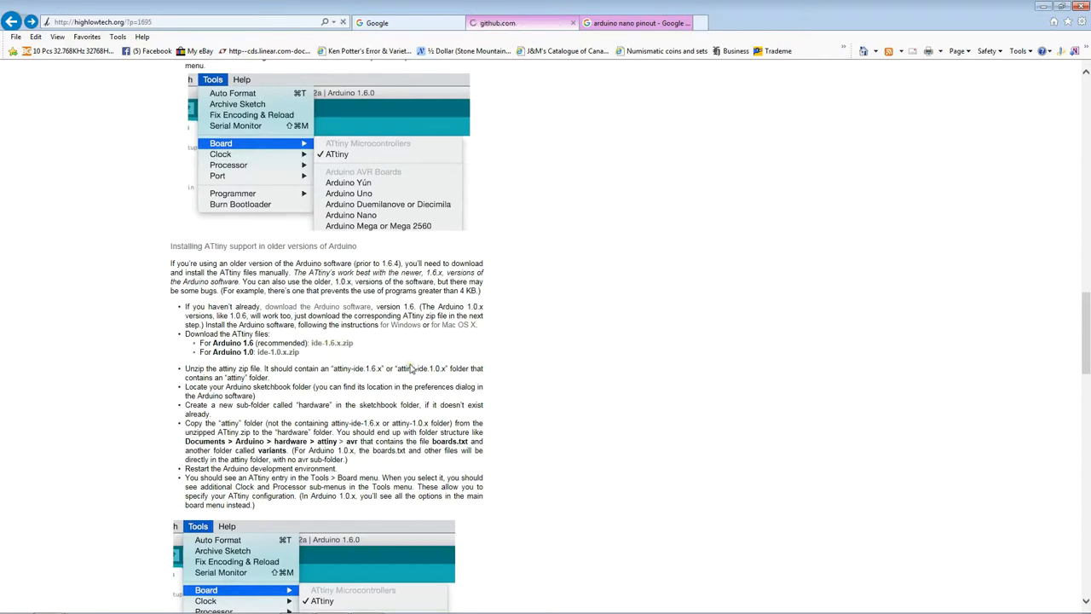
{"action": "left_click", "coordinate": [324, 343]}
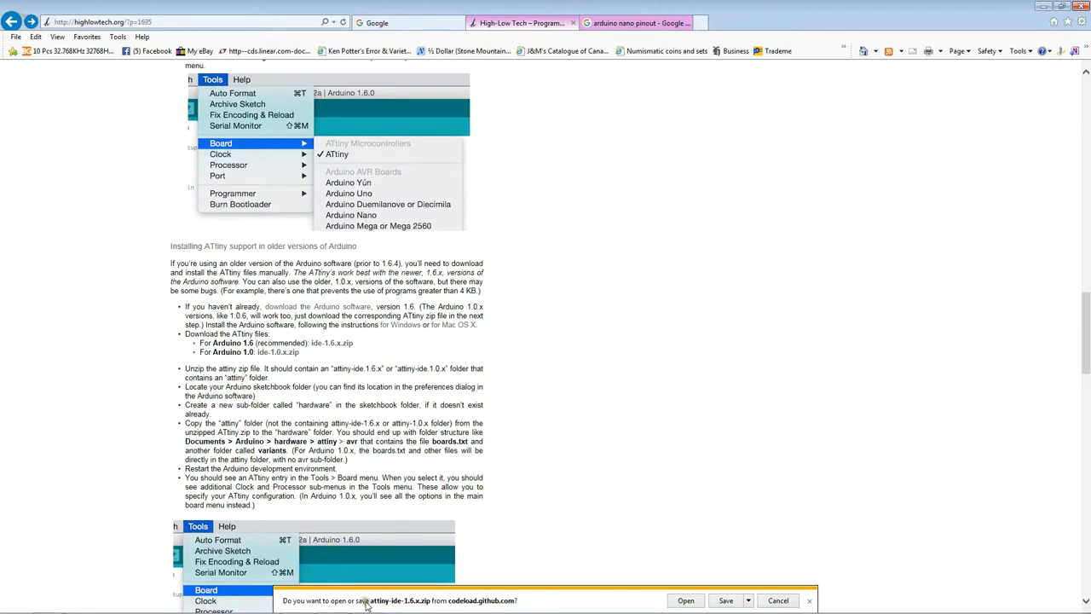
{"action": "mouse_move", "coordinate": [577, 607]}
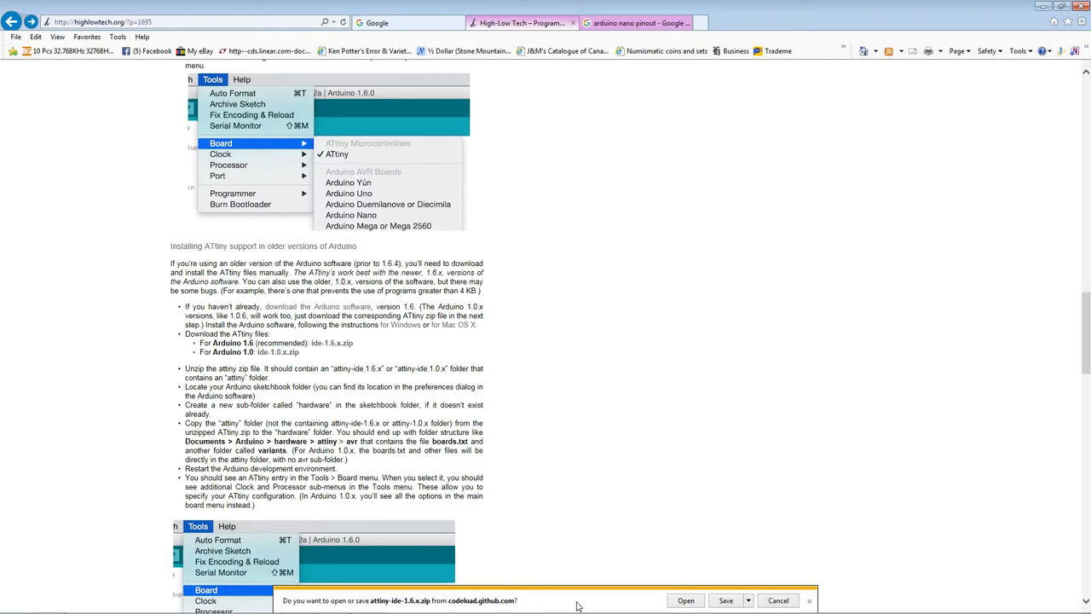
{"action": "mouse_move", "coordinate": [747, 556]}
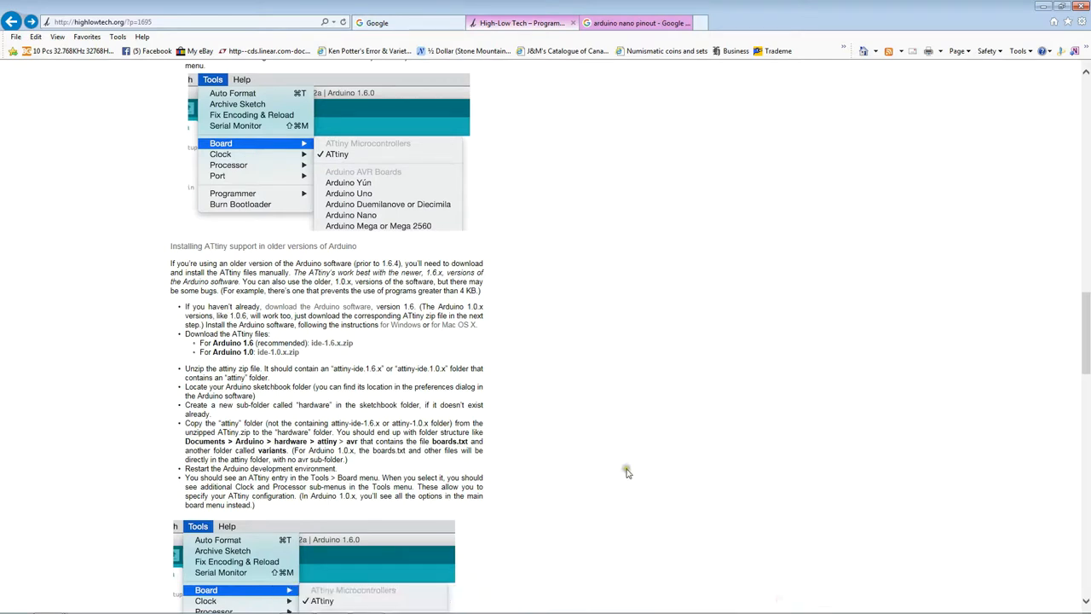
{"action": "mouse_move", "coordinate": [517, 442]}
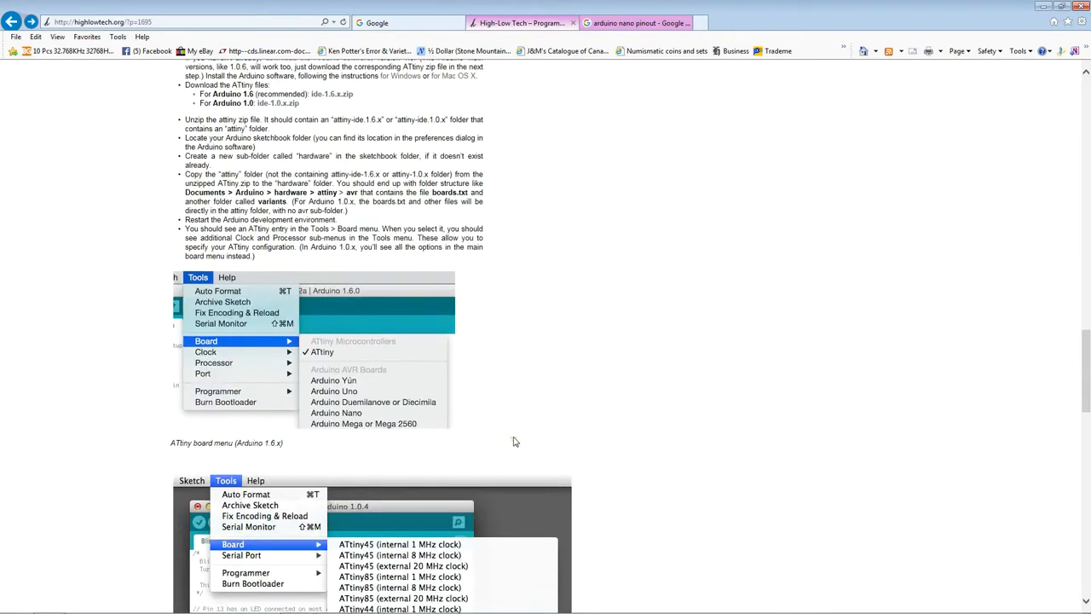
{"action": "scroll", "scroll_direction": "down", "scroll_amount": 3}
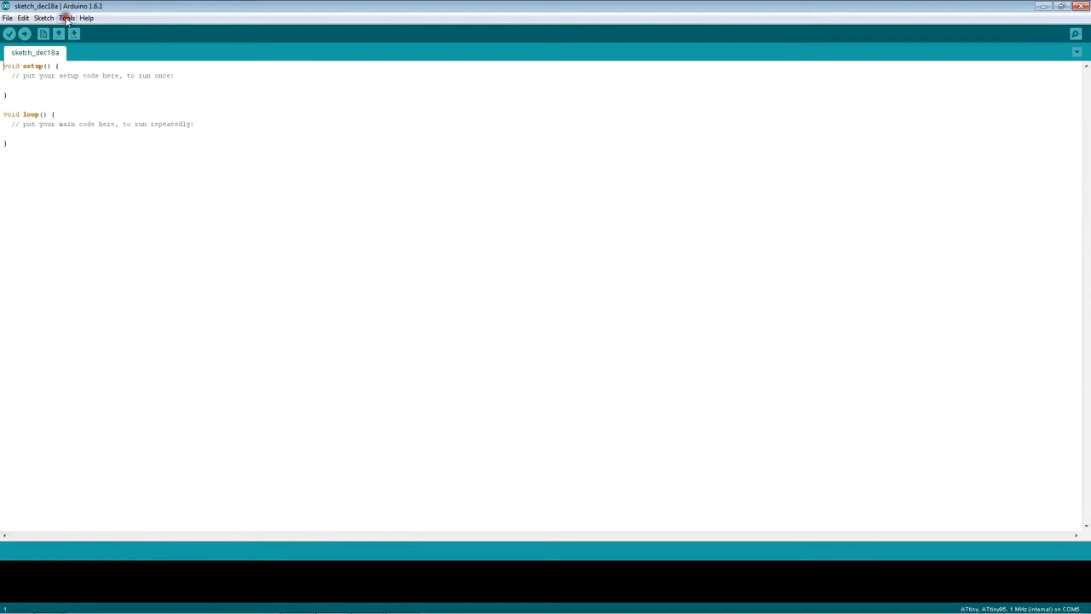
Show the Tools board list confirming ATtiny is the selected board.
{"action": "left_click", "coordinate": [70, 17]}
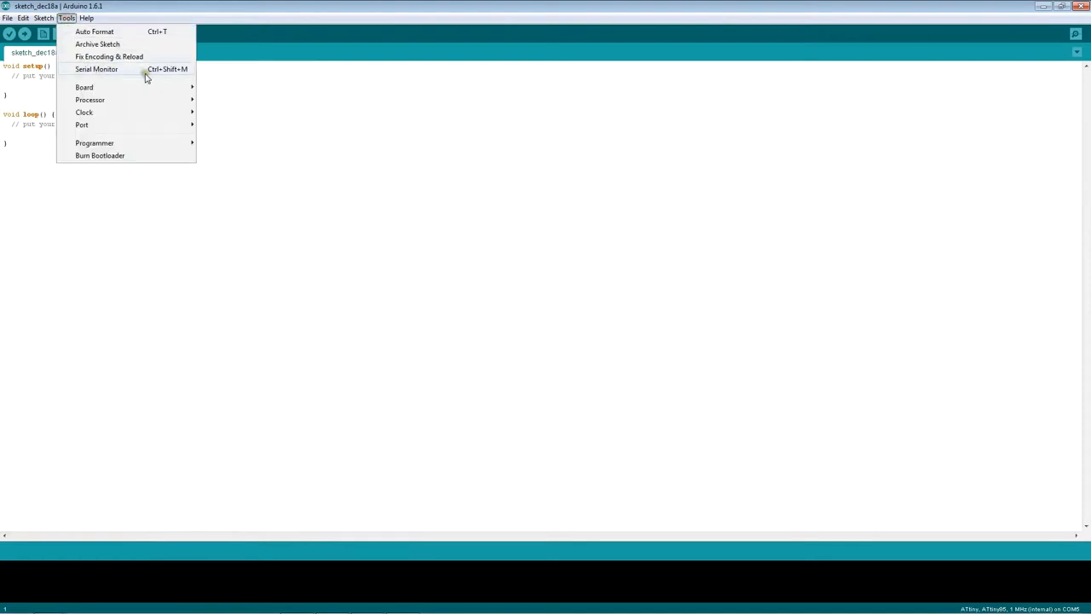
{"action": "left_click", "coordinate": [84, 87]}
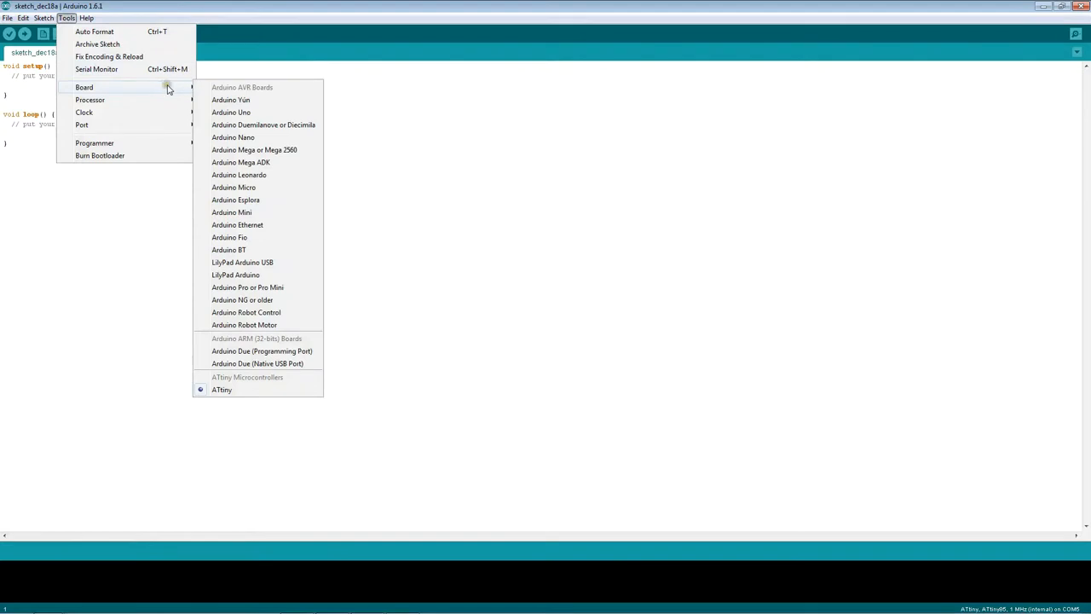
{"action": "mouse_move", "coordinate": [225, 389]}
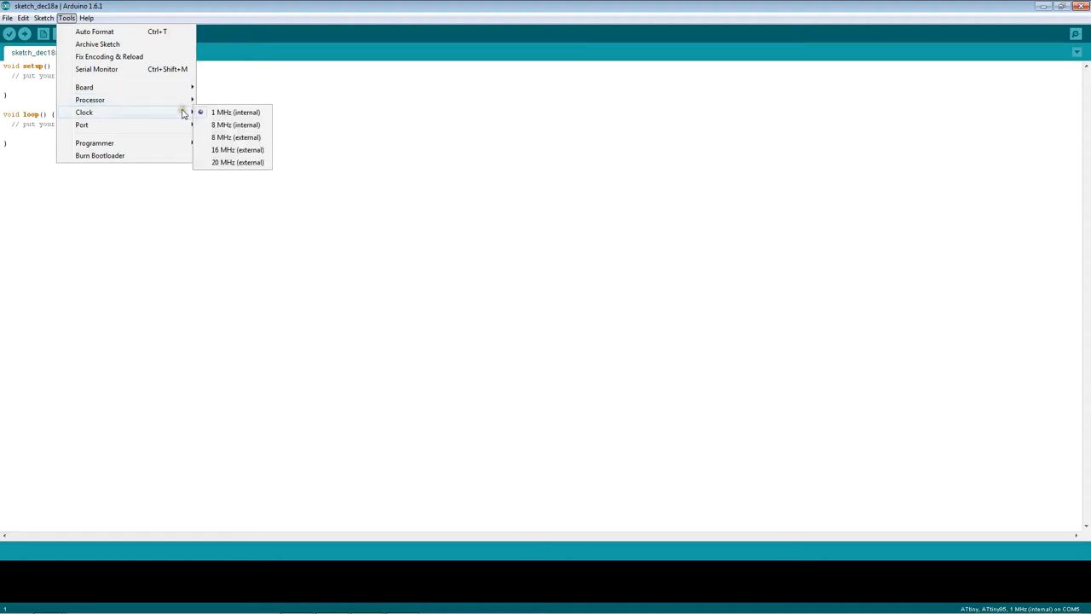
{"action": "mouse_move", "coordinate": [242, 112]}
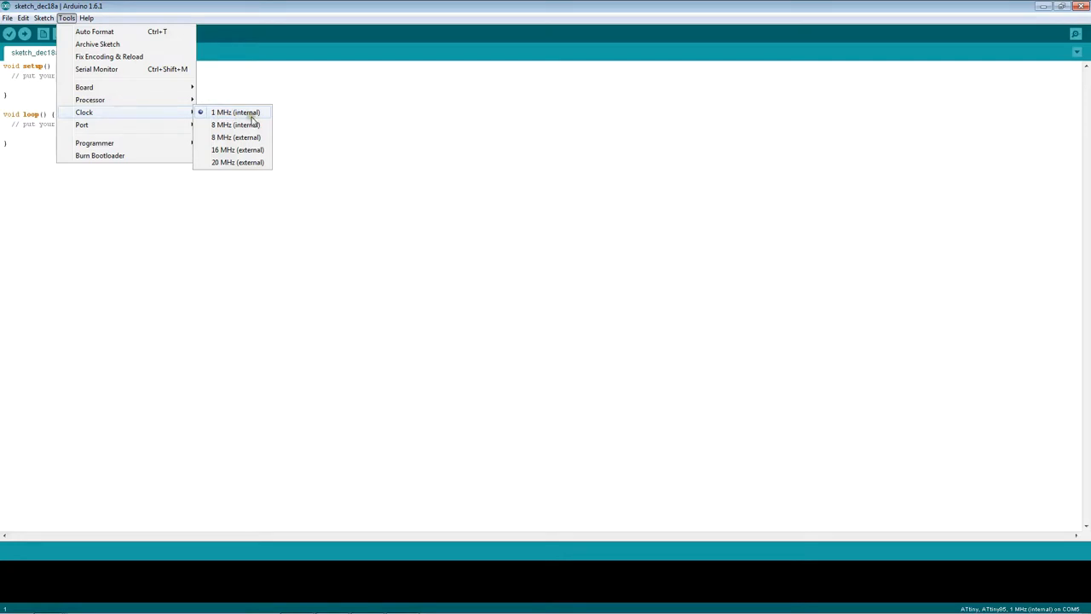
{"action": "mouse_move", "coordinate": [252, 167]}
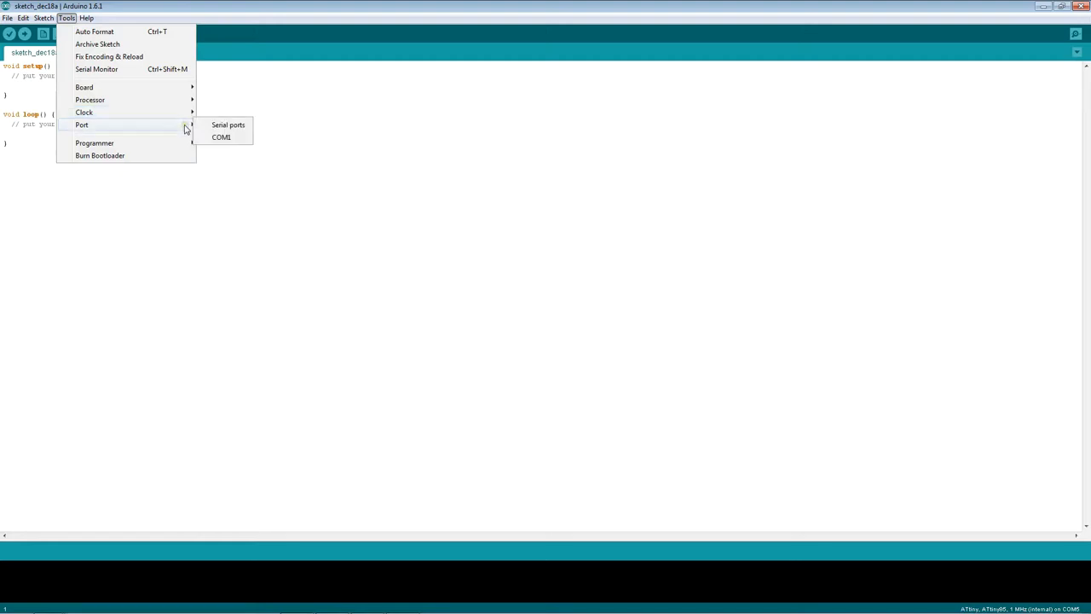
{"action": "mouse_move", "coordinate": [227, 145]}
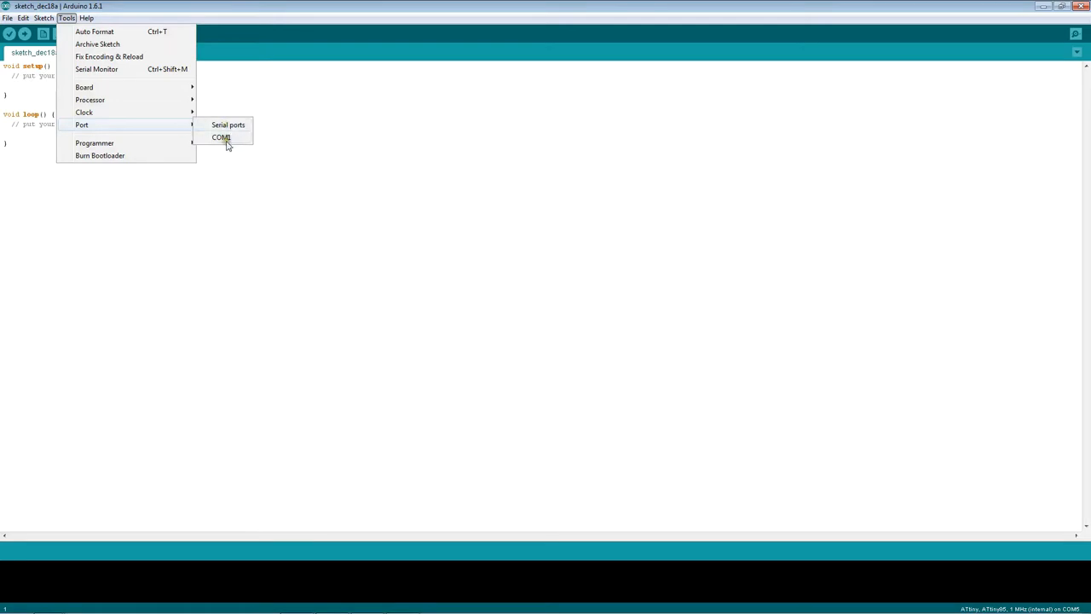
{"action": "mouse_move", "coordinate": [266, 57]}
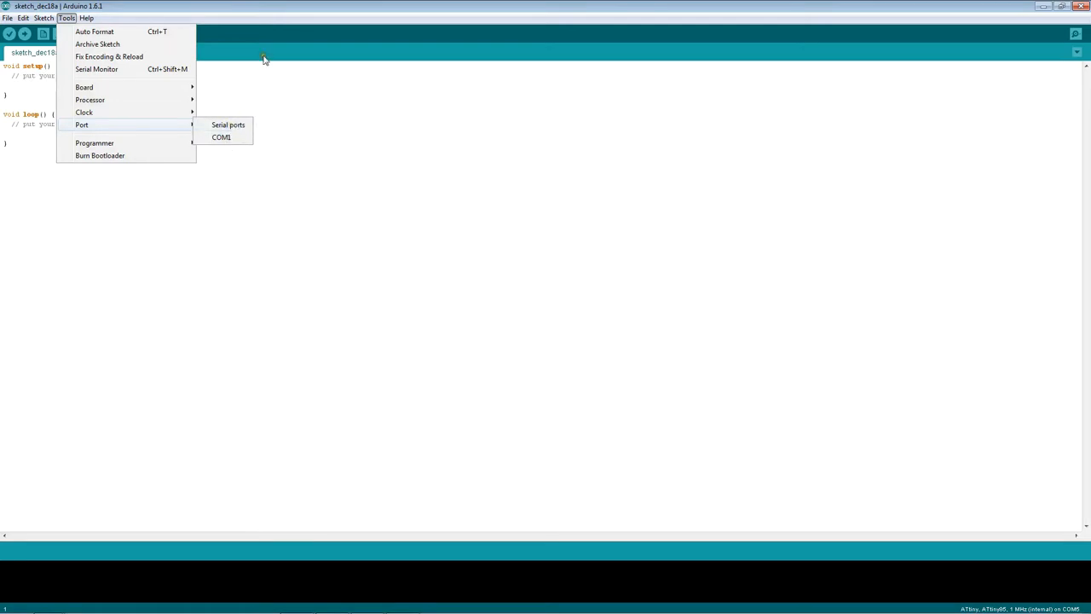
{"action": "left_click", "coordinate": [9, 15]}
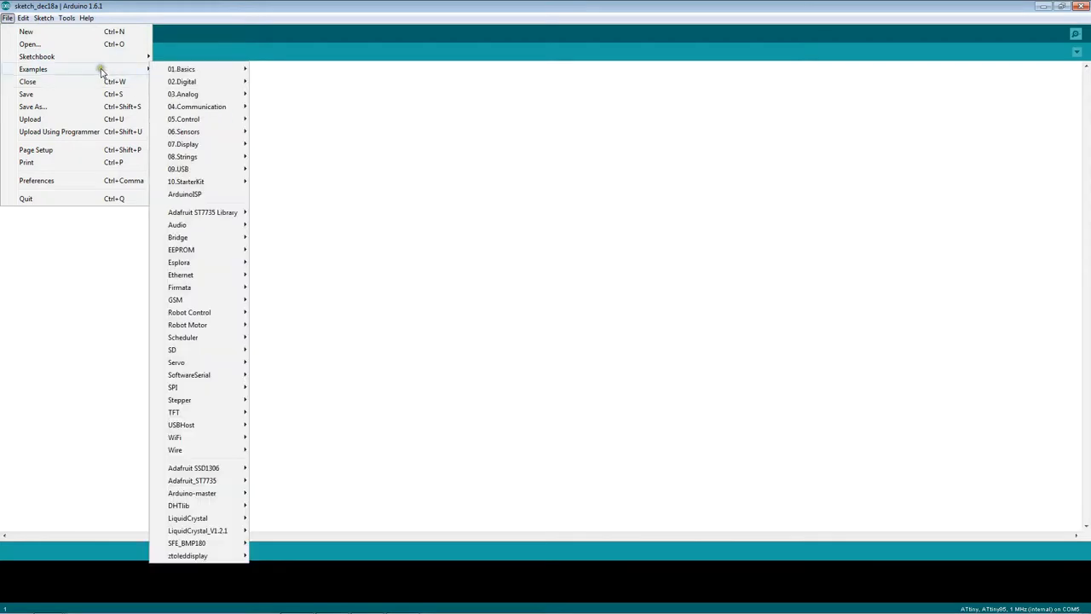
{"action": "mouse_move", "coordinate": [183, 156]}
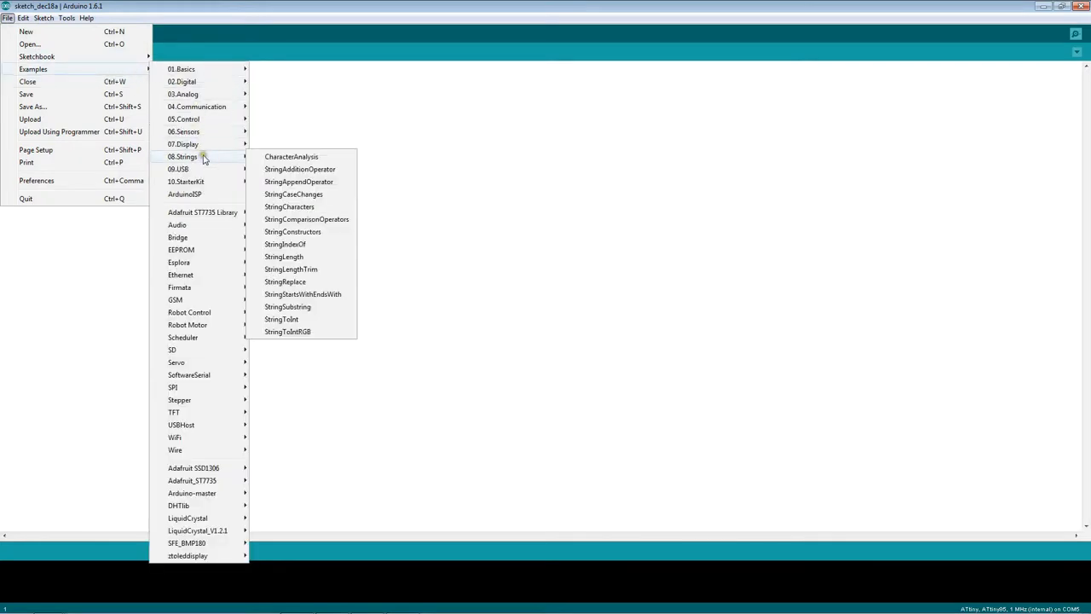
{"action": "mouse_move", "coordinate": [204, 198]}
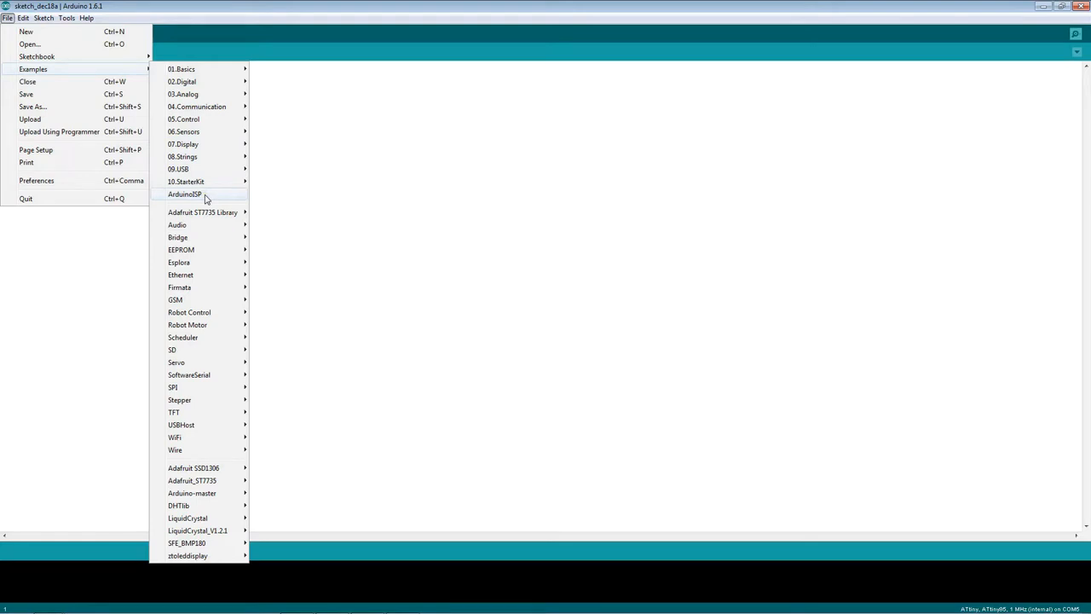
{"action": "mouse_move", "coordinate": [211, 198]}
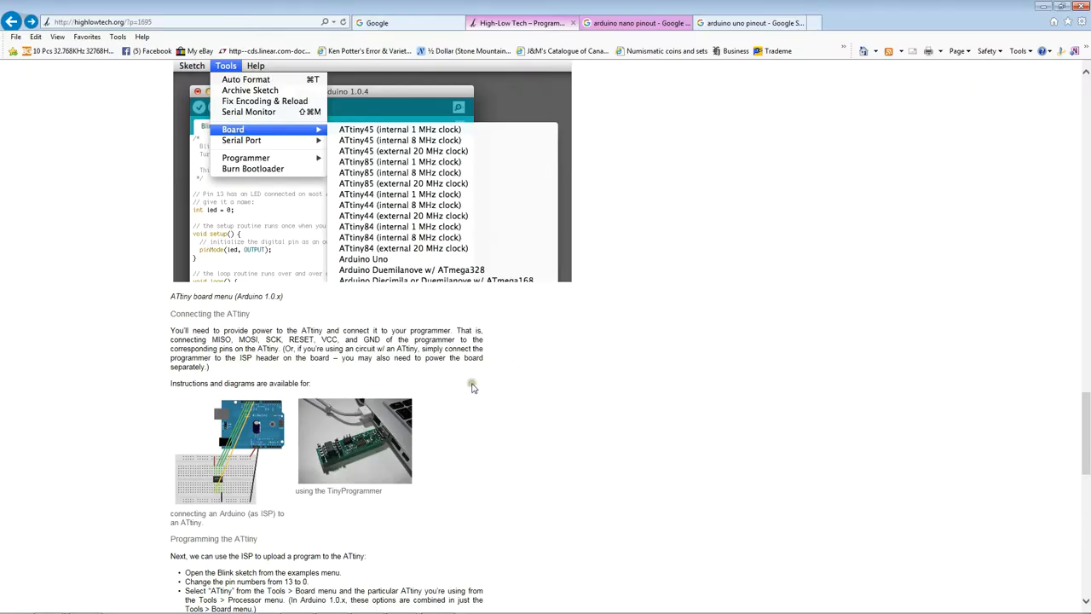
{"action": "mouse_move", "coordinate": [167, 334]}
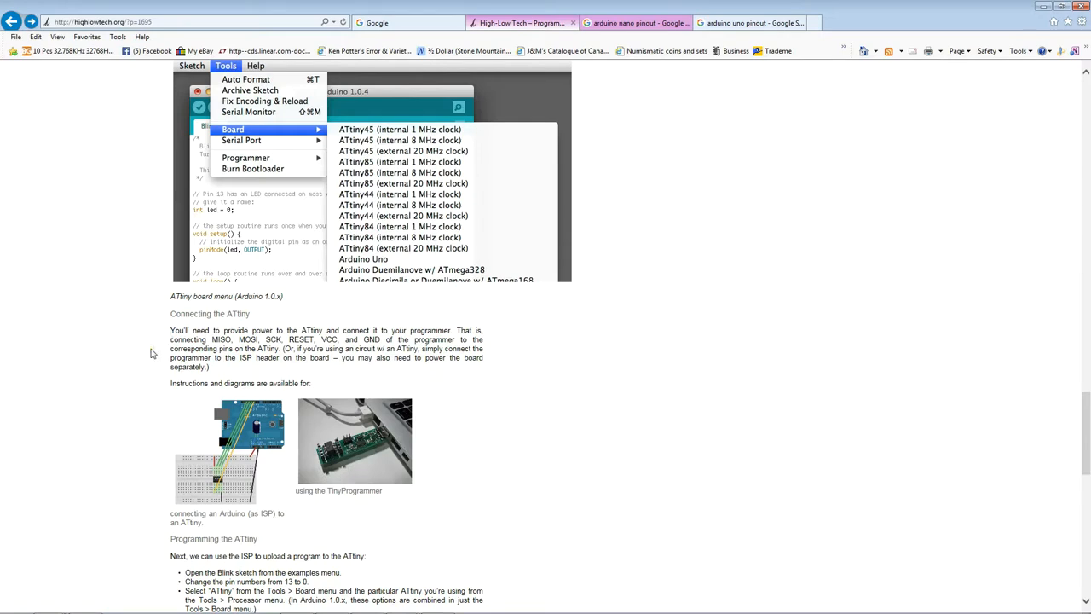
{"action": "scroll", "scroll_direction": "down", "scroll_amount": 3}
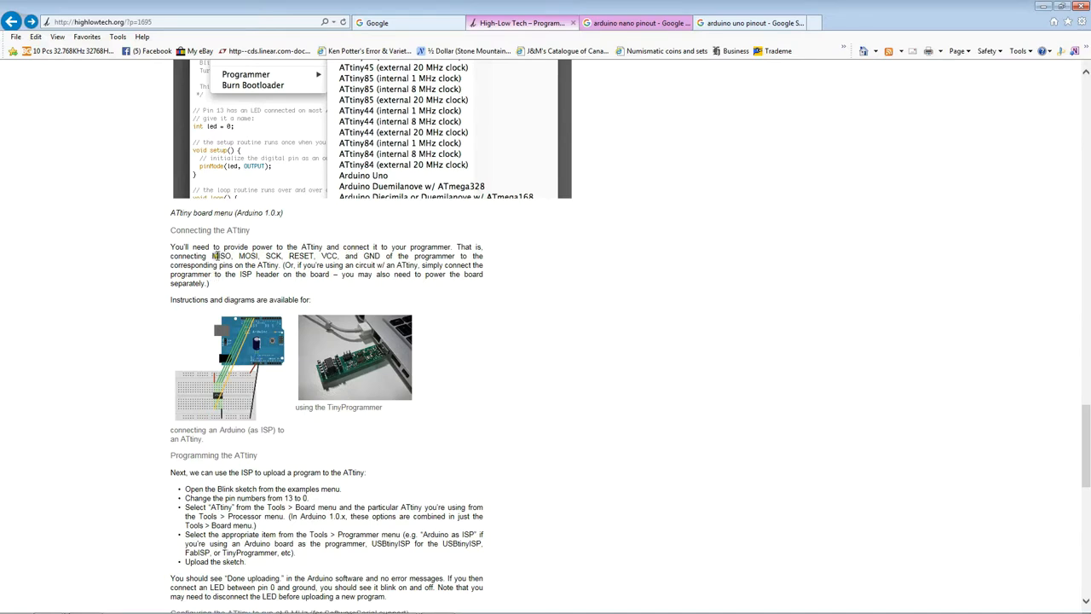
{"action": "mouse_move", "coordinate": [273, 256]}
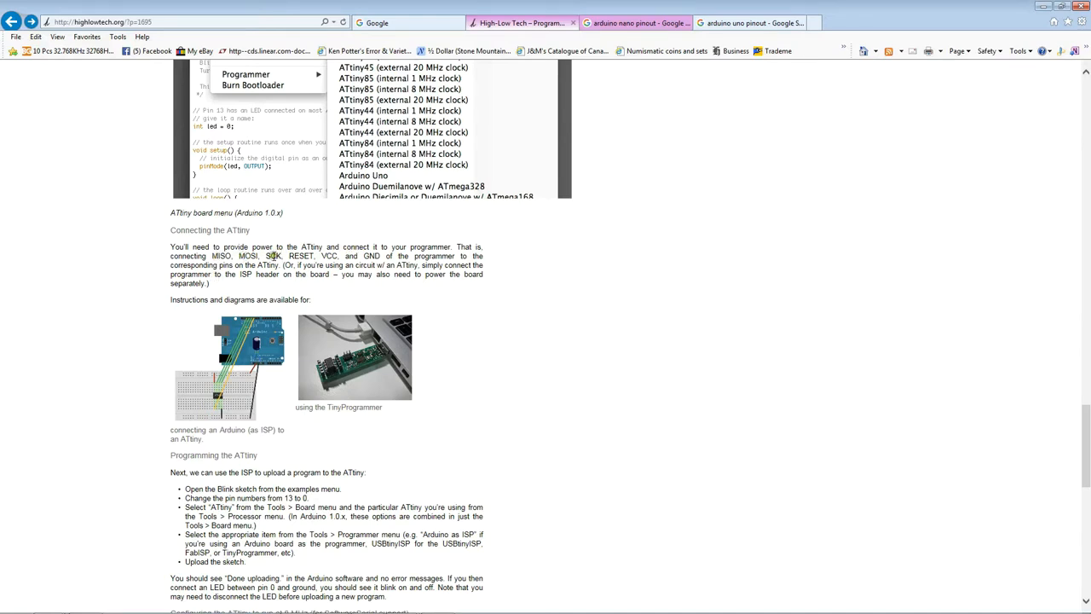
{"action": "mouse_move", "coordinate": [327, 256]}
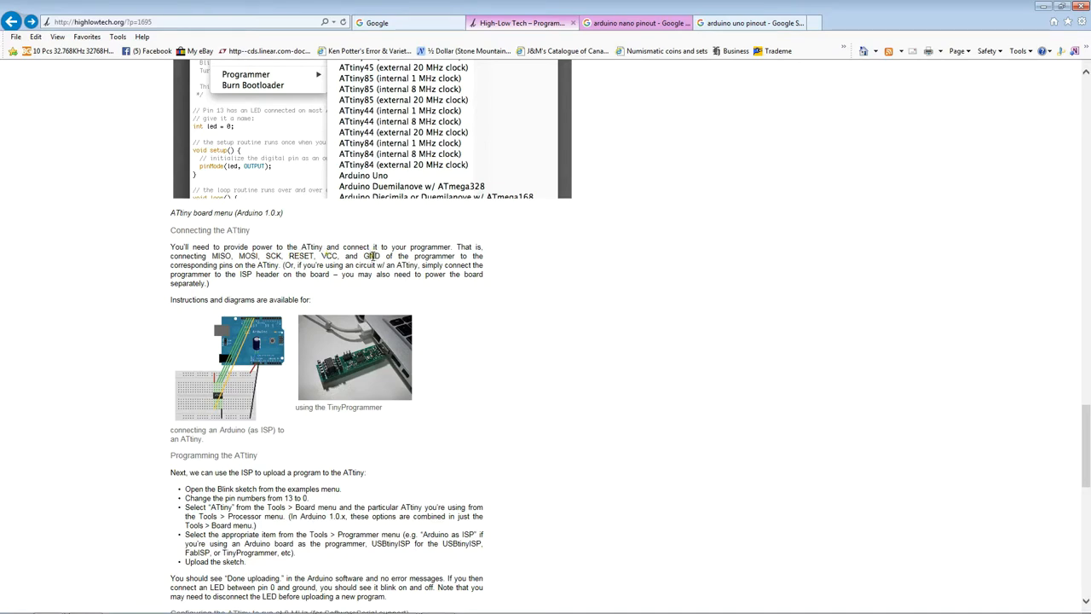
{"action": "mouse_move", "coordinate": [265, 273]}
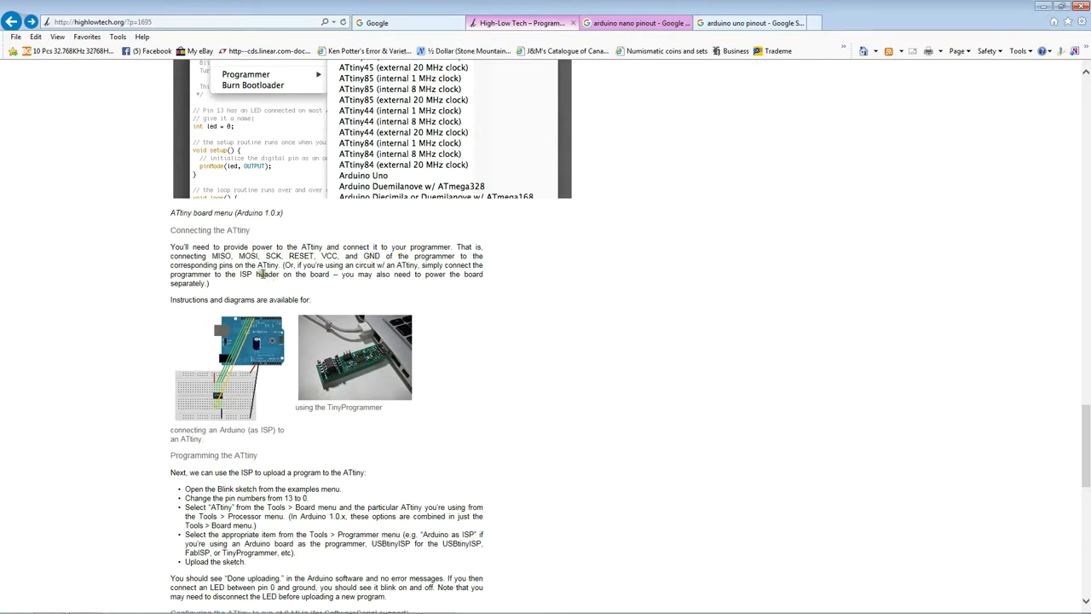
{"action": "mouse_move", "coordinate": [339, 315]}
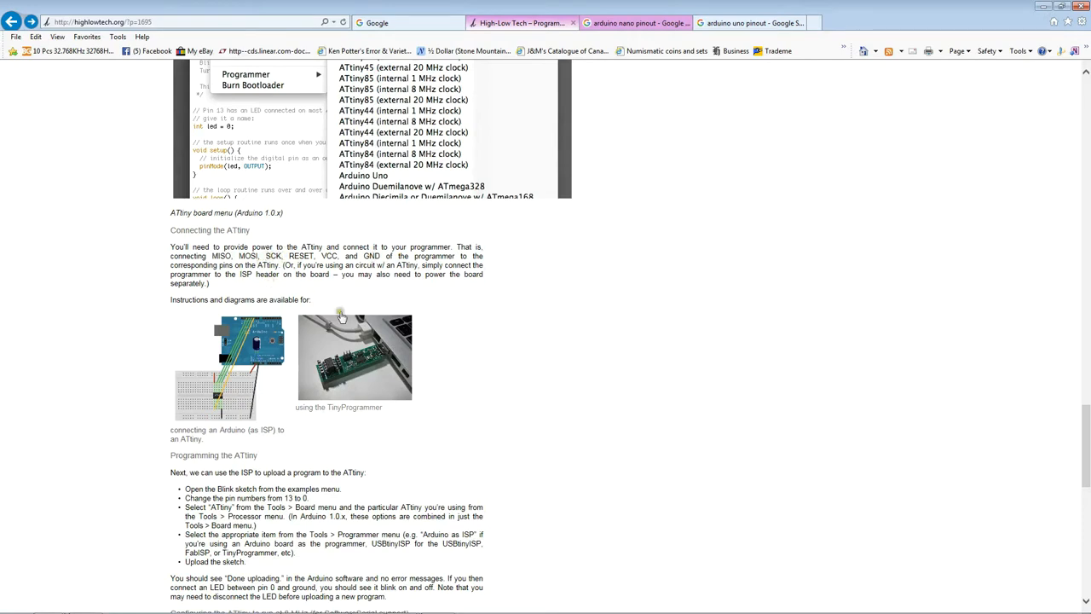
{"action": "mouse_move", "coordinate": [517, 392]}
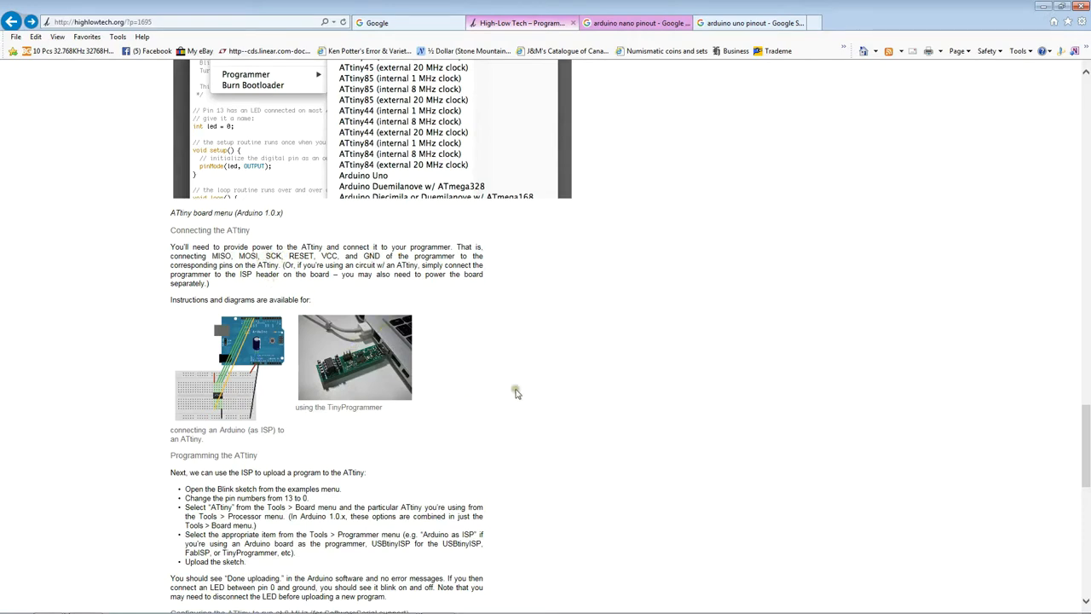
{"action": "mouse_move", "coordinate": [537, 430]}
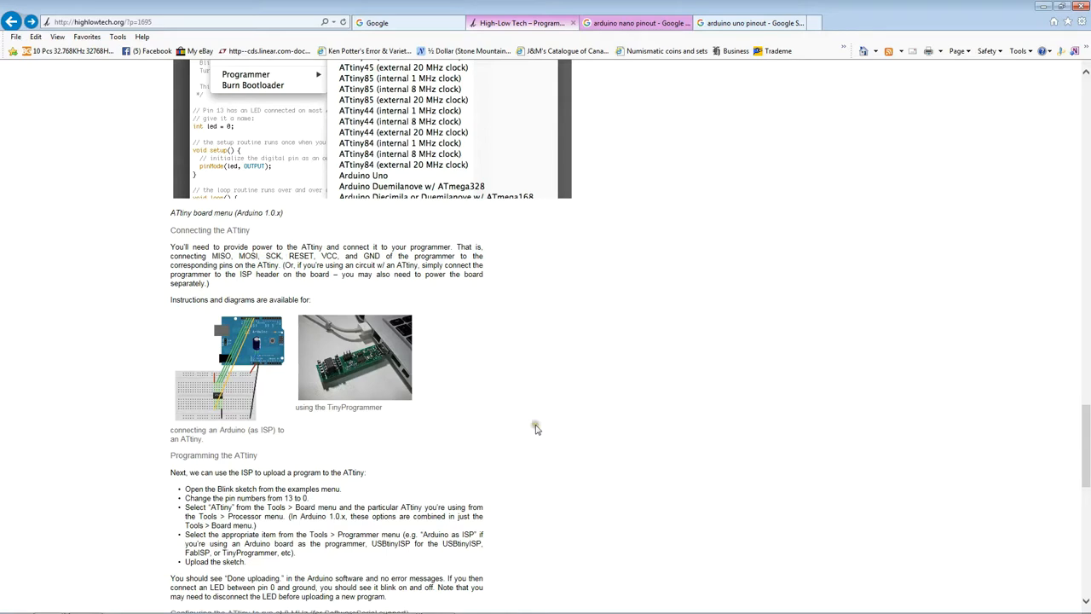
{"action": "mouse_move", "coordinate": [529, 421]}
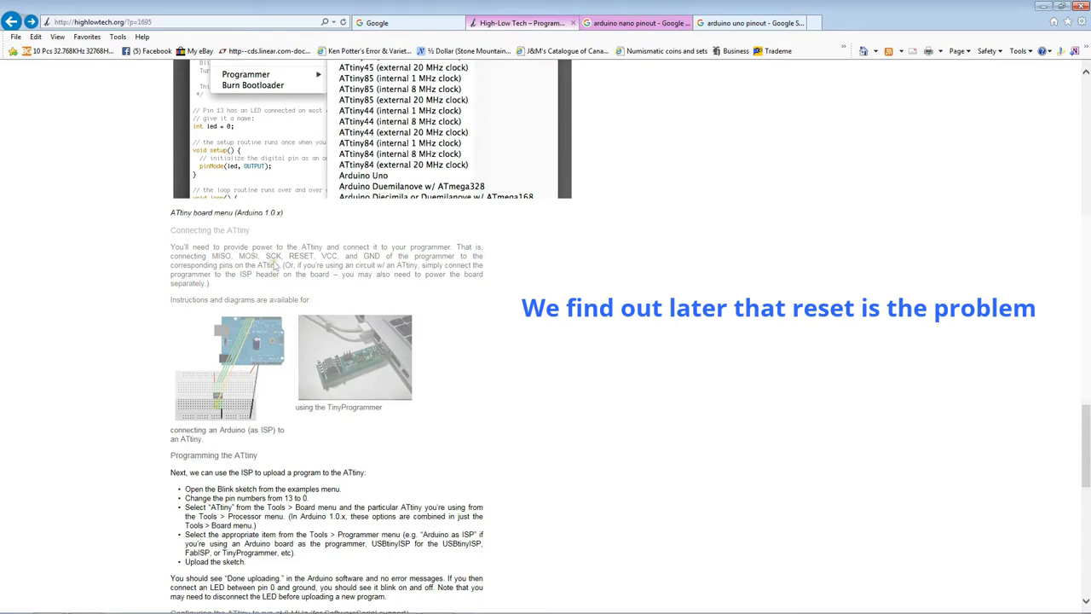
{"action": "mouse_move", "coordinate": [354, 349]}
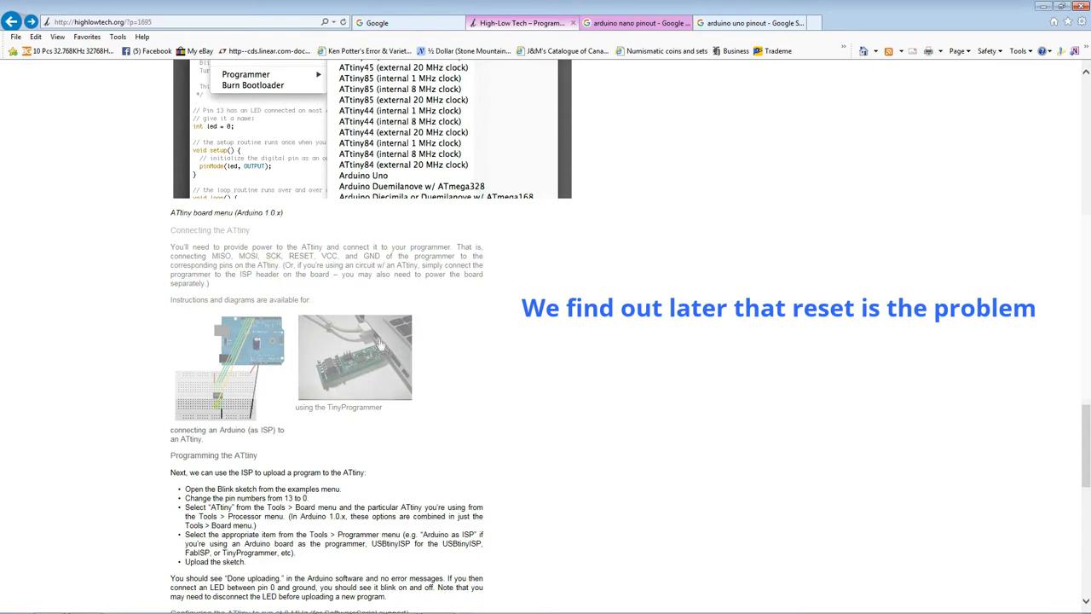
{"action": "mouse_move", "coordinate": [477, 419]}
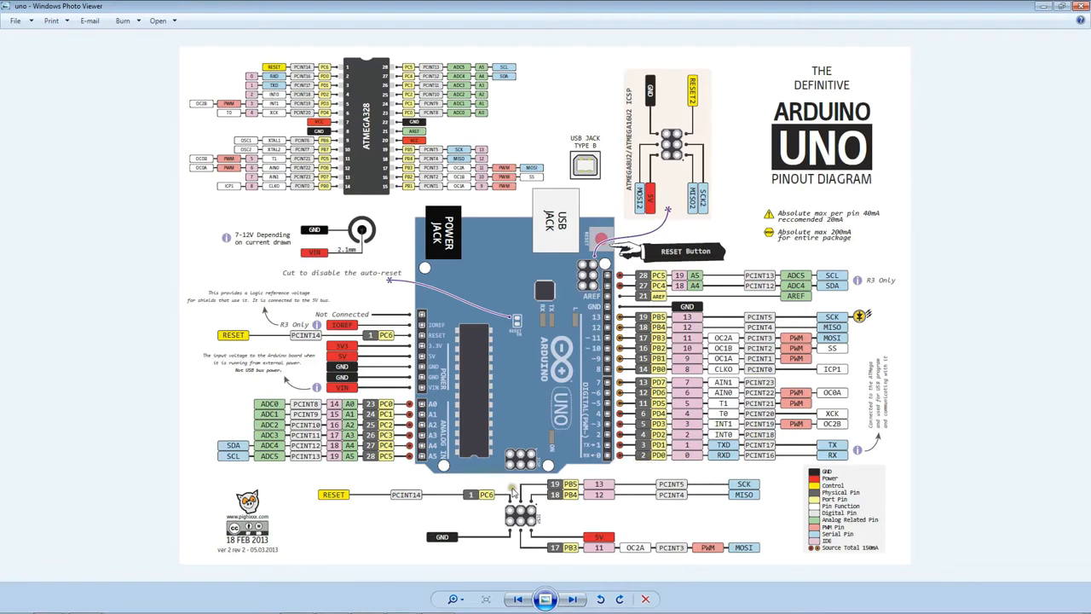
{"action": "mouse_move", "coordinate": [729, 519]}
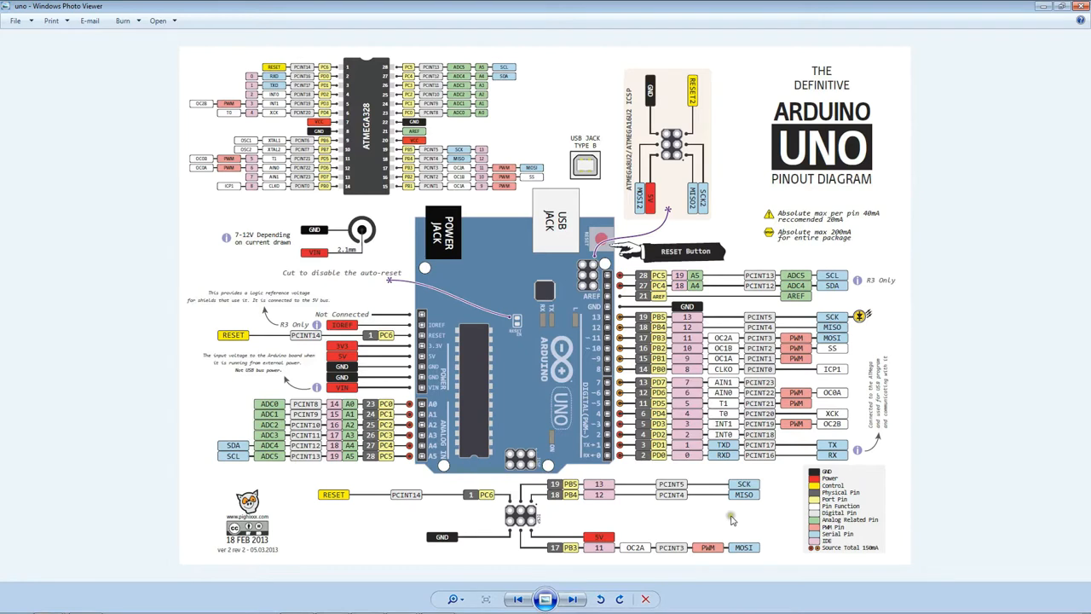
{"action": "mouse_move", "coordinate": [740, 546]}
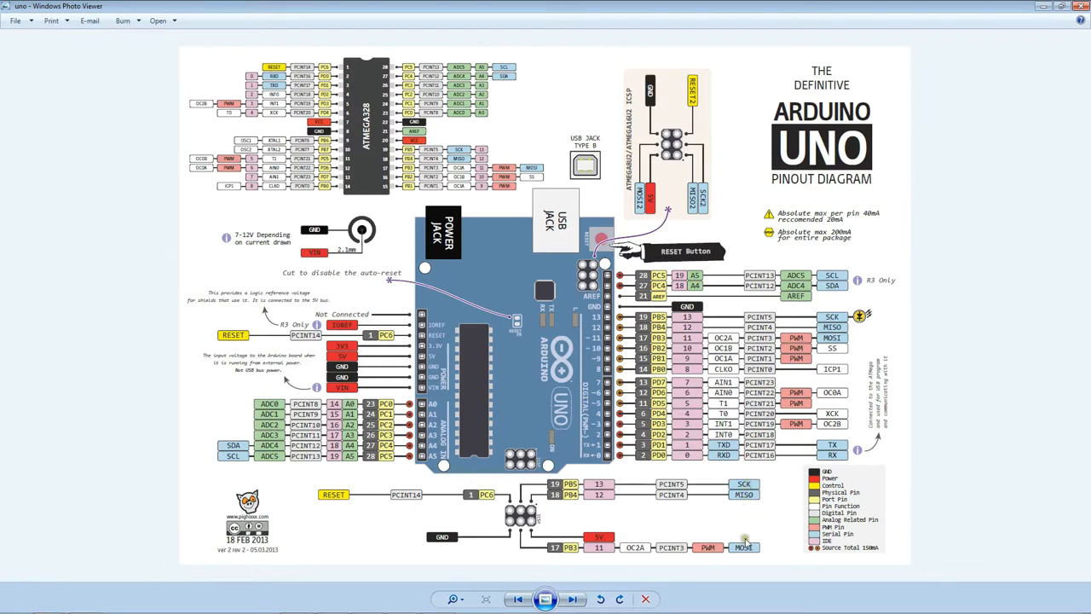
{"action": "mouse_move", "coordinate": [747, 552]}
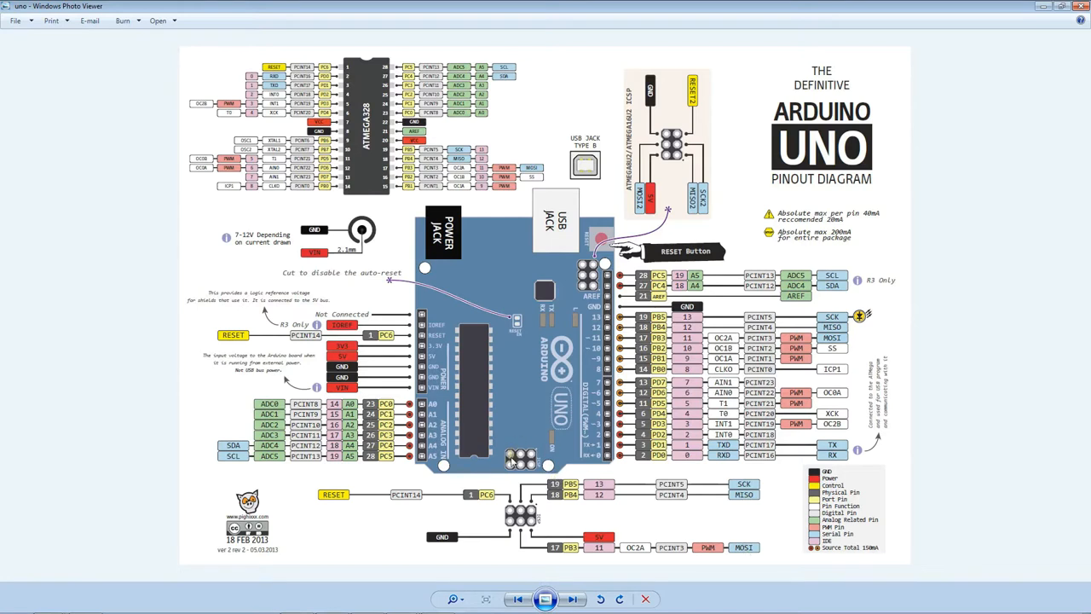
{"action": "mouse_move", "coordinate": [586, 505]}
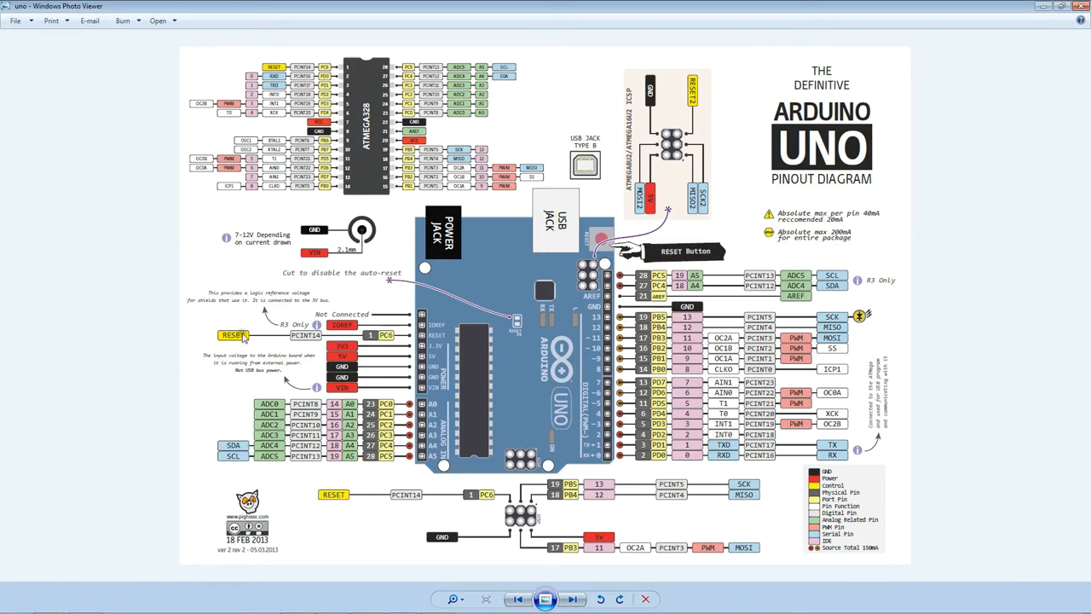
{"action": "mouse_move", "coordinate": [890, 370]}
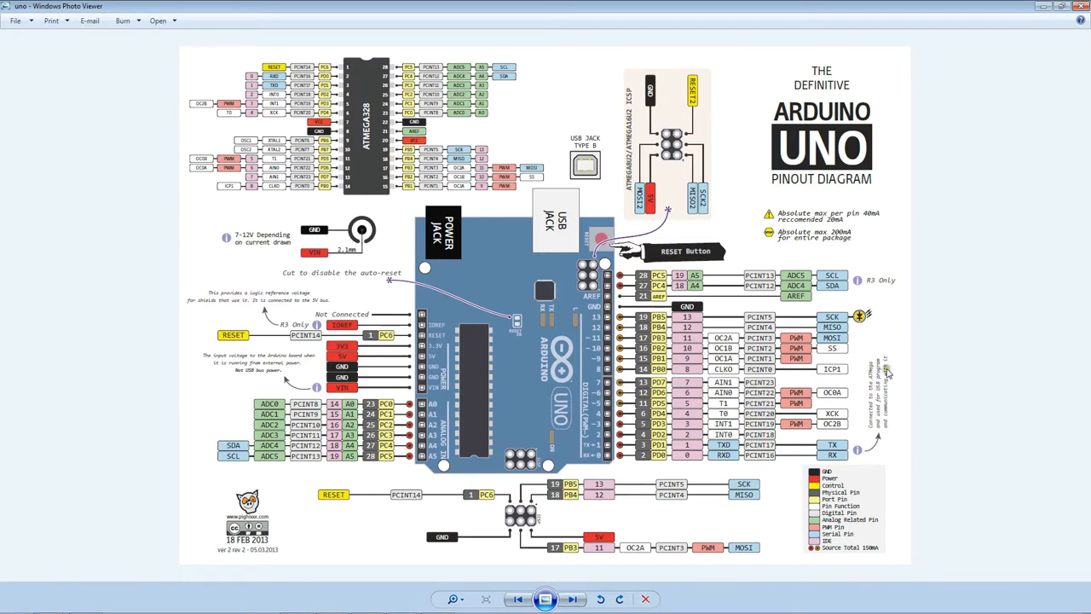
{"action": "mouse_move", "coordinate": [895, 331]}
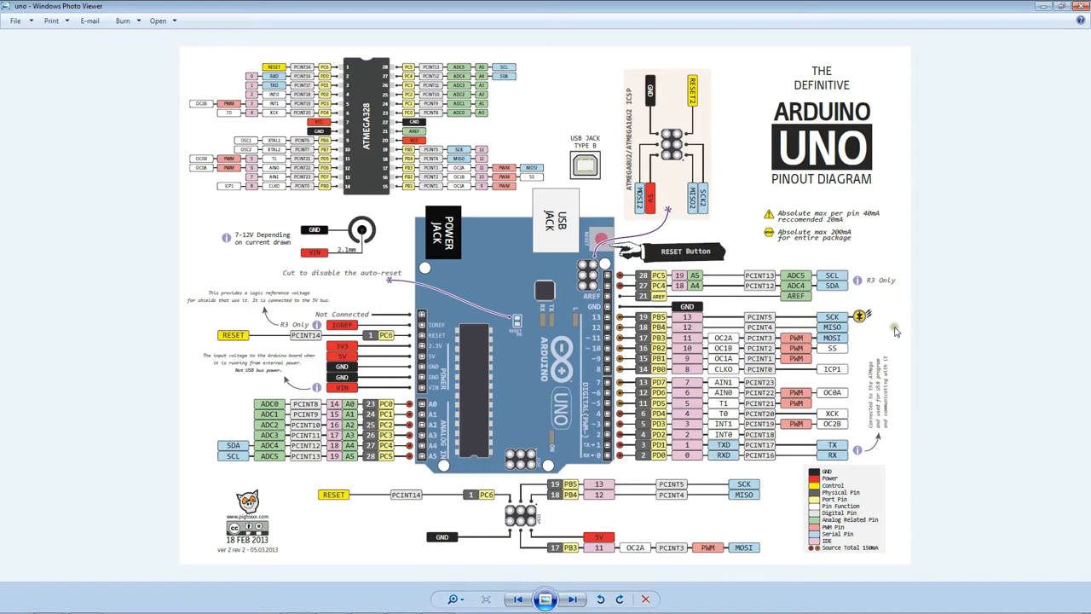
{"action": "mouse_move", "coordinate": [597, 341]}
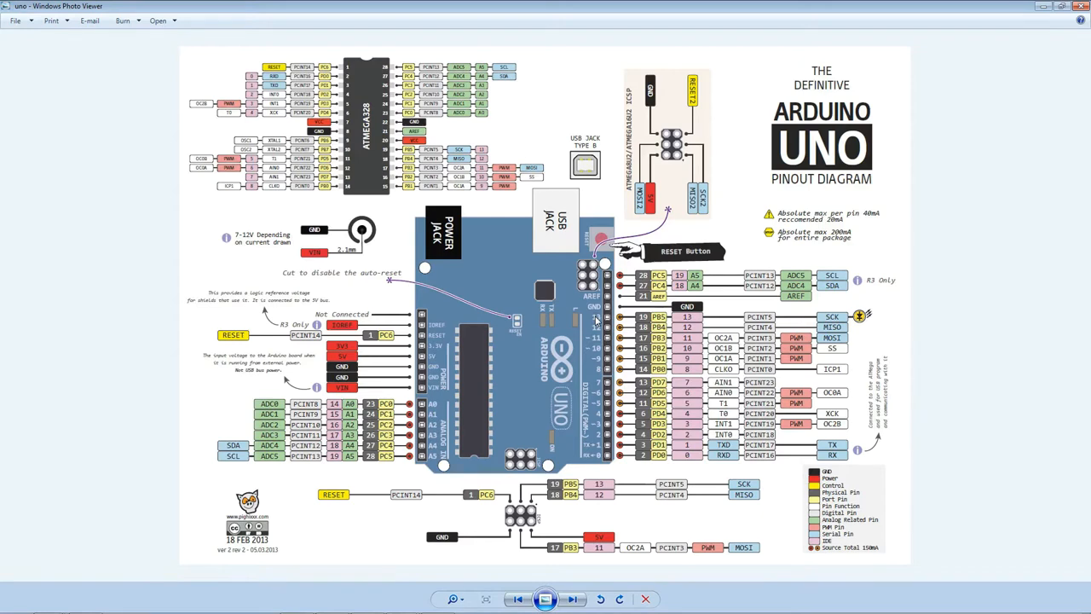
{"action": "left_click", "coordinate": [573, 600]}
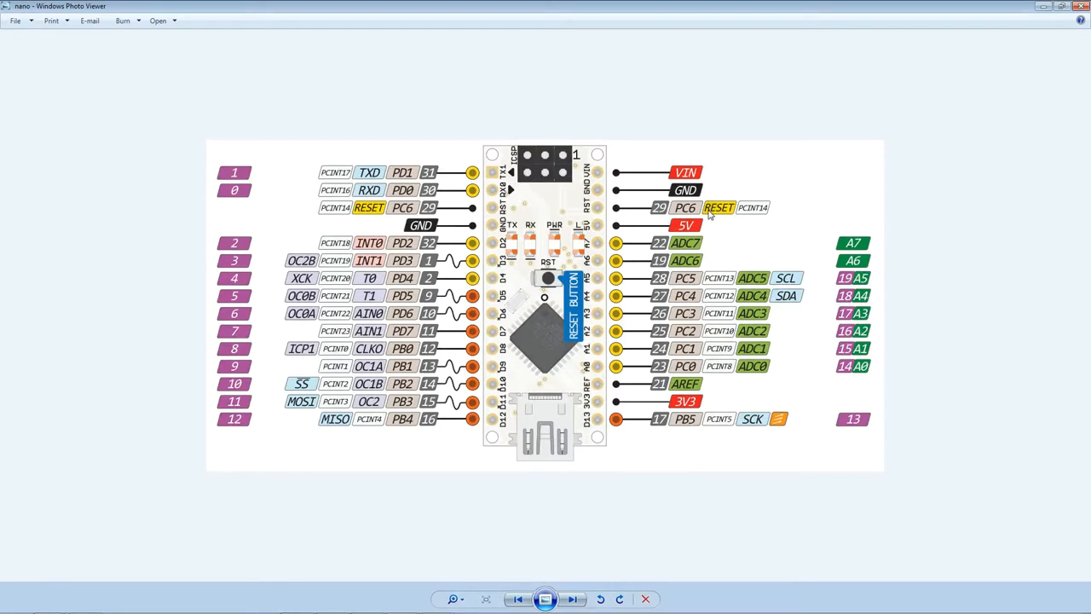
{"action": "mouse_move", "coordinate": [535, 164]}
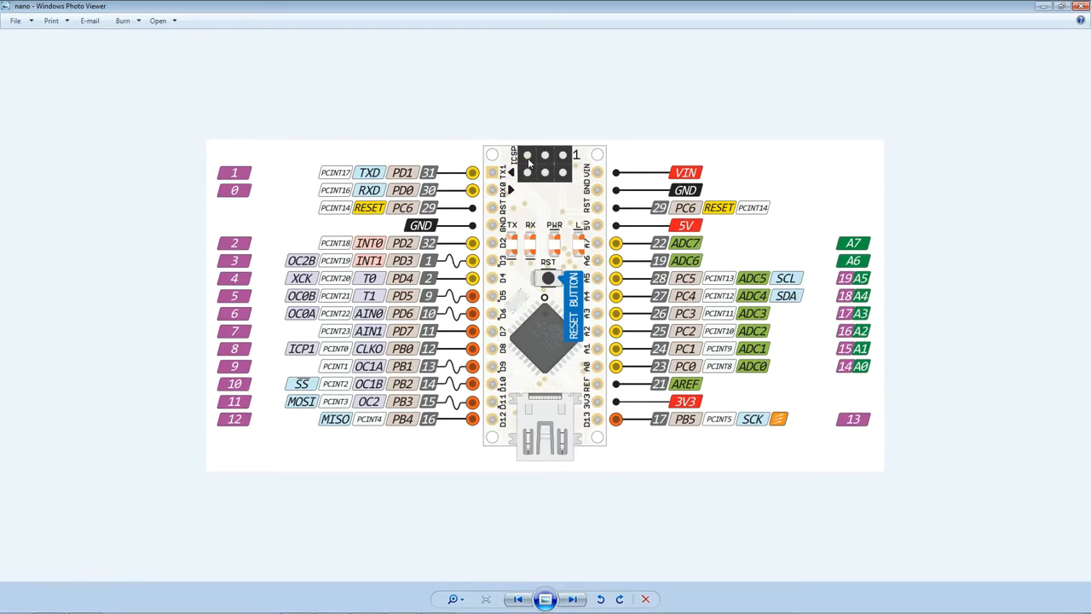
{"action": "mouse_move", "coordinate": [735, 447]}
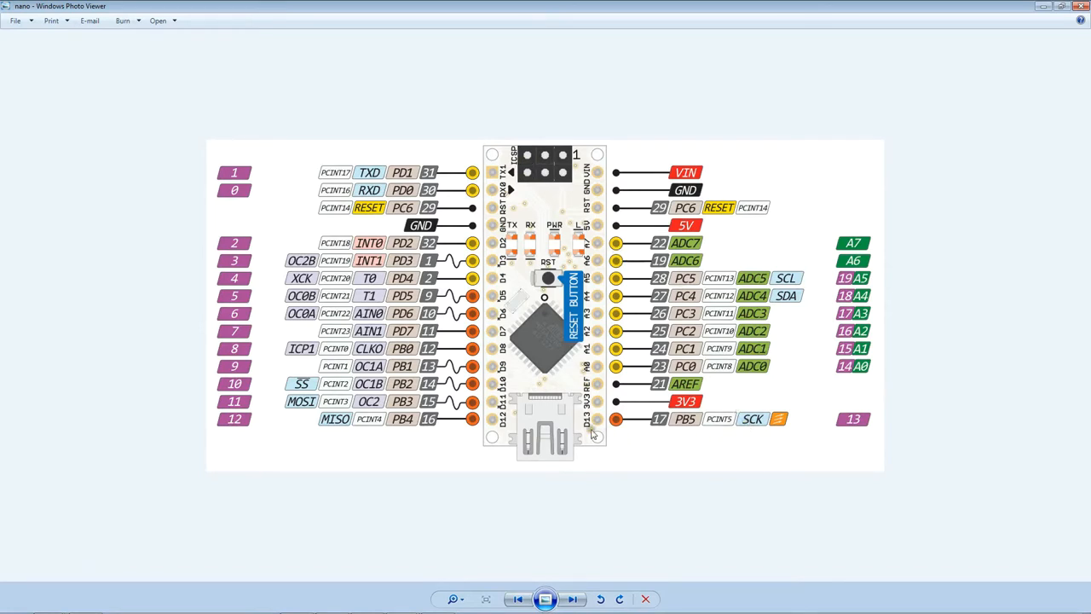
{"action": "mouse_move", "coordinate": [337, 436]}
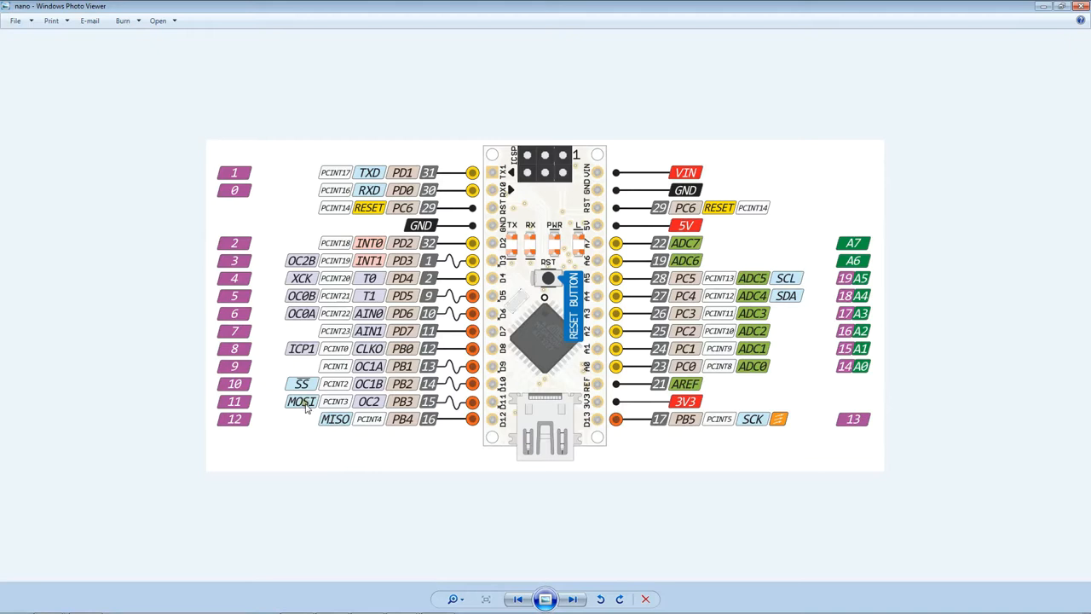
{"action": "mouse_move", "coordinate": [783, 440]}
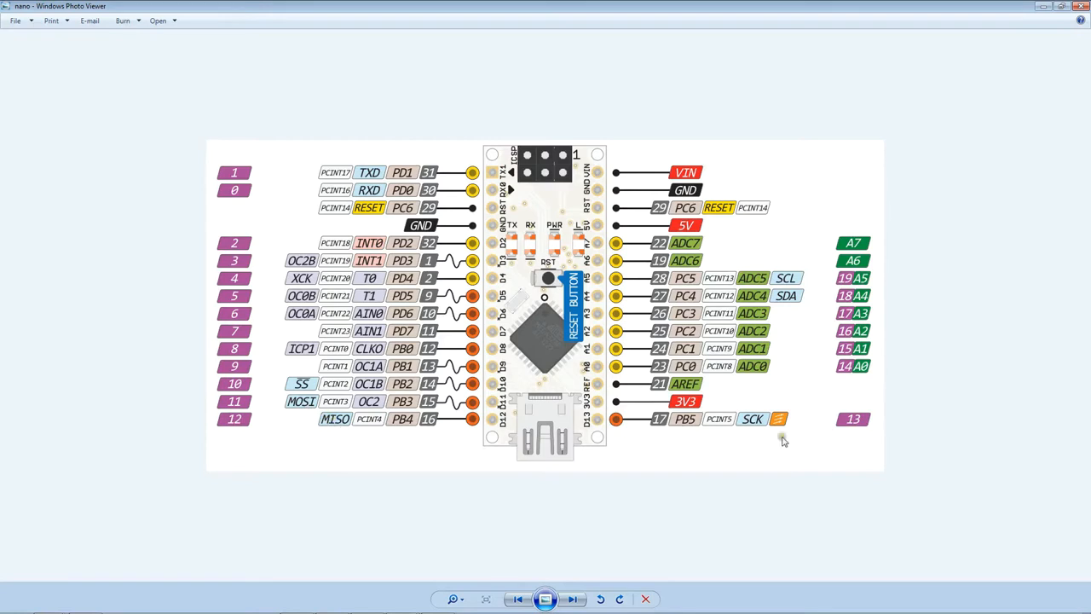
{"action": "mouse_move", "coordinate": [493, 263]}
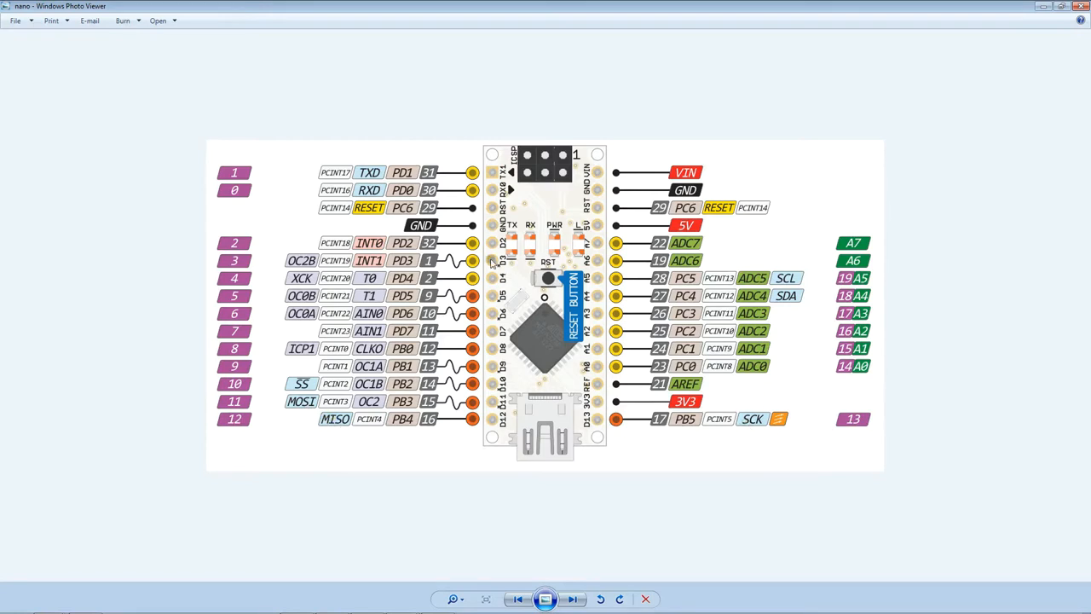
{"action": "mouse_move", "coordinate": [657, 443]}
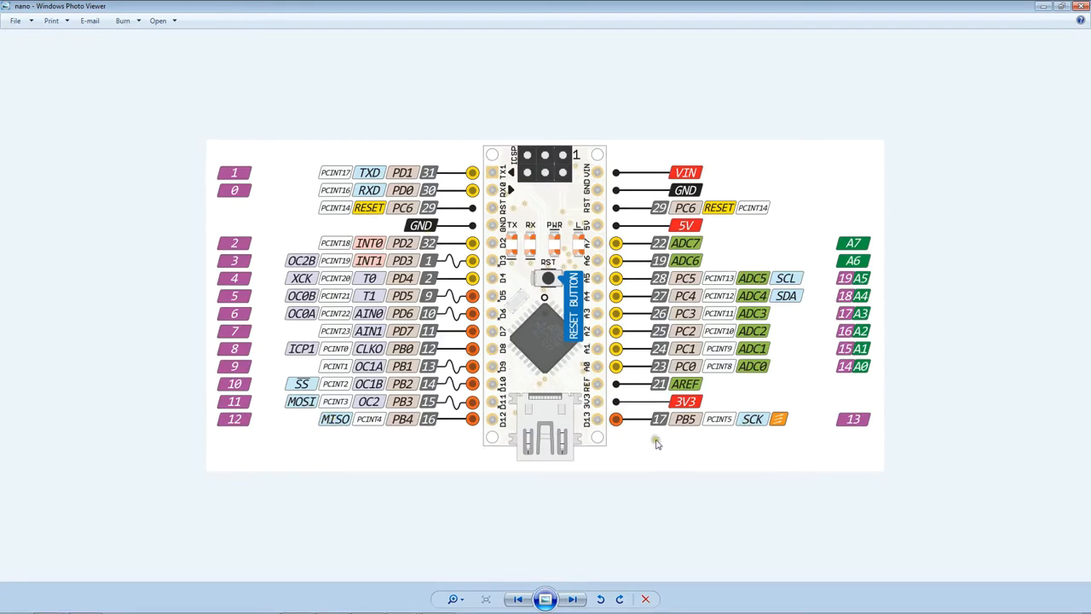
{"action": "mouse_move", "coordinate": [656, 445]}
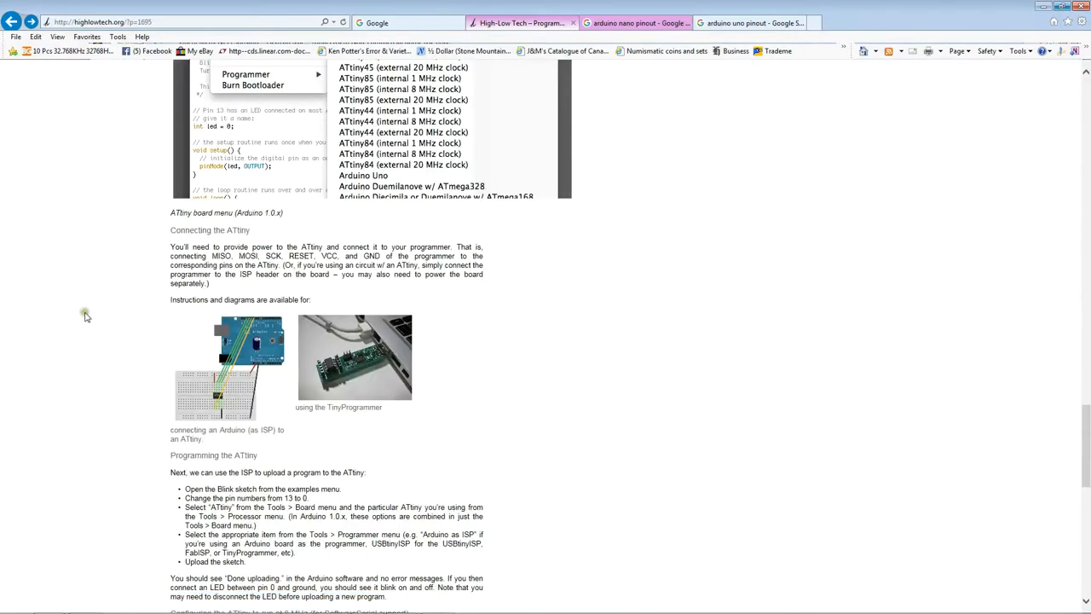
{"action": "mouse_move", "coordinate": [85, 317]}
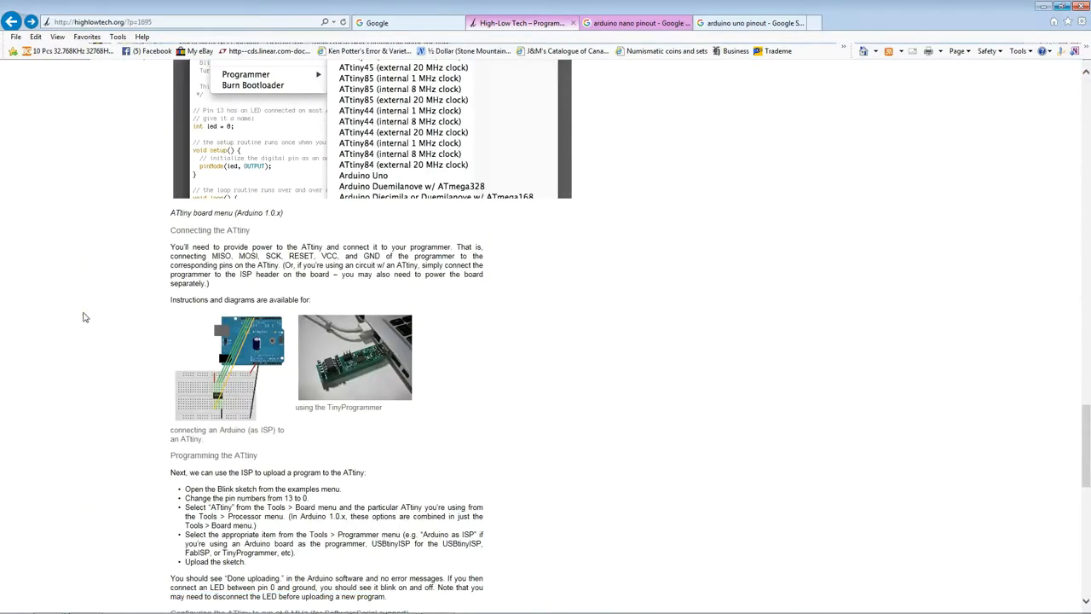
{"action": "mouse_move", "coordinate": [83, 321]}
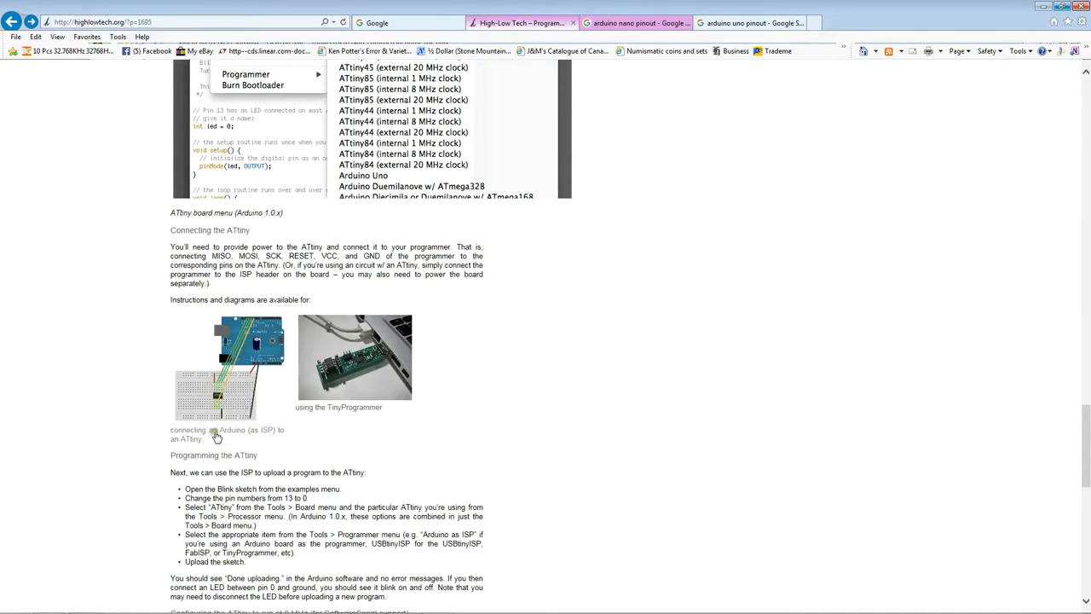
{"action": "mouse_move", "coordinate": [242, 454]}
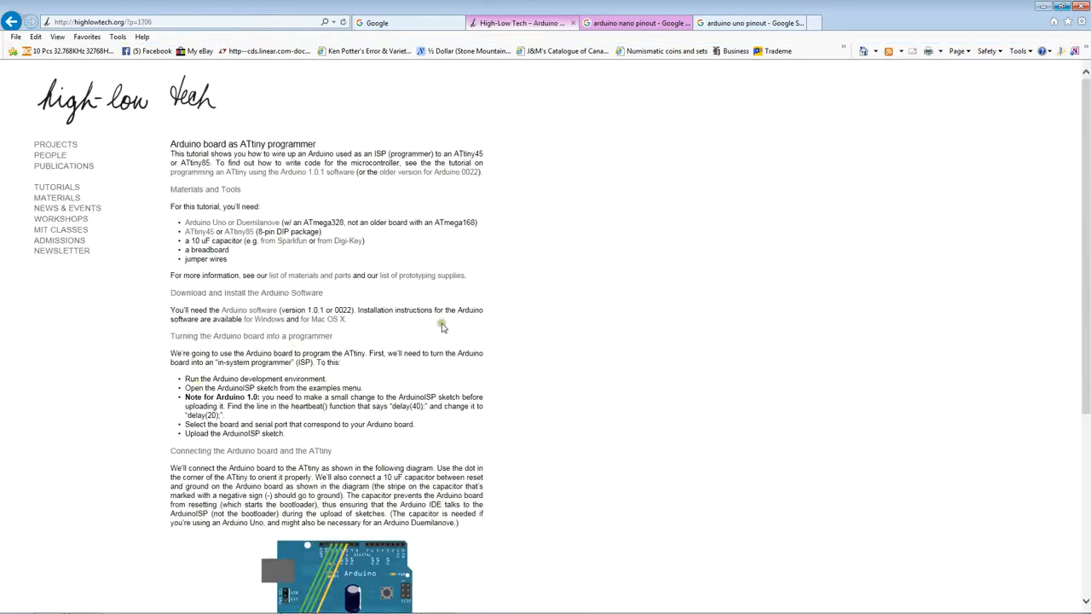
{"action": "mouse_move", "coordinate": [535, 372]}
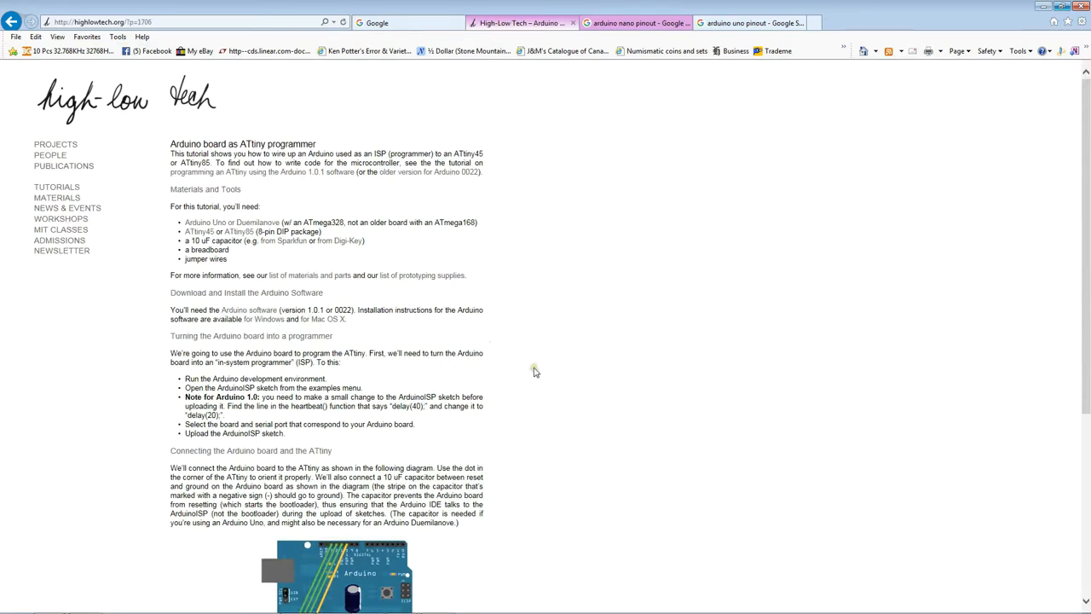
{"action": "mouse_move", "coordinate": [496, 390]}
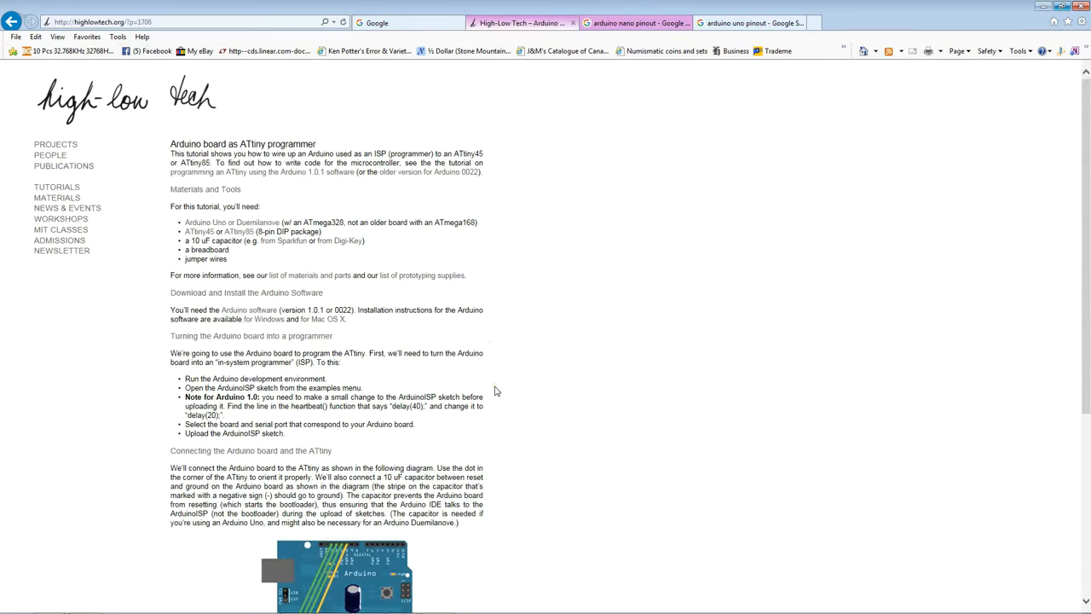
{"action": "mouse_move", "coordinate": [474, 386]}
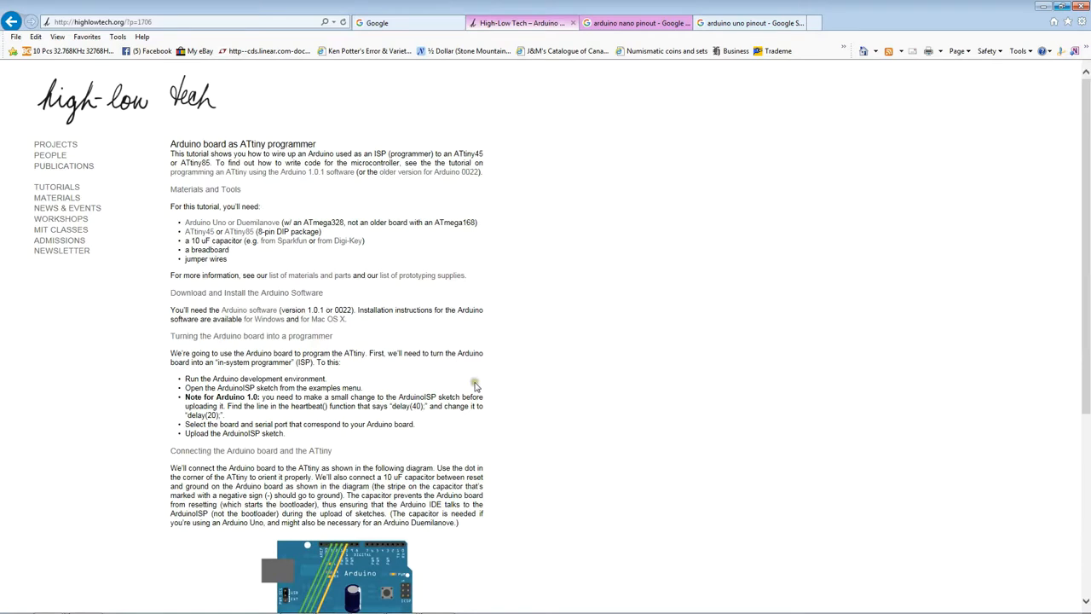
{"action": "mouse_move", "coordinate": [480, 381]}
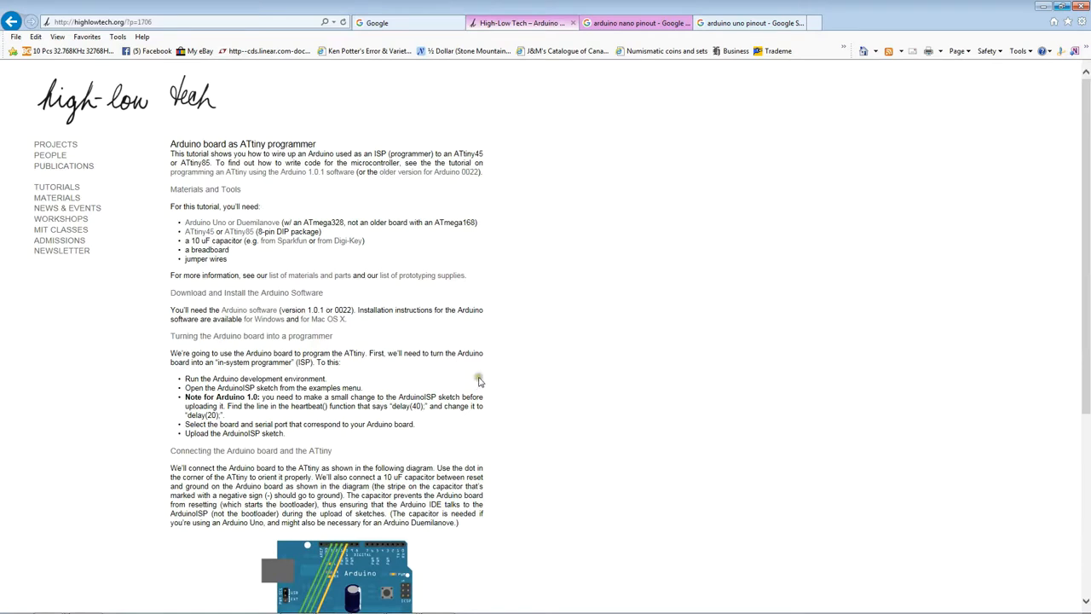
{"action": "mouse_move", "coordinate": [212, 266]}
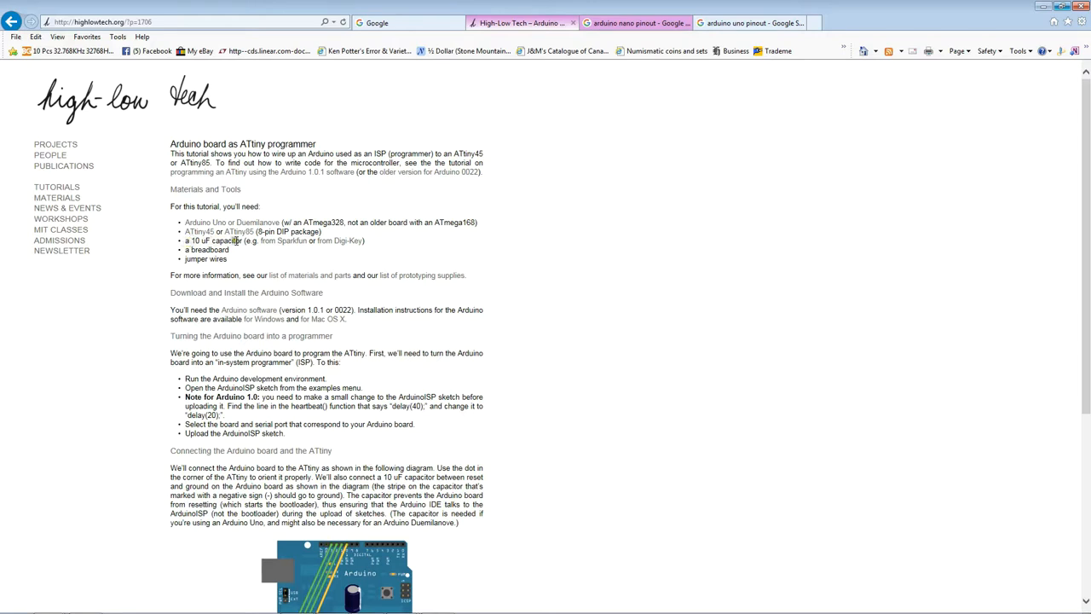
{"action": "mouse_move", "coordinate": [494, 280]}
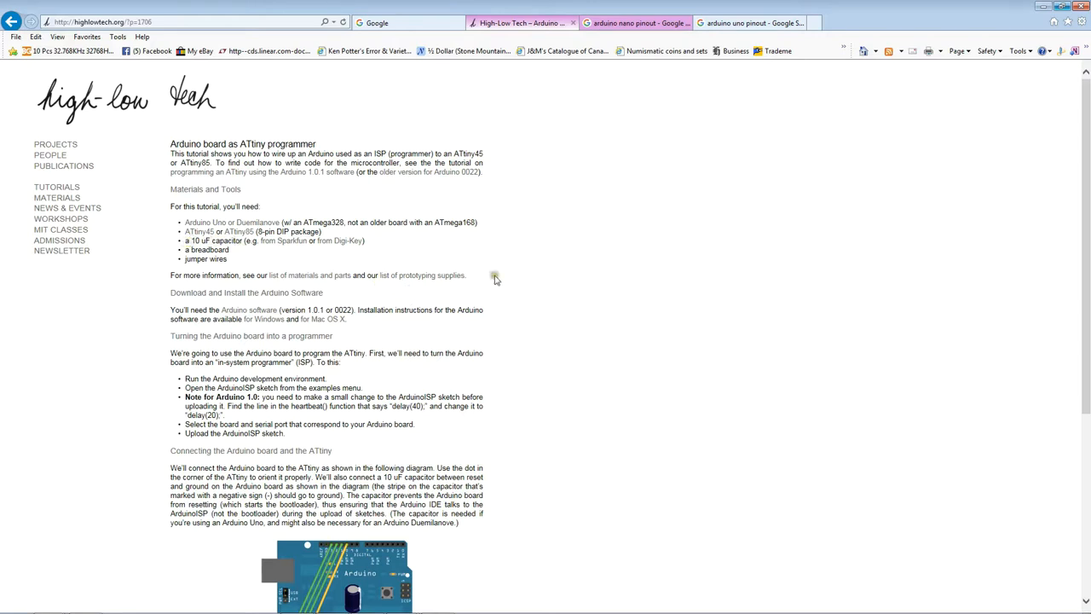
{"action": "mouse_move", "coordinate": [494, 343]}
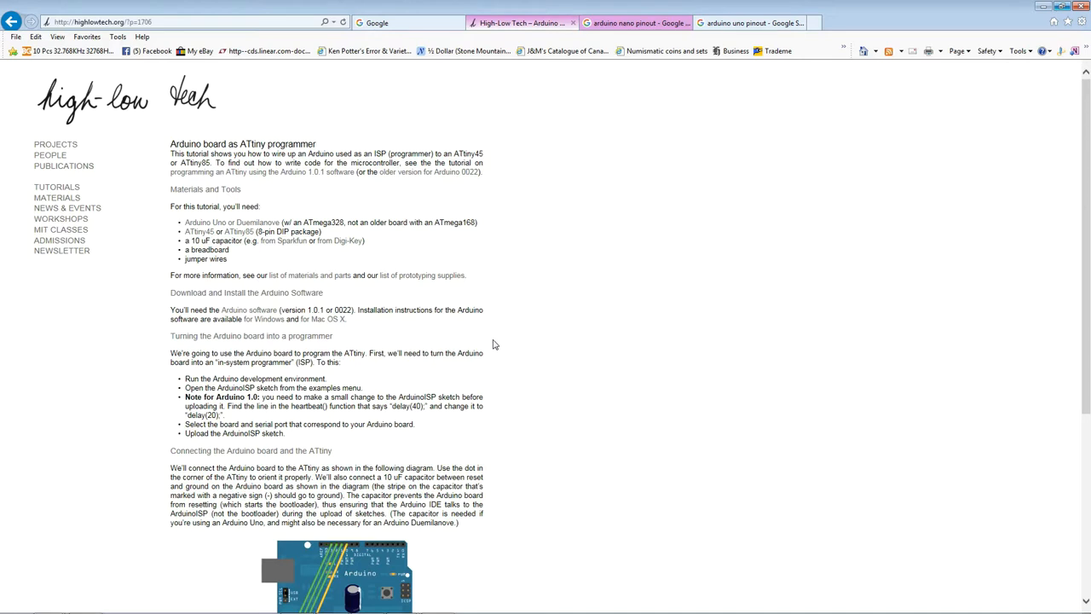
{"action": "mouse_move", "coordinate": [498, 372]}
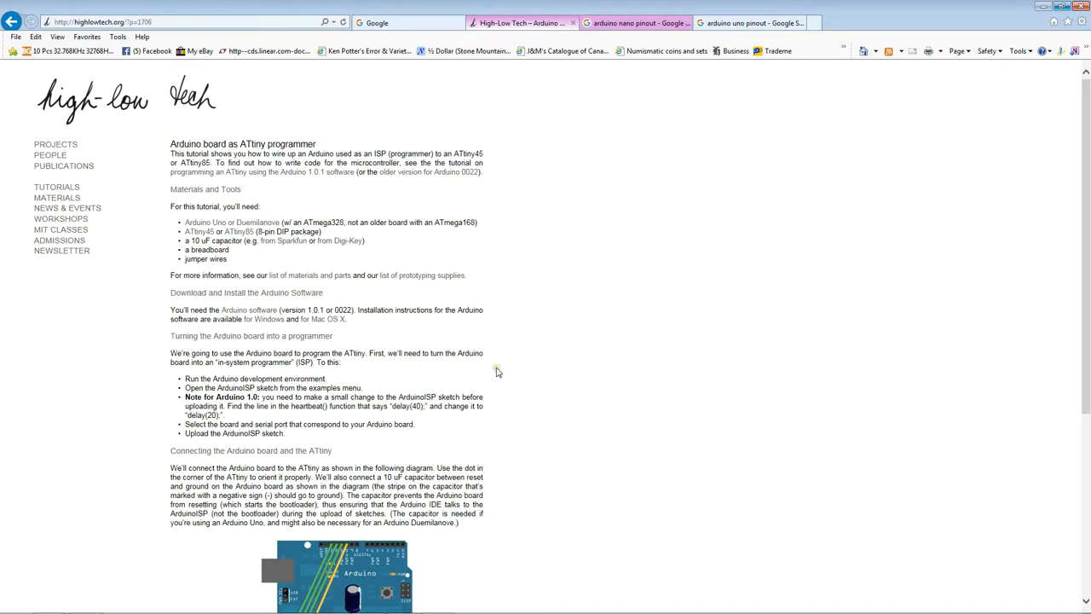
{"action": "mouse_move", "coordinate": [504, 411]}
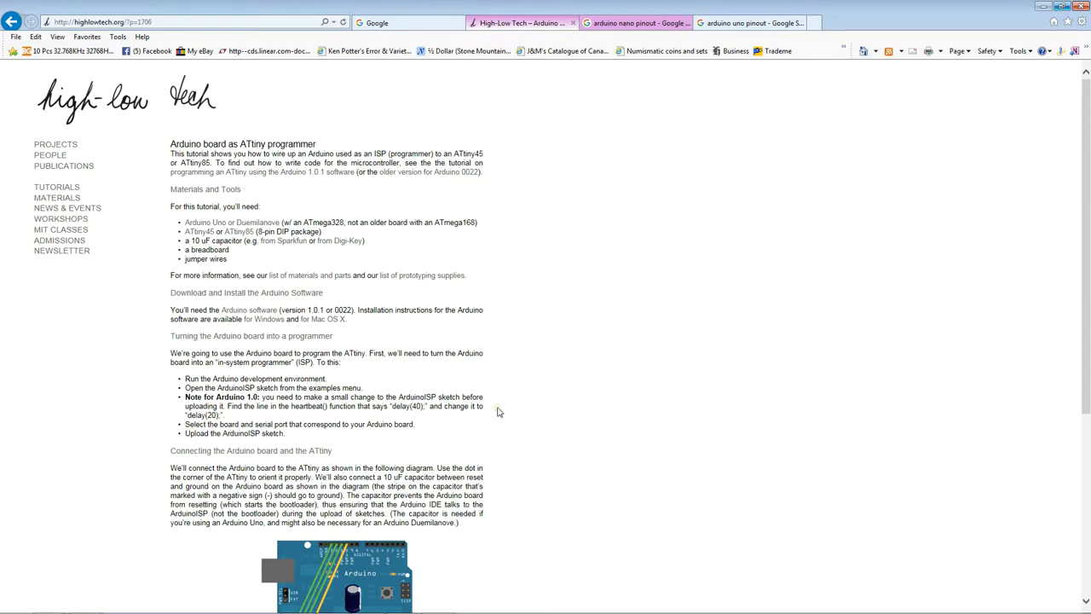
{"action": "mouse_move", "coordinate": [516, 414]}
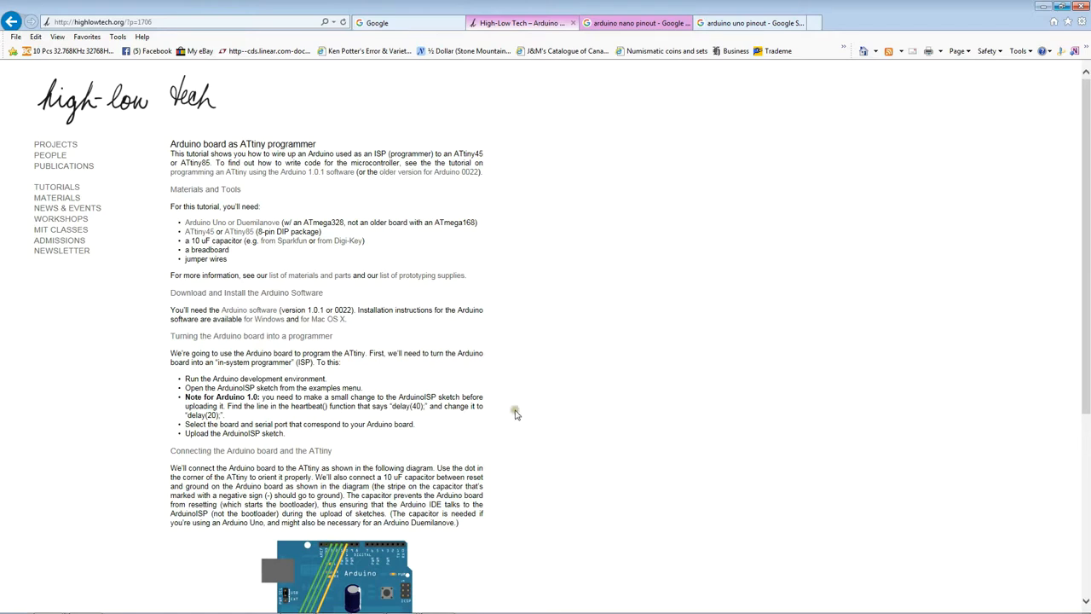
{"action": "mouse_move", "coordinate": [457, 397]}
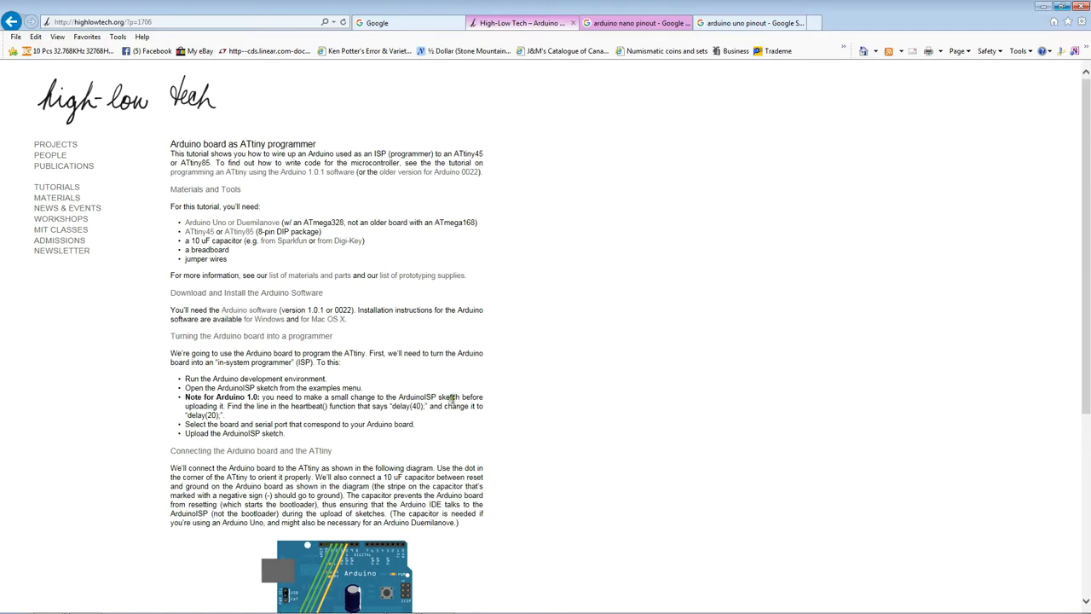
{"action": "mouse_move", "coordinate": [422, 437]}
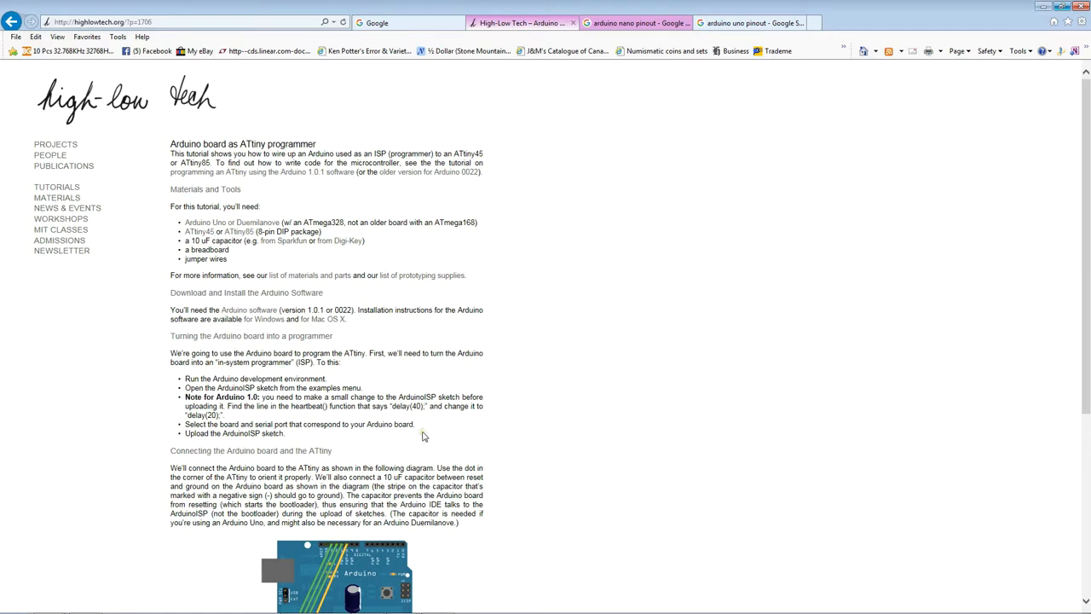
Scroll the tutorial down to the Arduino-to-ATtiny wiring diagram and pin connections.
{"action": "scroll", "scroll_direction": "down", "scroll_amount": 3}
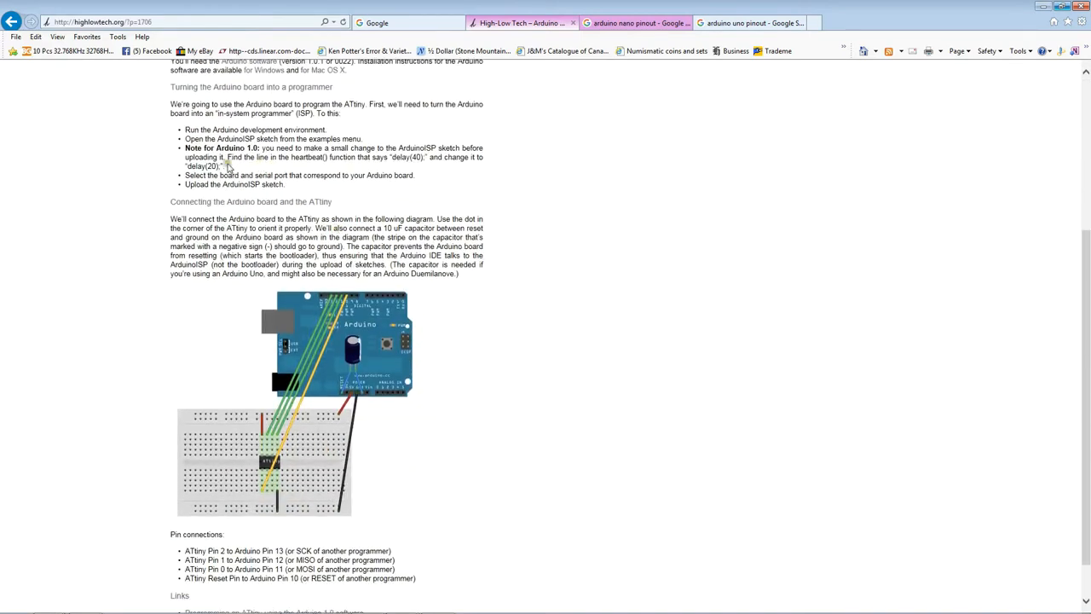
{"action": "mouse_move", "coordinate": [223, 167]}
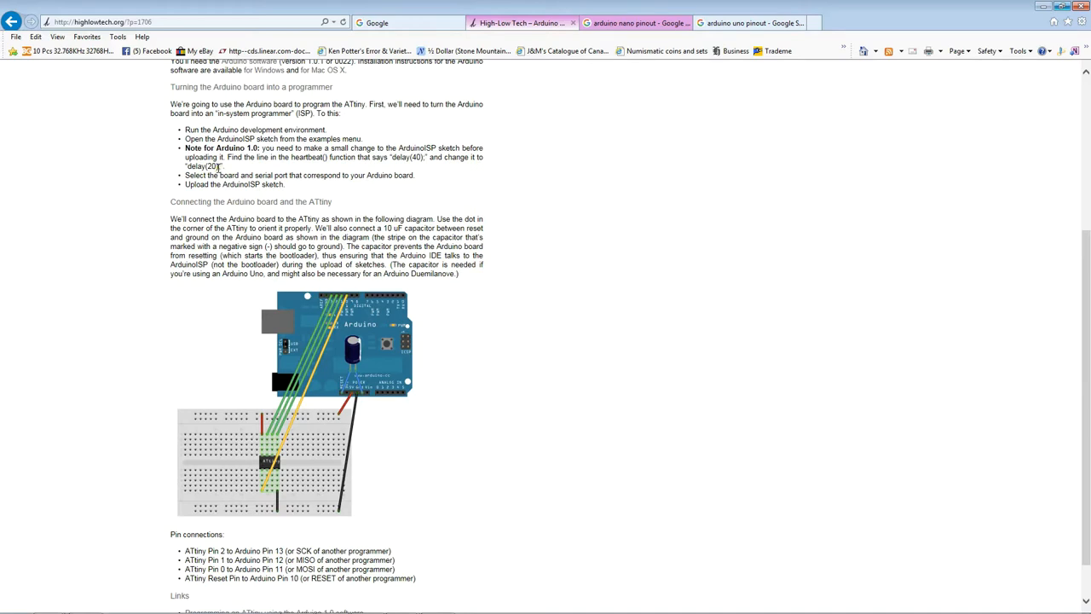
{"action": "mouse_move", "coordinate": [211, 225]}
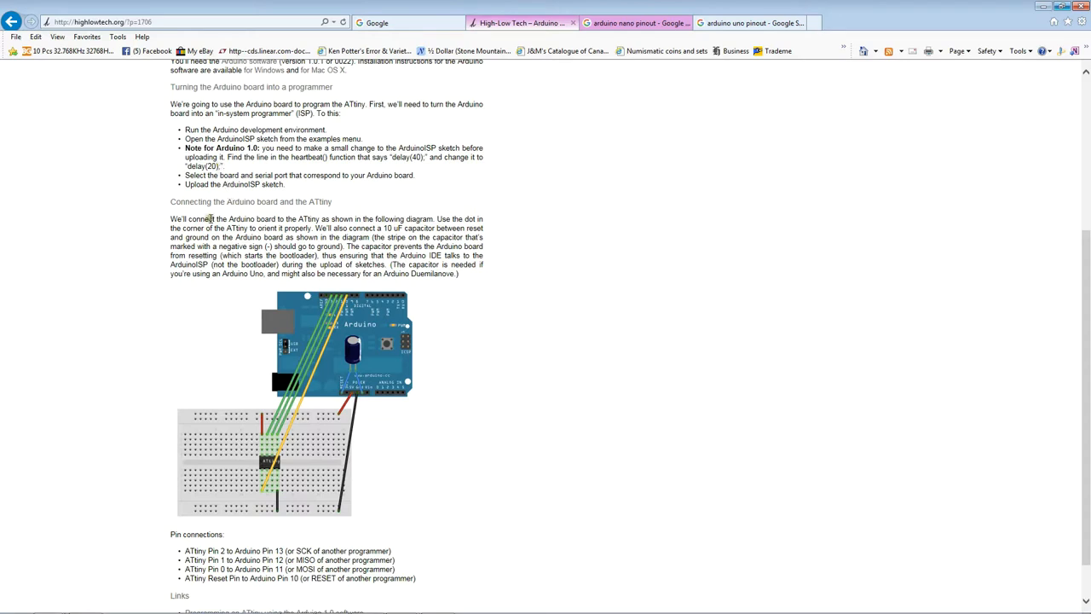
{"action": "scroll", "scroll_direction": "down", "scroll_amount": 3}
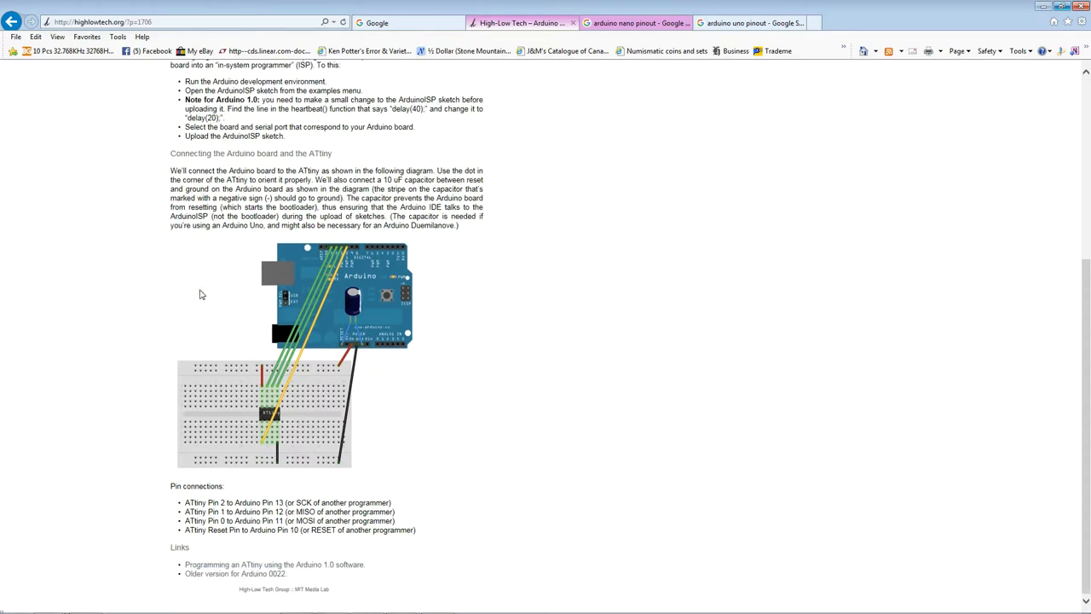
{"action": "mouse_move", "coordinate": [399, 419]}
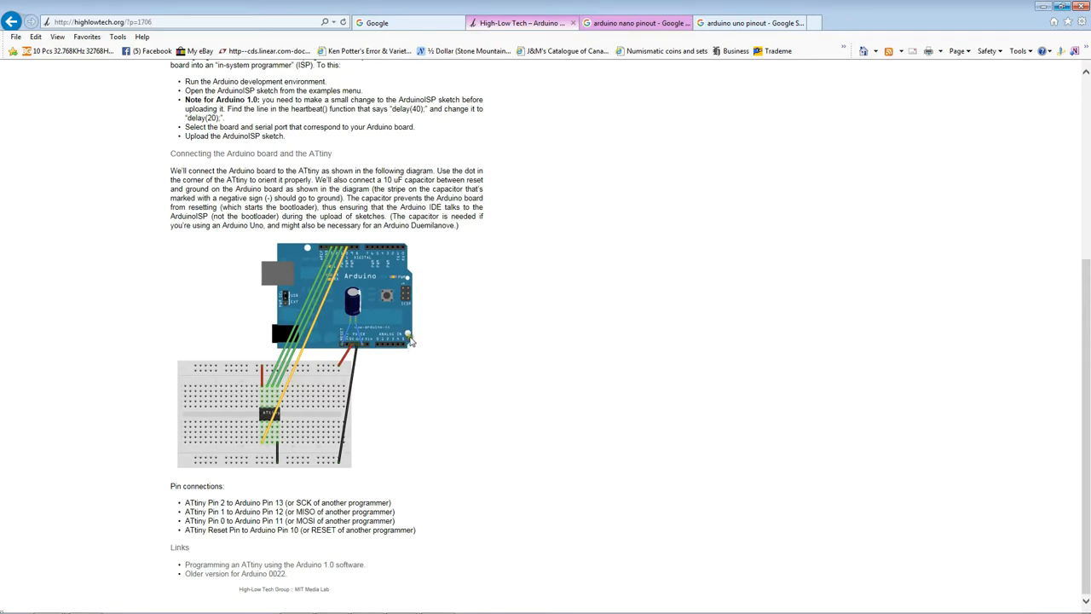
{"action": "mouse_move", "coordinate": [392, 422]}
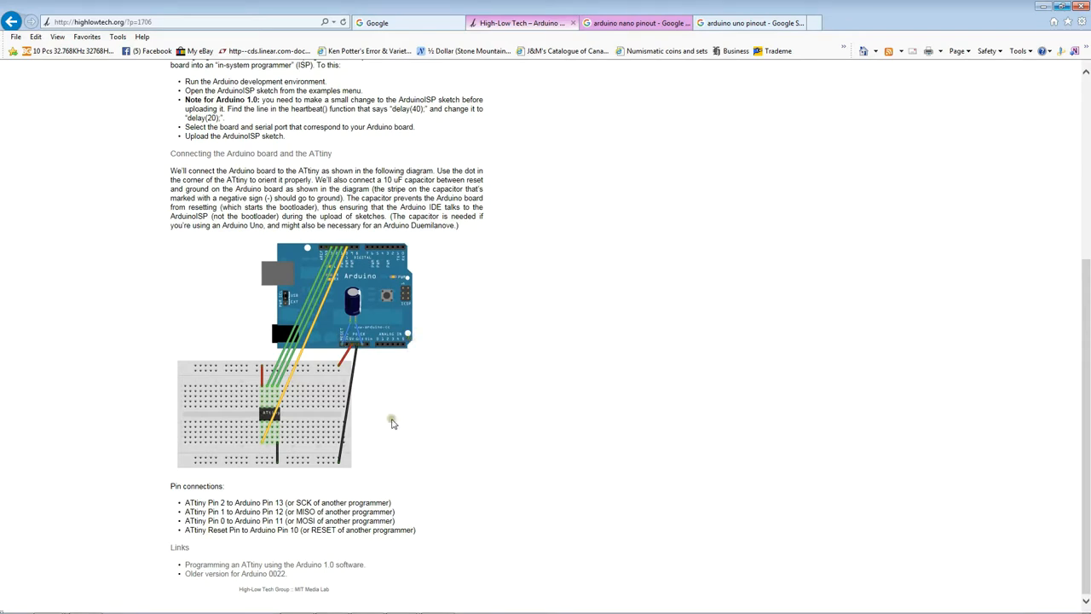
{"action": "mouse_move", "coordinate": [266, 477]}
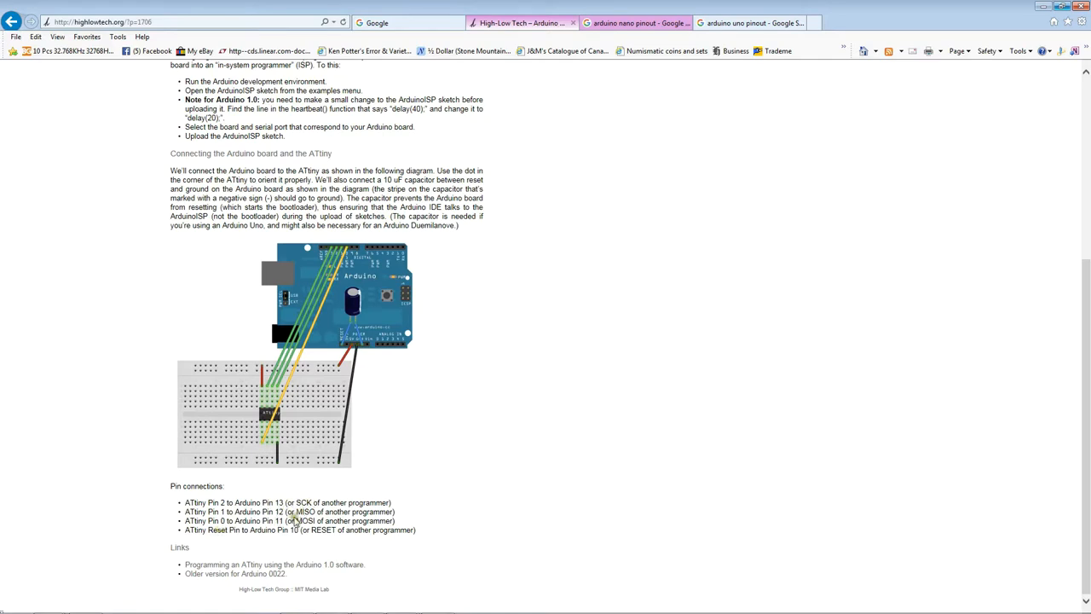
{"action": "mouse_move", "coordinate": [327, 533]}
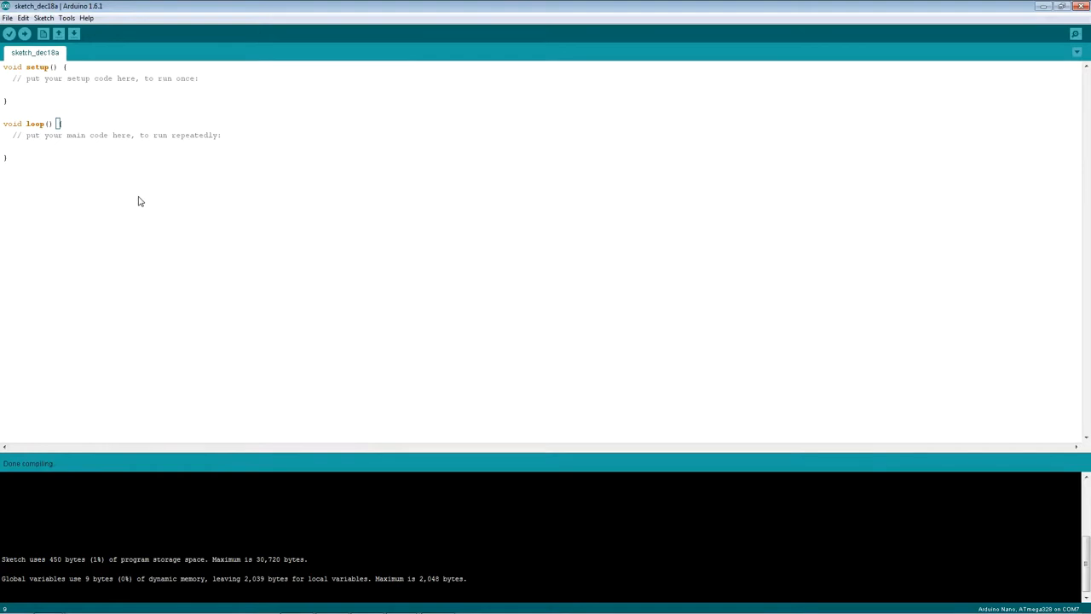
{"action": "mouse_move", "coordinate": [53, 115]}
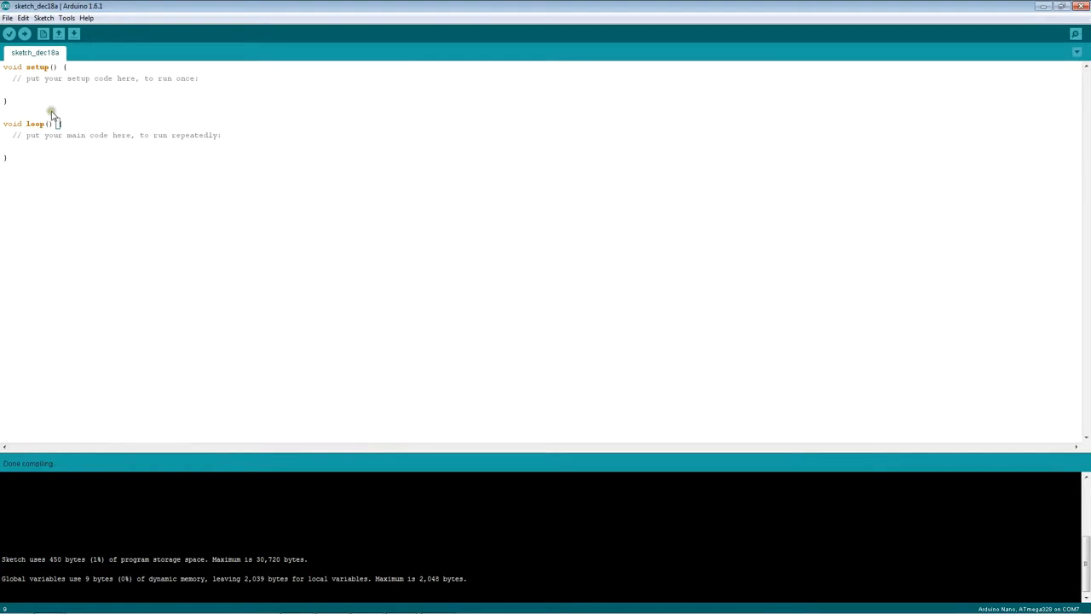
{"action": "mouse_move", "coordinate": [70, 116]}
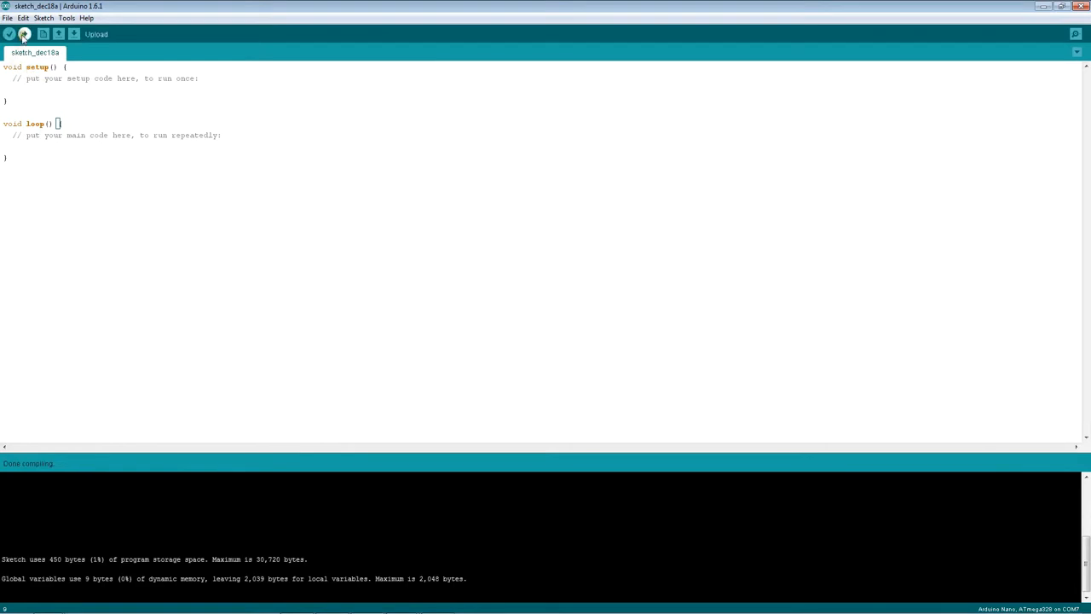
Upload the blank sketch to the board and head to the File menu for examples.
{"action": "left_click", "coordinate": [27, 34]}
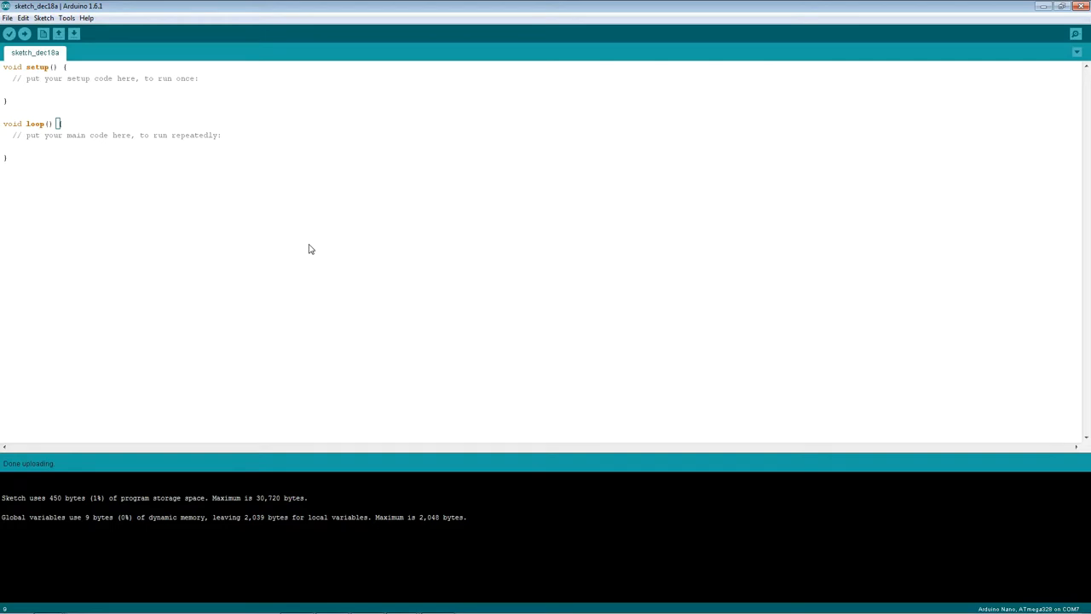
{"action": "mouse_move", "coordinate": [75, 93]}
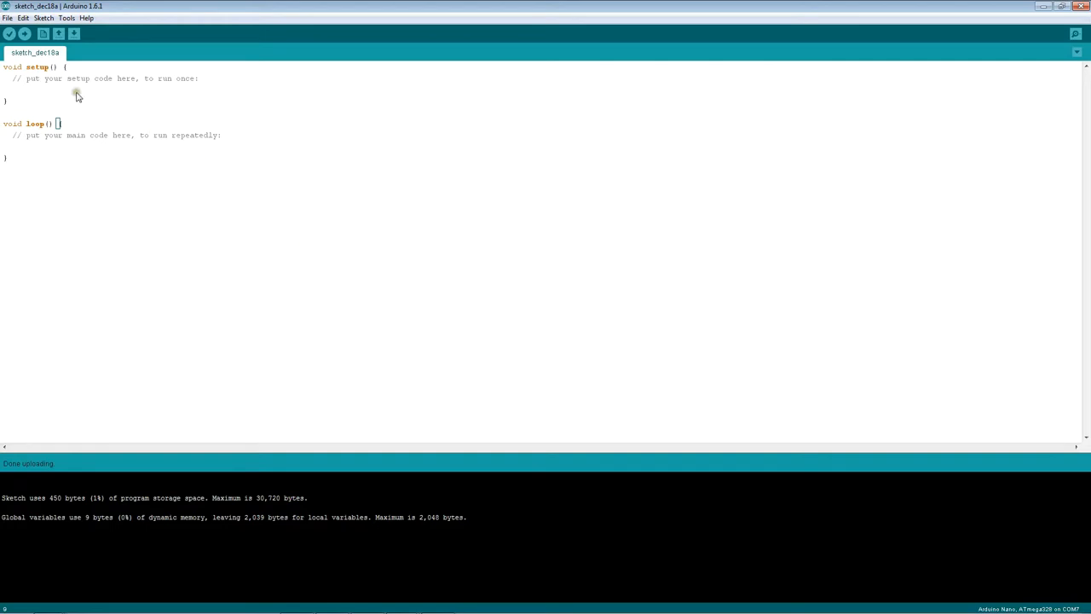
{"action": "left_click", "coordinate": [10, 17]}
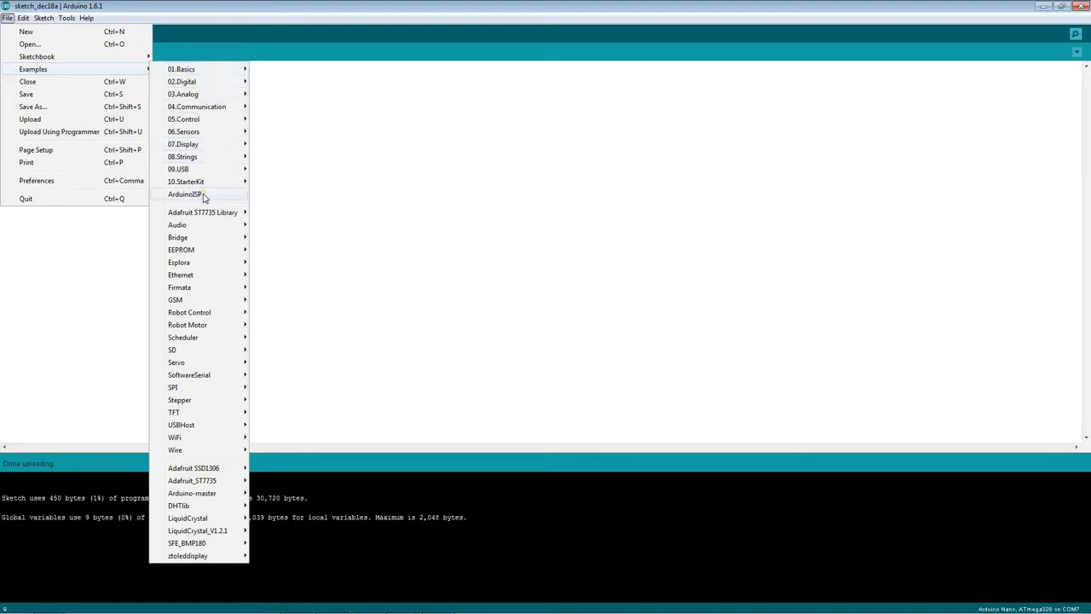
Load the ArduinoISP example, read through its pin comments, and upload it to the board.
{"action": "left_click", "coordinate": [203, 196]}
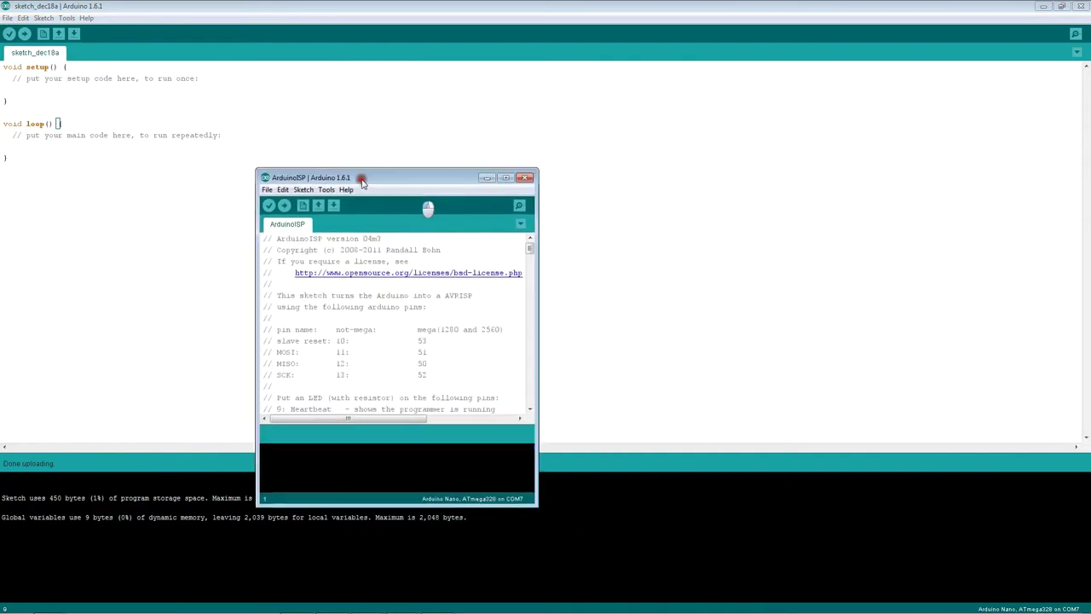
{"action": "left_click_drag", "start_coordinate": [310, 178], "coordinate": [225, 144]}
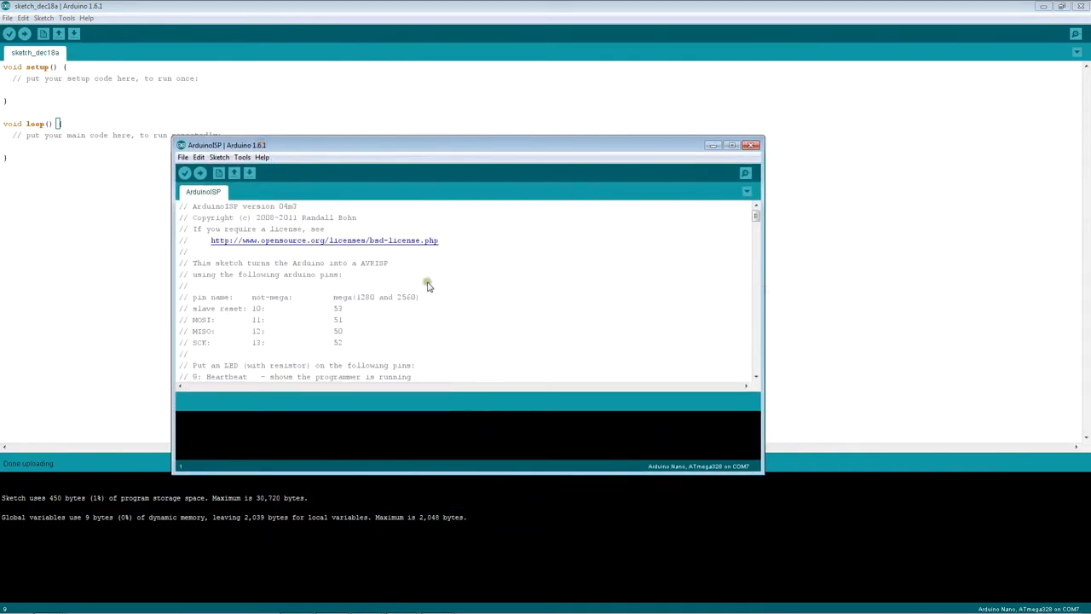
{"action": "mouse_move", "coordinate": [337, 334]}
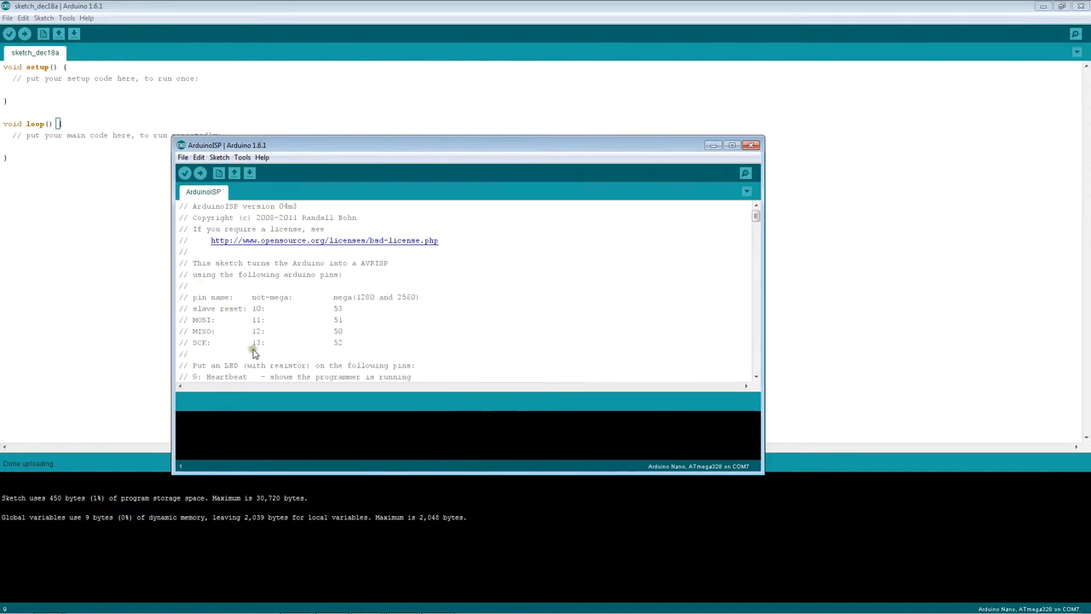
{"action": "mouse_move", "coordinate": [259, 348]}
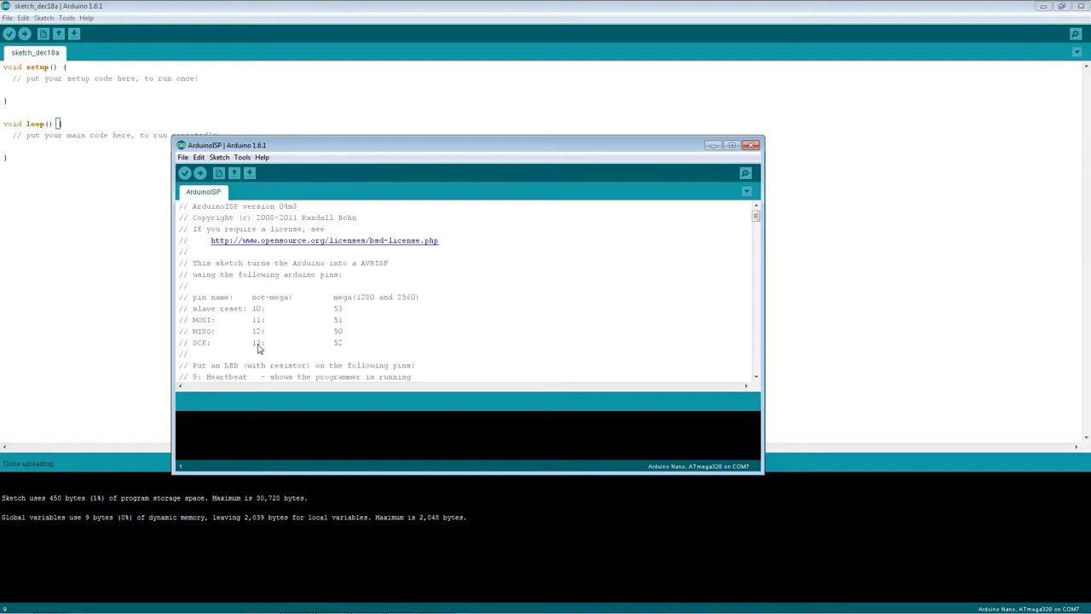
{"action": "mouse_move", "coordinate": [379, 260]}
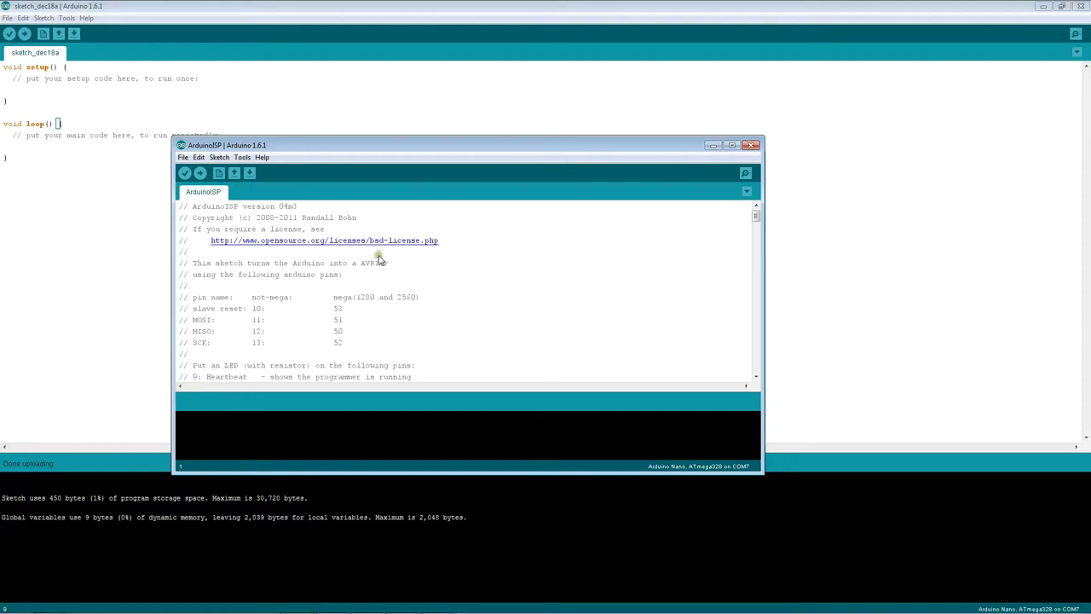
{"action": "scroll", "scroll_direction": "down", "scroll_amount": 3}
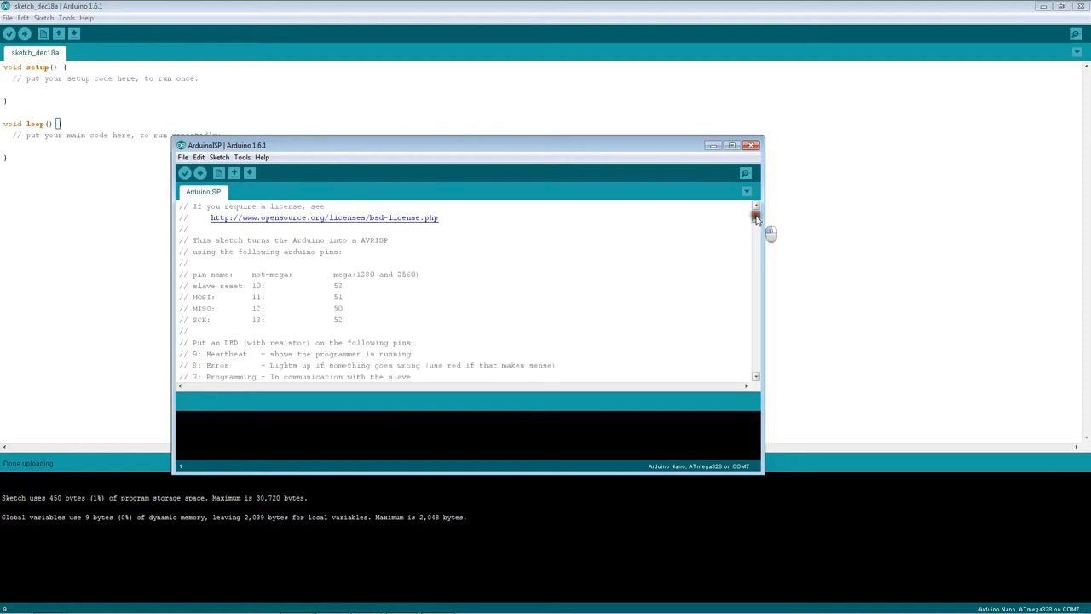
{"action": "scroll", "scroll_direction": "down", "scroll_amount": 3}
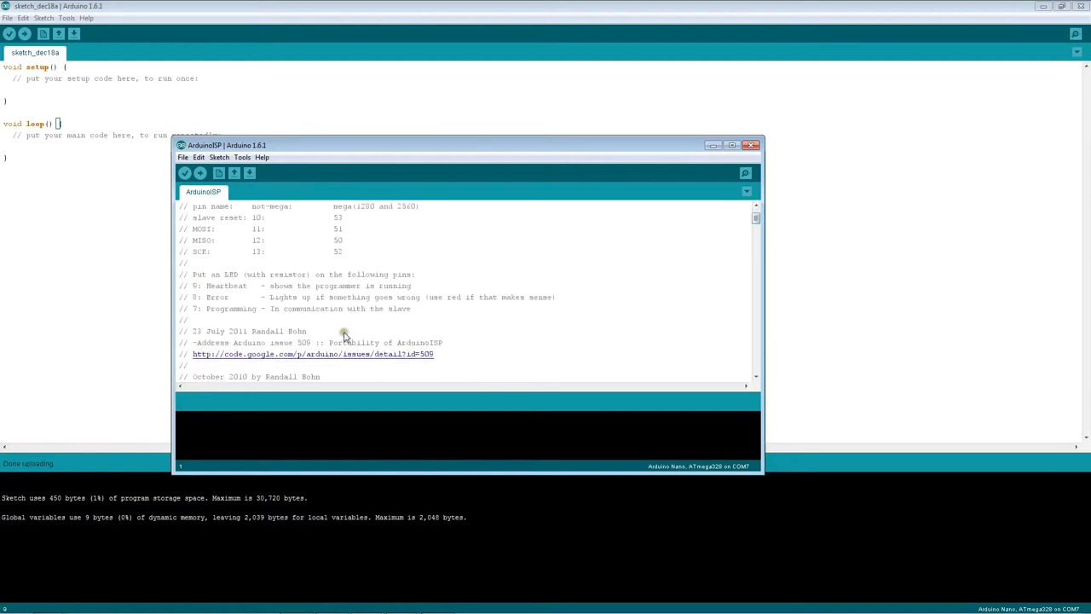
{"action": "mouse_move", "coordinate": [500, 347]}
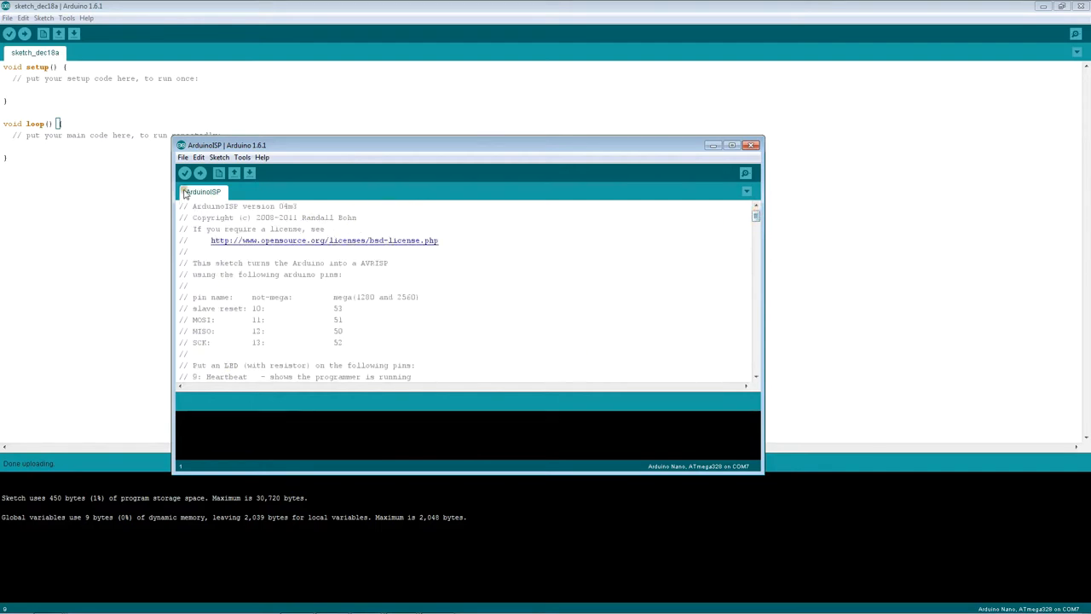
{"action": "mouse_move", "coordinate": [199, 174]}
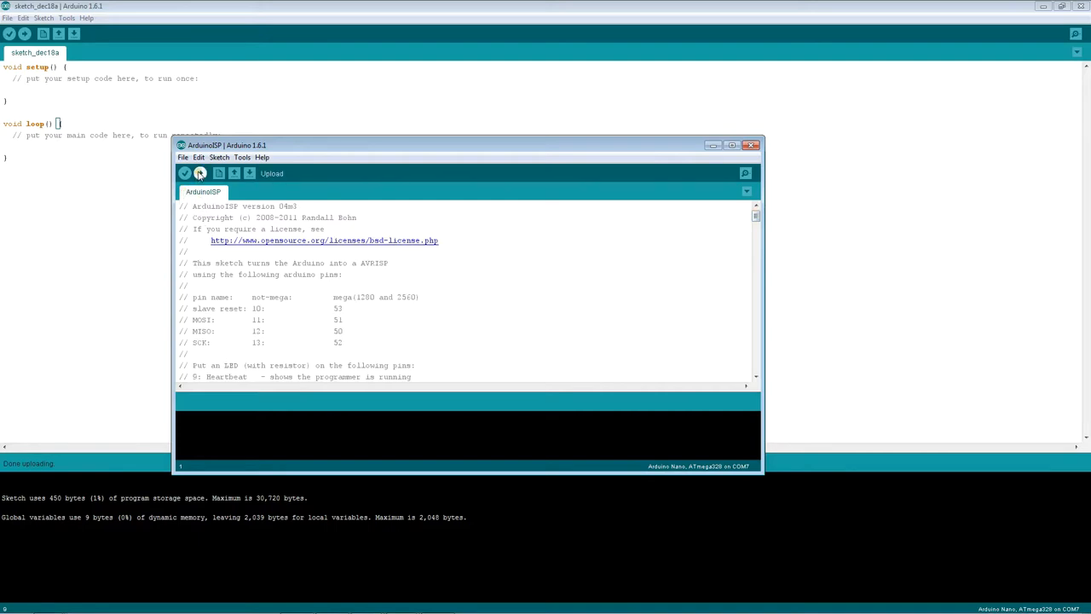
{"action": "left_click", "coordinate": [200, 174]}
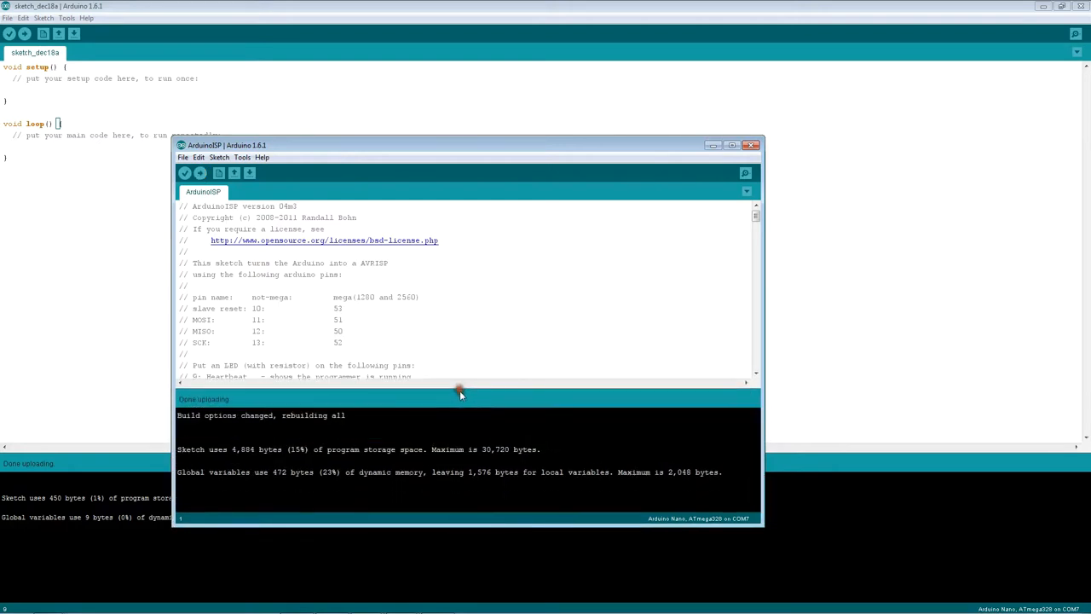
{"action": "mouse_move", "coordinate": [494, 490]}
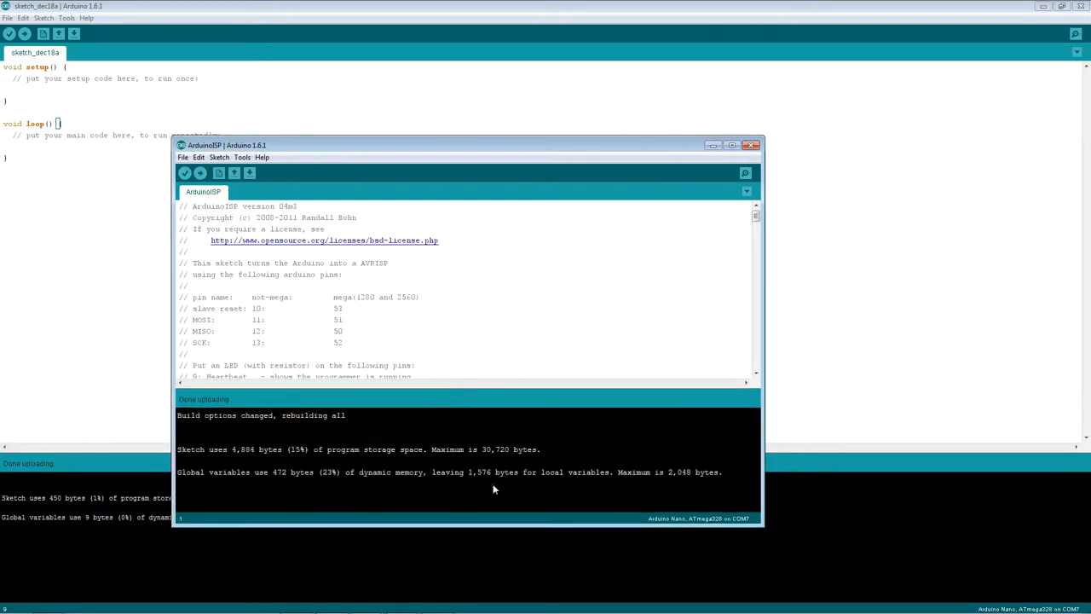
{"action": "mouse_move", "coordinate": [571, 356]}
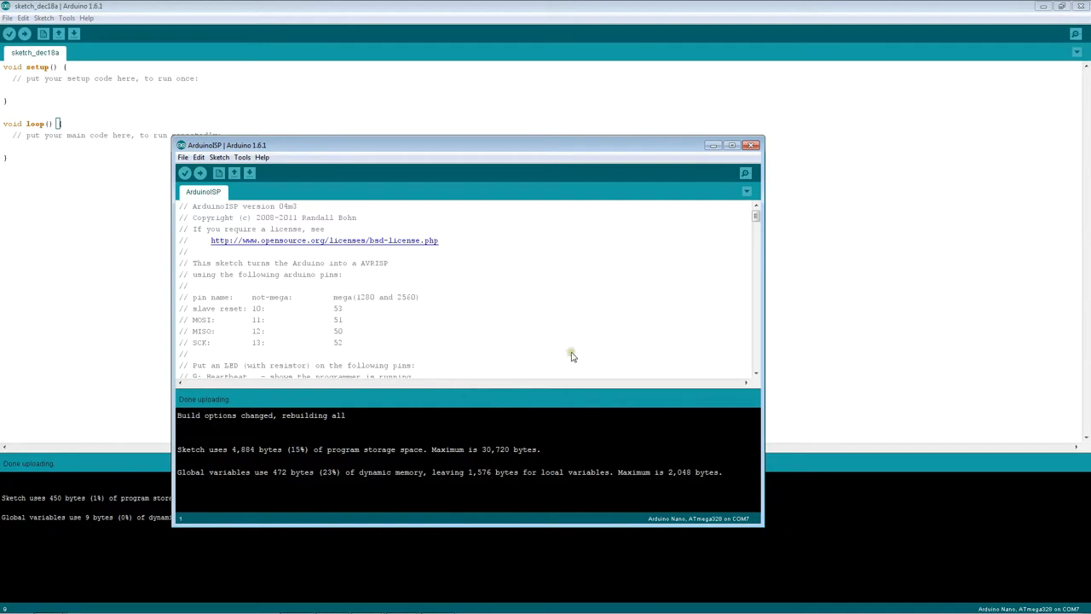
{"action": "mouse_move", "coordinate": [573, 356]}
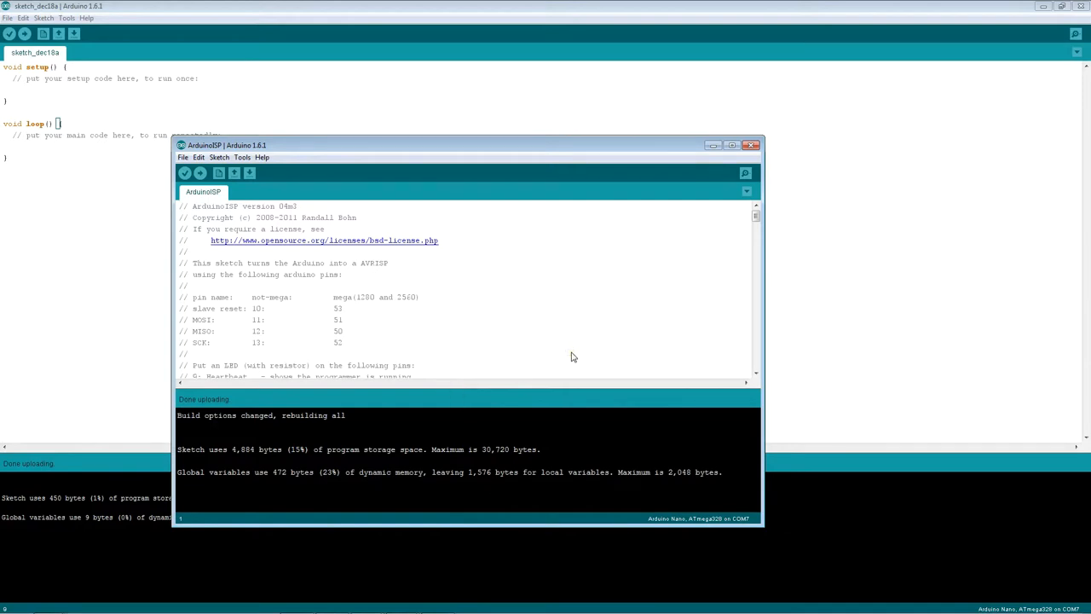
{"action": "mouse_move", "coordinate": [678, 279]}
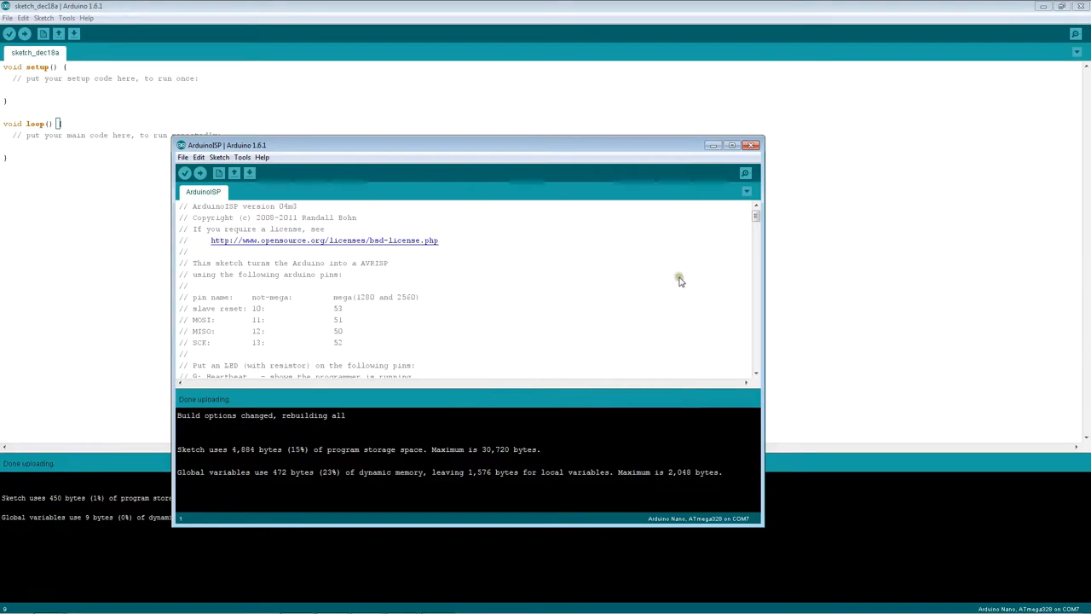
Close the ArduinoISP window, leaving only the blank sketch.
{"action": "left_click", "coordinate": [753, 145]}
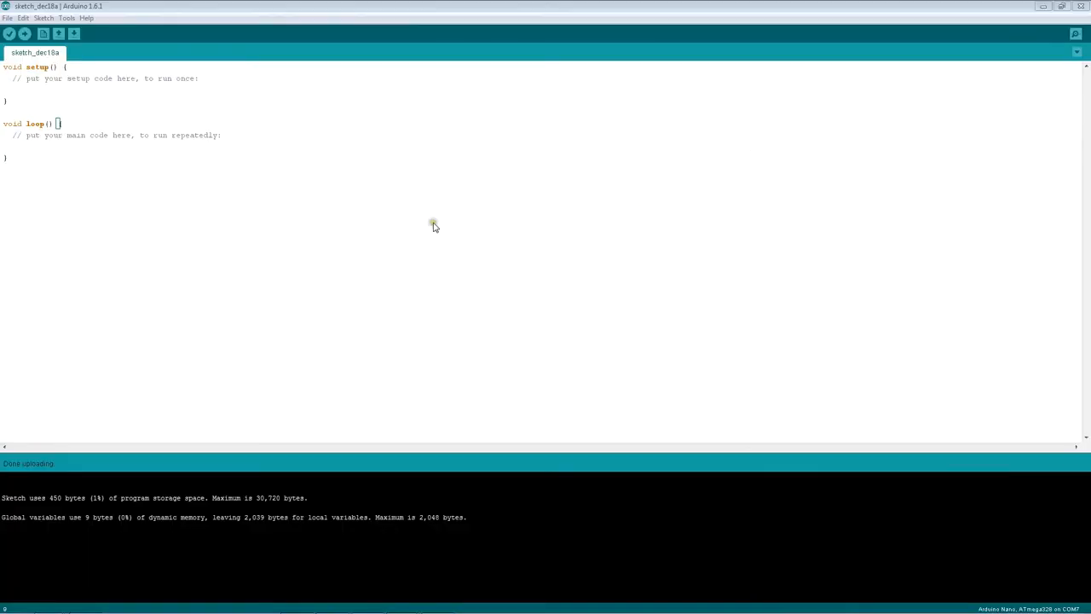
{"action": "mouse_move", "coordinate": [167, 225]}
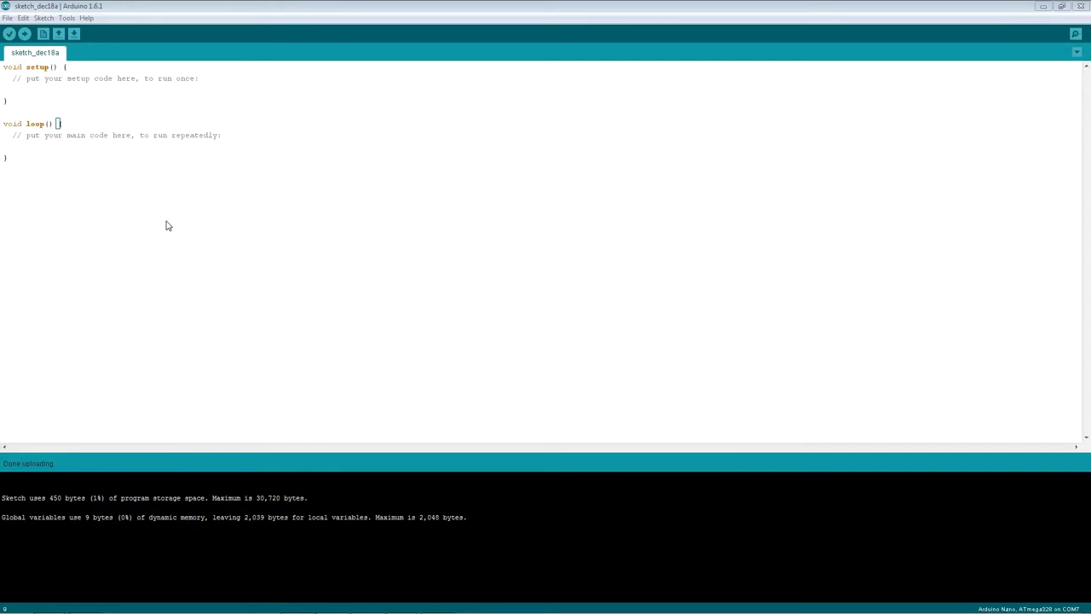
{"action": "mouse_move", "coordinate": [72, 153]}
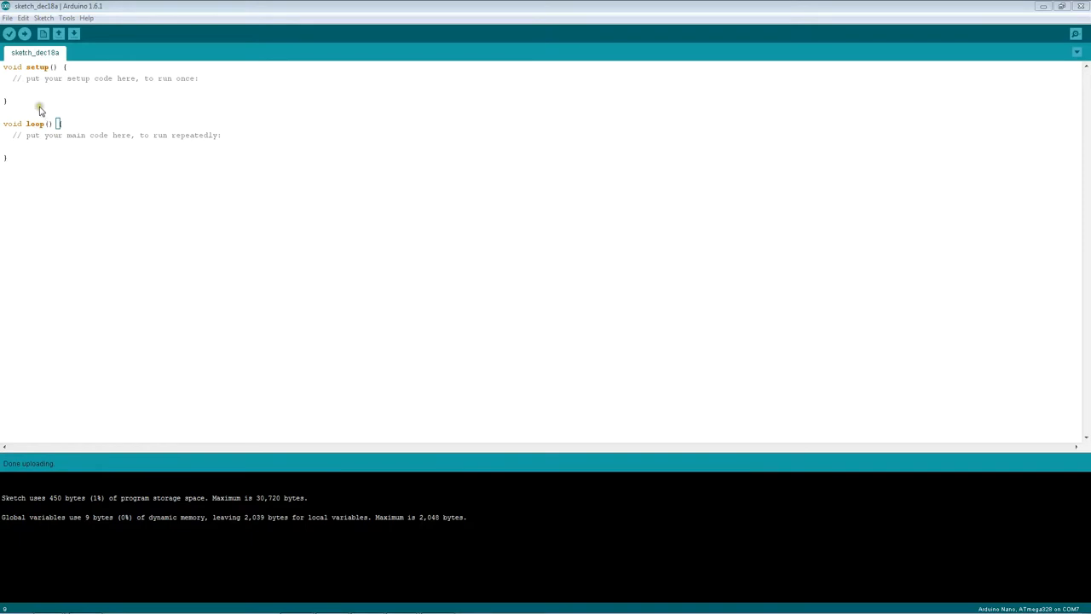
{"action": "left_click", "coordinate": [7, 17]}
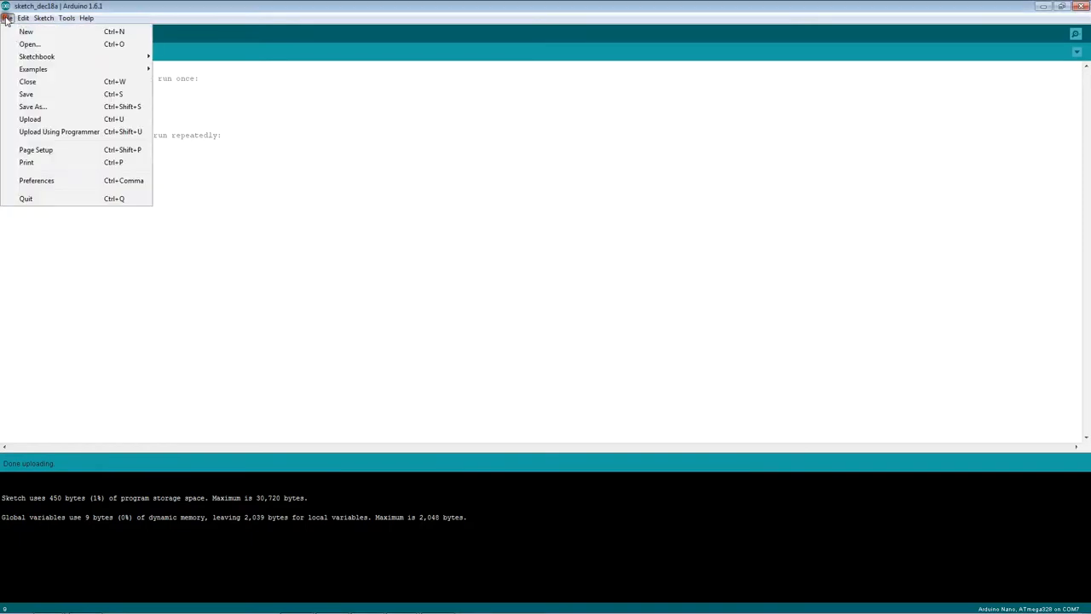
{"action": "left_click", "coordinate": [30, 68]}
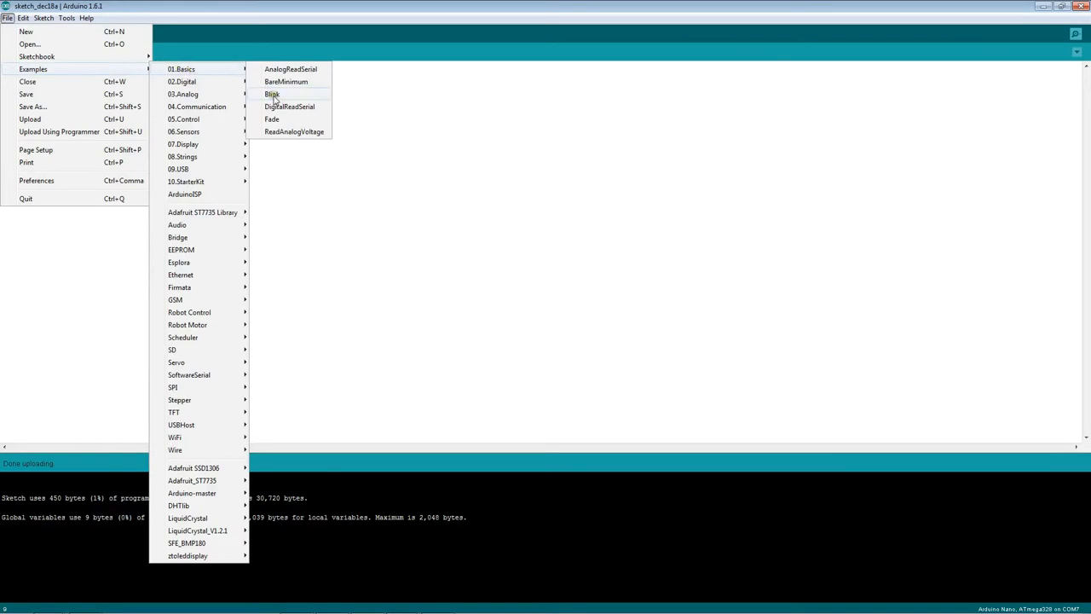
{"action": "left_click", "coordinate": [271, 94]}
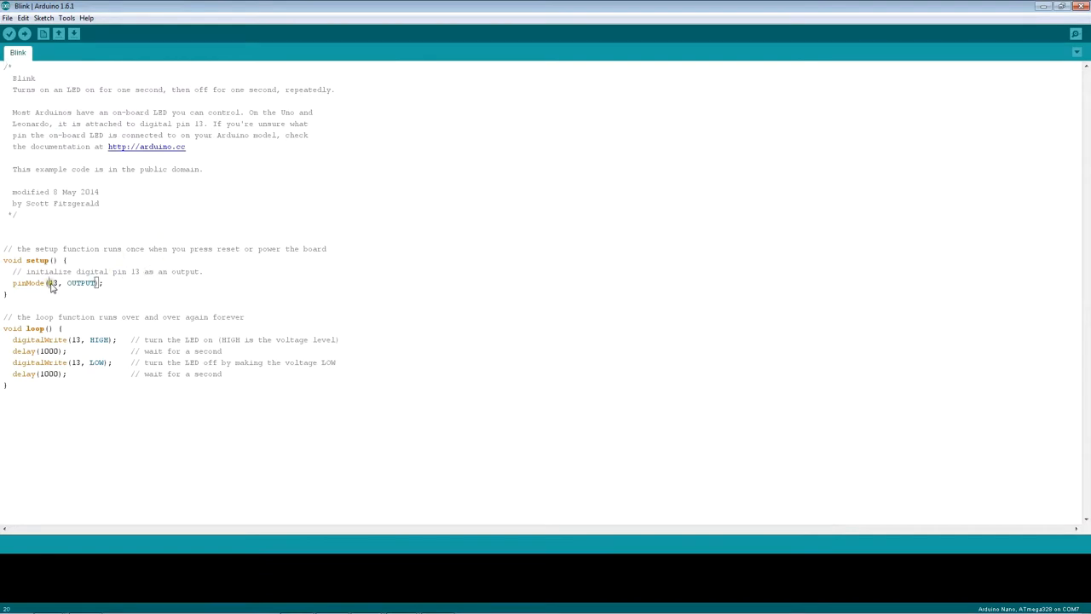
{"action": "mouse_move", "coordinate": [119, 303]}
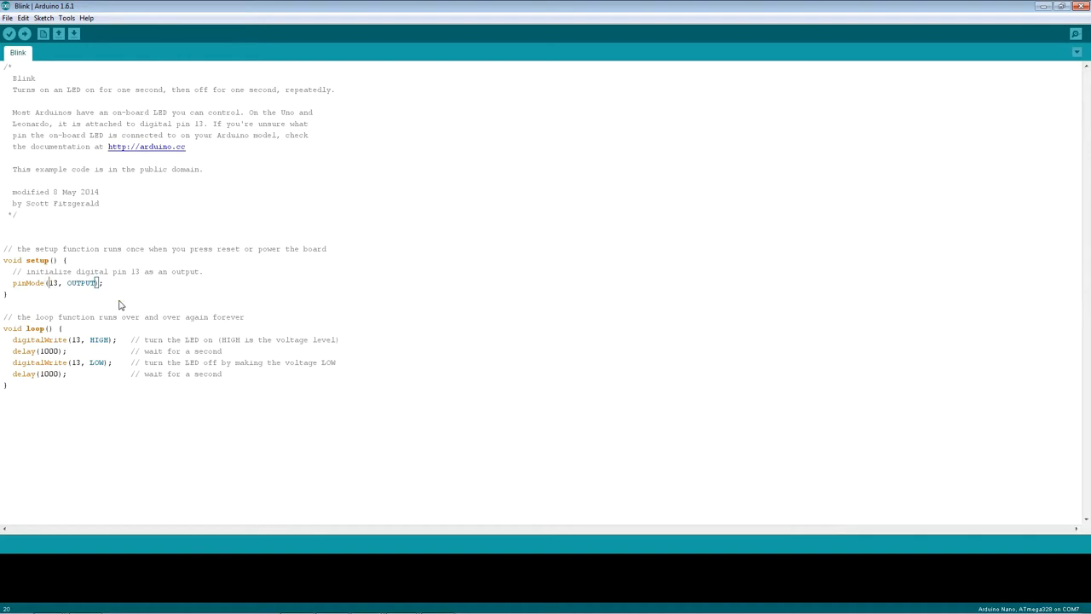
{"action": "mouse_move", "coordinate": [110, 304]}
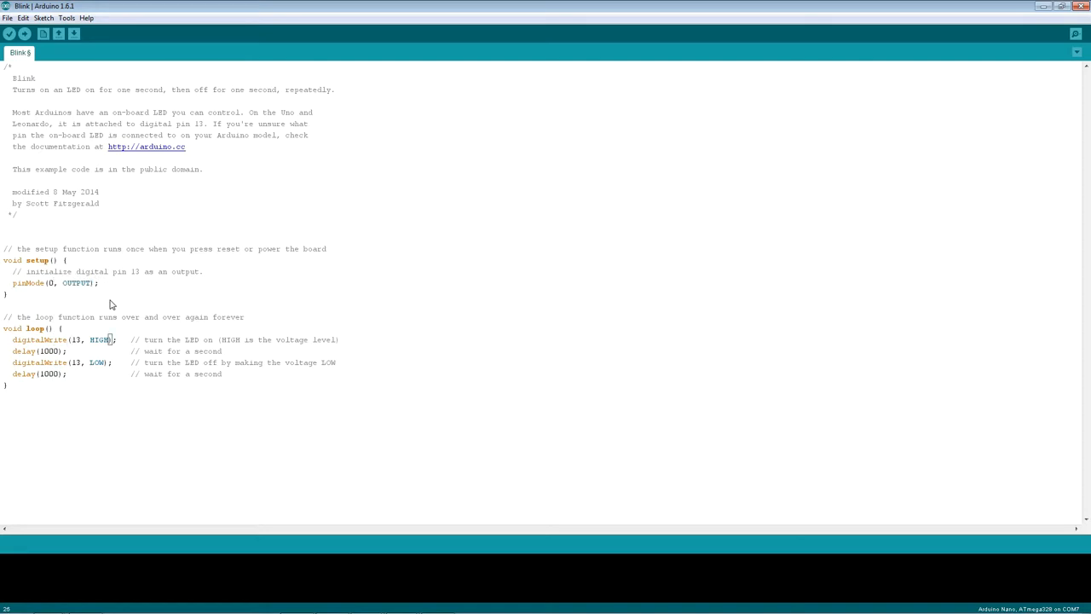
{"action": "type", "text": "0"}
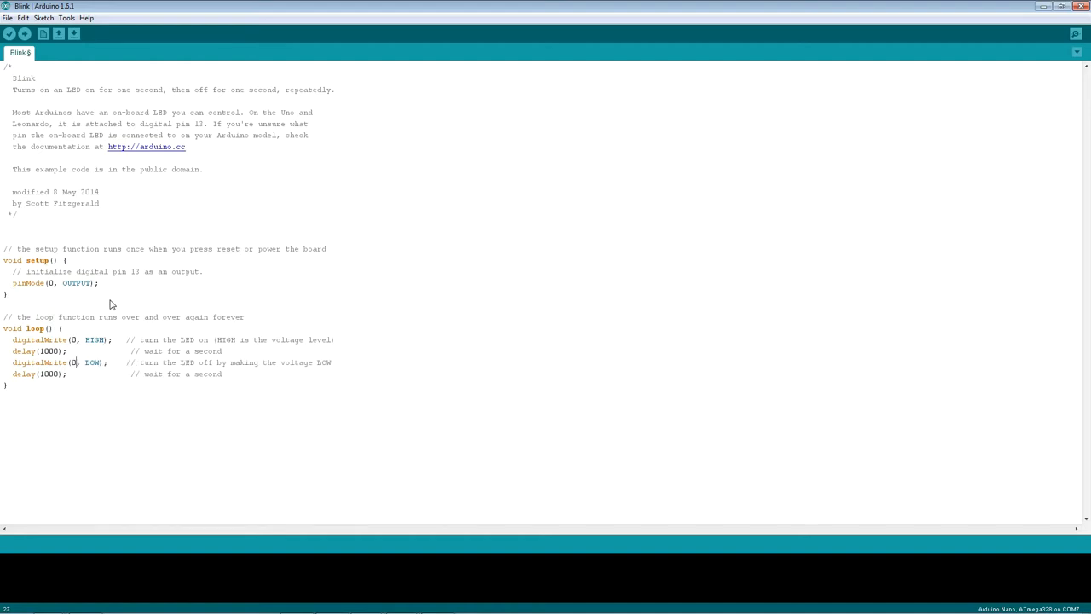
{"action": "mouse_move", "coordinate": [103, 300]}
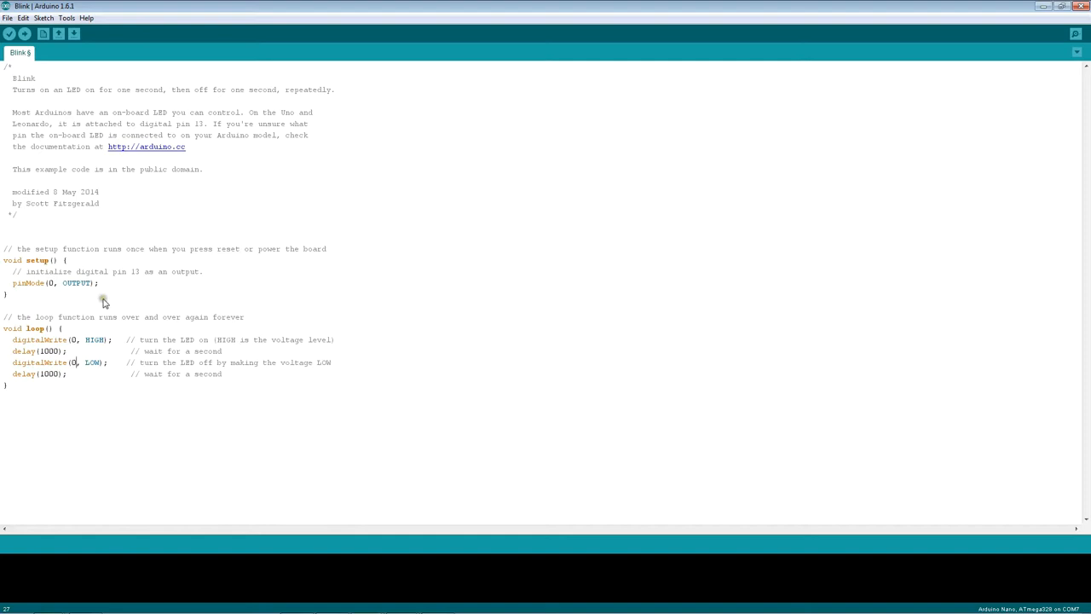
{"action": "mouse_move", "coordinate": [103, 303]}
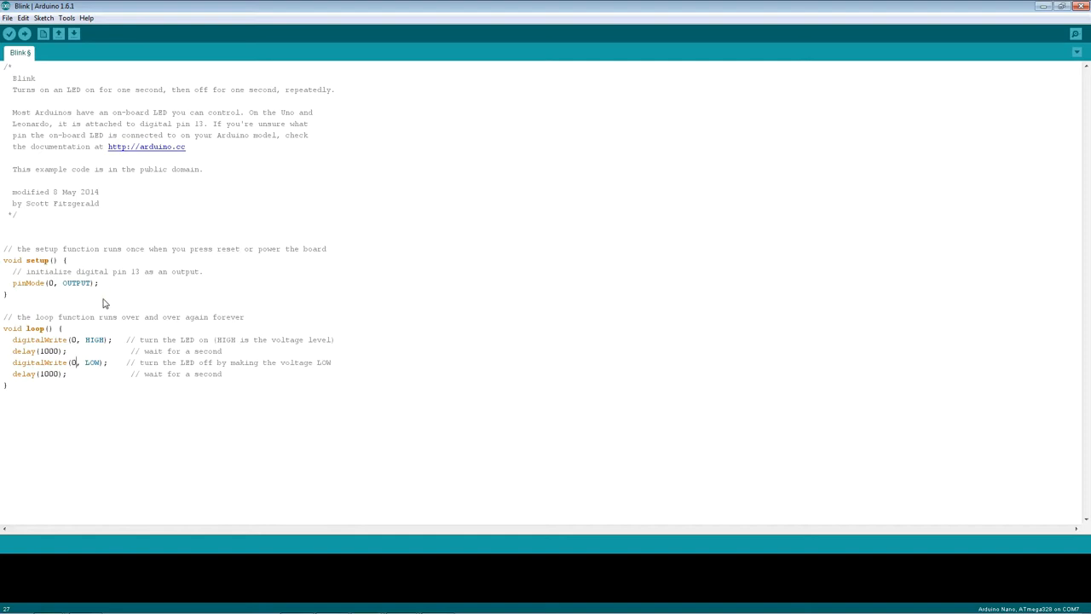
{"action": "mouse_move", "coordinate": [72, 174]}
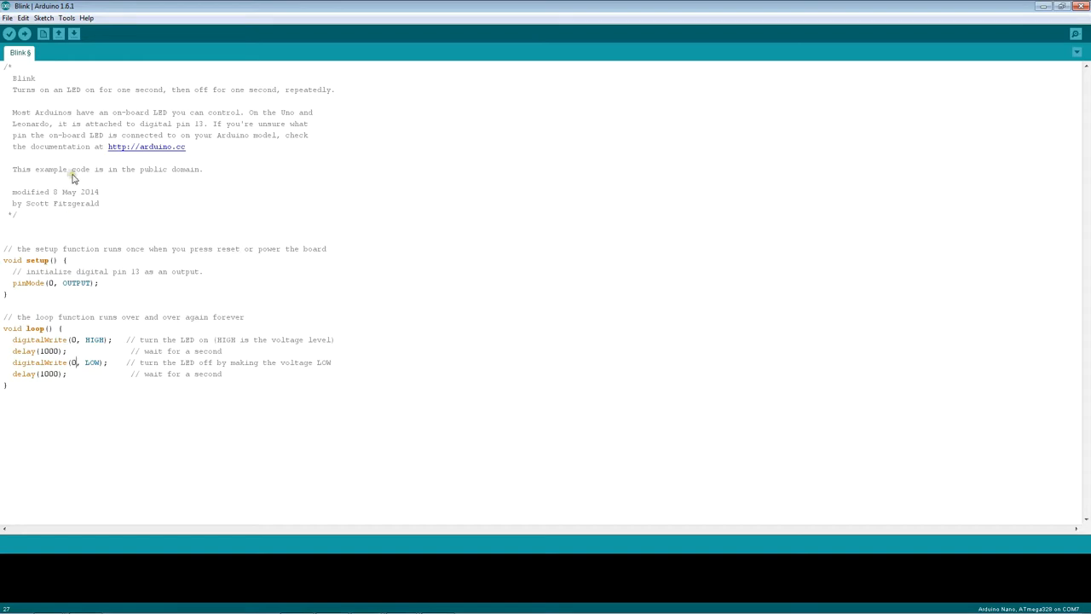
{"action": "mouse_move", "coordinate": [10, 35]}
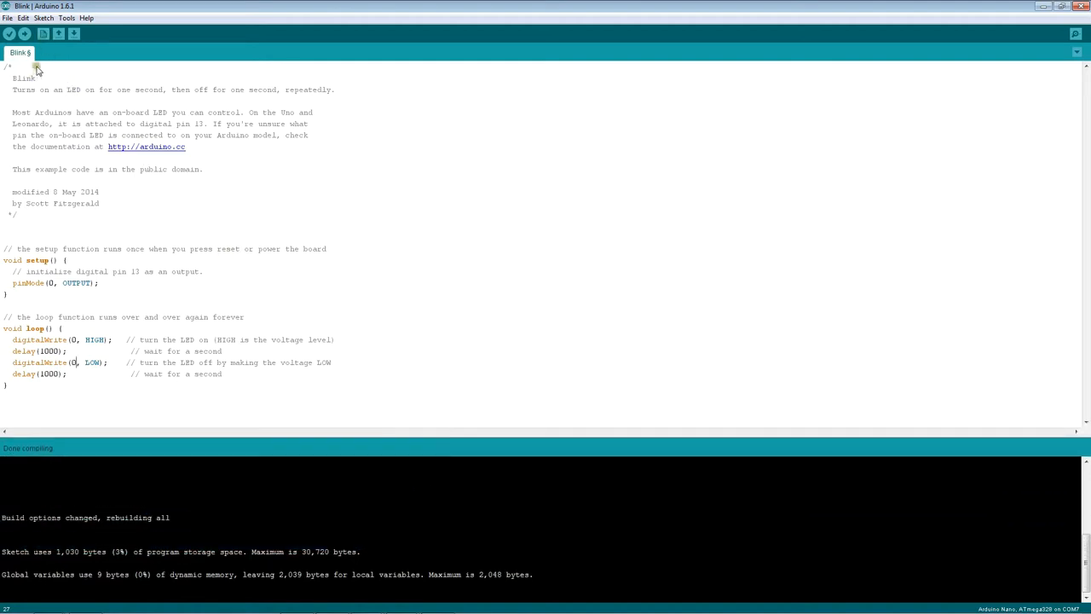
Set Board to ATtiny, Processor to ATtiny85 and Programmer to Arduino as ISP.
{"action": "left_click", "coordinate": [68, 17]}
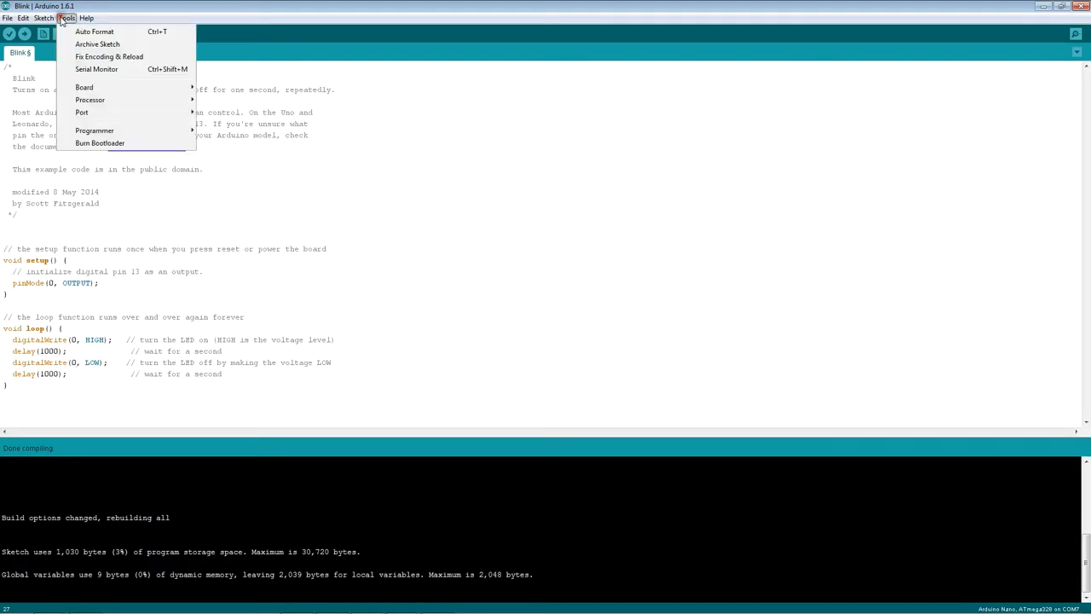
{"action": "mouse_move", "coordinate": [167, 79]}
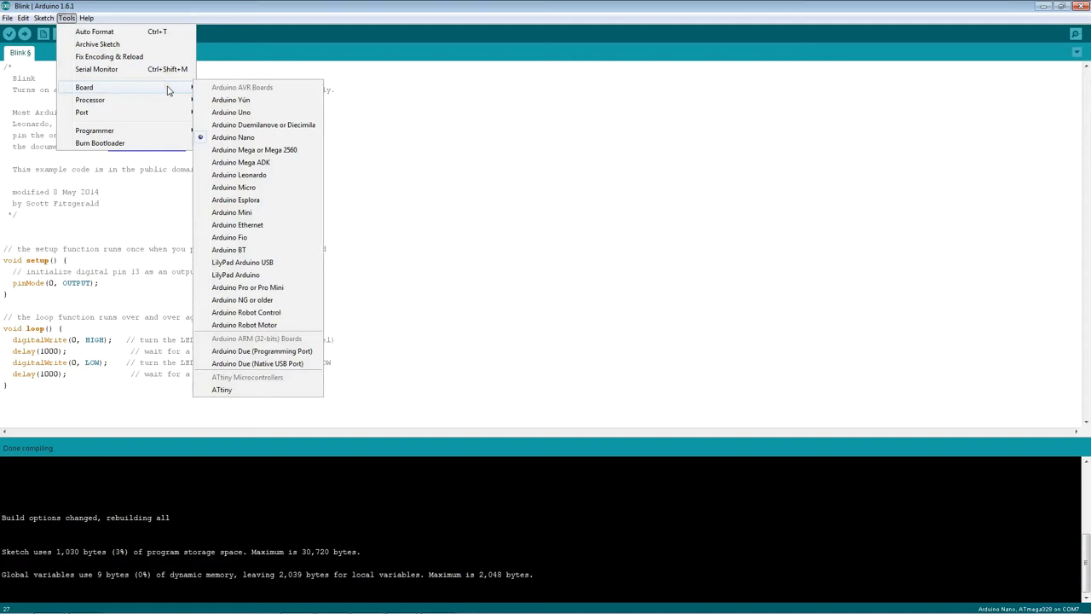
{"action": "mouse_move", "coordinate": [232, 112]}
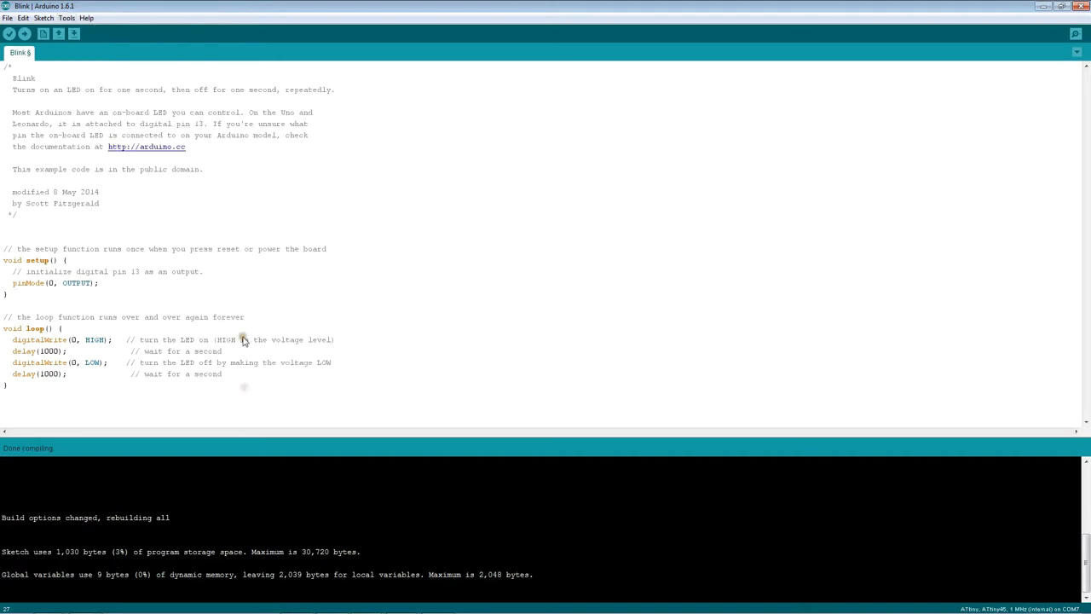
{"action": "left_click", "coordinate": [68, 16]}
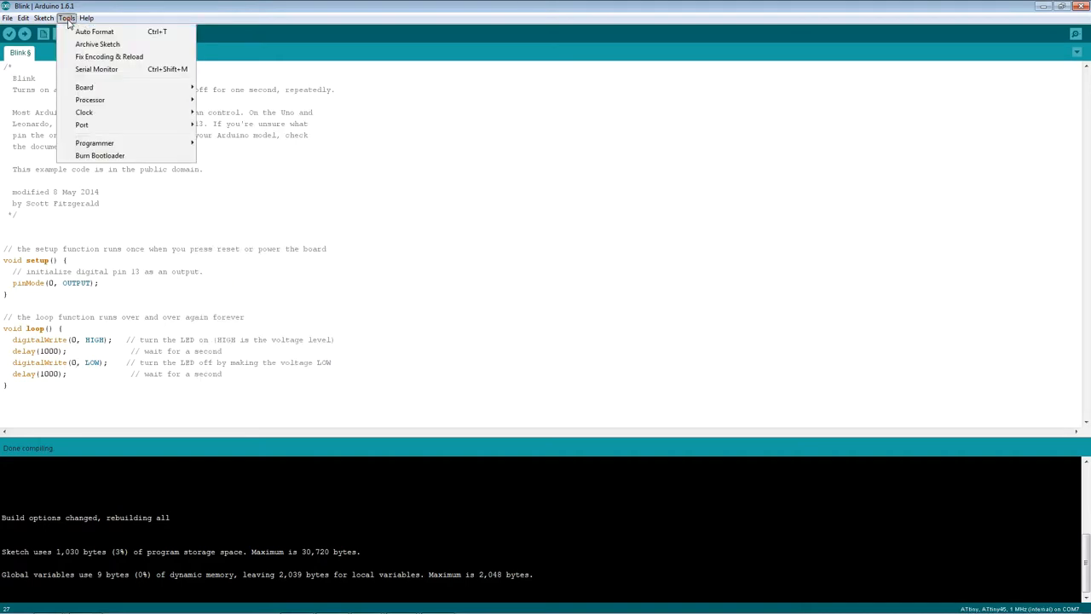
{"action": "mouse_move", "coordinate": [89, 99]}
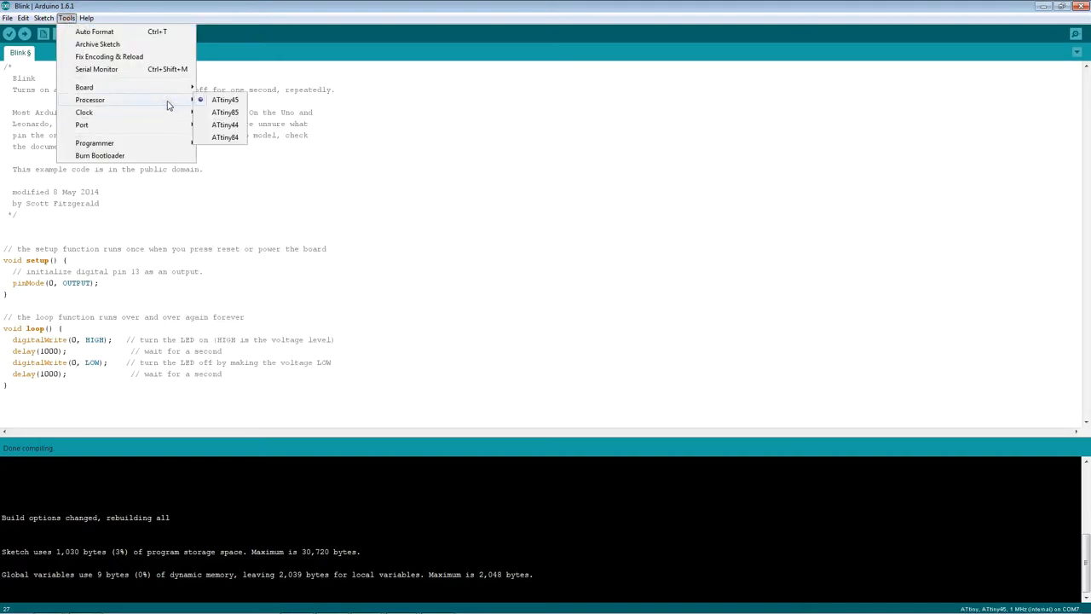
{"action": "mouse_move", "coordinate": [225, 98]}
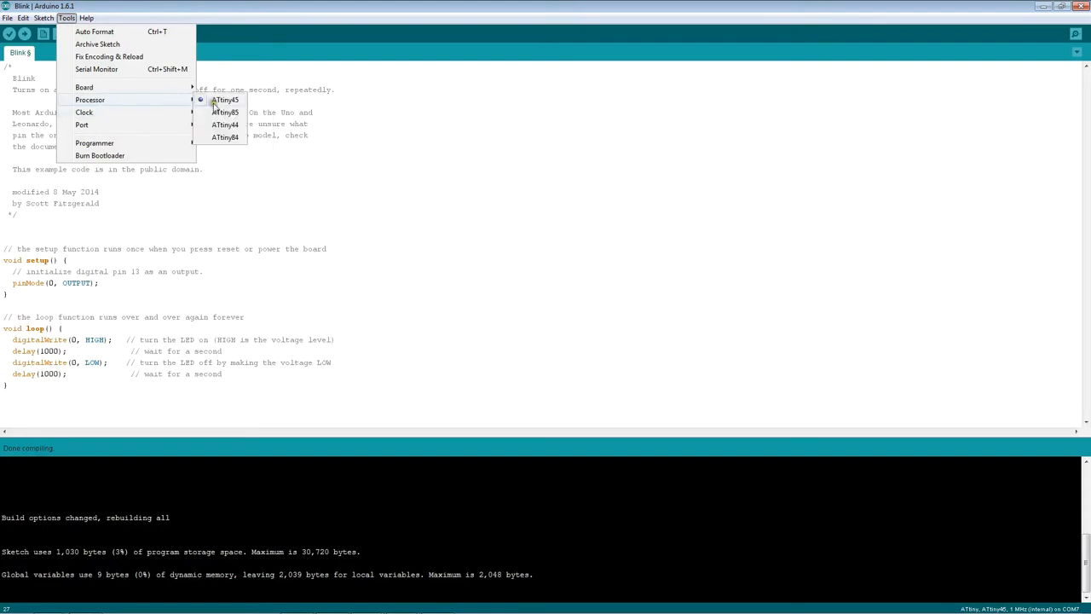
{"action": "left_click", "coordinate": [225, 99]}
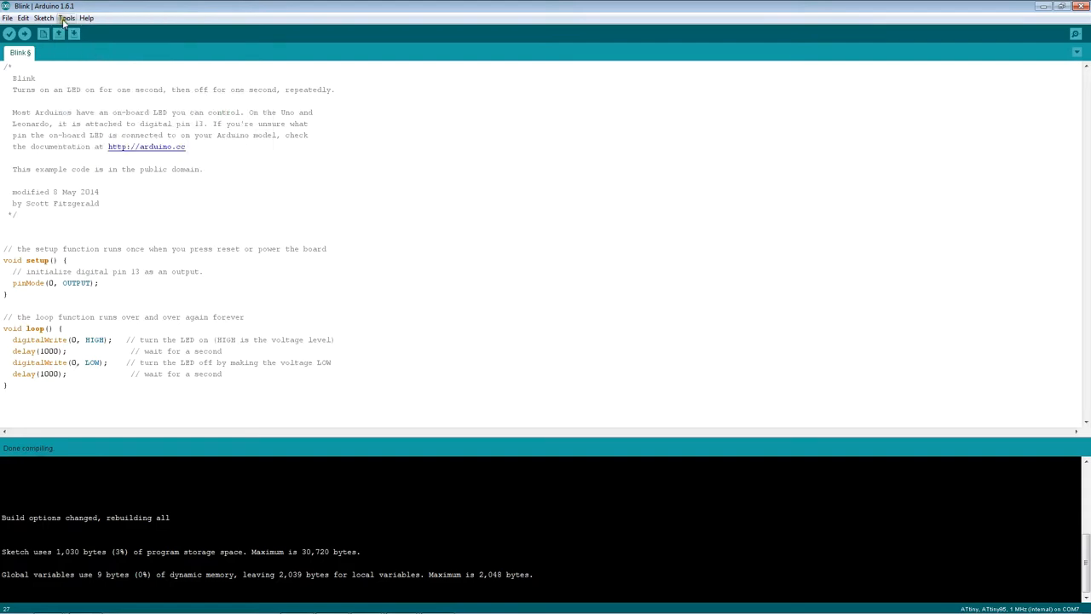
{"action": "left_click", "coordinate": [80, 17]}
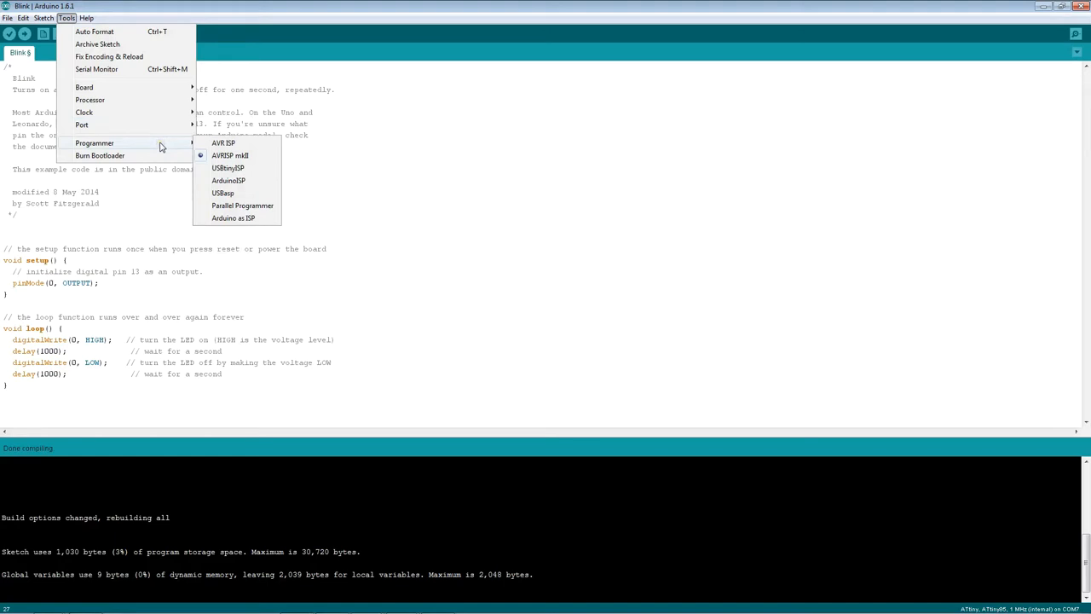
{"action": "mouse_move", "coordinate": [242, 208]}
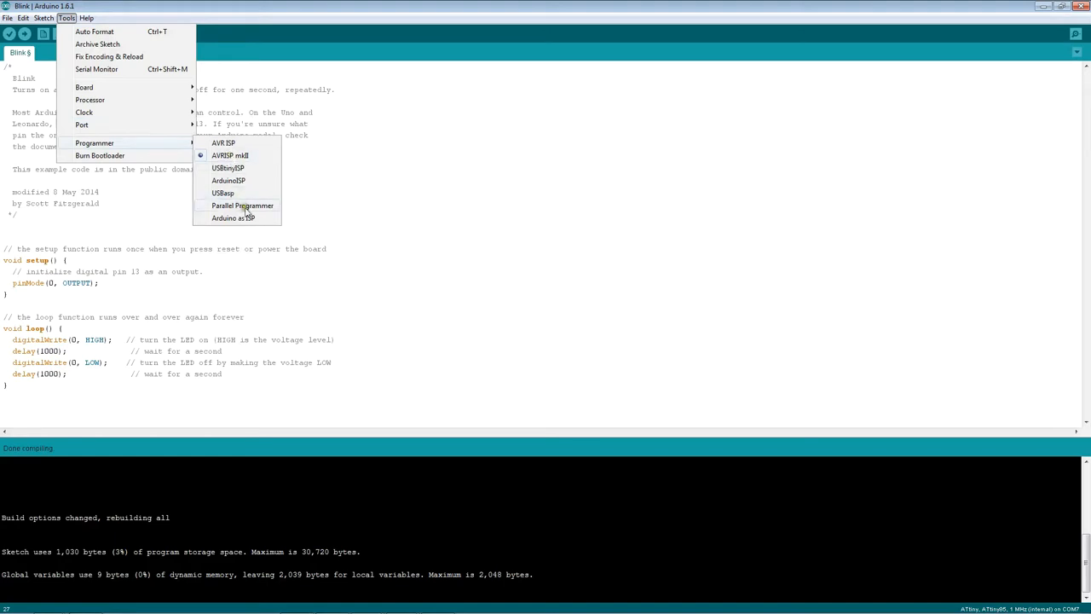
{"action": "mouse_move", "coordinate": [247, 218]}
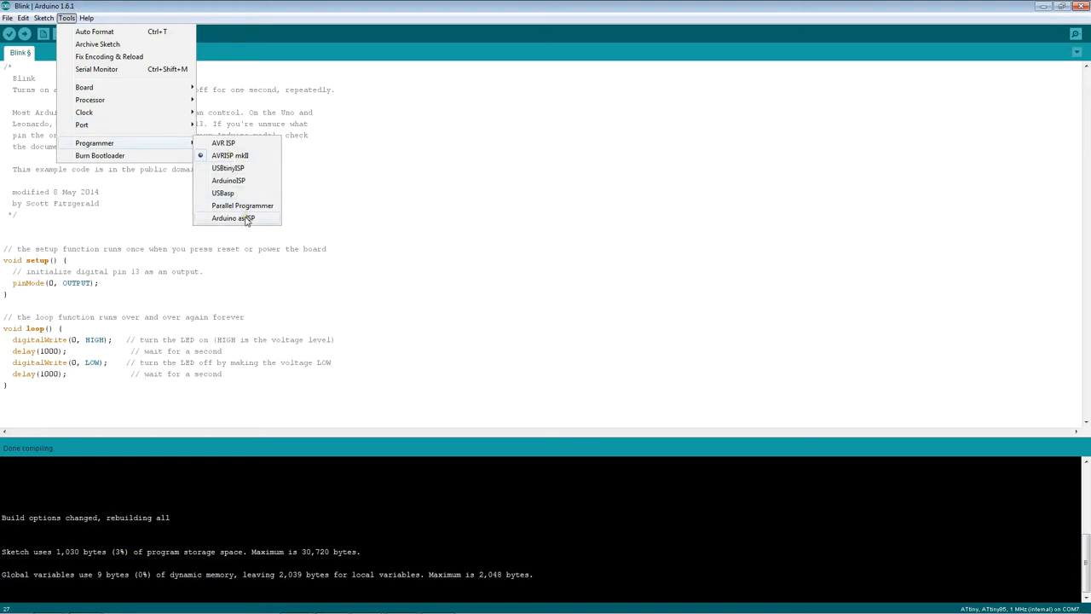
{"action": "left_click", "coordinate": [232, 218]}
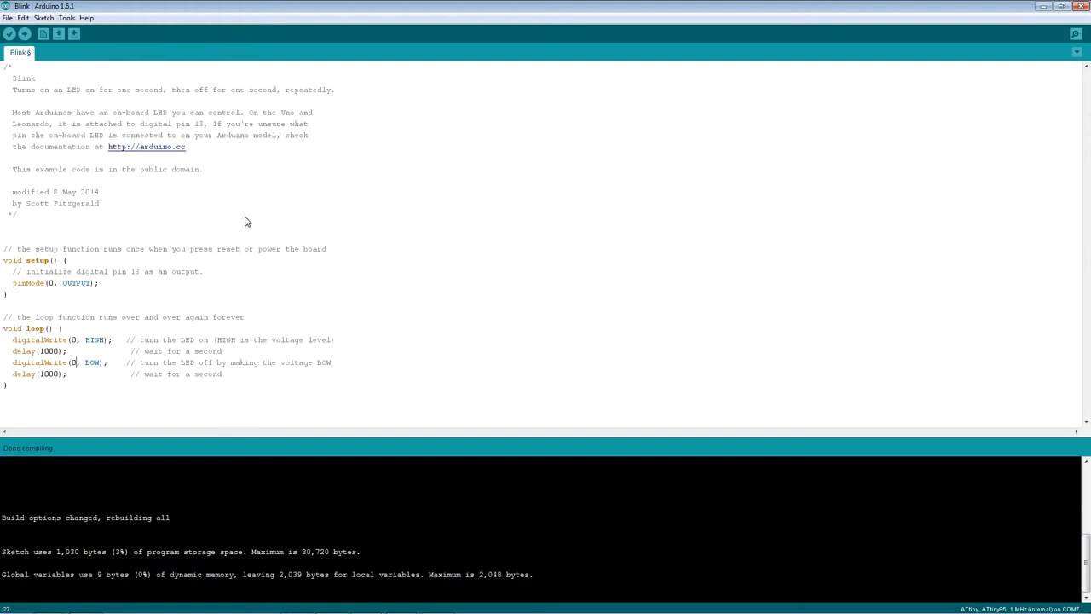
{"action": "mouse_move", "coordinate": [82, 89]}
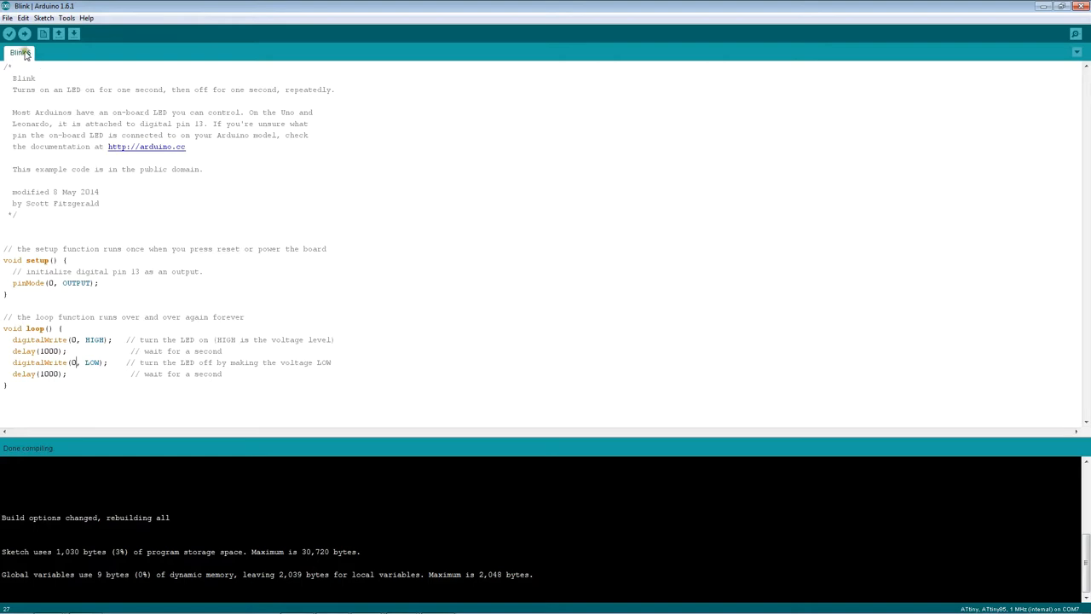
Upload Blink to the ATtiny85, getting an 'Invalid device signature' error, and recheck Tools.
{"action": "left_click", "coordinate": [29, 45]}
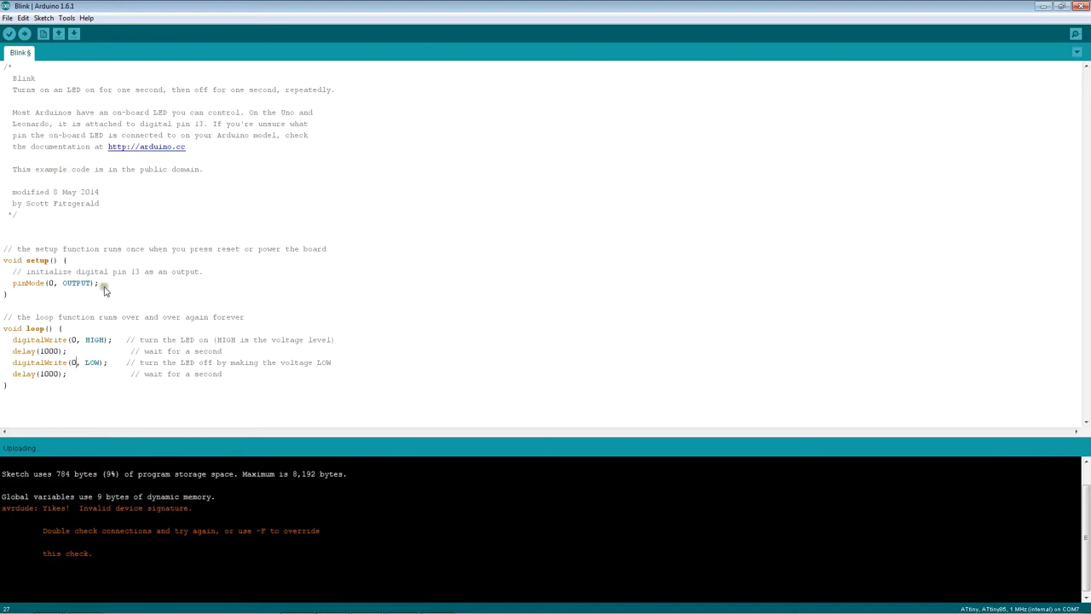
{"action": "mouse_move", "coordinate": [274, 515]}
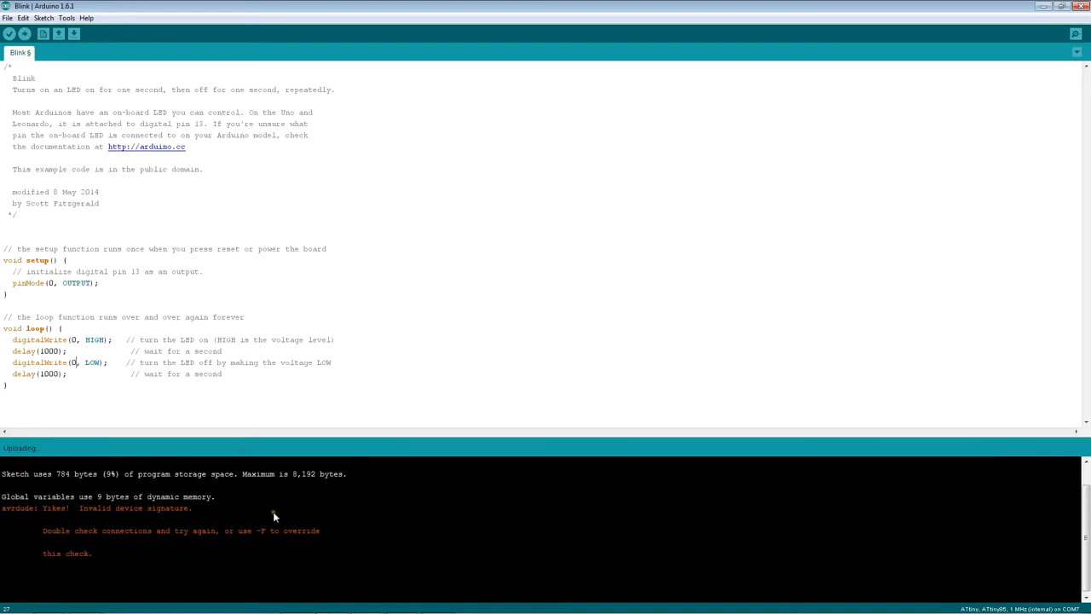
{"action": "mouse_move", "coordinate": [187, 520]}
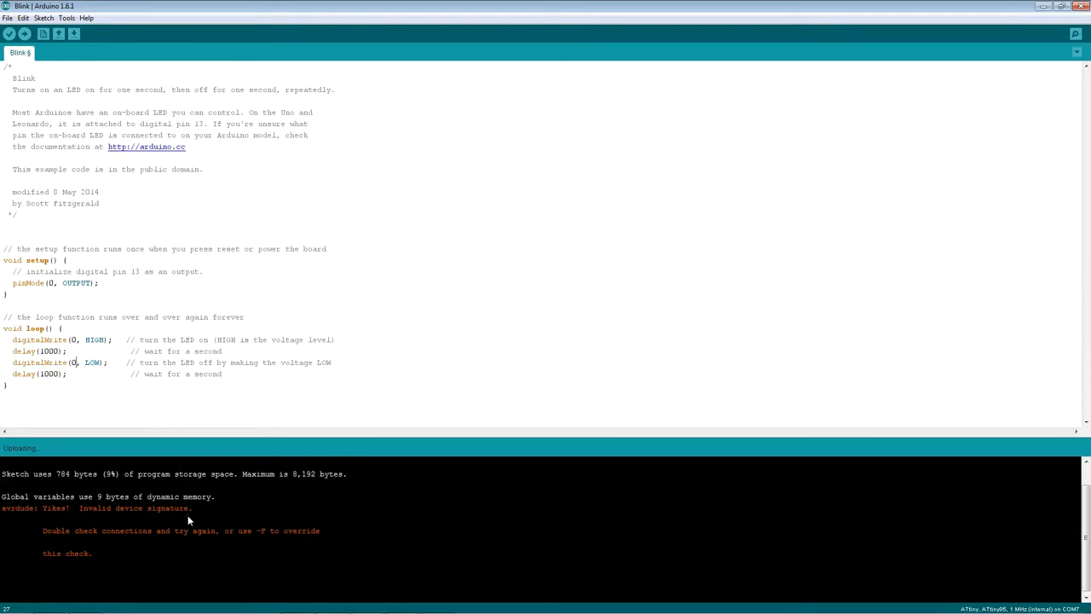
{"action": "mouse_move", "coordinate": [101, 148]}
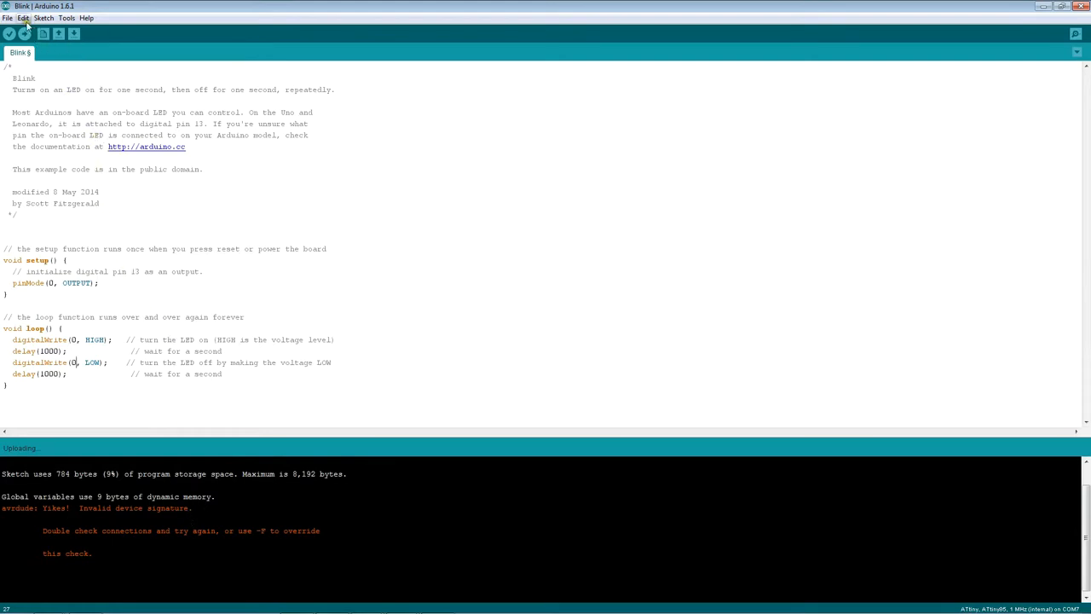
{"action": "left_click", "coordinate": [88, 17]}
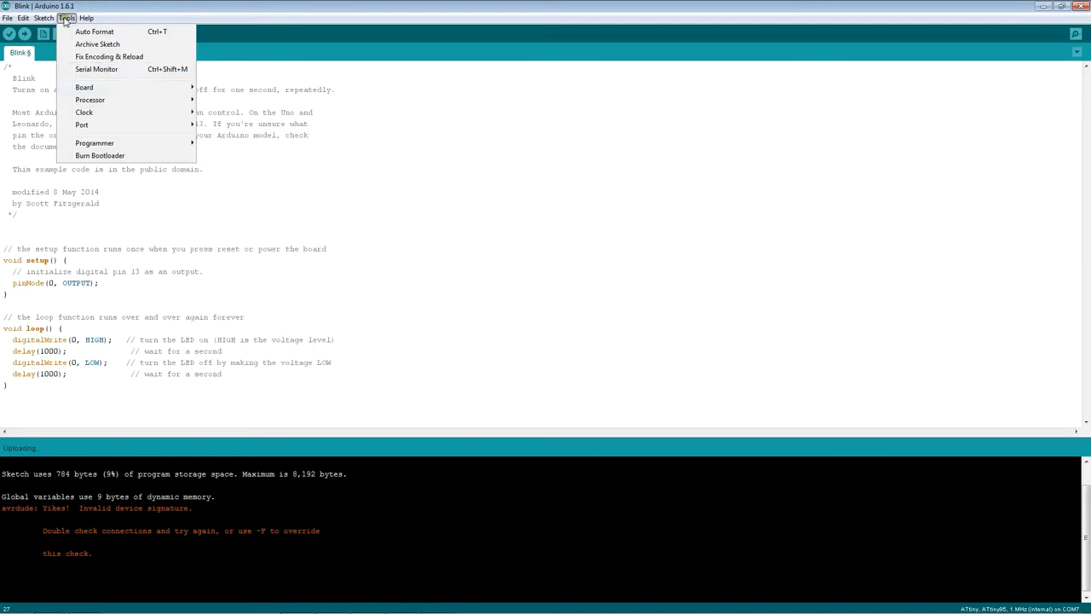
Browse the Edit, Help and Tools menus, briefly switching the board to Arduino Uno.
{"action": "left_click", "coordinate": [22, 17]}
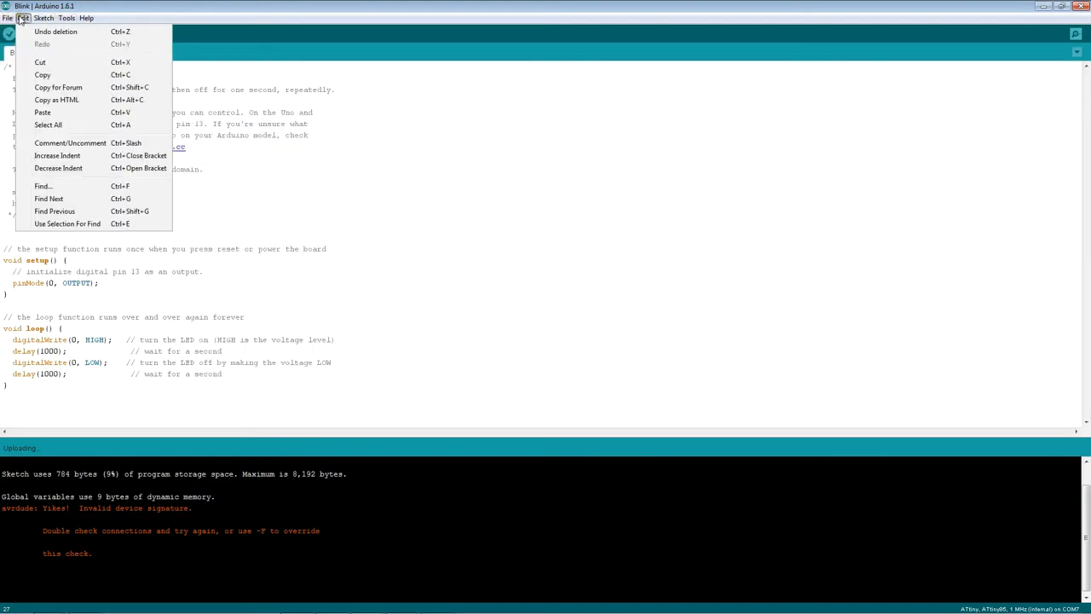
{"action": "left_click", "coordinate": [85, 15]}
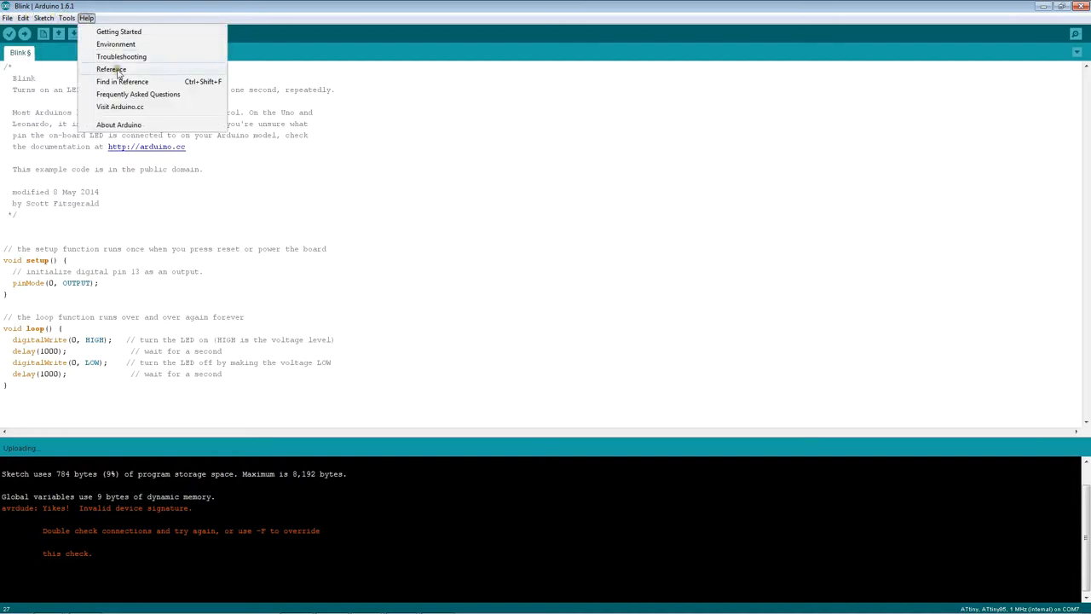
{"action": "mouse_move", "coordinate": [86, 27]}
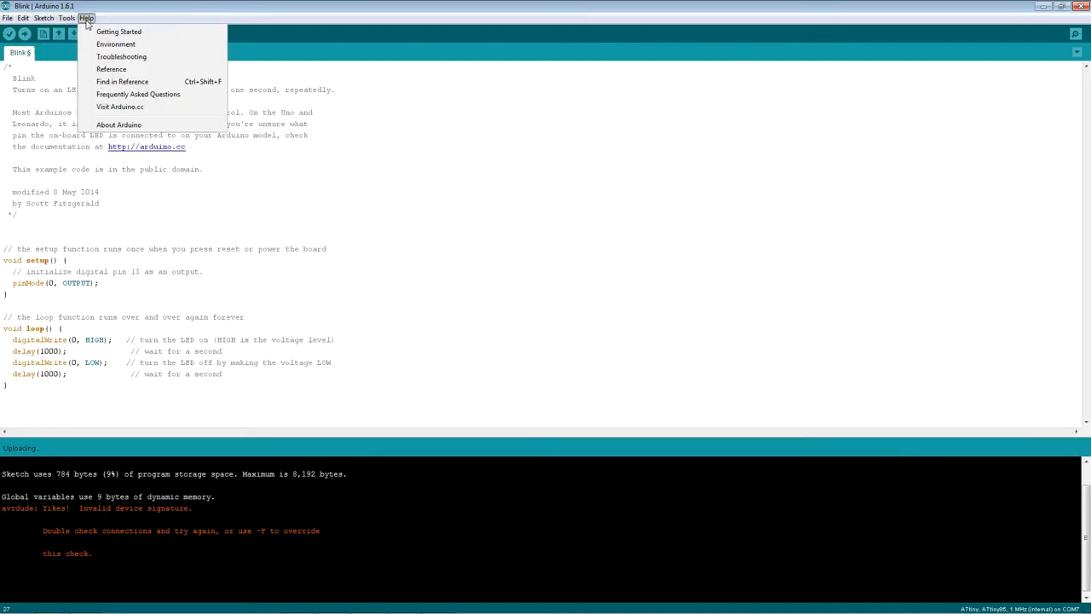
{"action": "left_click", "coordinate": [68, 17]}
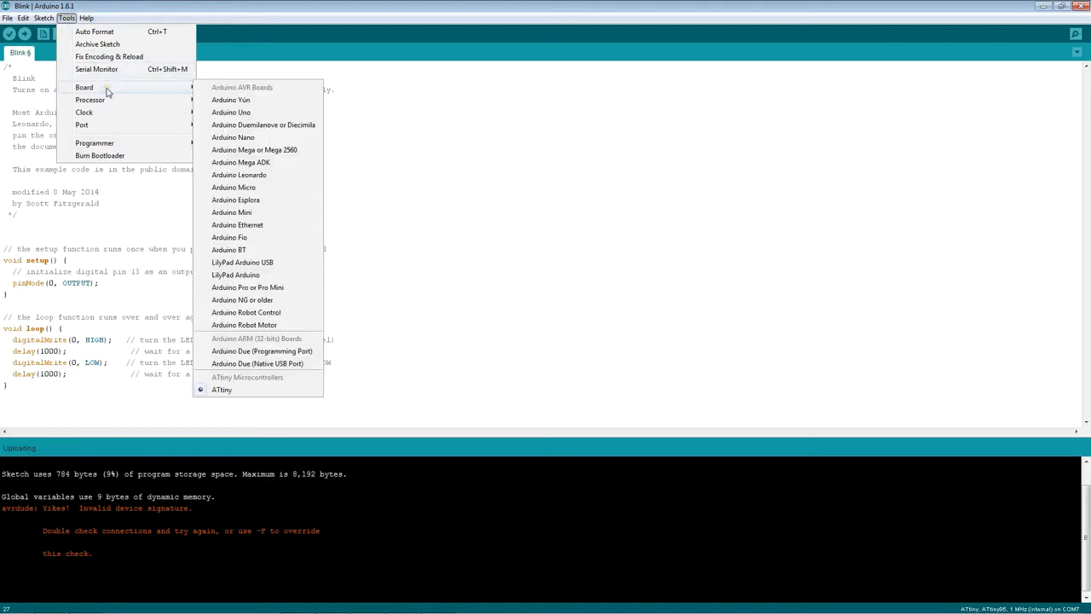
{"action": "mouse_move", "coordinate": [152, 96]}
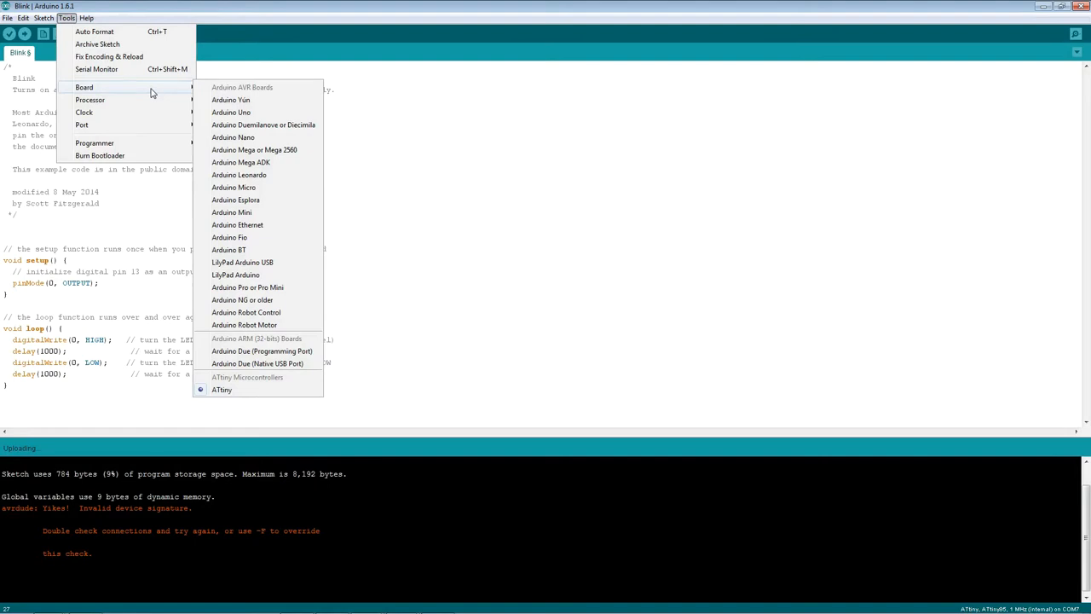
{"action": "mouse_move", "coordinate": [231, 112]}
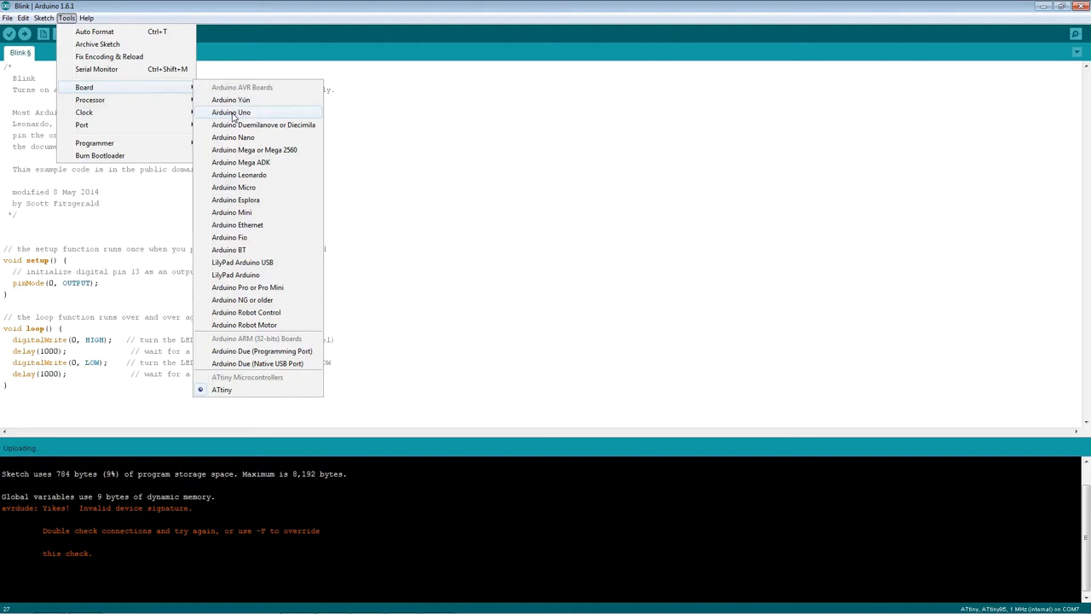
{"action": "left_click", "coordinate": [232, 113]}
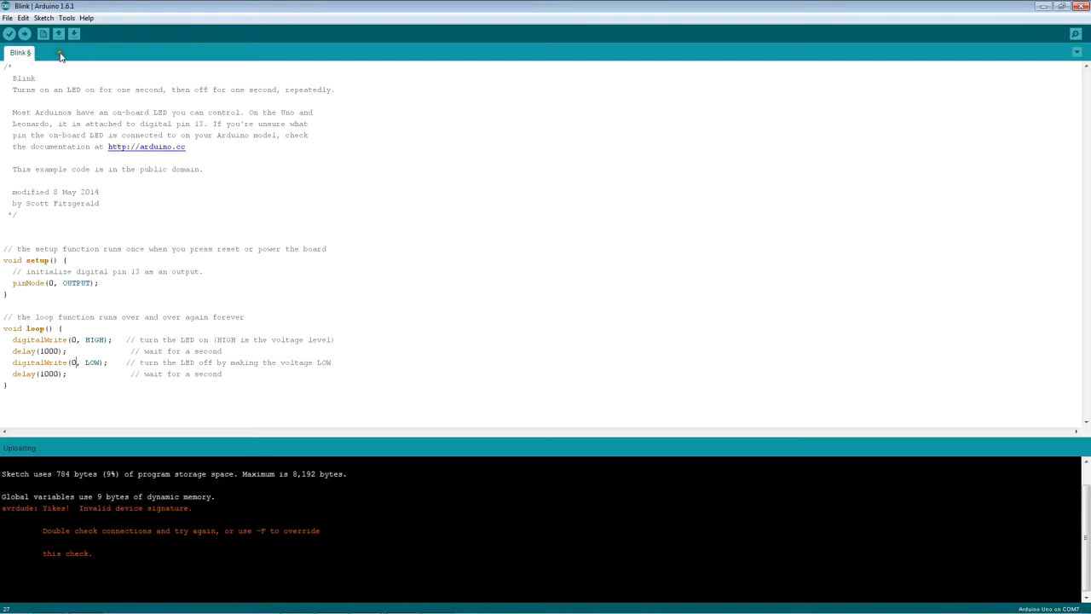
Set the board back to ATtiny under ATtiny Microcontrollers.
{"action": "left_click", "coordinate": [90, 17]}
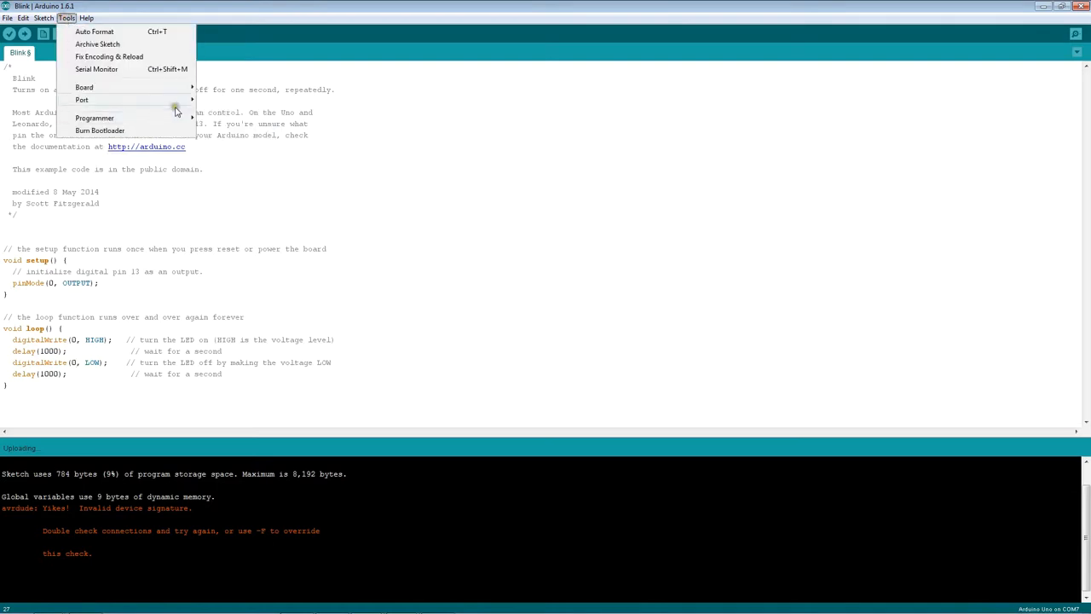
{"action": "left_click", "coordinate": [82, 98]}
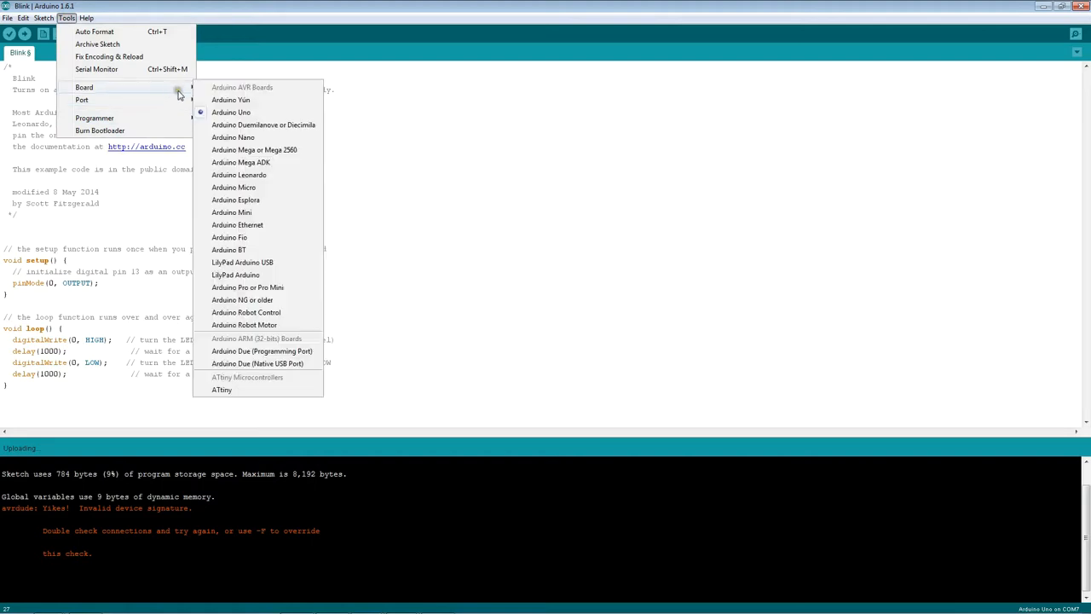
{"action": "left_click", "coordinate": [221, 391]}
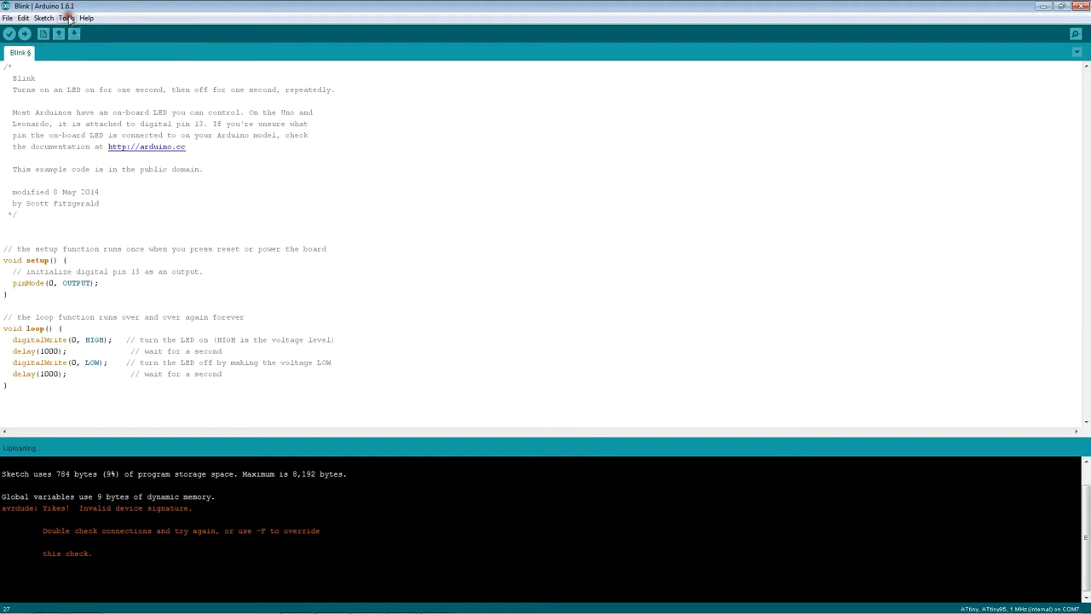
Confirm the 1 MHz internal clock and upload Blink again, failing with 'programmer is not responding'.
{"action": "left_click", "coordinate": [72, 17]}
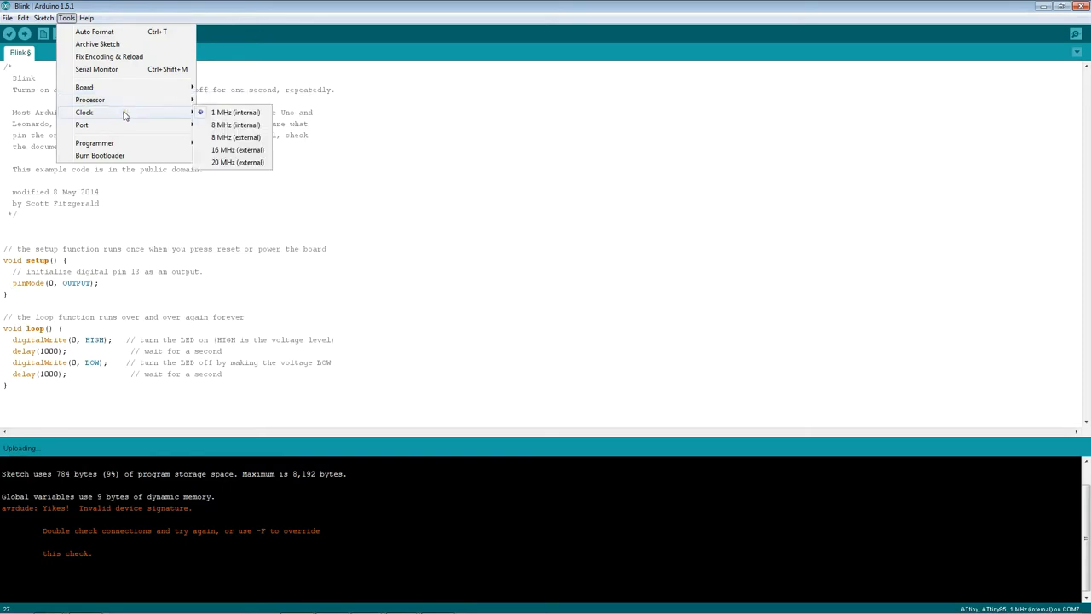
{"action": "mouse_move", "coordinate": [150, 124]}
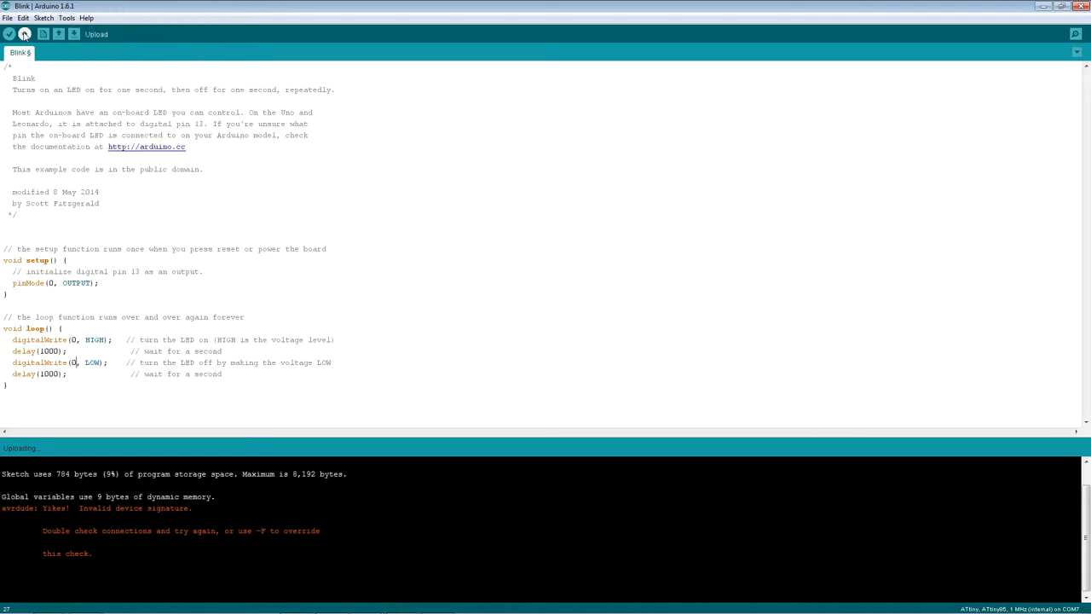
{"action": "left_click", "coordinate": [44, 36]}
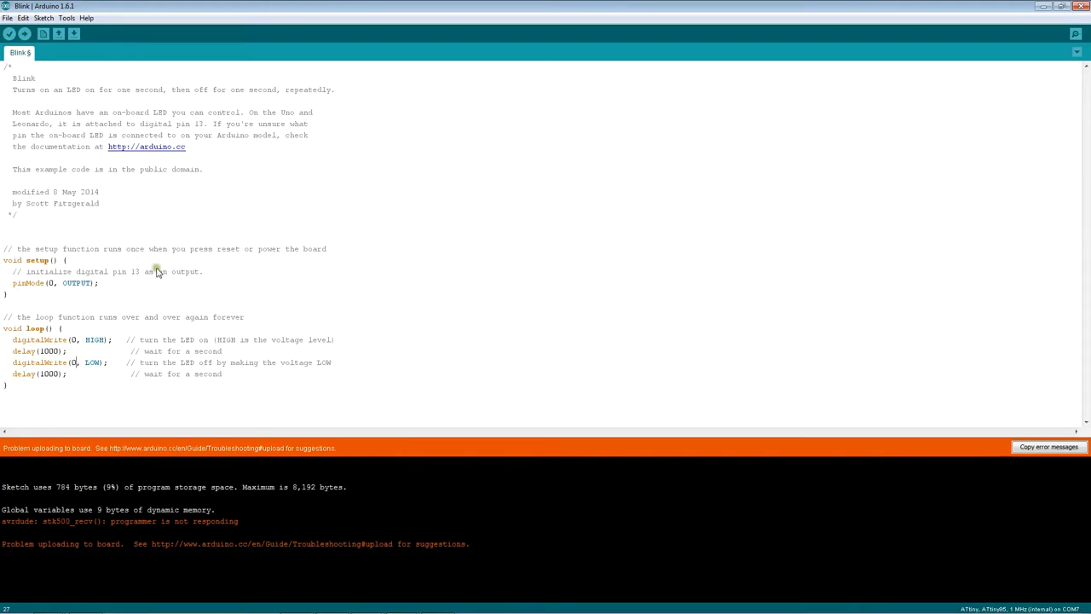
{"action": "mouse_move", "coordinate": [331, 511]}
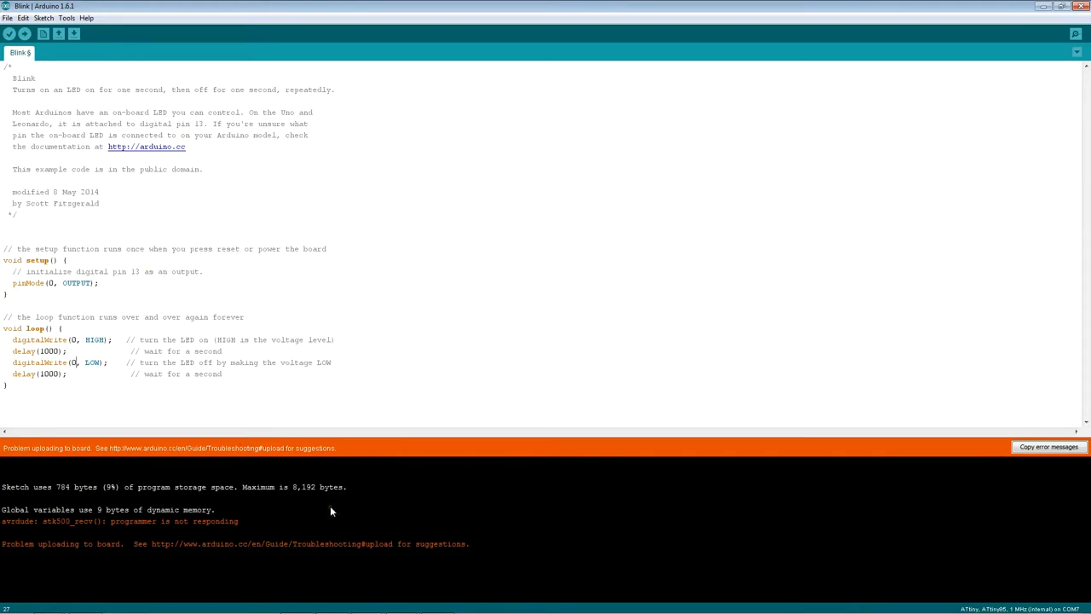
{"action": "mouse_move", "coordinate": [132, 192]}
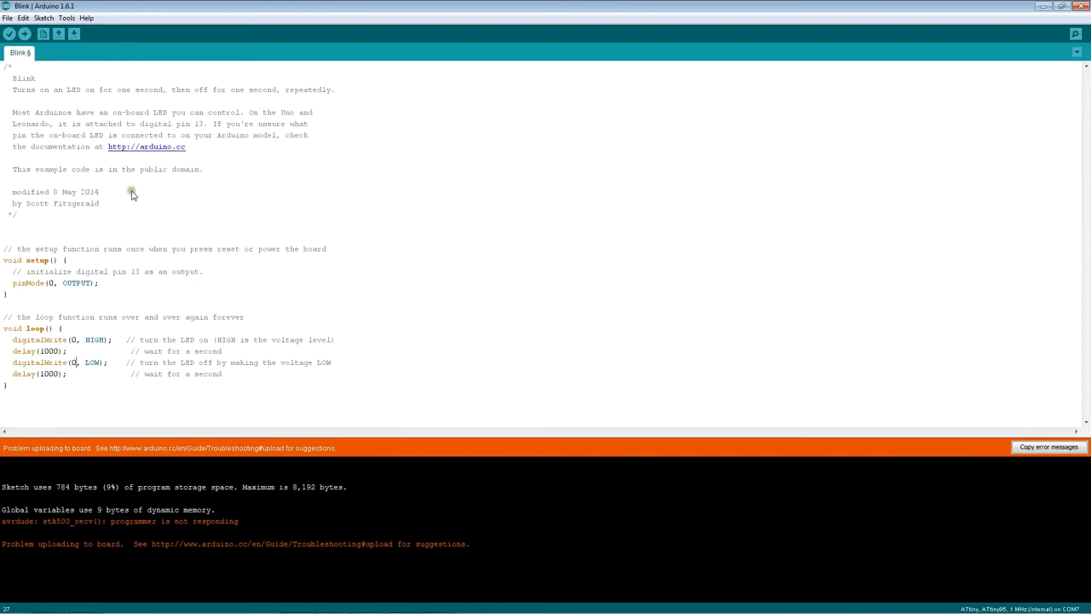
{"action": "mouse_move", "coordinate": [110, 134]}
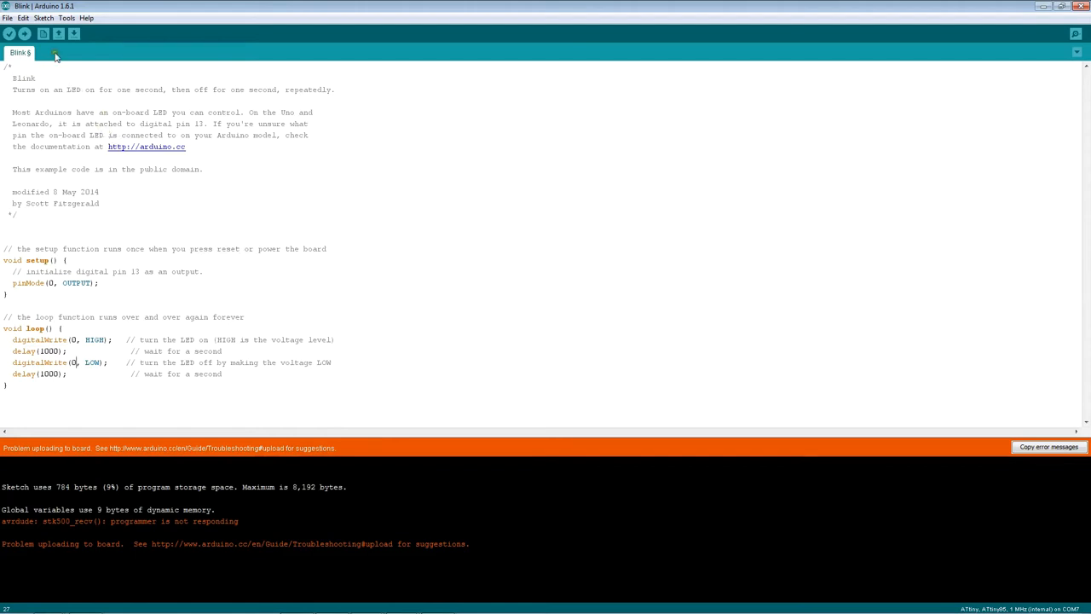
Review the Tools board options without changing the ATtiny85 processor, then upload Blink again.
{"action": "left_click", "coordinate": [67, 17]}
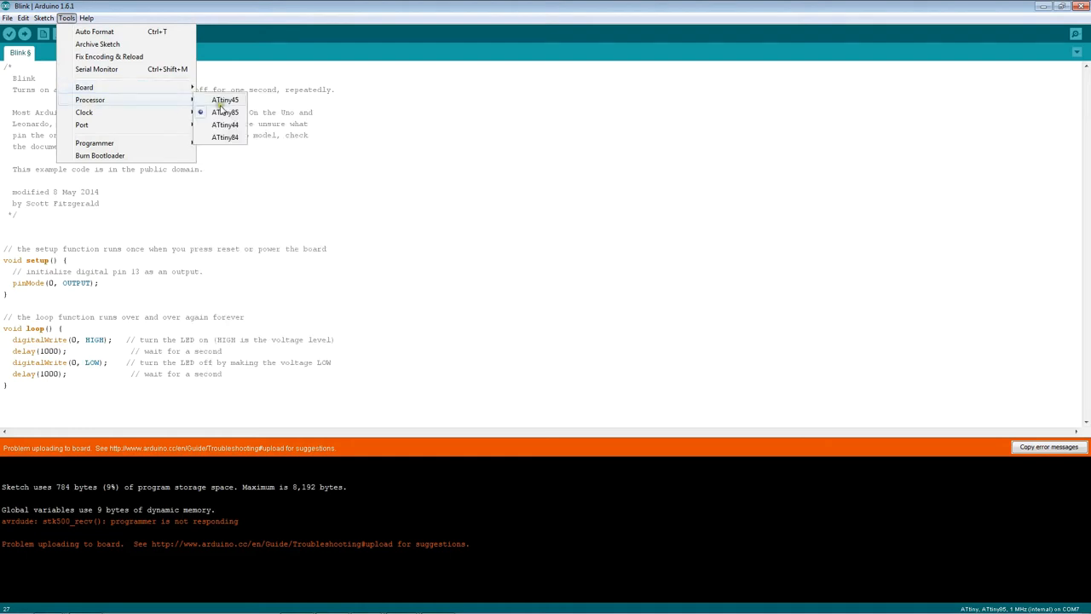
{"action": "mouse_move", "coordinate": [169, 102]}
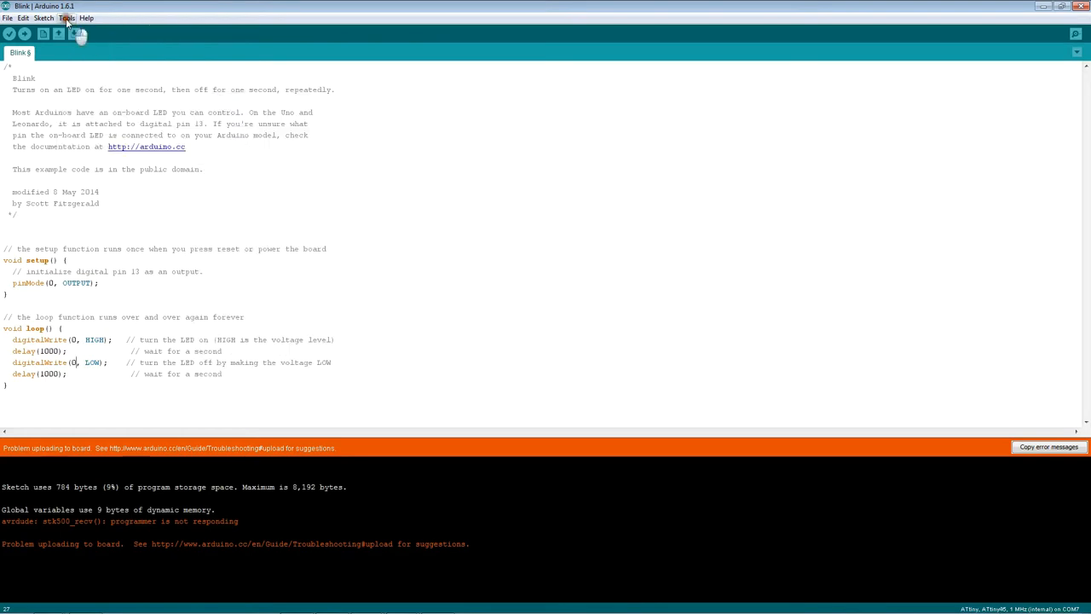
{"action": "left_click", "coordinate": [72, 17]}
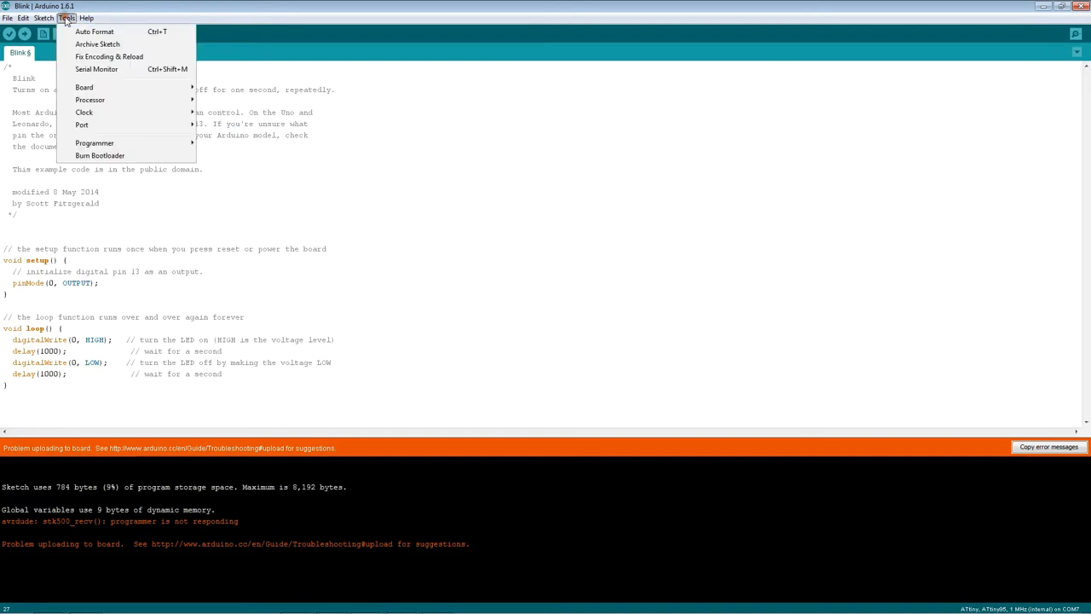
{"action": "left_click", "coordinate": [88, 87]}
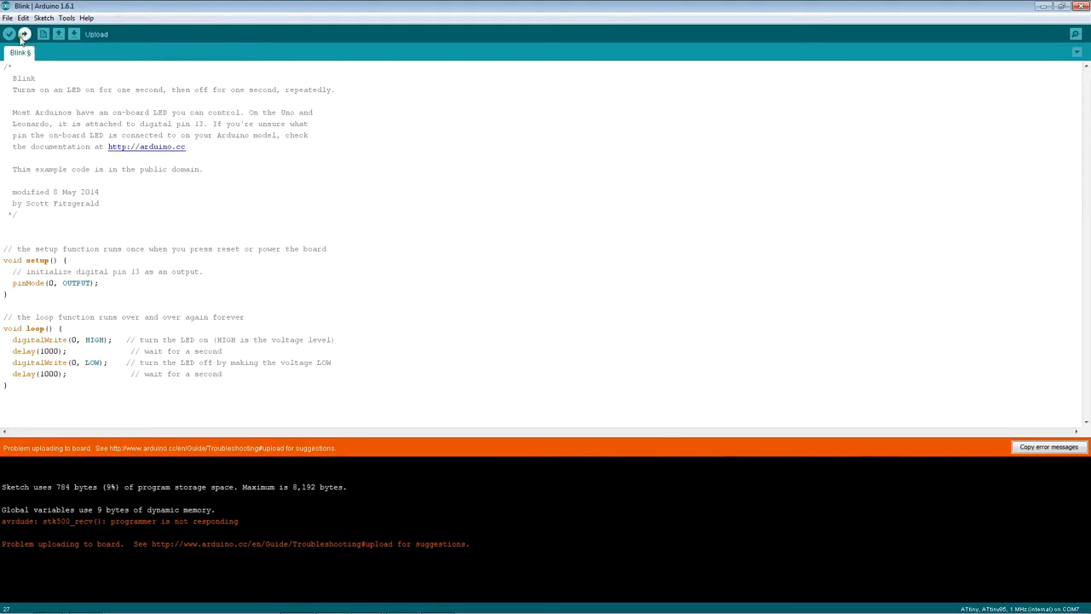
{"action": "left_click", "coordinate": [27, 36]}
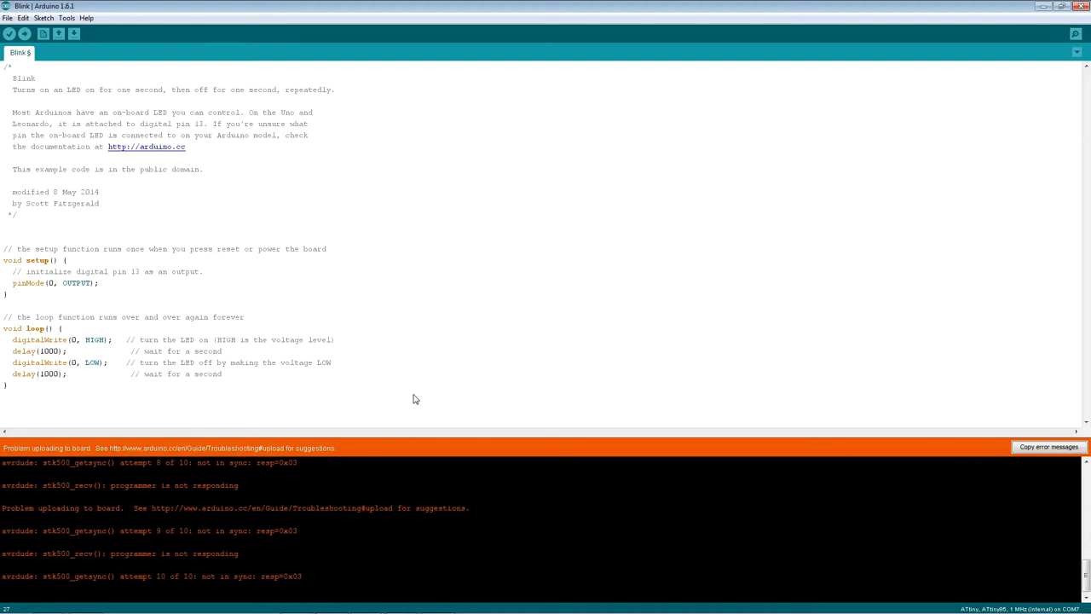
{"action": "mouse_move", "coordinate": [376, 451]}
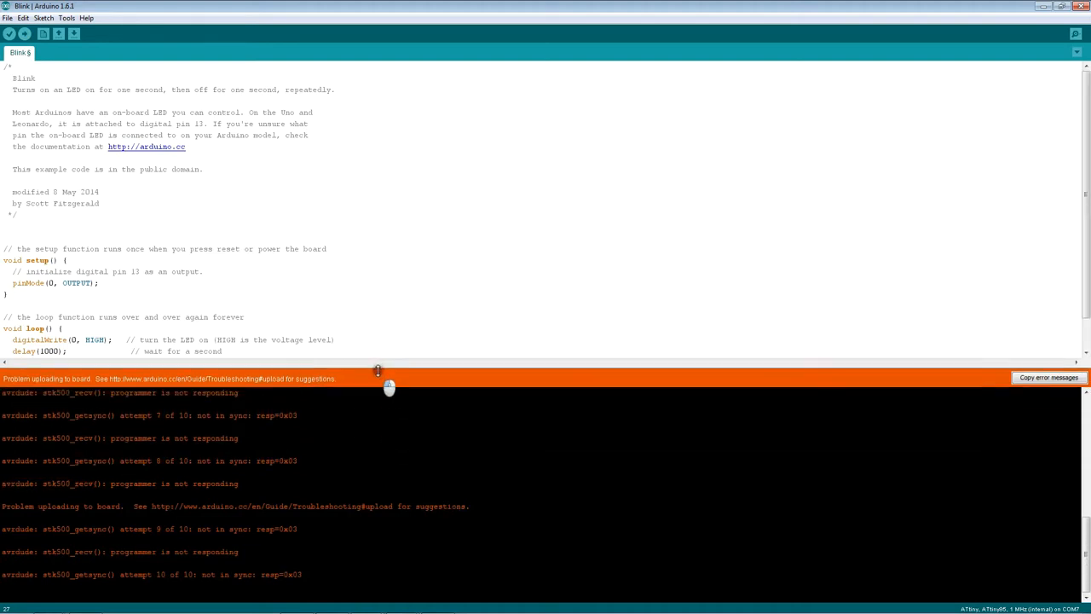
{"action": "mouse_move", "coordinate": [203, 467]}
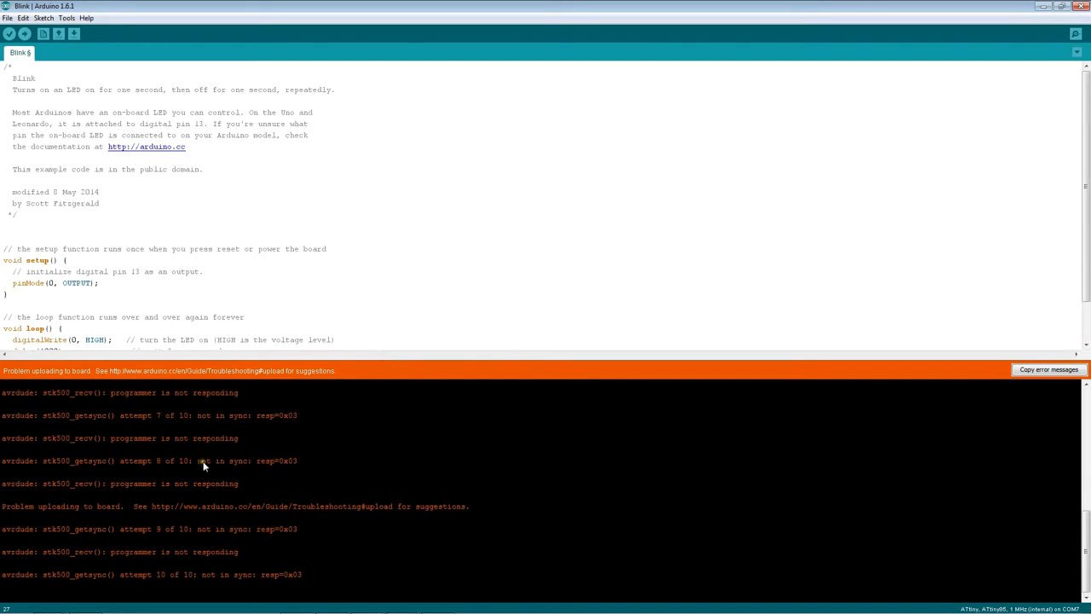
{"action": "mouse_move", "coordinate": [272, 549]}
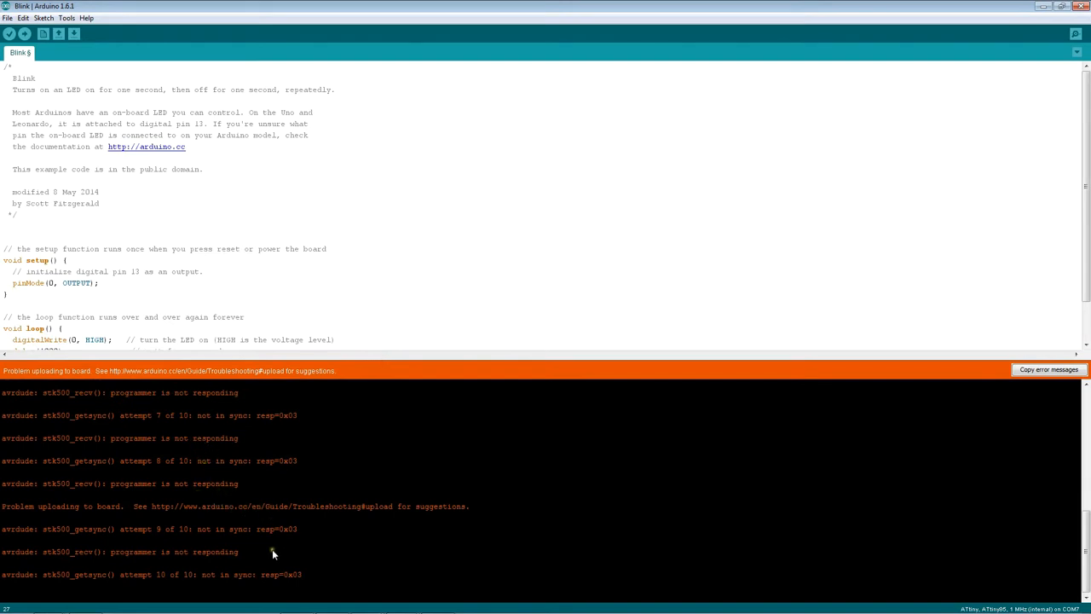
{"action": "mouse_move", "coordinate": [225, 556]}
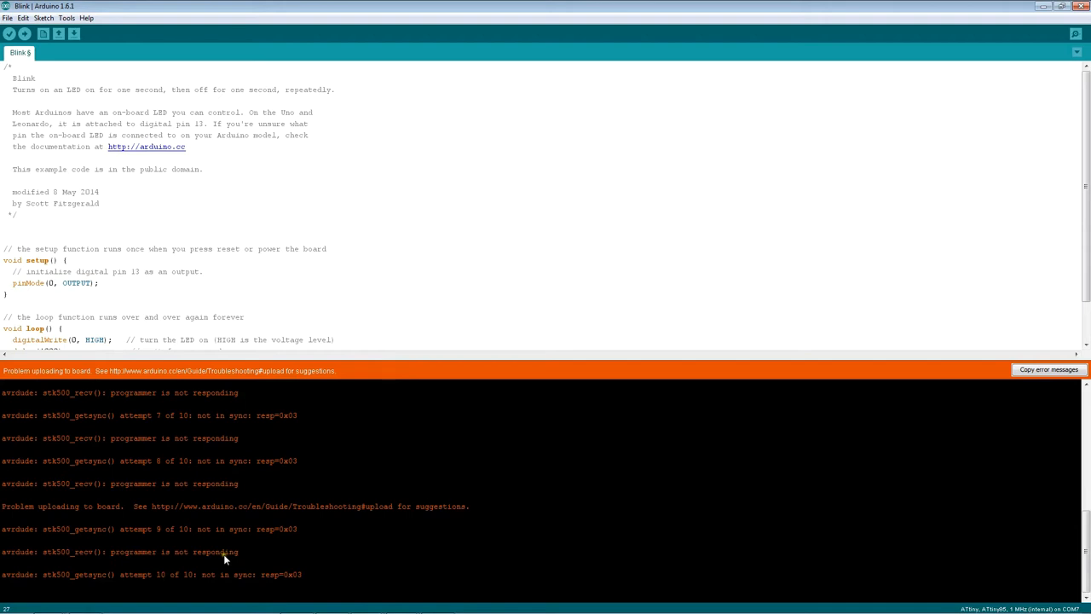
{"action": "mouse_move", "coordinate": [99, 532]}
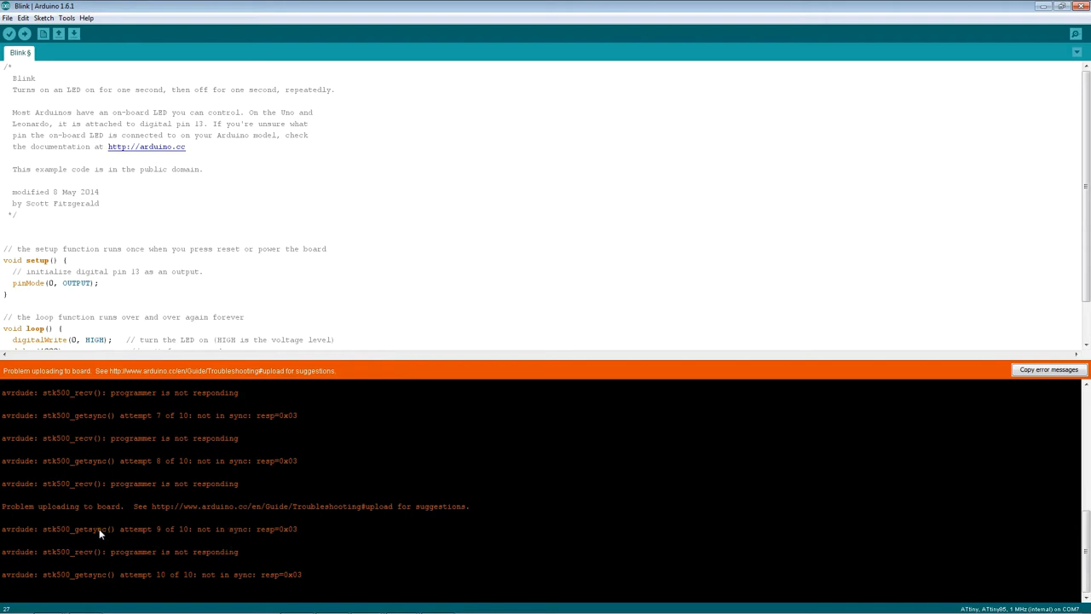
{"action": "mouse_move", "coordinate": [418, 527]}
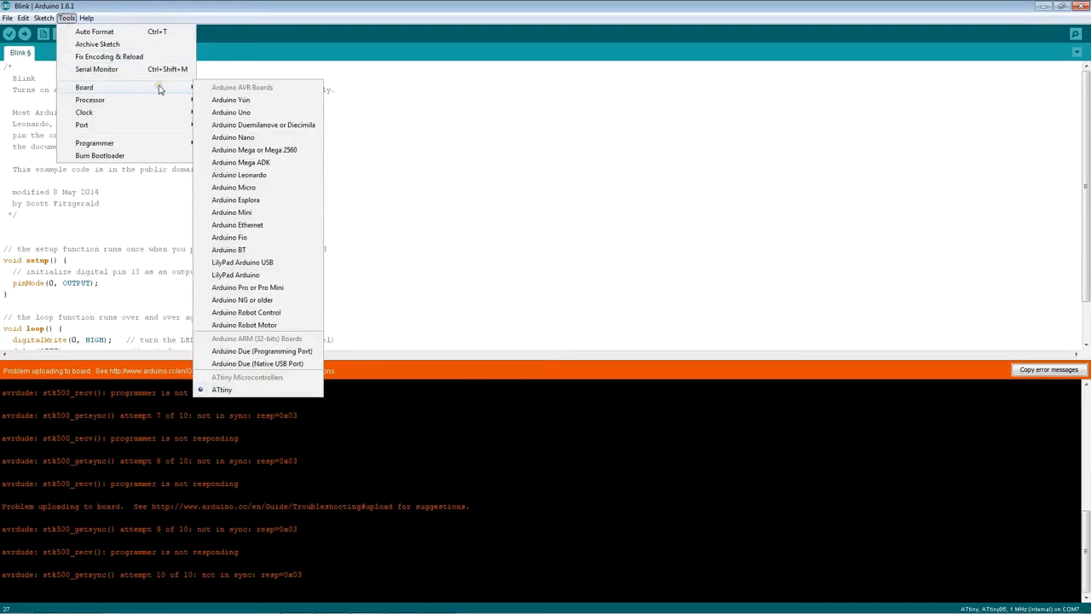
{"action": "mouse_move", "coordinate": [228, 249]}
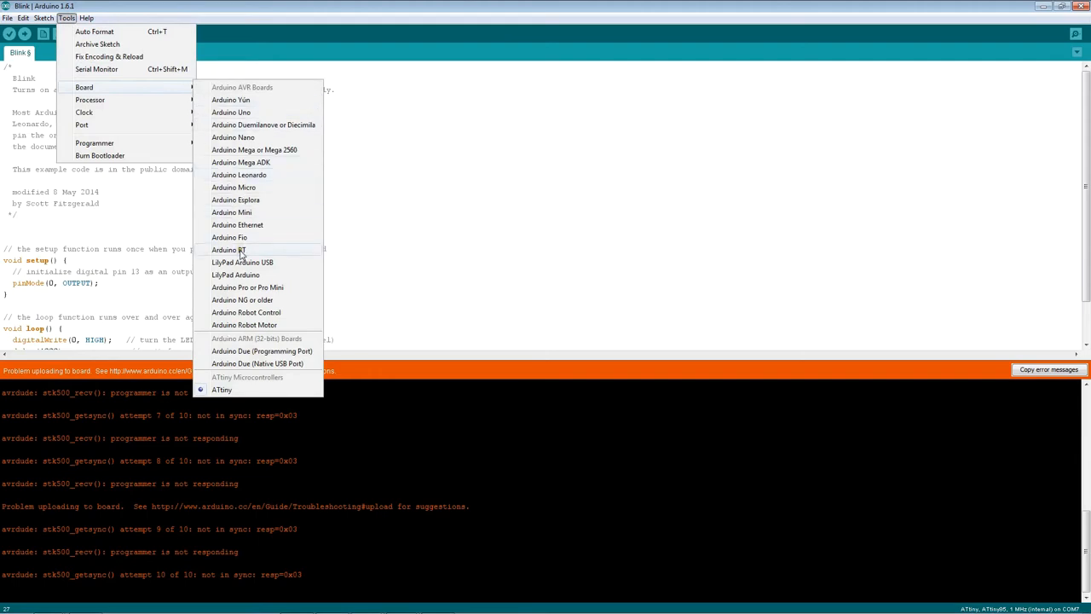
{"action": "mouse_move", "coordinate": [102, 85]}
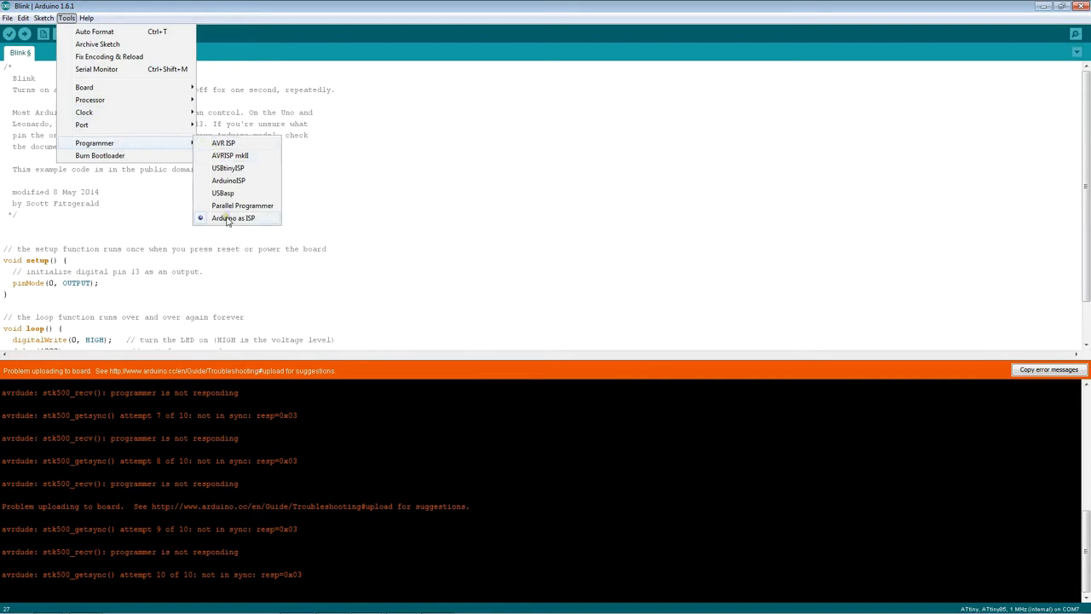
{"action": "mouse_move", "coordinate": [147, 146]}
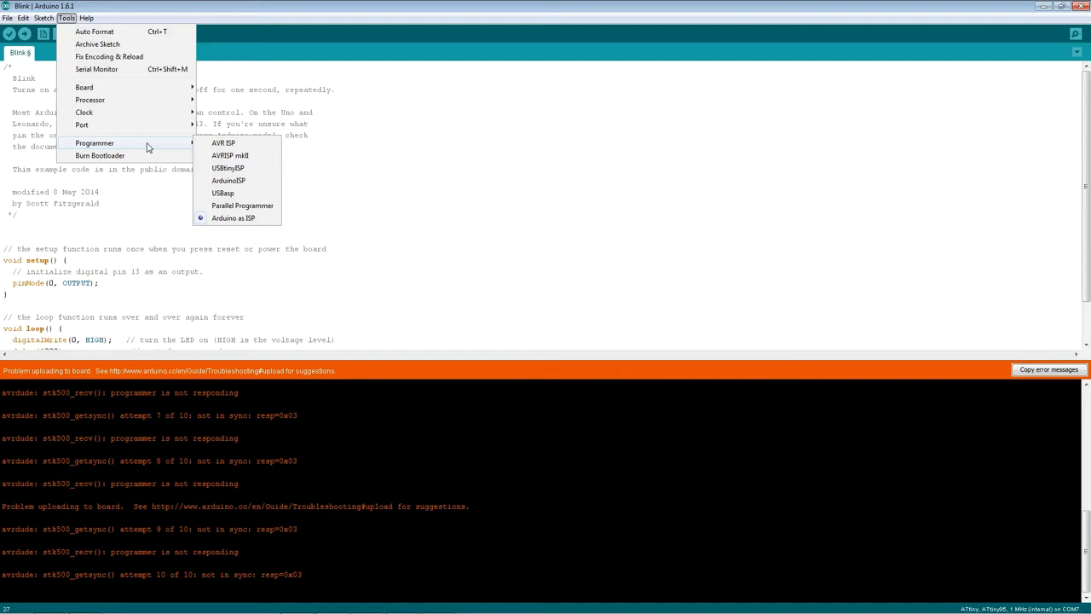
{"action": "left_click", "coordinate": [375, 247]}
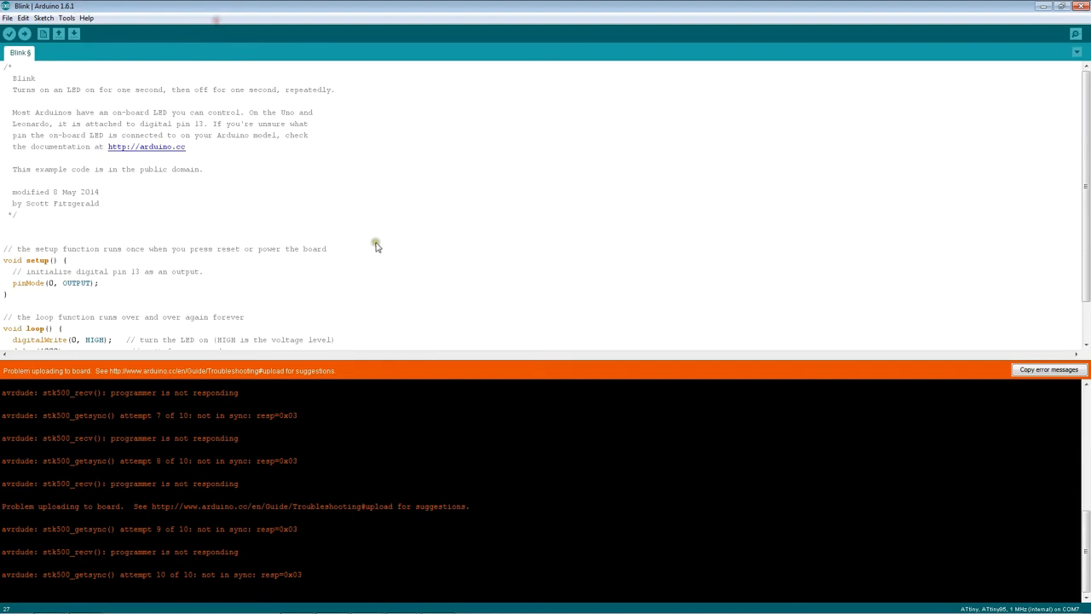
{"action": "mouse_move", "coordinate": [516, 453]}
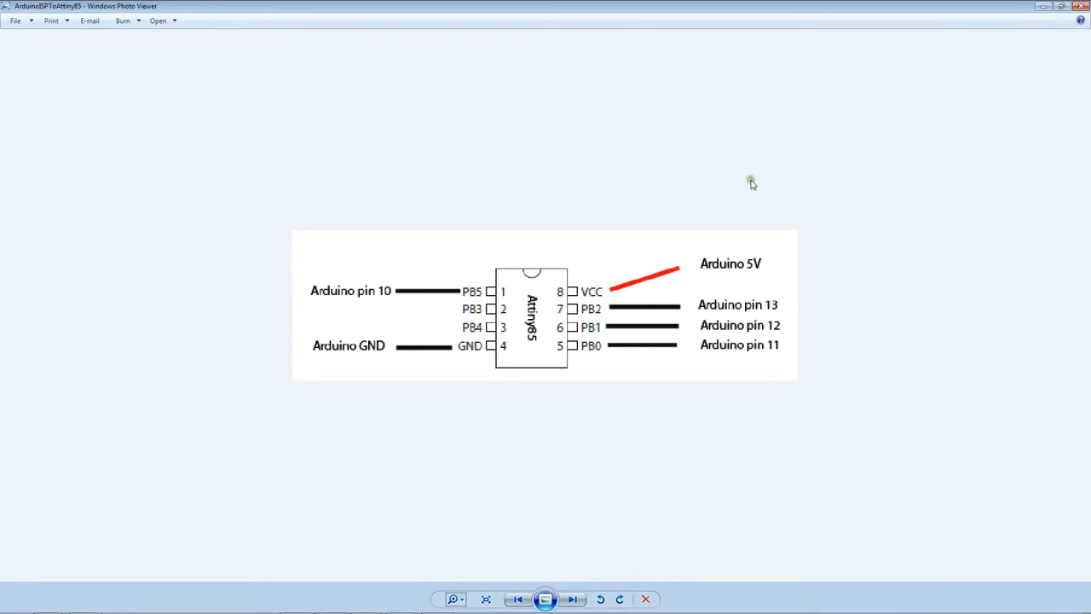
{"action": "mouse_move", "coordinate": [738, 181]}
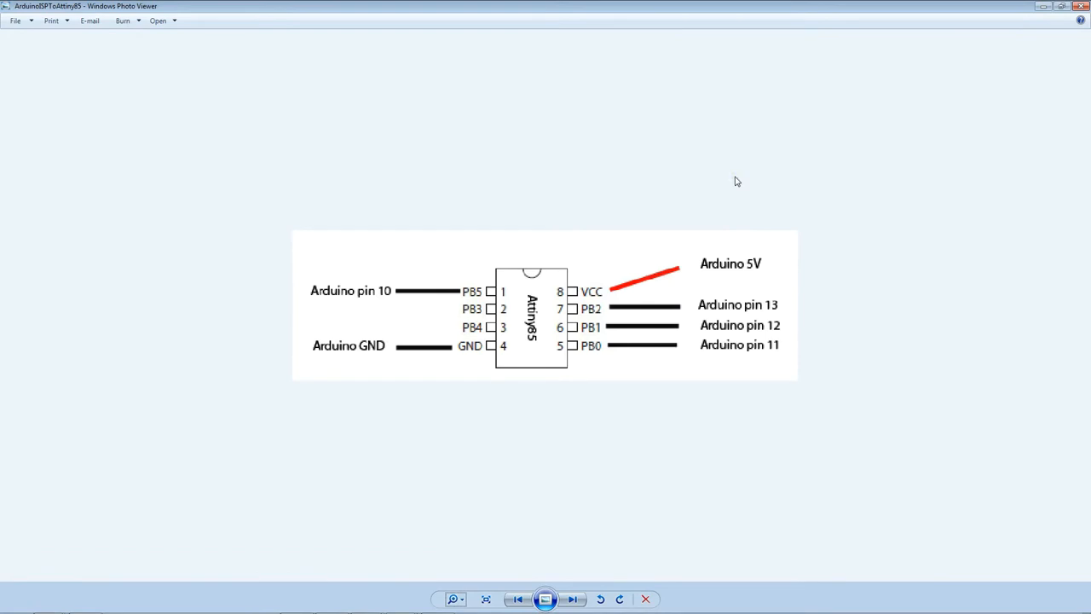
{"action": "mouse_move", "coordinate": [781, 279]}
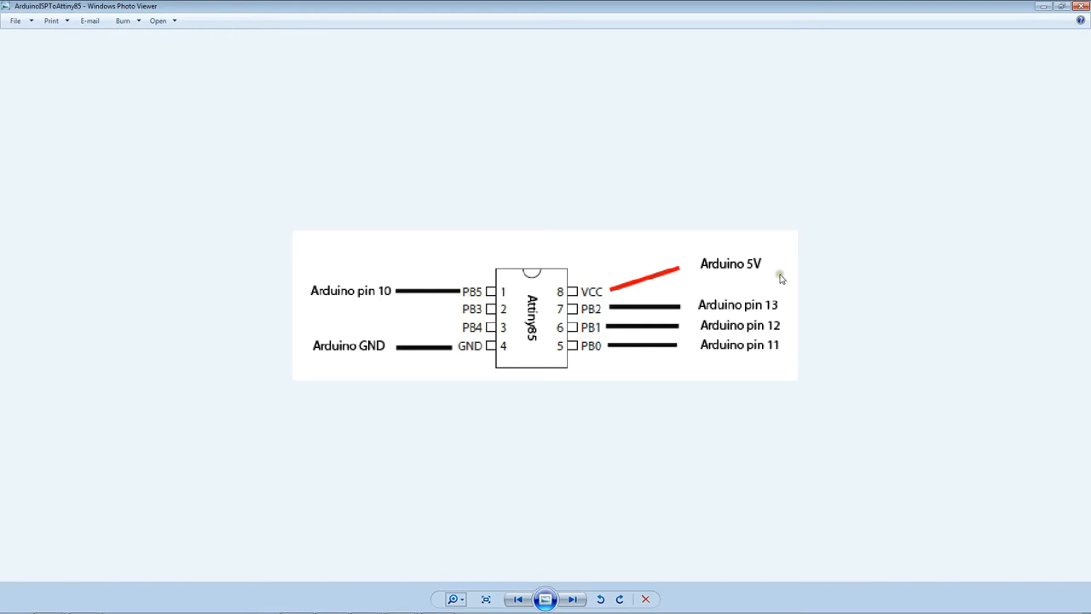
{"action": "mouse_move", "coordinate": [498, 283]}
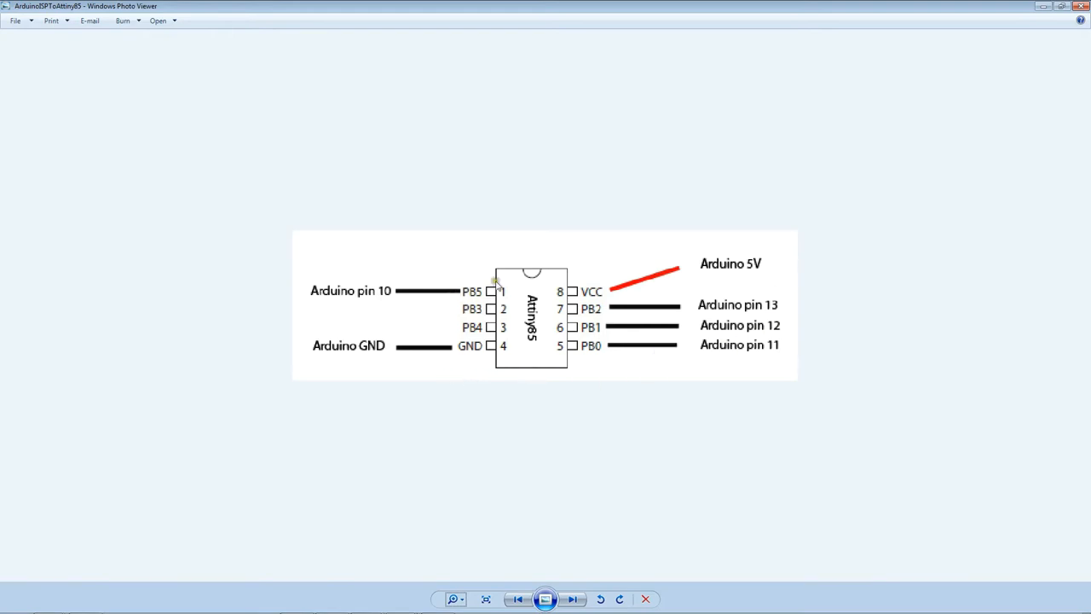
{"action": "mouse_move", "coordinate": [491, 394]}
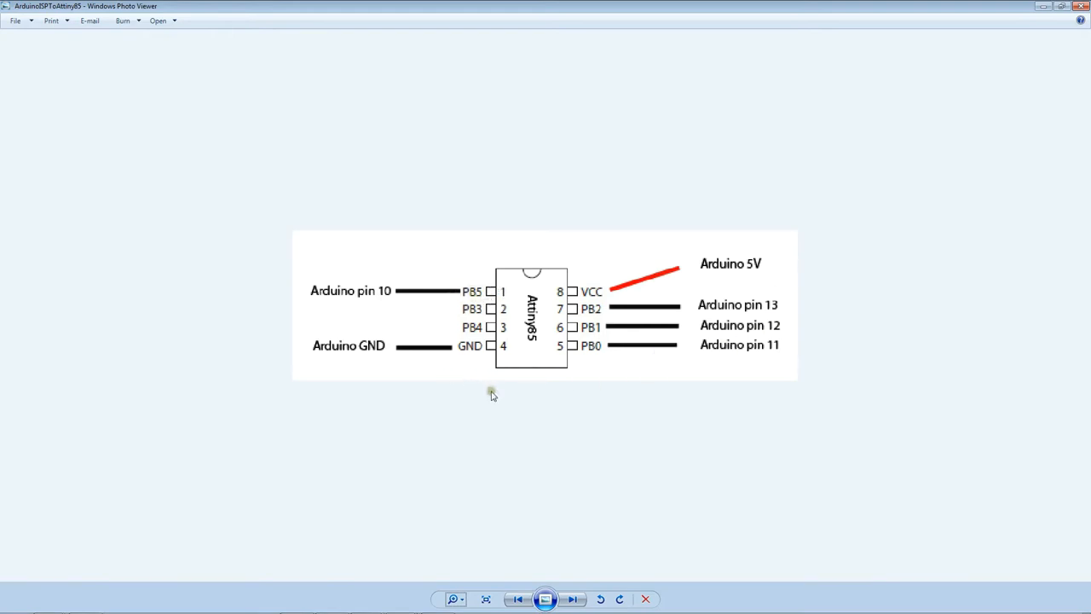
{"action": "mouse_move", "coordinate": [493, 395]}
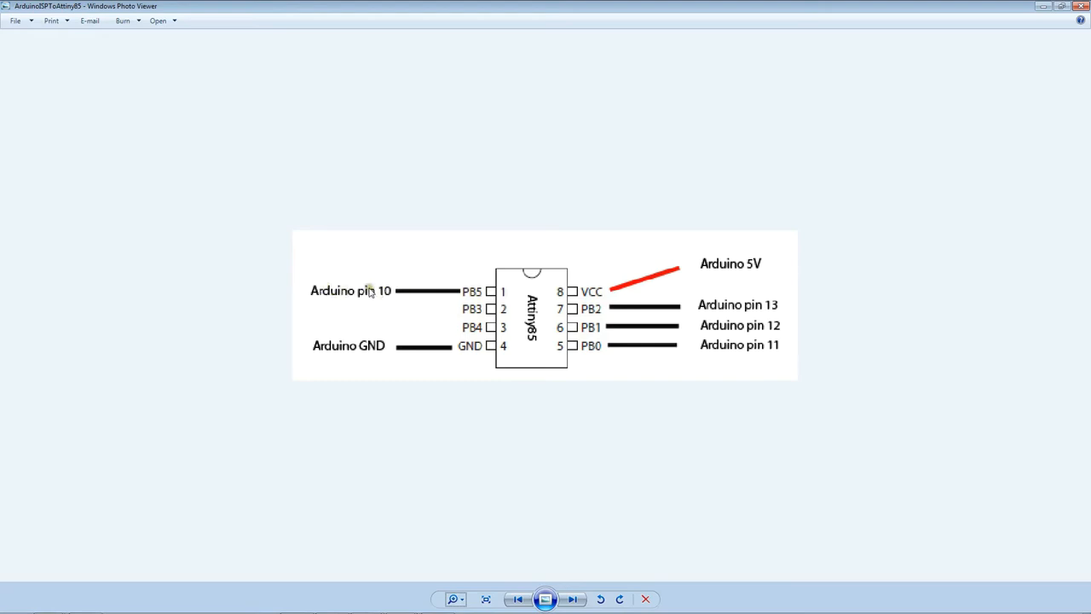
{"action": "mouse_move", "coordinate": [492, 420]}
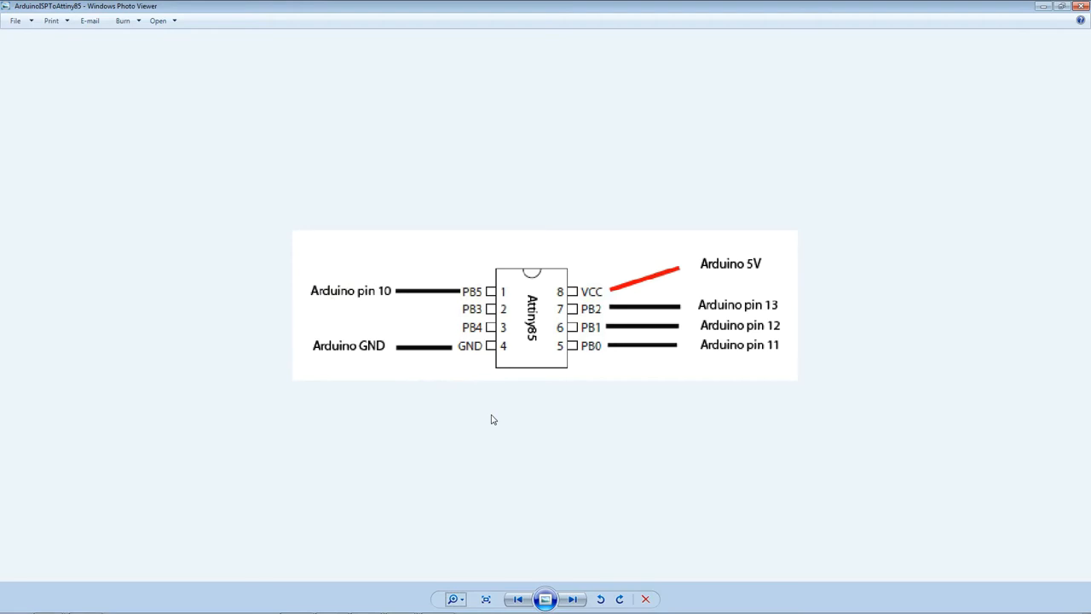
{"action": "mouse_move", "coordinate": [493, 417]}
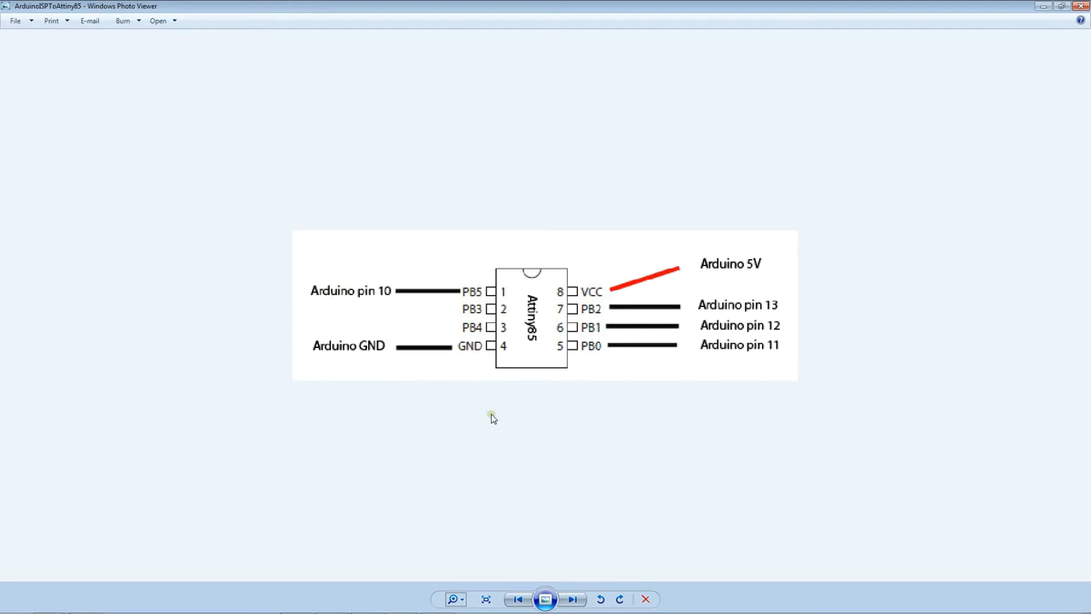
{"action": "mouse_move", "coordinate": [501, 404]}
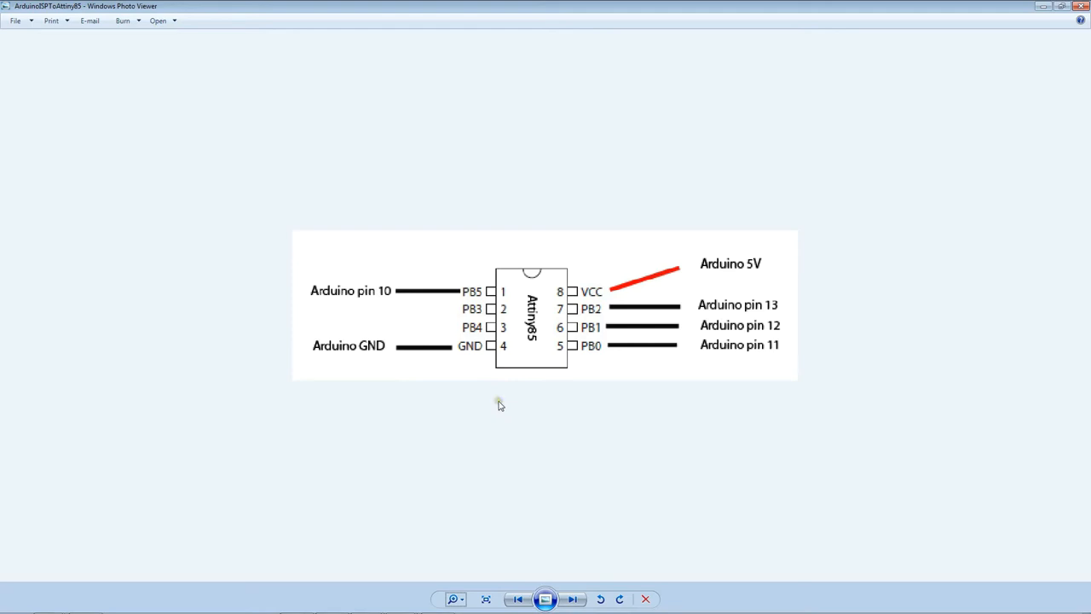
{"action": "mouse_move", "coordinate": [500, 405]}
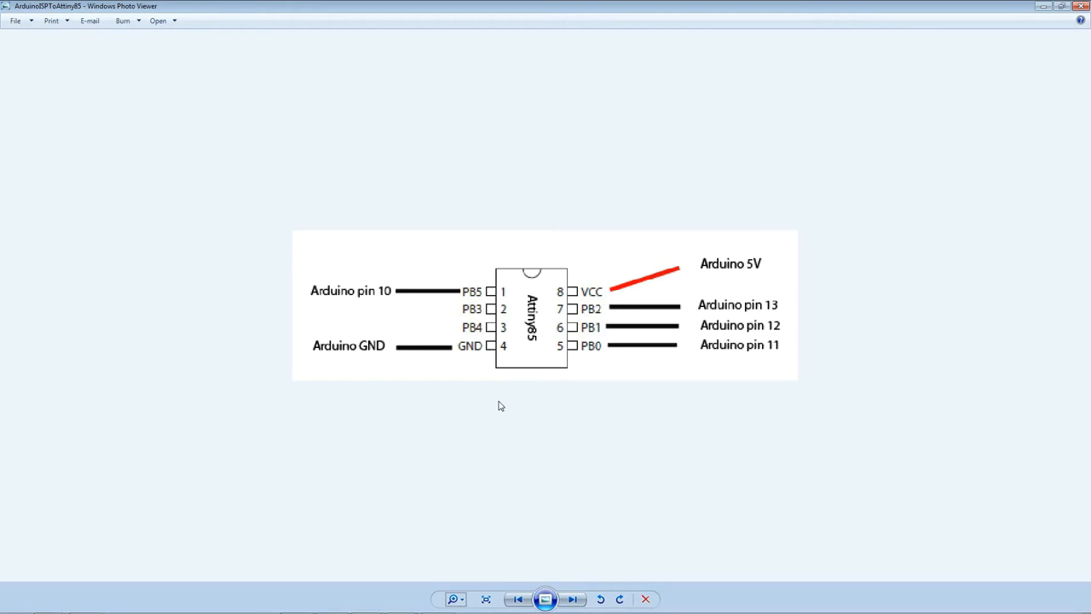
{"action": "mouse_move", "coordinate": [361, 290]}
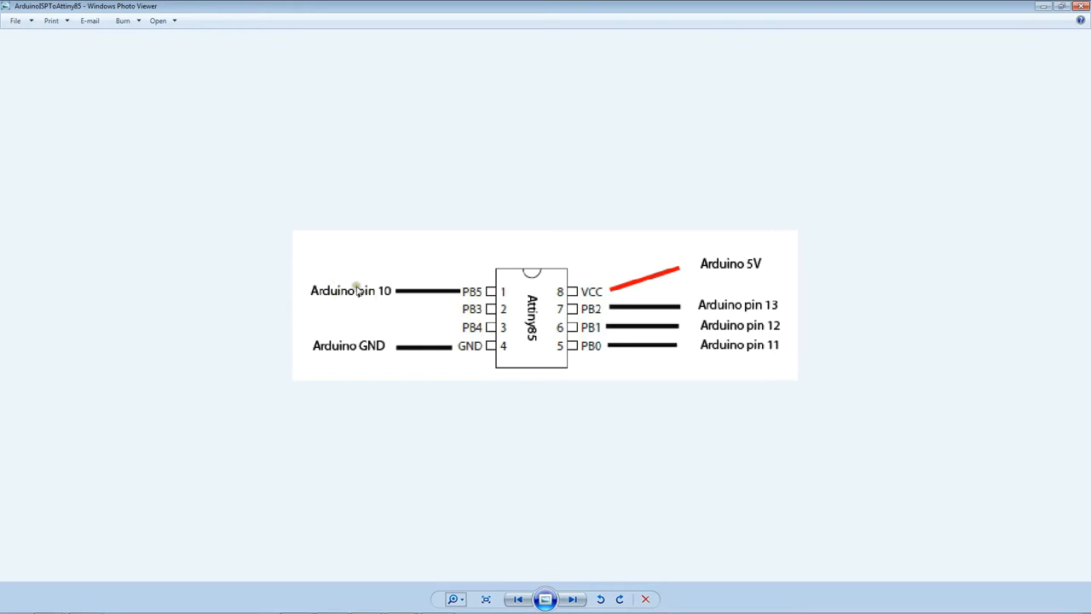
{"action": "mouse_move", "coordinate": [369, 443]}
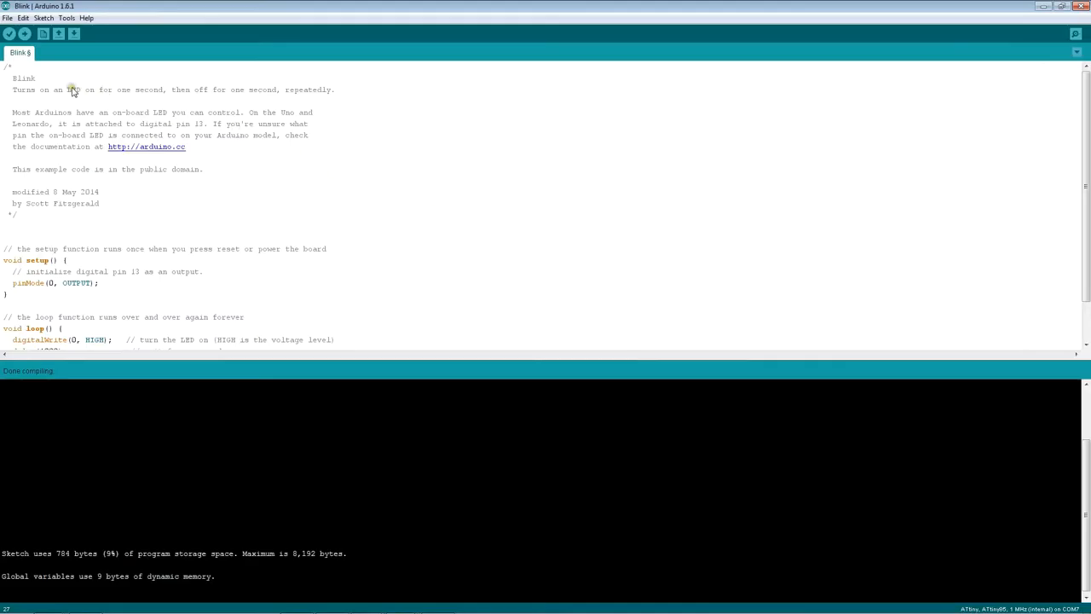
{"action": "mouse_move", "coordinate": [77, 95]}
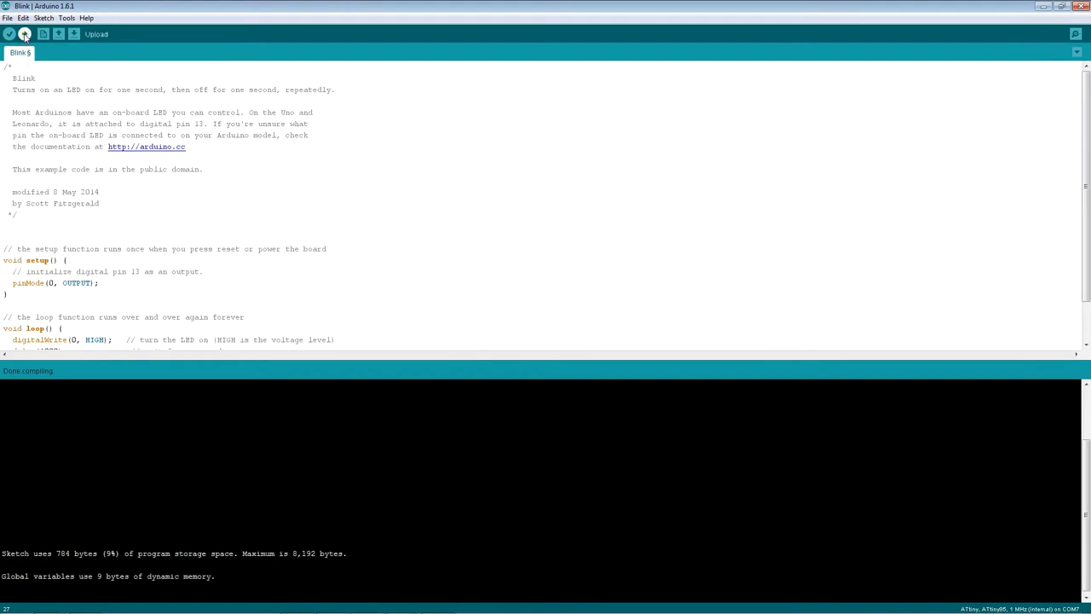
Verify the Blink sketch and upload it to the ATtiny85 through Arduino as ISP.
{"action": "left_click", "coordinate": [29, 36]}
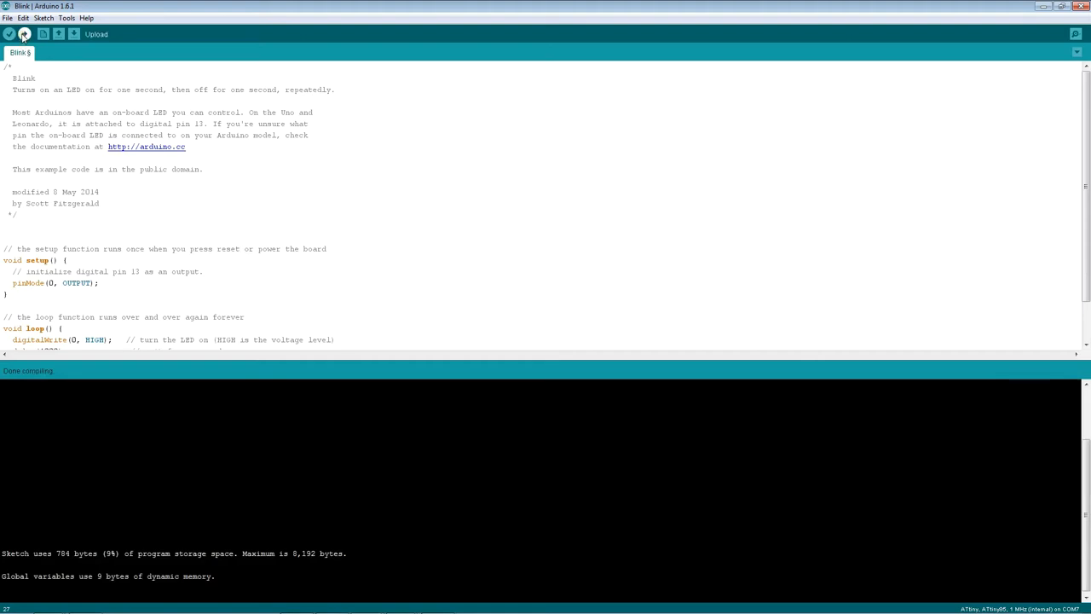
{"action": "left_click", "coordinate": [24, 34]}
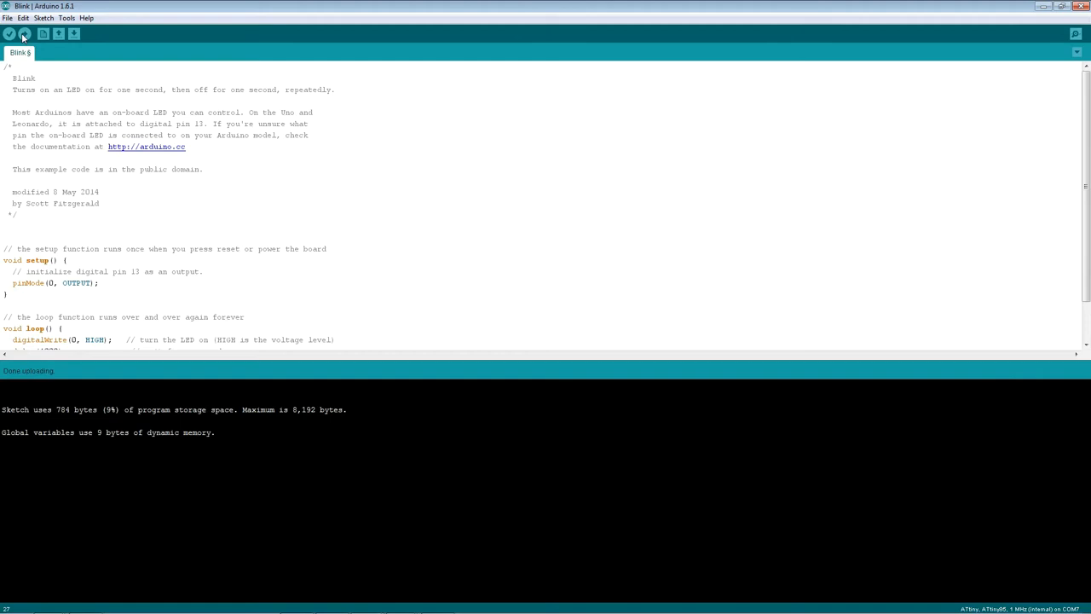
{"action": "mouse_move", "coordinate": [286, 165]}
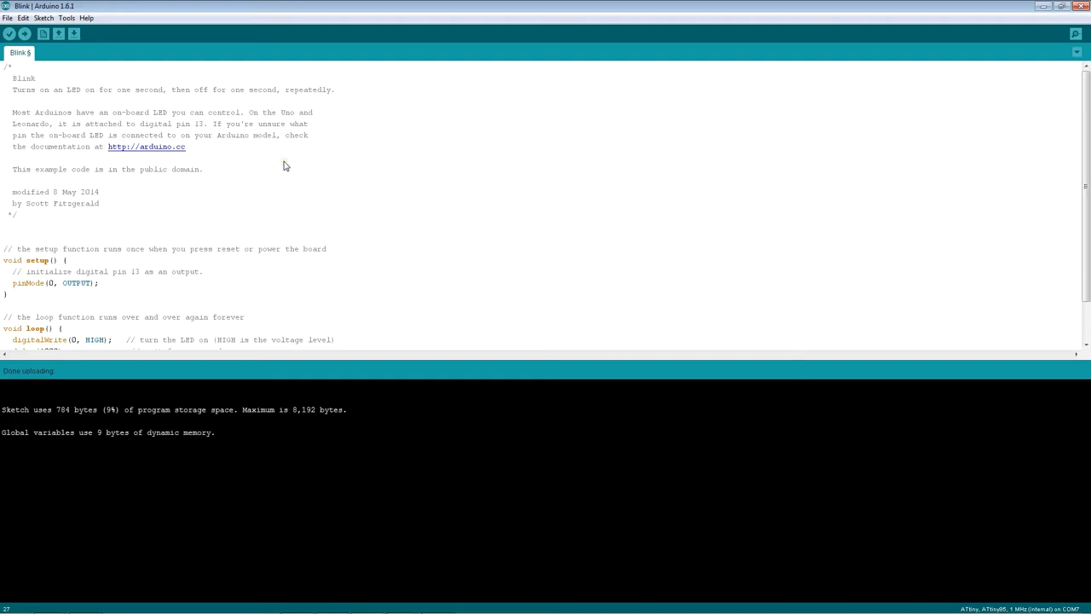
{"action": "mouse_move", "coordinate": [216, 205]}
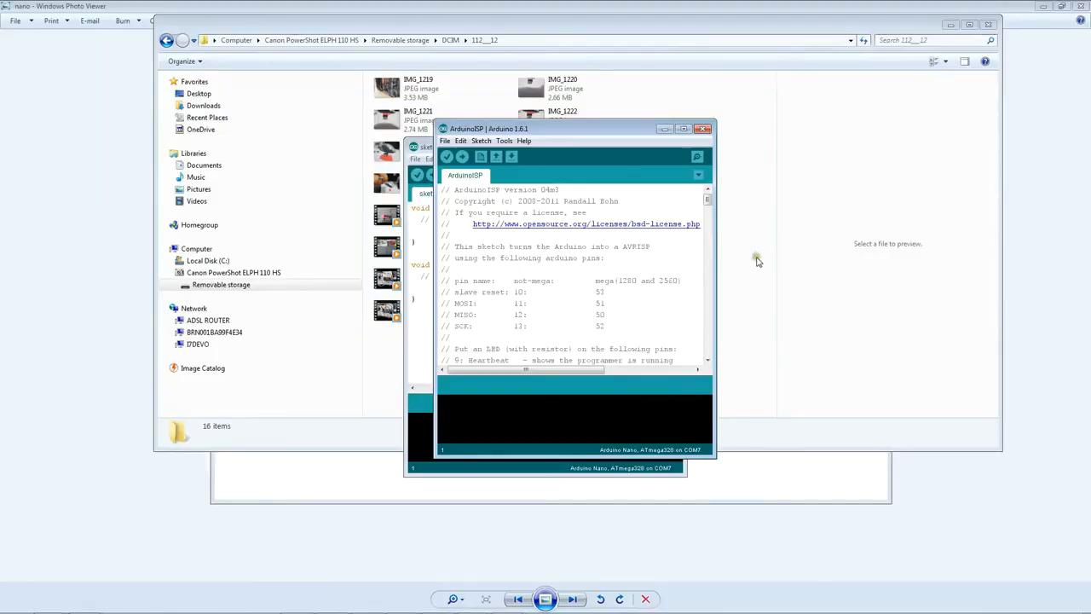
{"action": "mouse_move", "coordinate": [713, 261]}
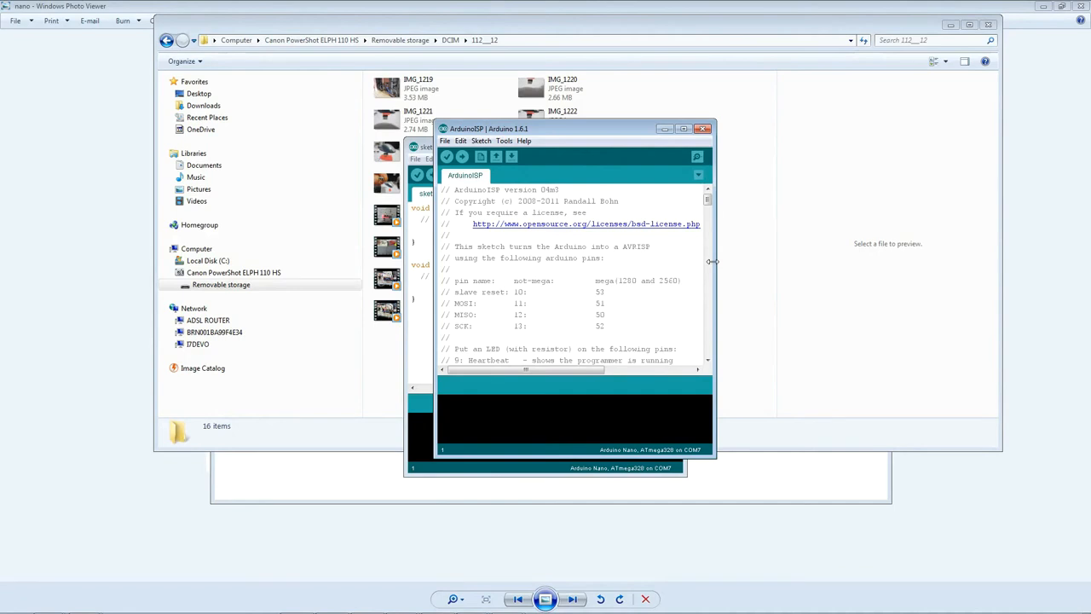
{"action": "mouse_move", "coordinate": [542, 297]}
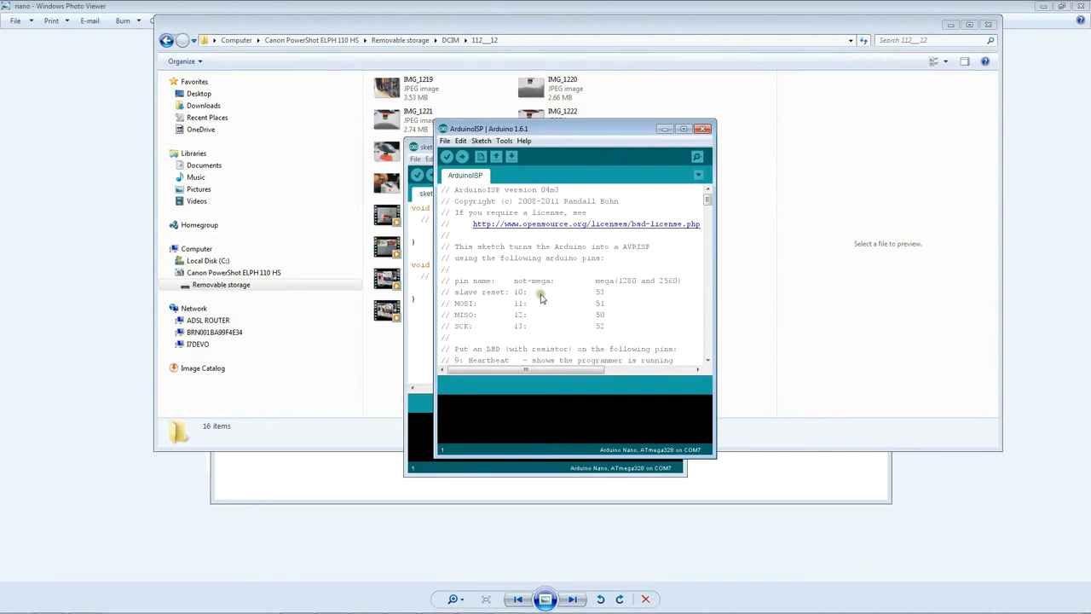
{"action": "mouse_move", "coordinate": [520, 297]}
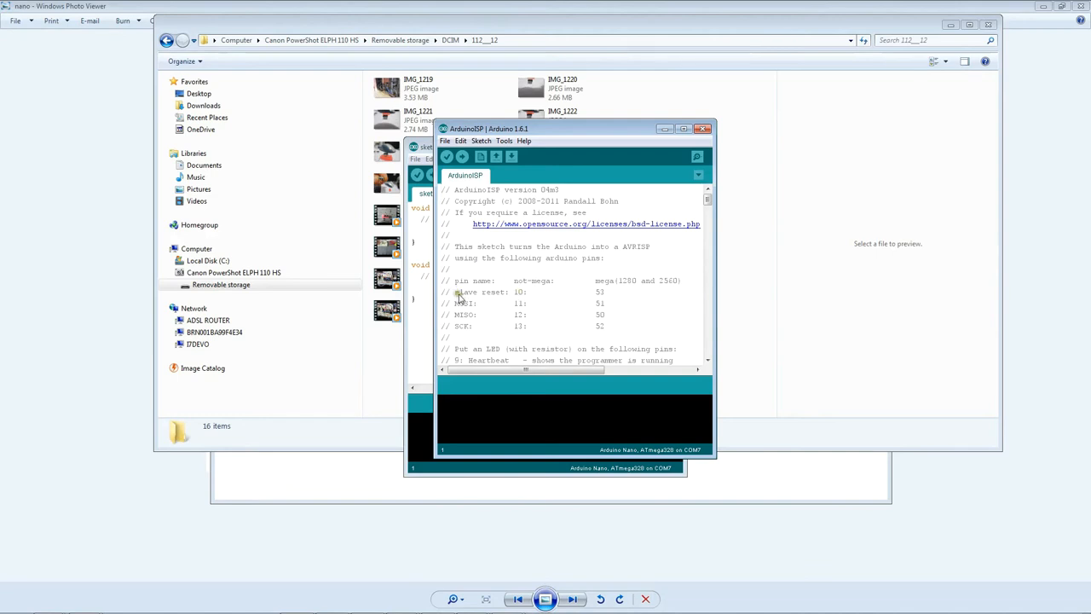
{"action": "mouse_move", "coordinate": [491, 297]}
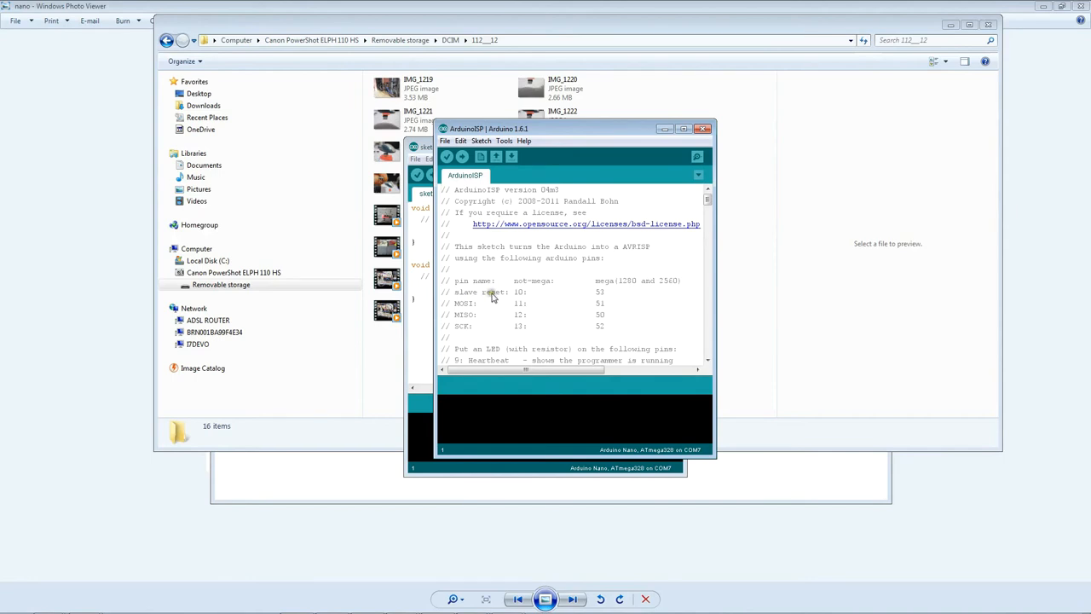
{"action": "mouse_move", "coordinate": [520, 296]}
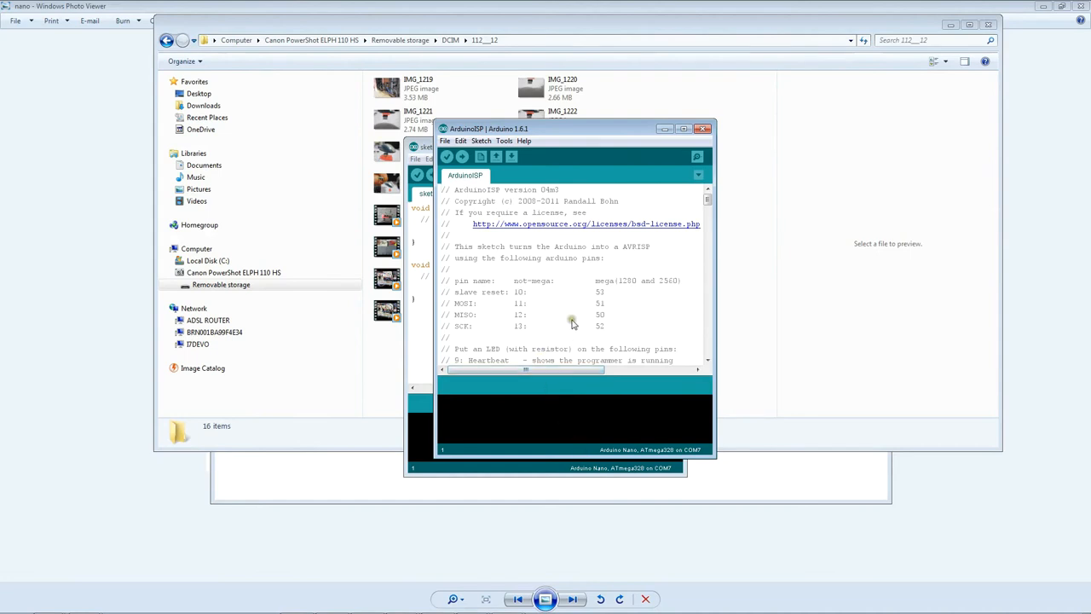
{"action": "mouse_move", "coordinate": [510, 334]}
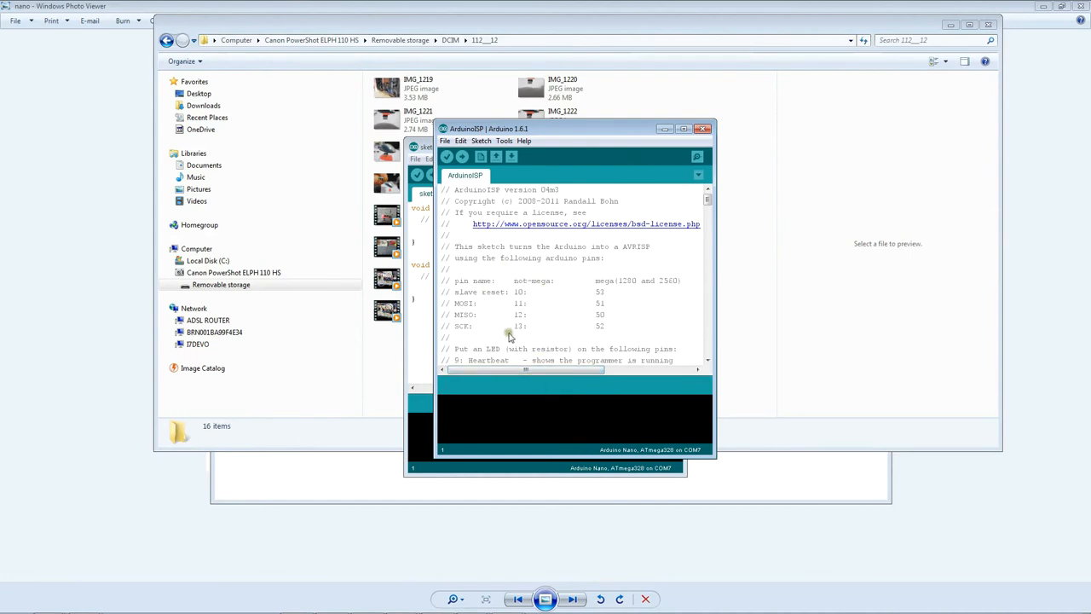
{"action": "mouse_move", "coordinate": [539, 332]}
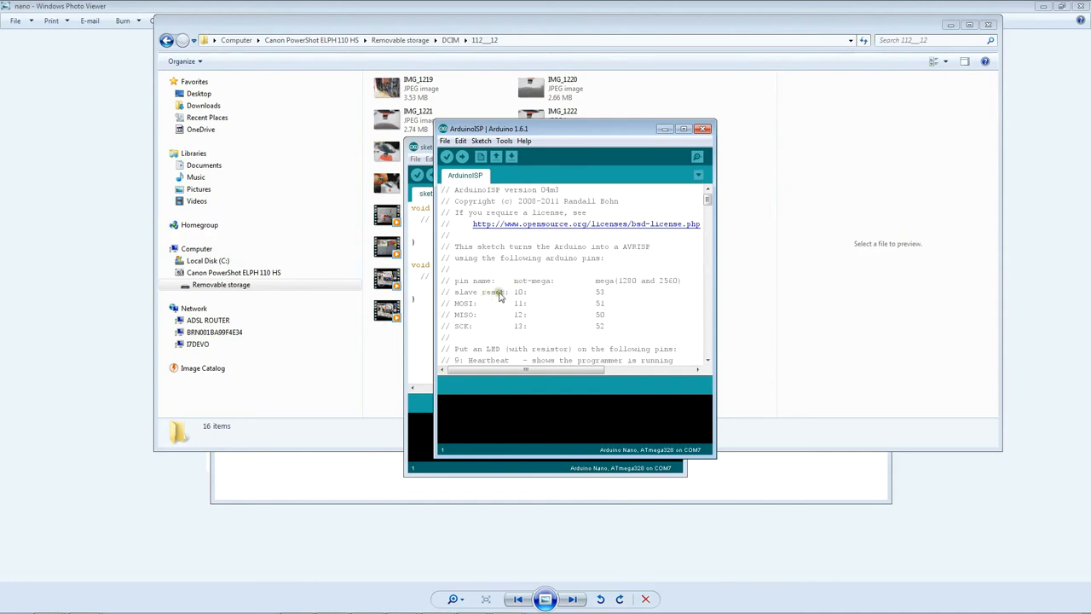
{"action": "mouse_move", "coordinate": [522, 297]}
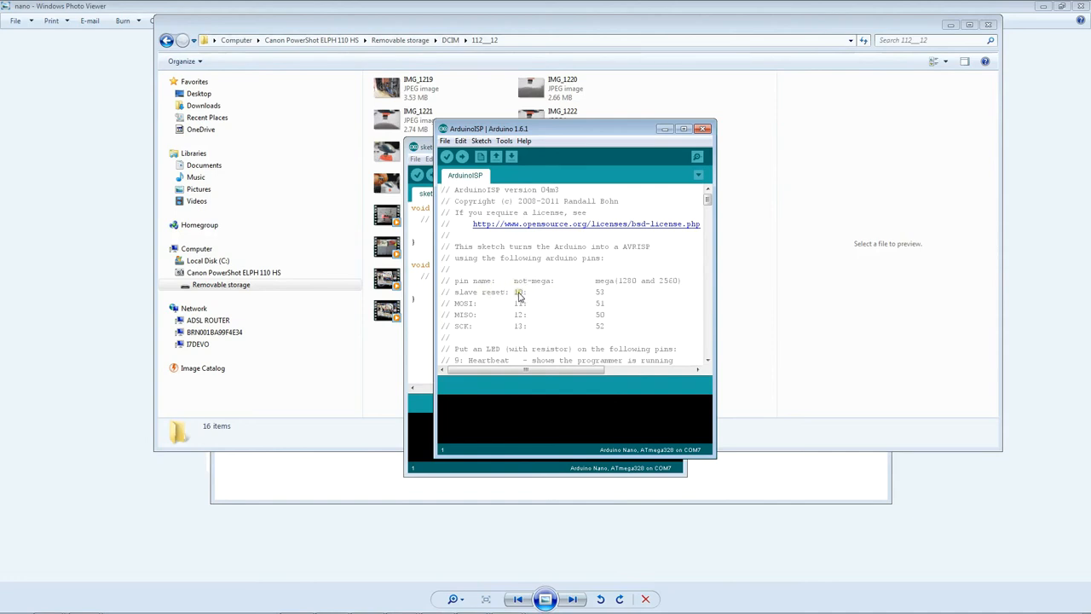
{"action": "mouse_move", "coordinate": [542, 311]}
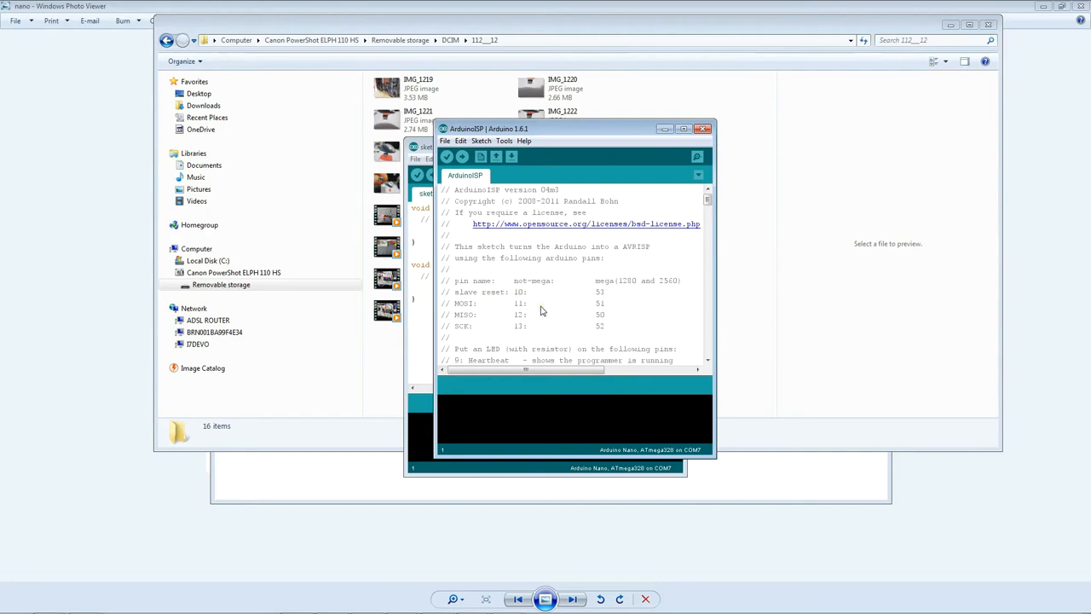
{"action": "mouse_move", "coordinate": [515, 295]}
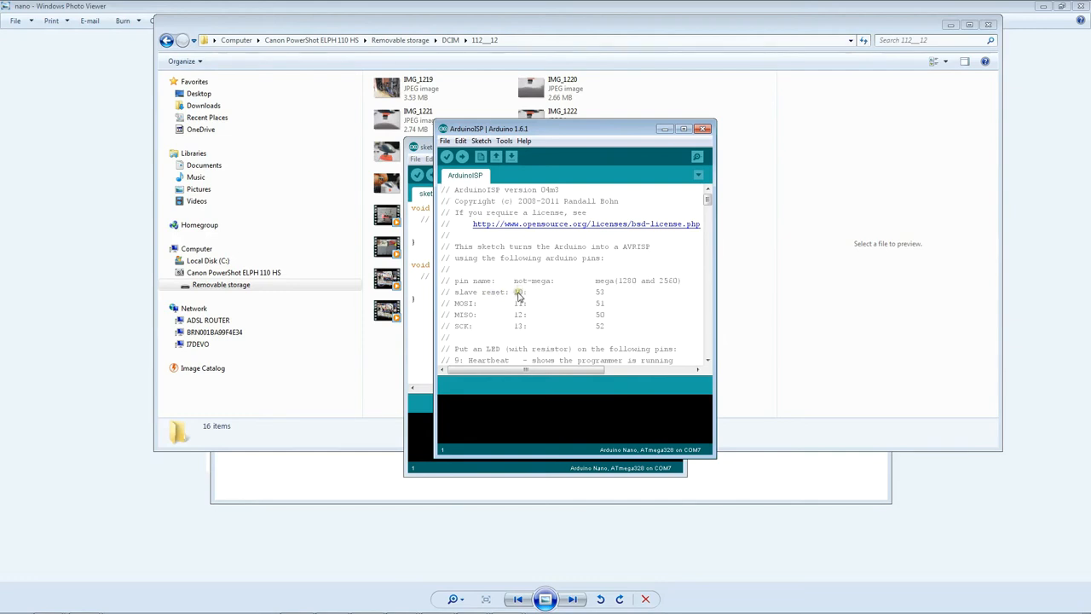
{"action": "mouse_move", "coordinate": [566, 303]}
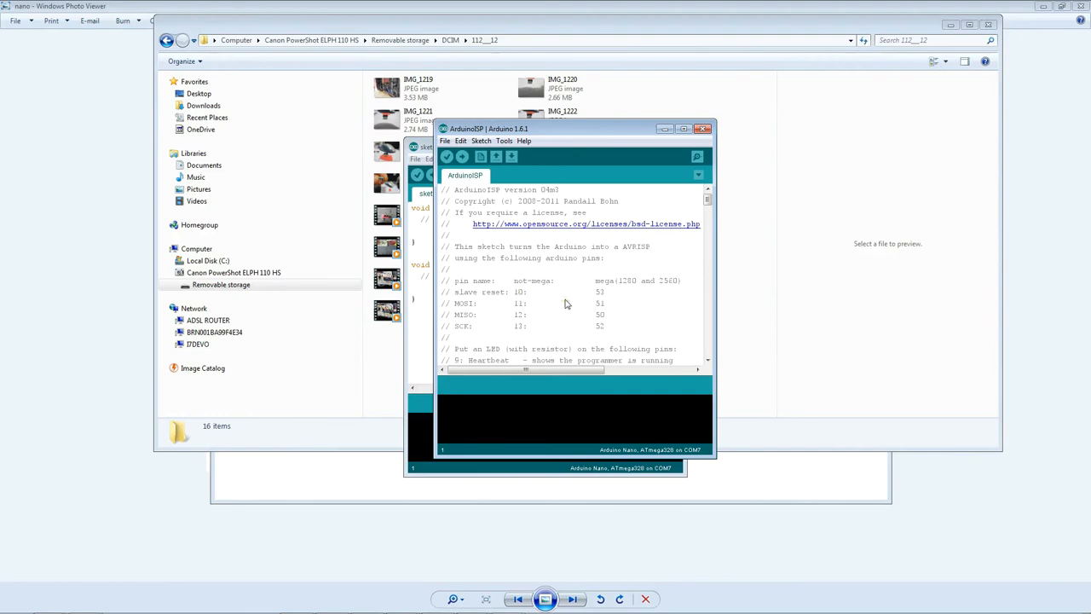
{"action": "mouse_move", "coordinate": [640, 239]}
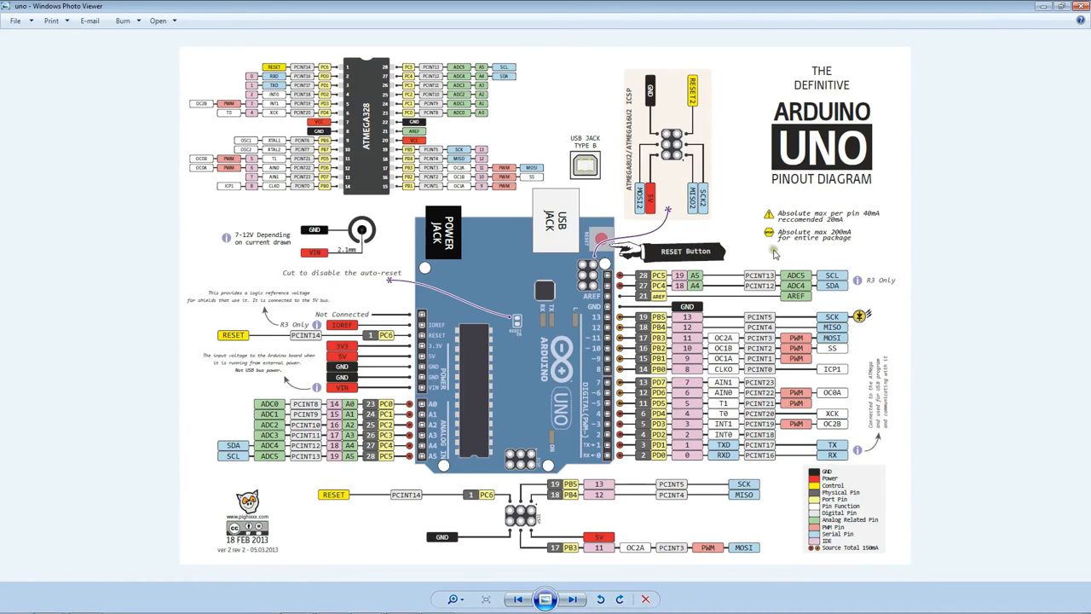
{"action": "mouse_move", "coordinate": [812, 256]}
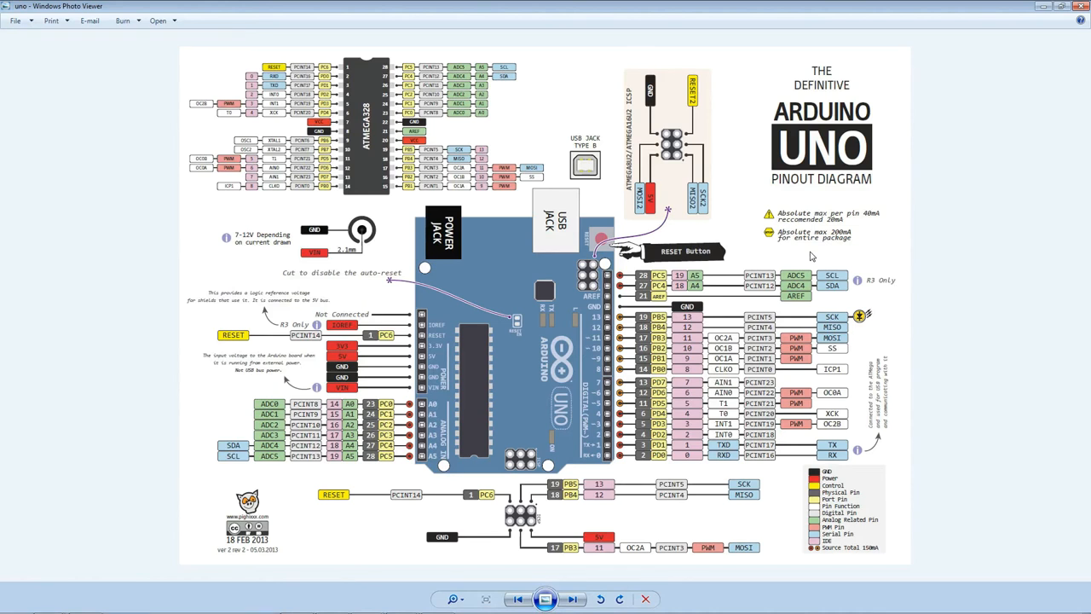
{"action": "mouse_move", "coordinate": [836, 260]}
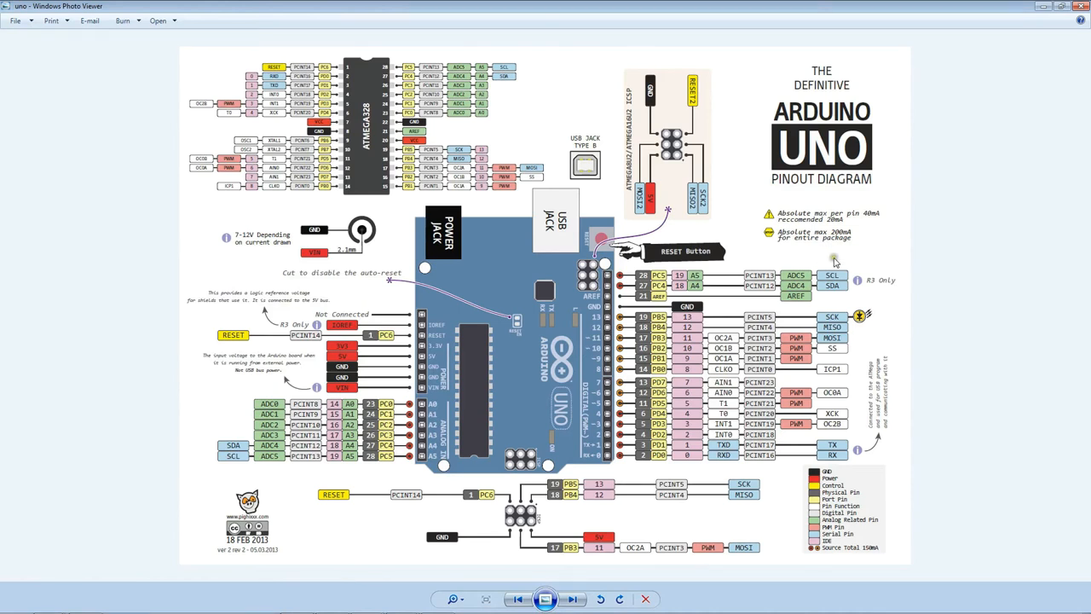
{"action": "mouse_move", "coordinate": [856, 258]}
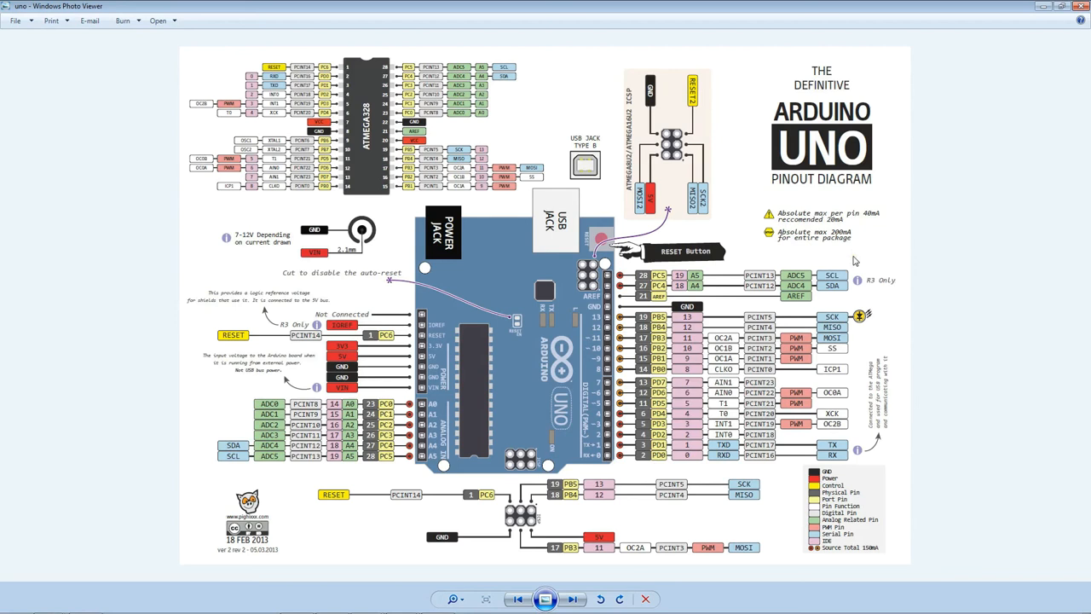
{"action": "mouse_move", "coordinate": [610, 358]}
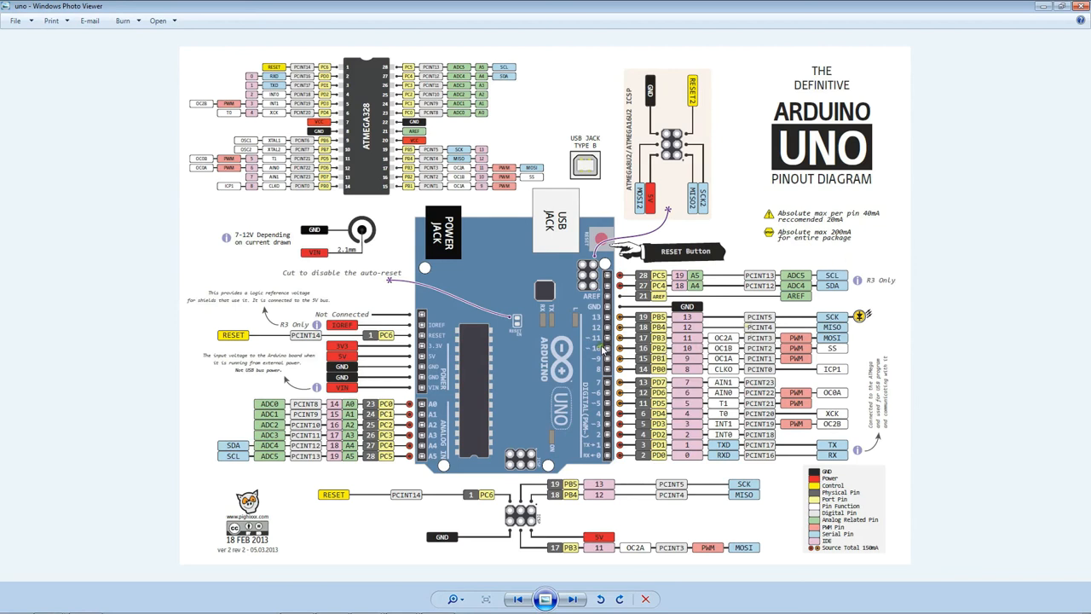
{"action": "mouse_move", "coordinate": [890, 330]}
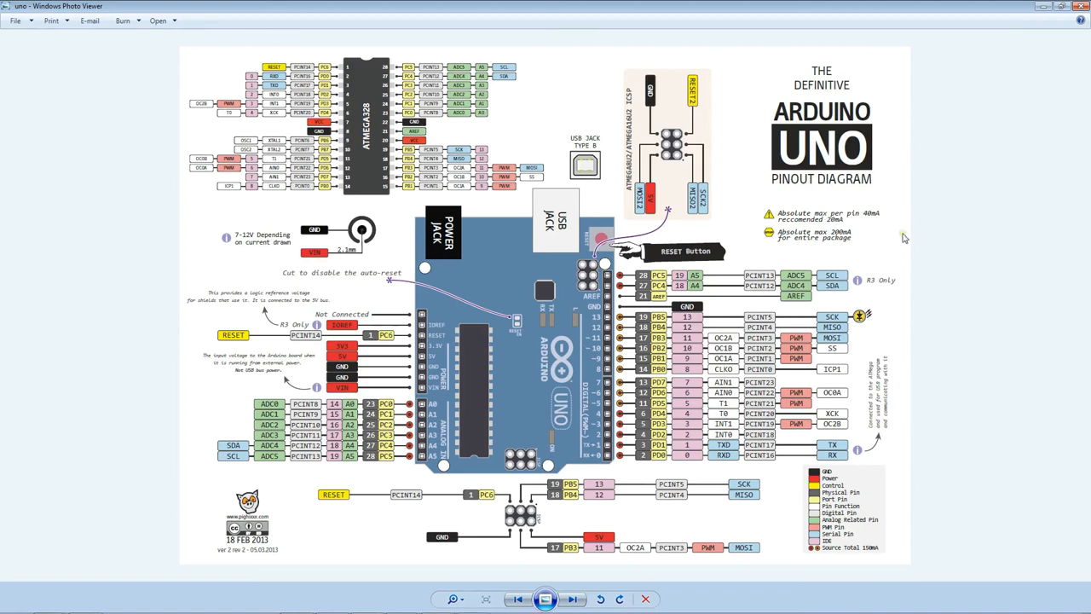
{"action": "mouse_move", "coordinate": [895, 294]}
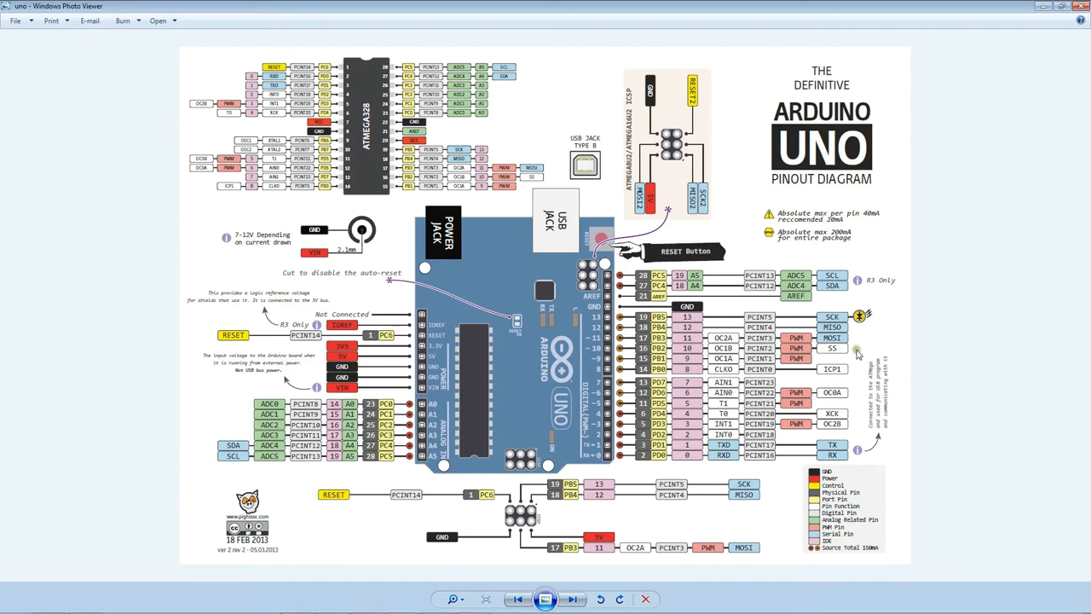
{"action": "mouse_move", "coordinate": [825, 351]}
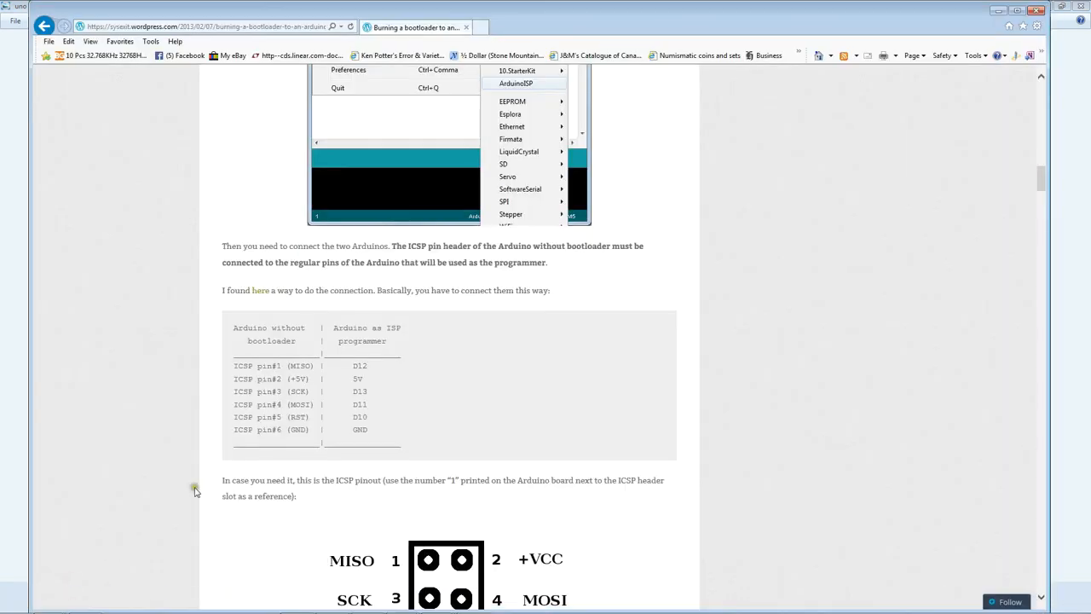
{"action": "mouse_move", "coordinate": [426, 439]}
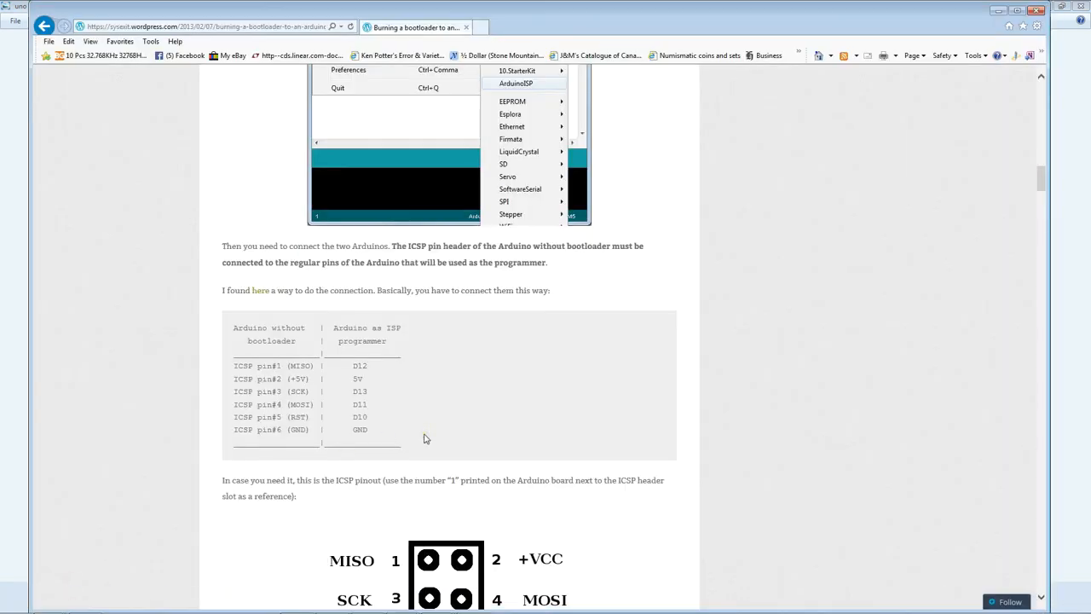
{"action": "mouse_move", "coordinate": [430, 365]}
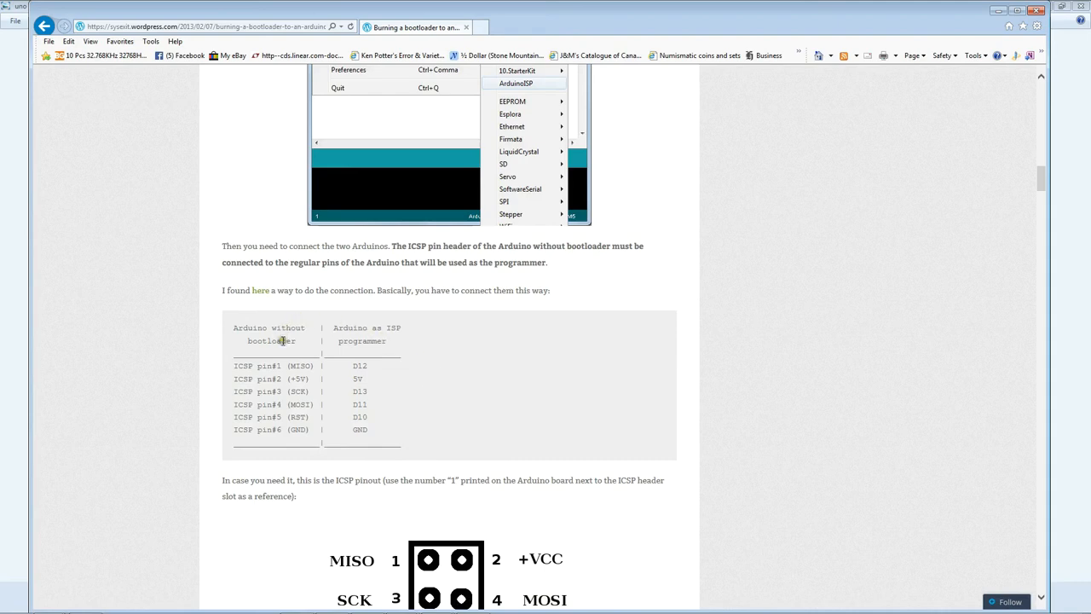
{"action": "mouse_move", "coordinate": [297, 348]}
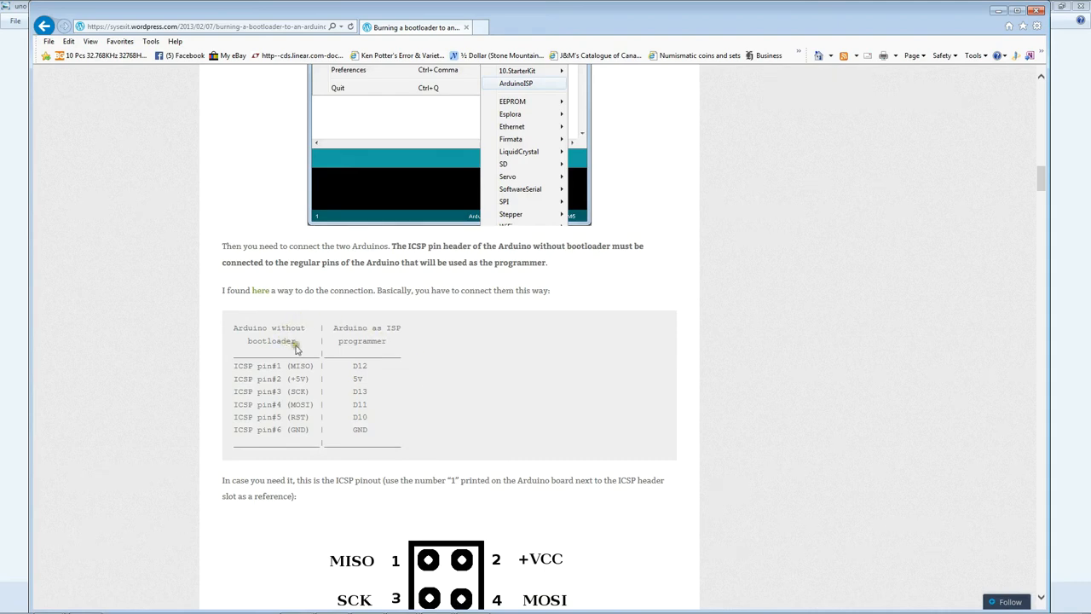
{"action": "mouse_move", "coordinate": [339, 414]}
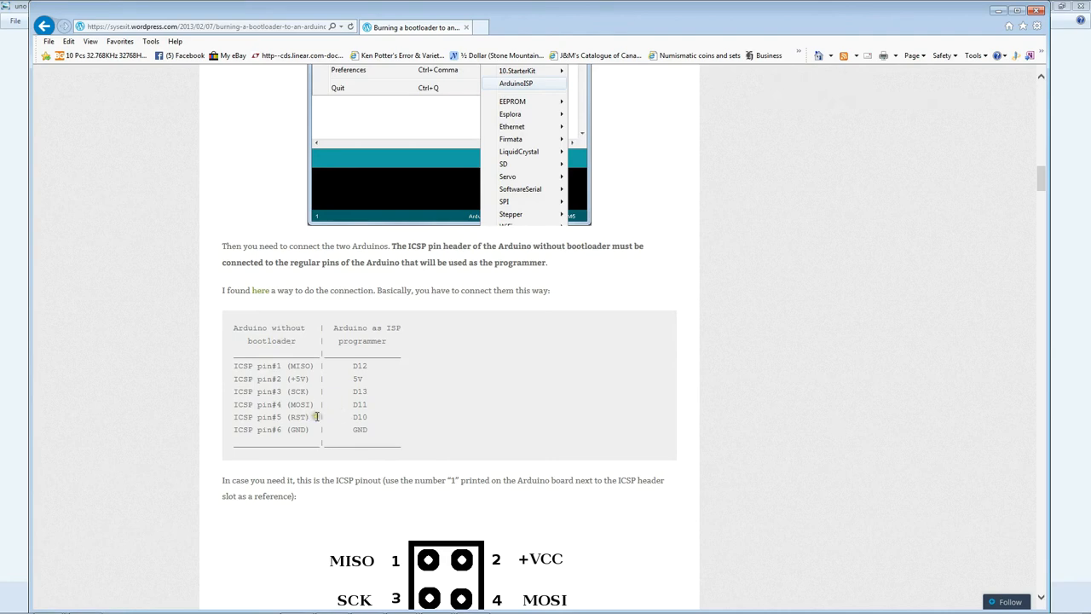
Scroll to the ICSP connection table and highlight D10 as the reset wire's destination.
{"action": "scroll", "scroll_direction": "down", "scroll_amount": 3}
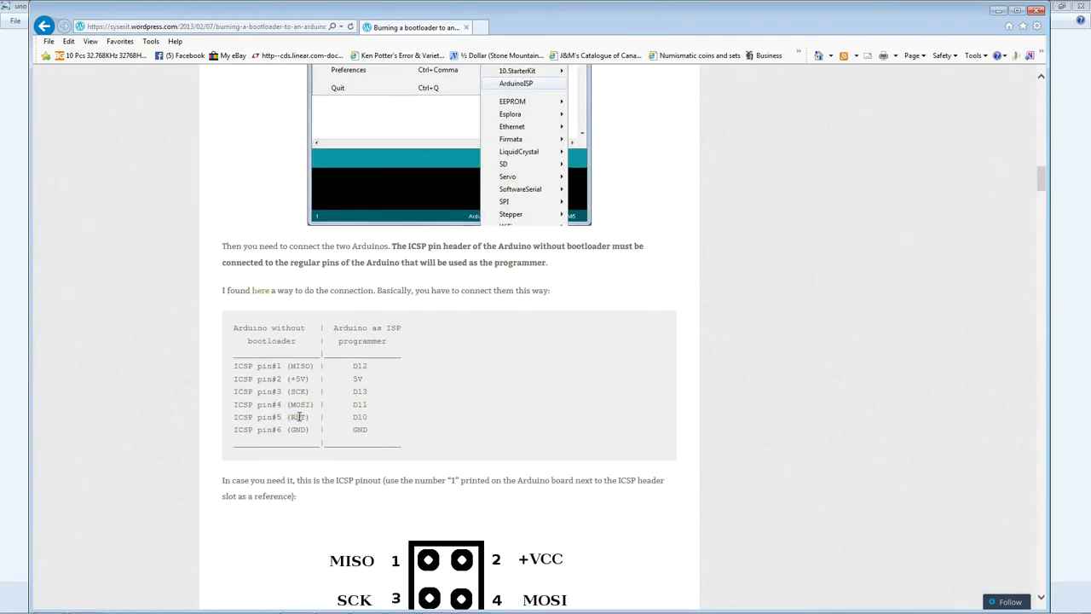
{"action": "scroll", "scroll_direction": "down", "scroll_amount": 3}
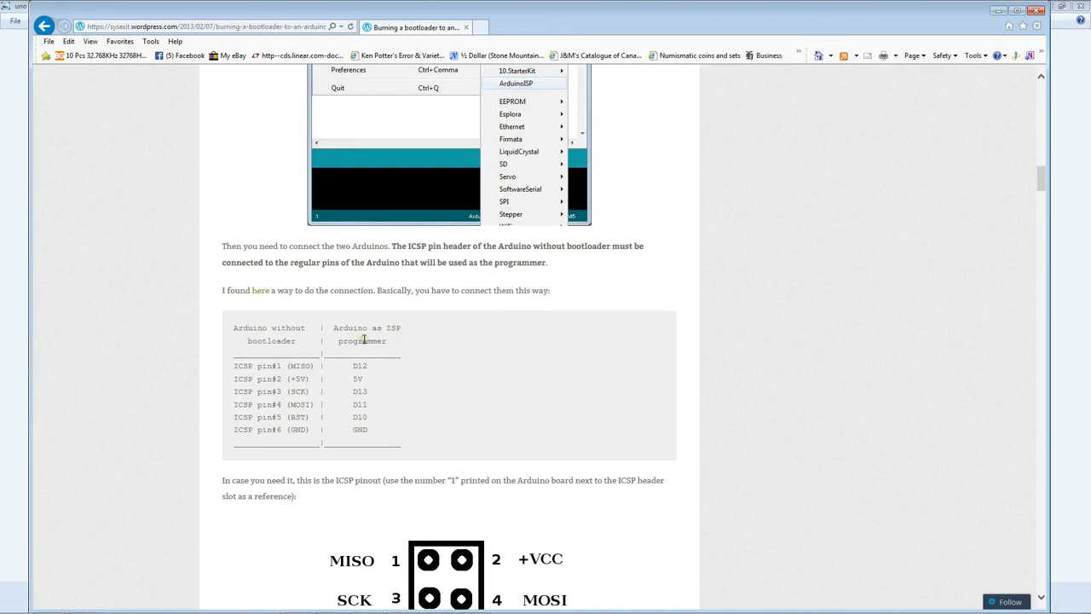
{"action": "mouse_move", "coordinate": [365, 416]}
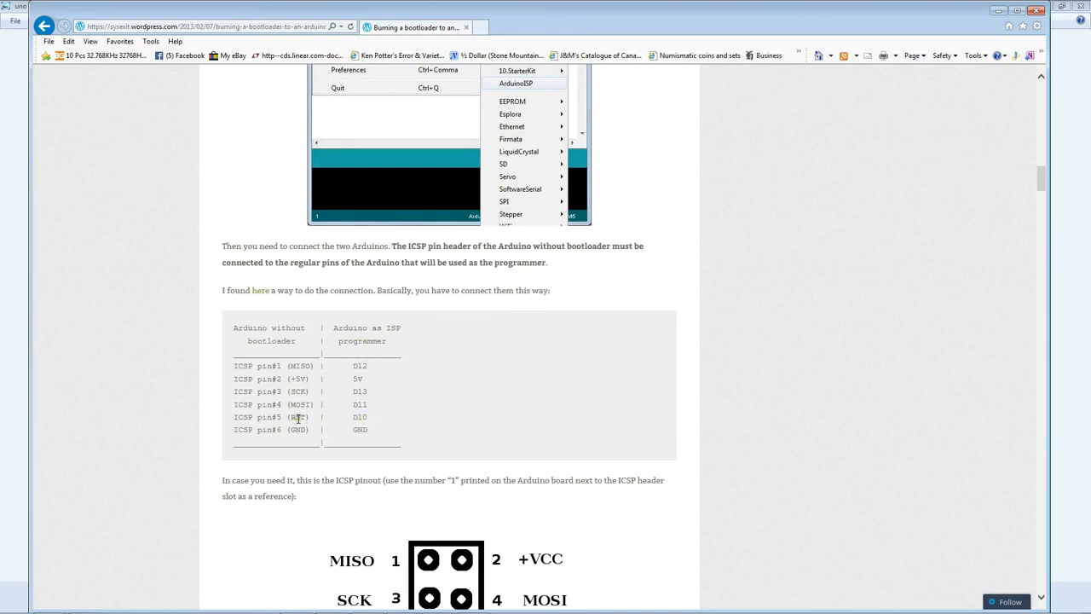
{"action": "mouse_move", "coordinate": [454, 469]}
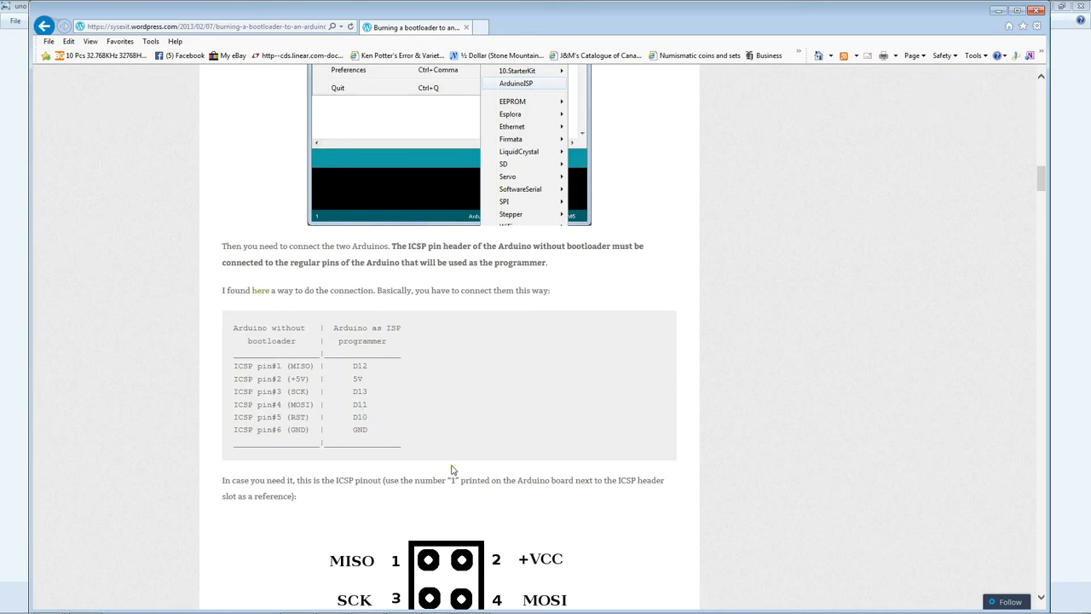
{"action": "mouse_move", "coordinate": [450, 470]}
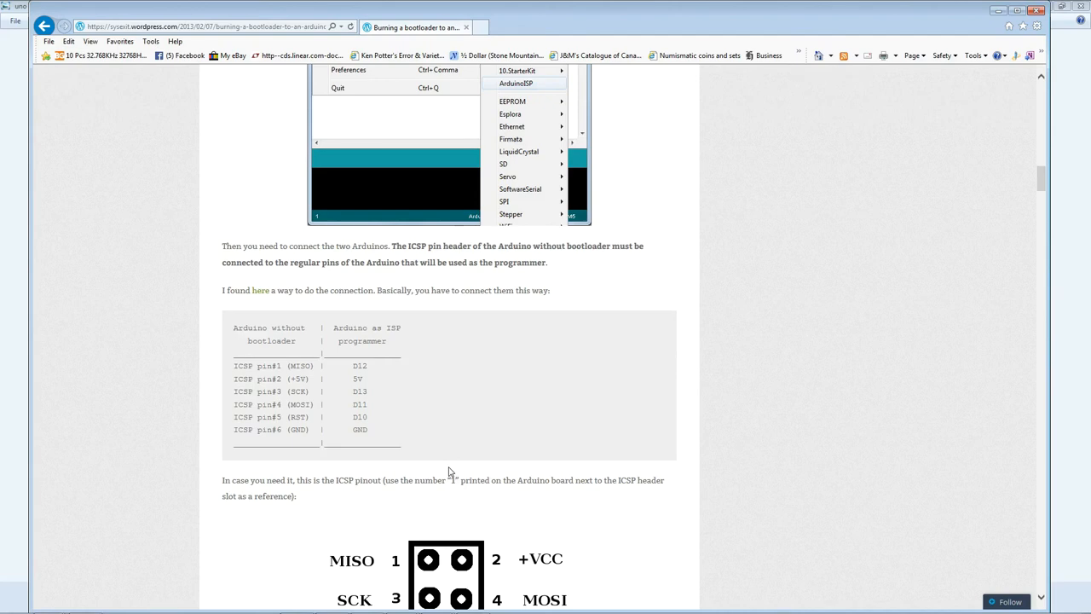
{"action": "mouse_move", "coordinate": [353, 423]}
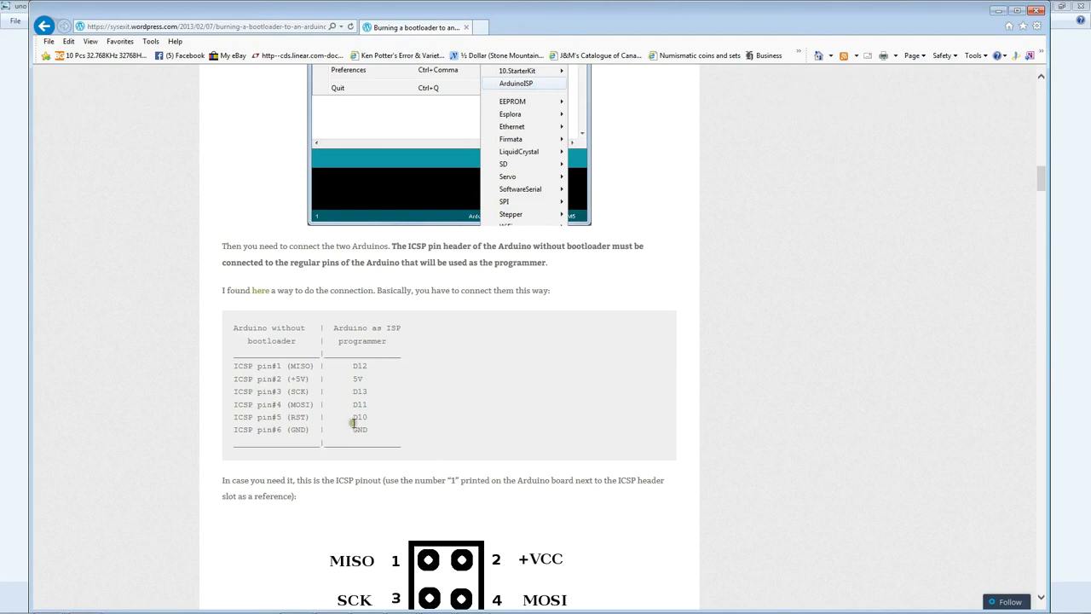
{"action": "mouse_move", "coordinate": [484, 494]}
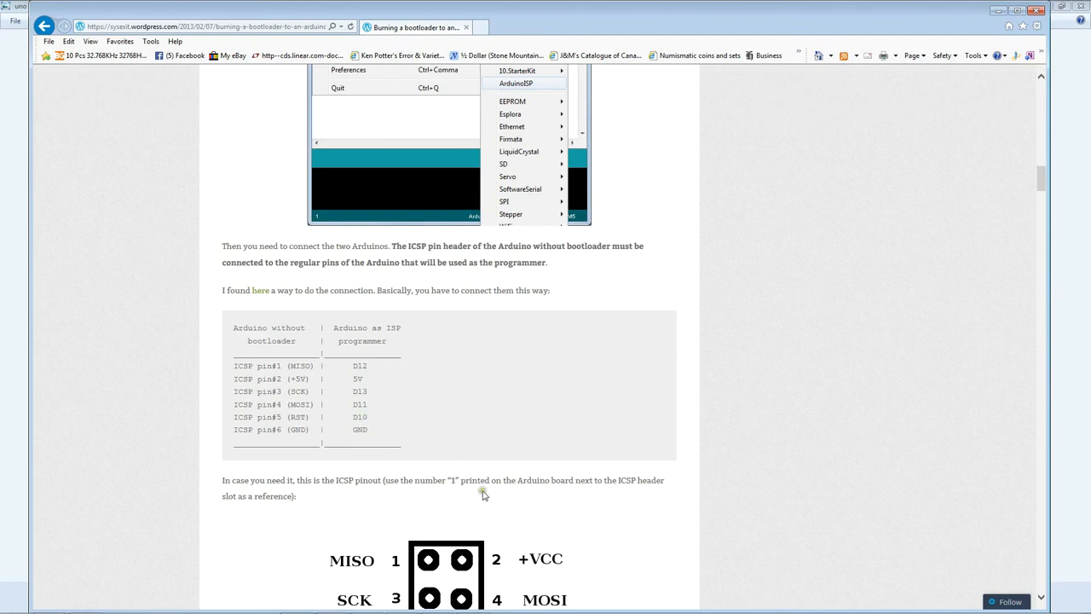
{"action": "mouse_move", "coordinate": [602, 518]}
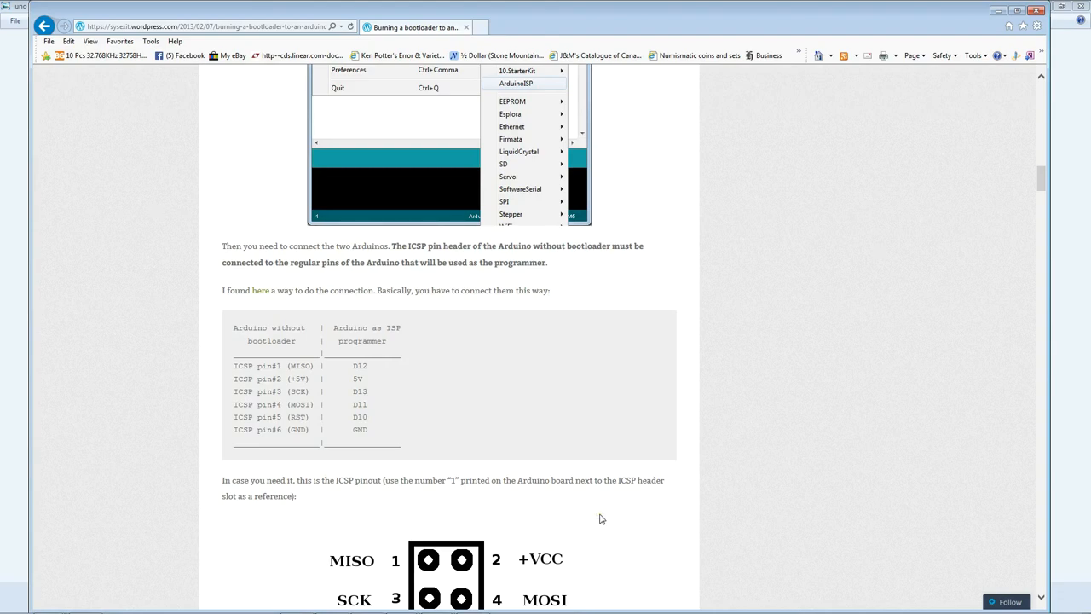
{"action": "mouse_move", "coordinate": [593, 515]}
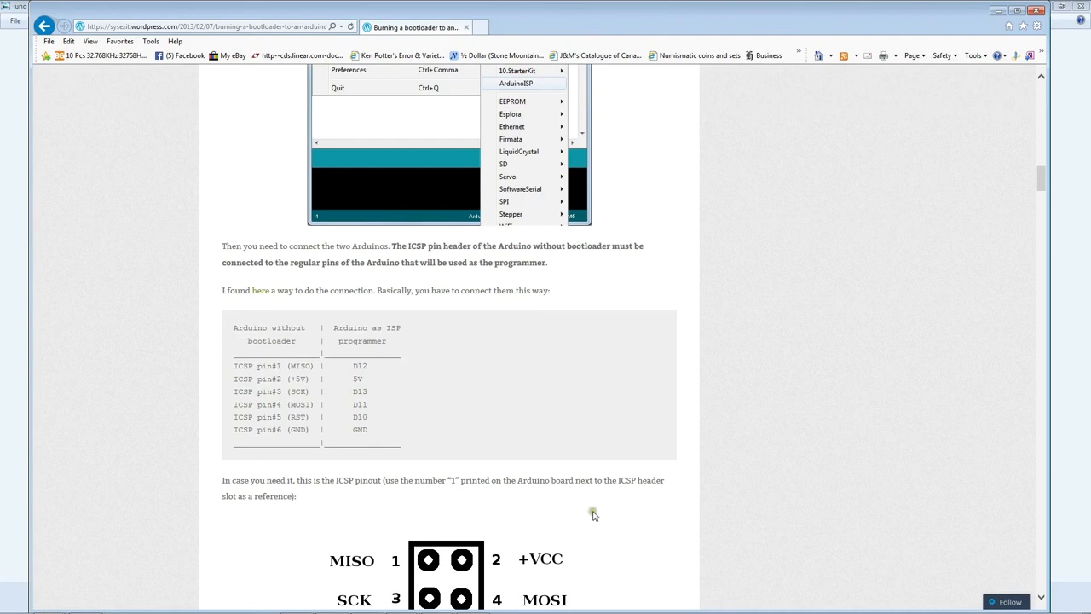
{"action": "mouse_move", "coordinate": [552, 505]}
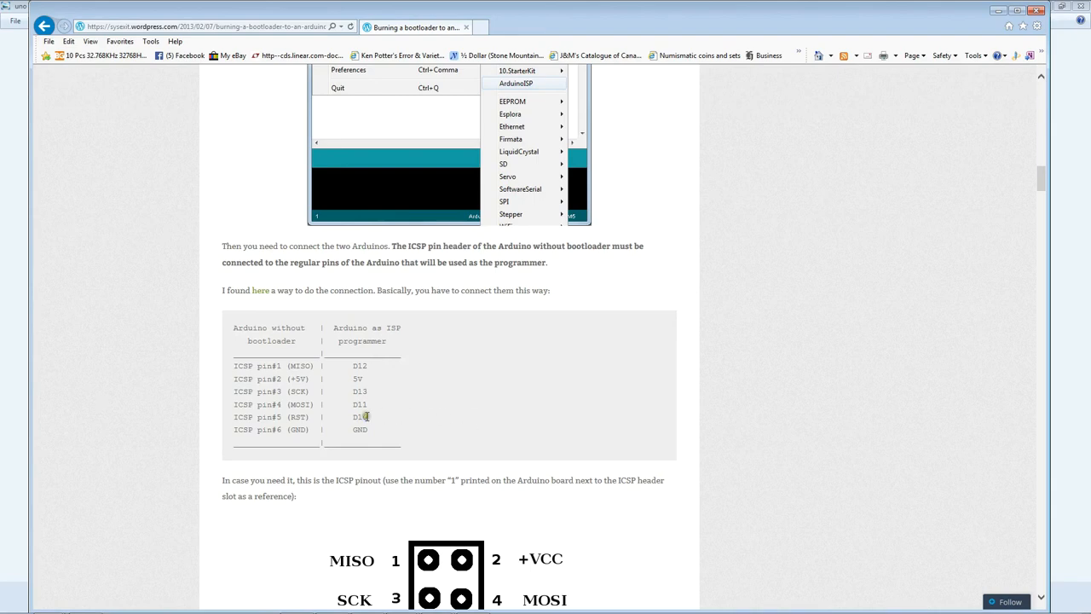
{"action": "double_click", "coordinate": [358, 416]}
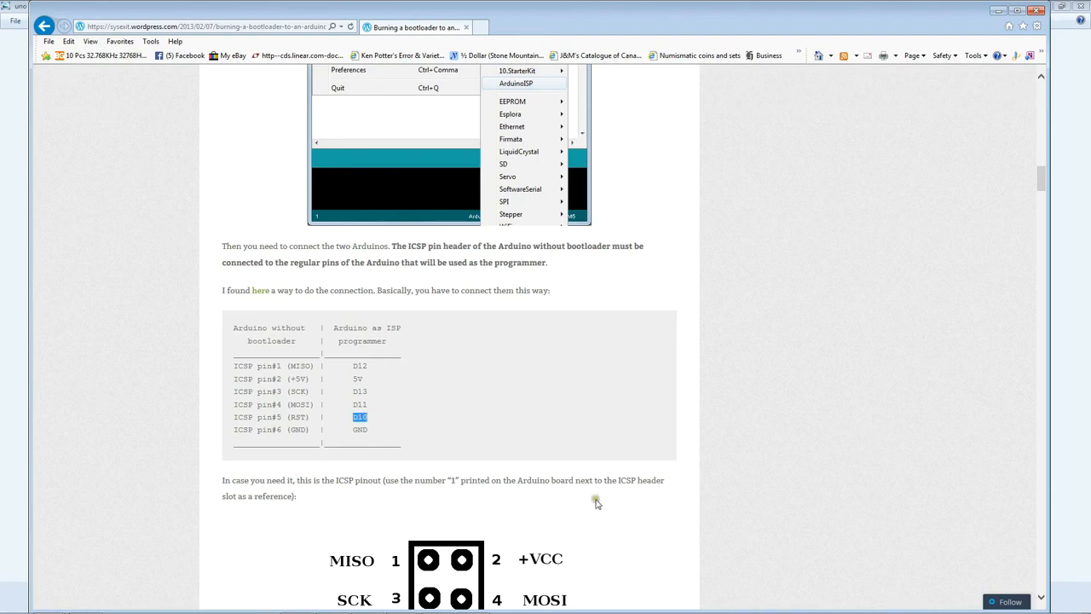
{"action": "mouse_move", "coordinate": [600, 508]}
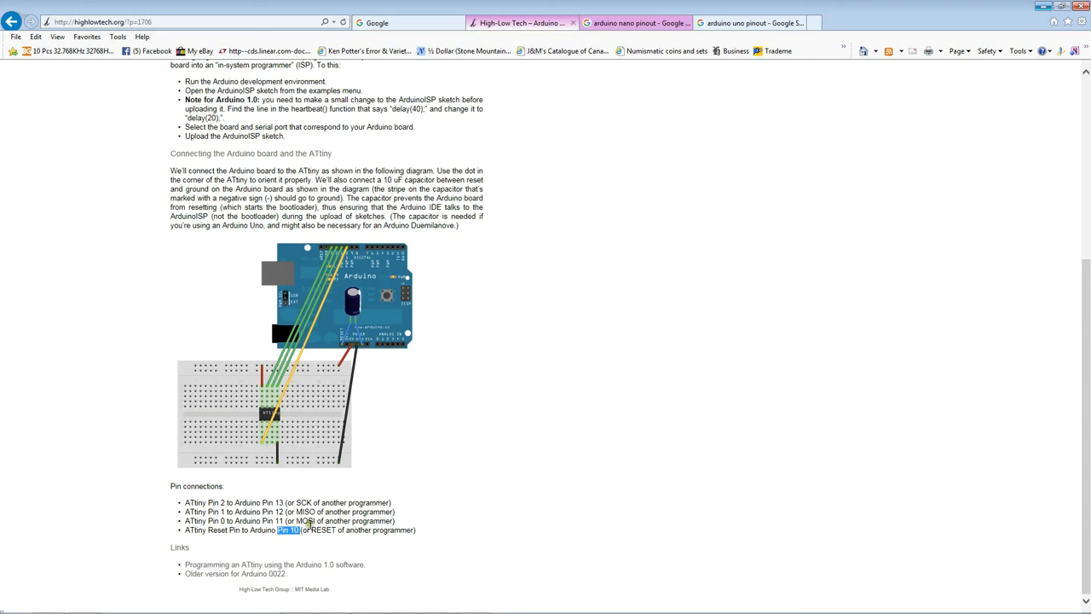
Highlight the RESET note and 'Pin 10' as the ATtiny reset connection in the pin list.
{"action": "left_click_drag", "start_coordinate": [309, 529], "coordinate": [412, 529]}
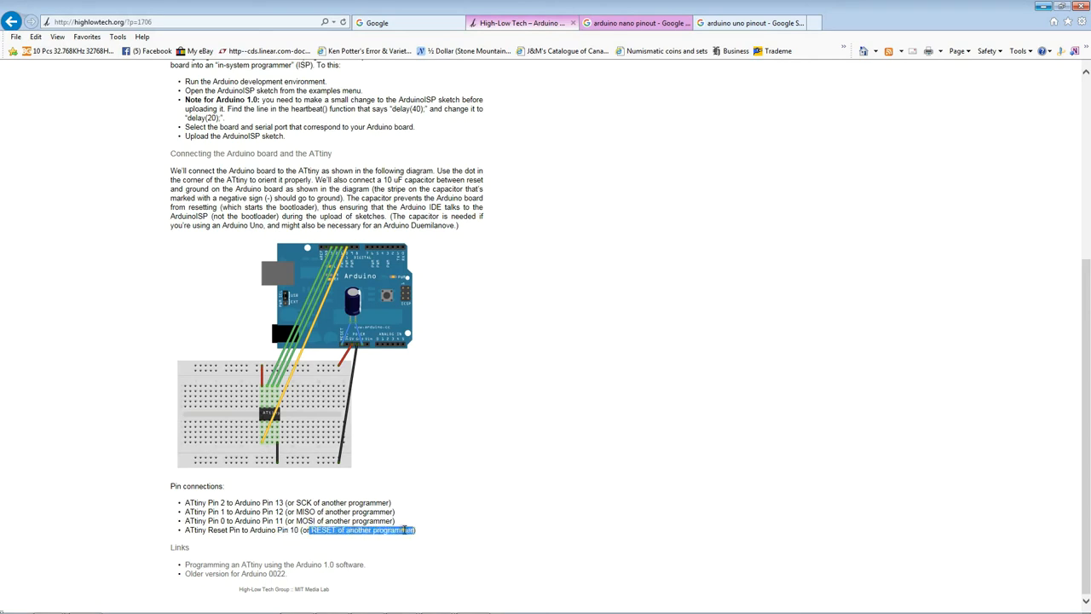
{"action": "mouse_move", "coordinate": [377, 556]}
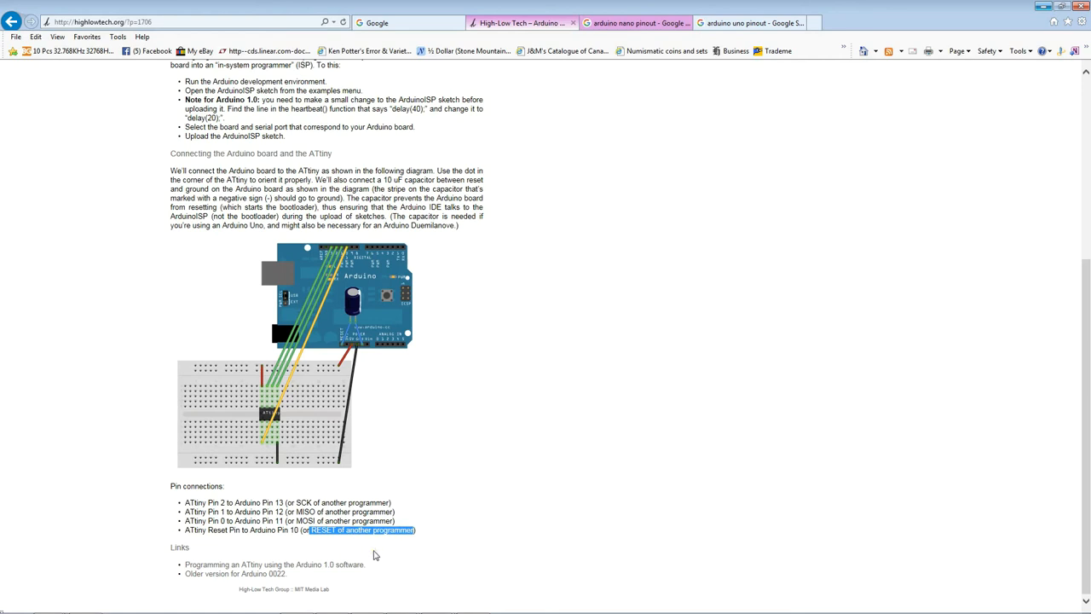
{"action": "mouse_move", "coordinate": [286, 547]}
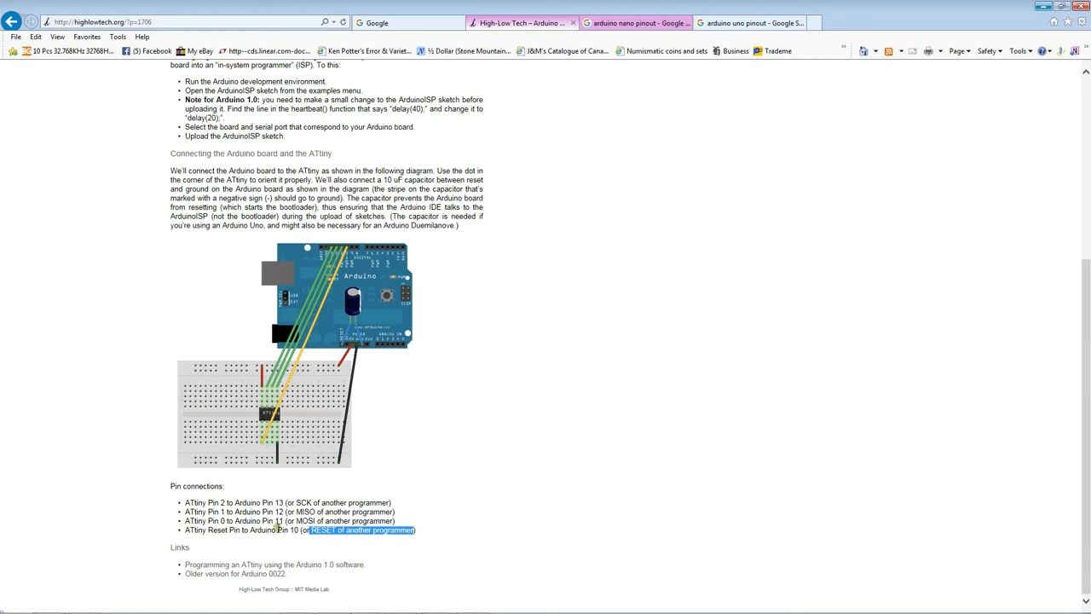
{"action": "double_click", "coordinate": [287, 531]}
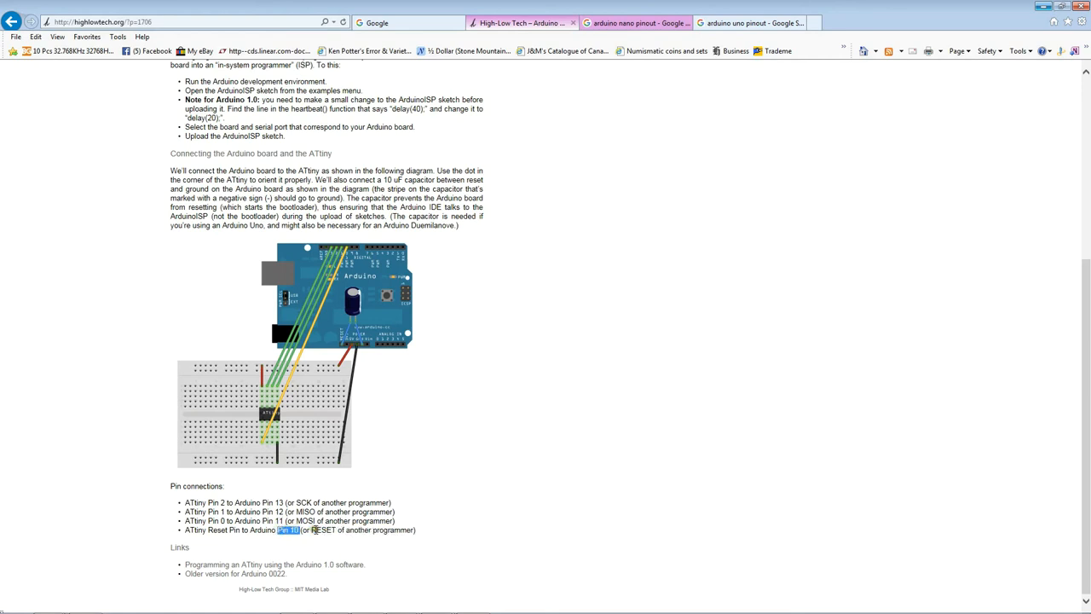
{"action": "mouse_move", "coordinate": [466, 440]}
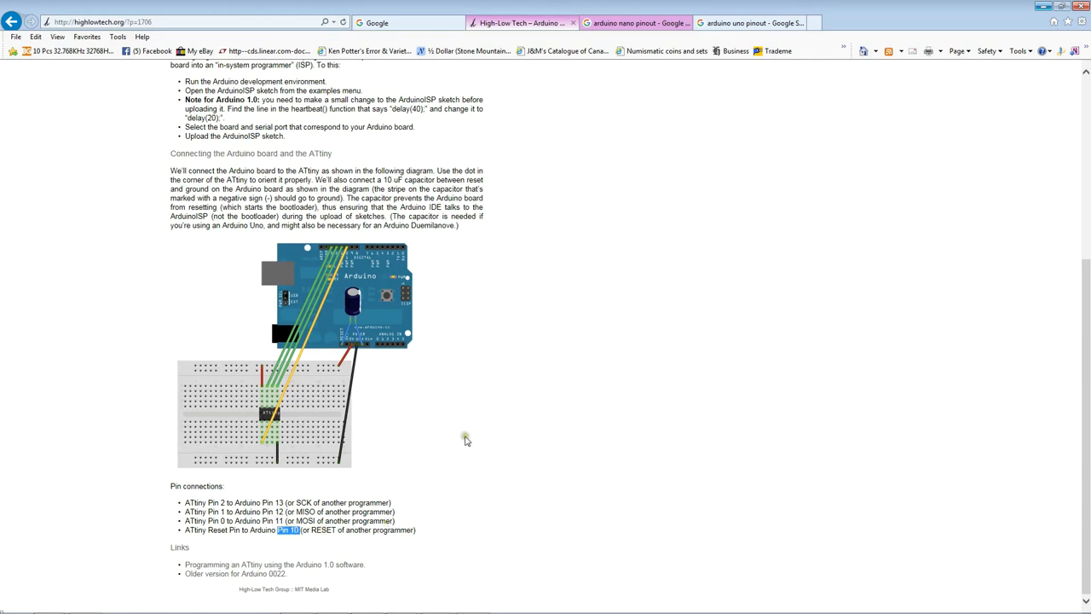
{"action": "mouse_move", "coordinate": [467, 440]}
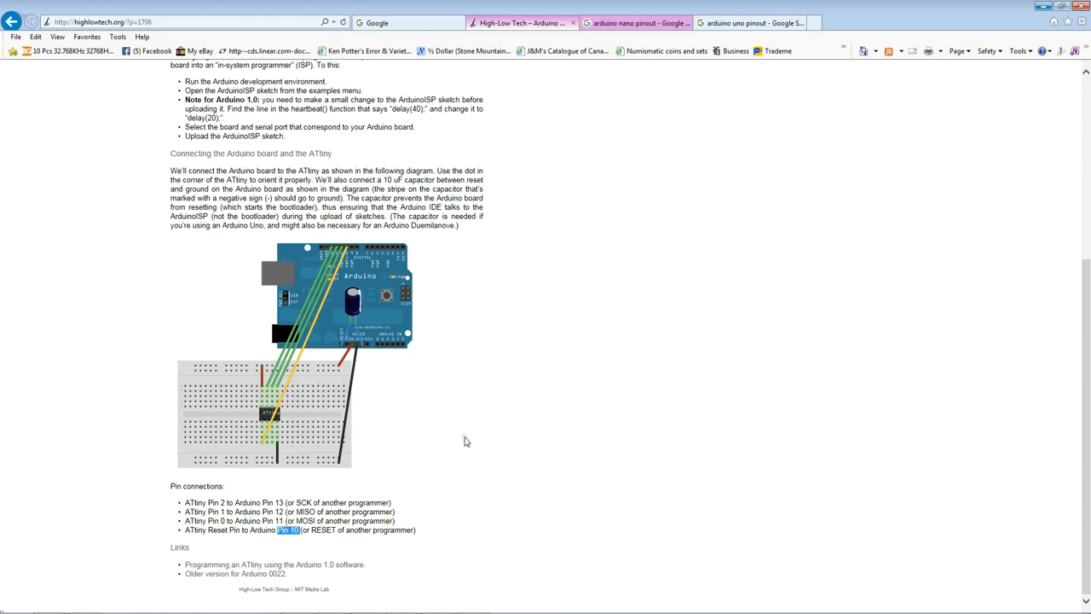